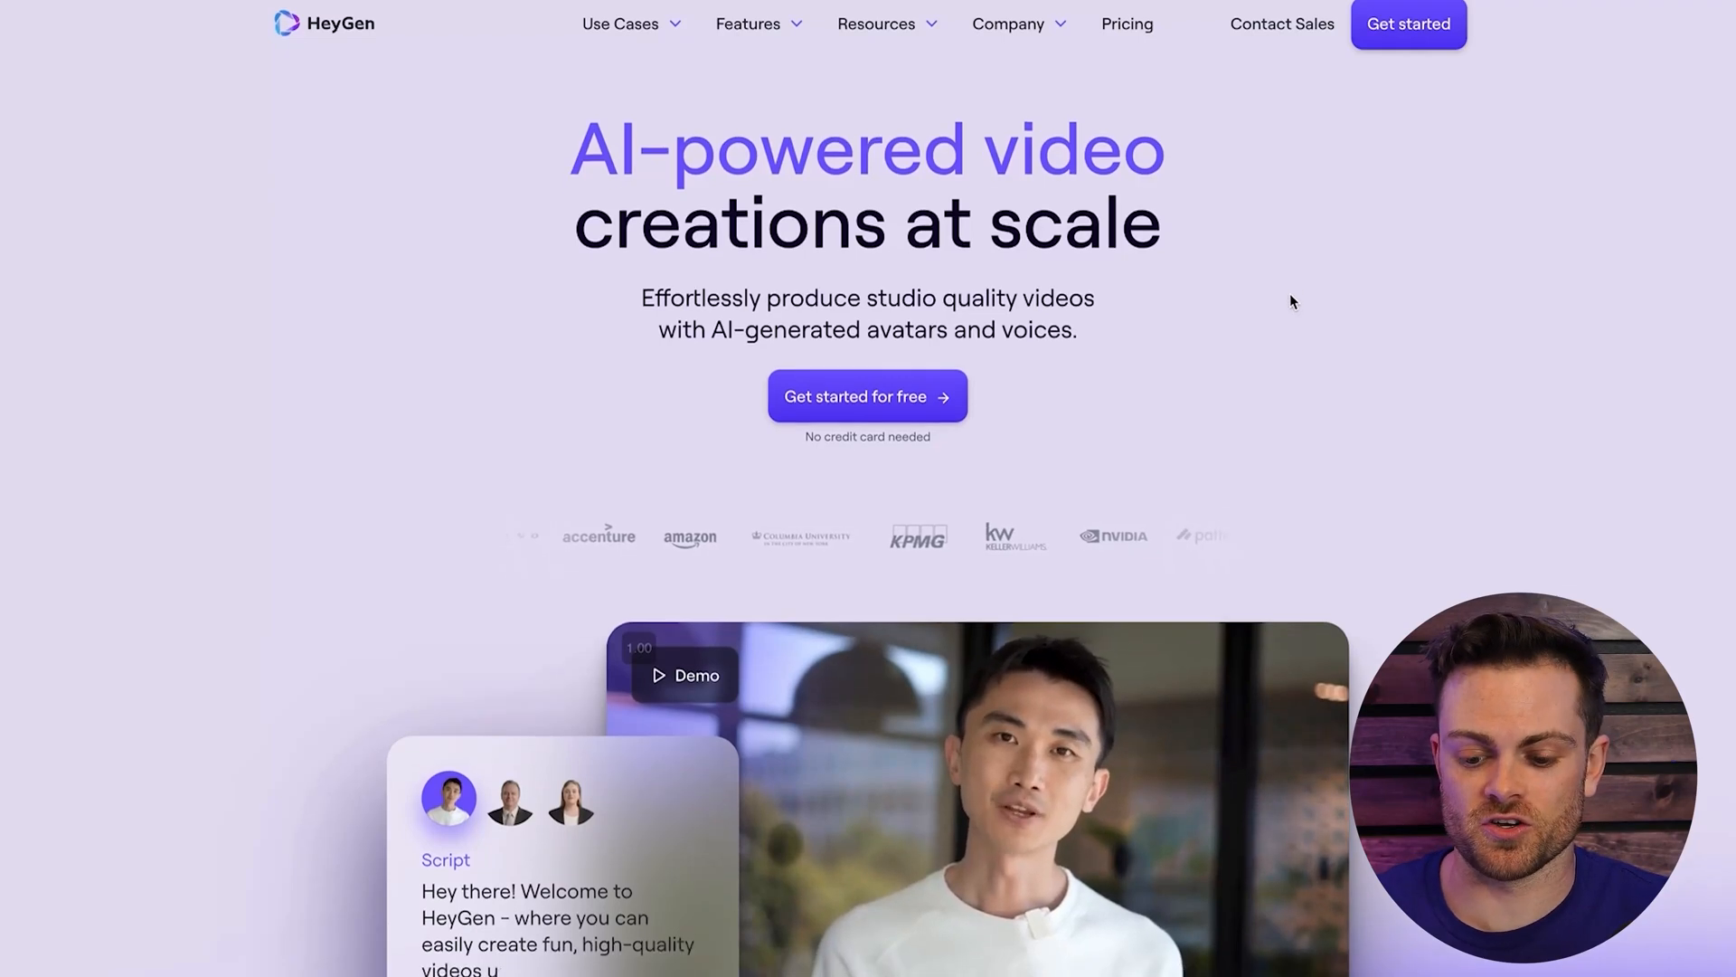
- Scroll the HeyGen homepage, then sign in with Google to reach the Home dashboard
scroll("down", 3)
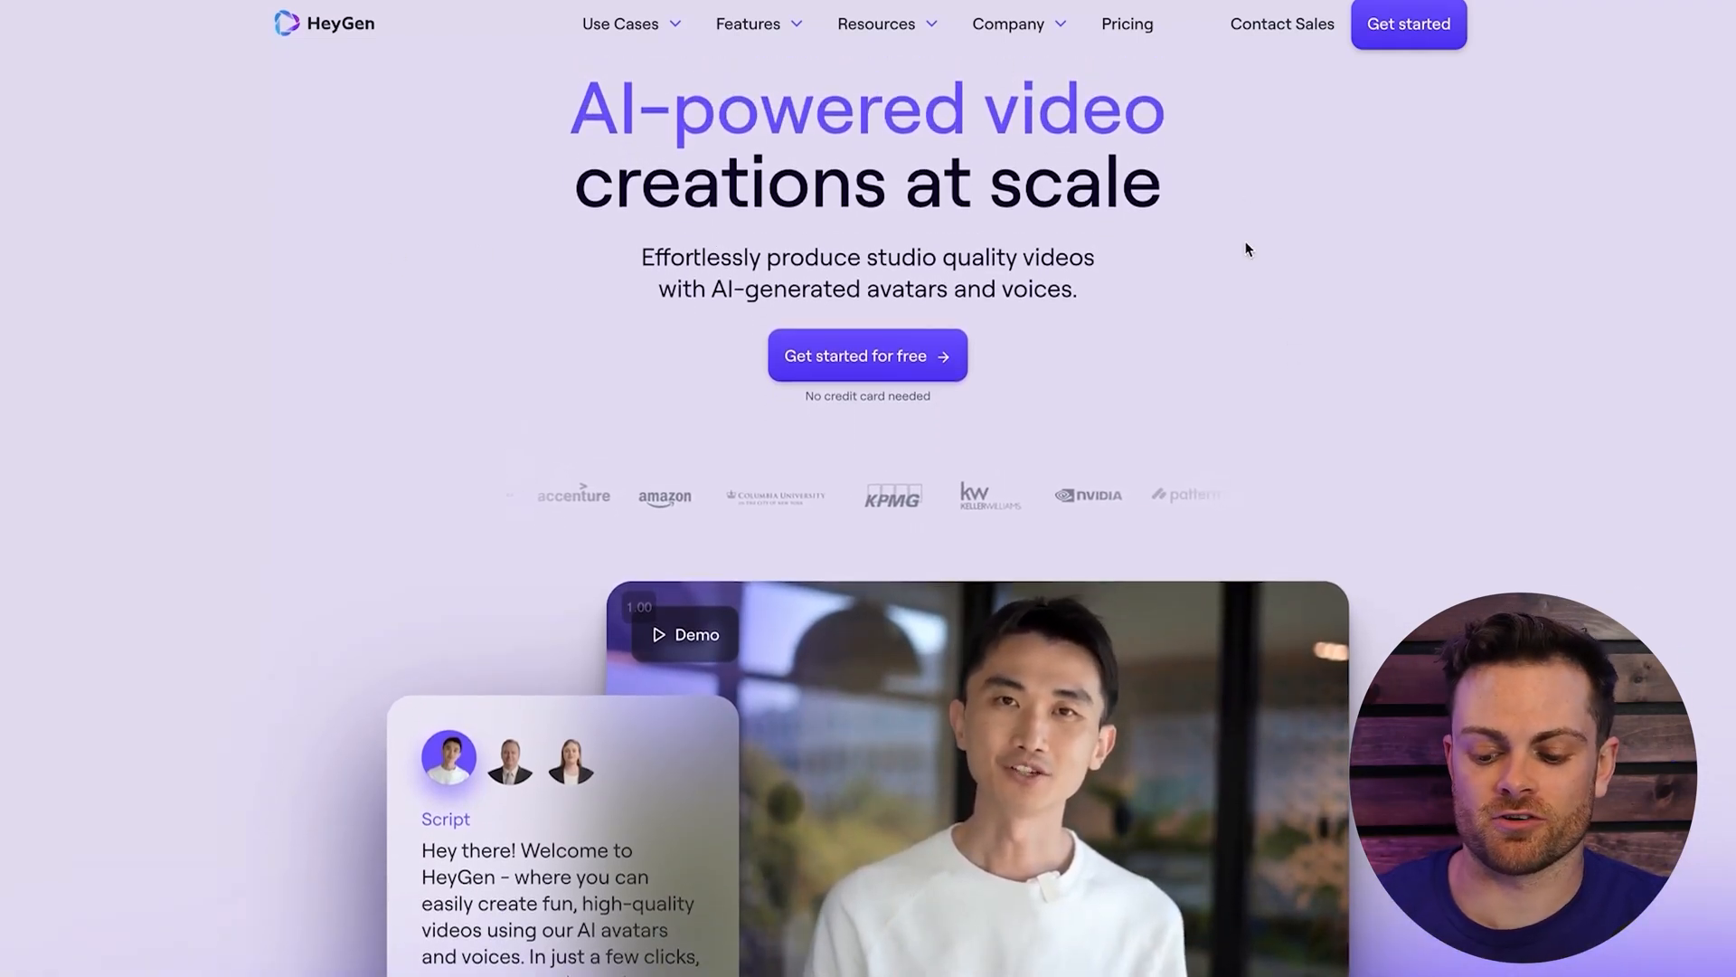
scroll("down", 3)
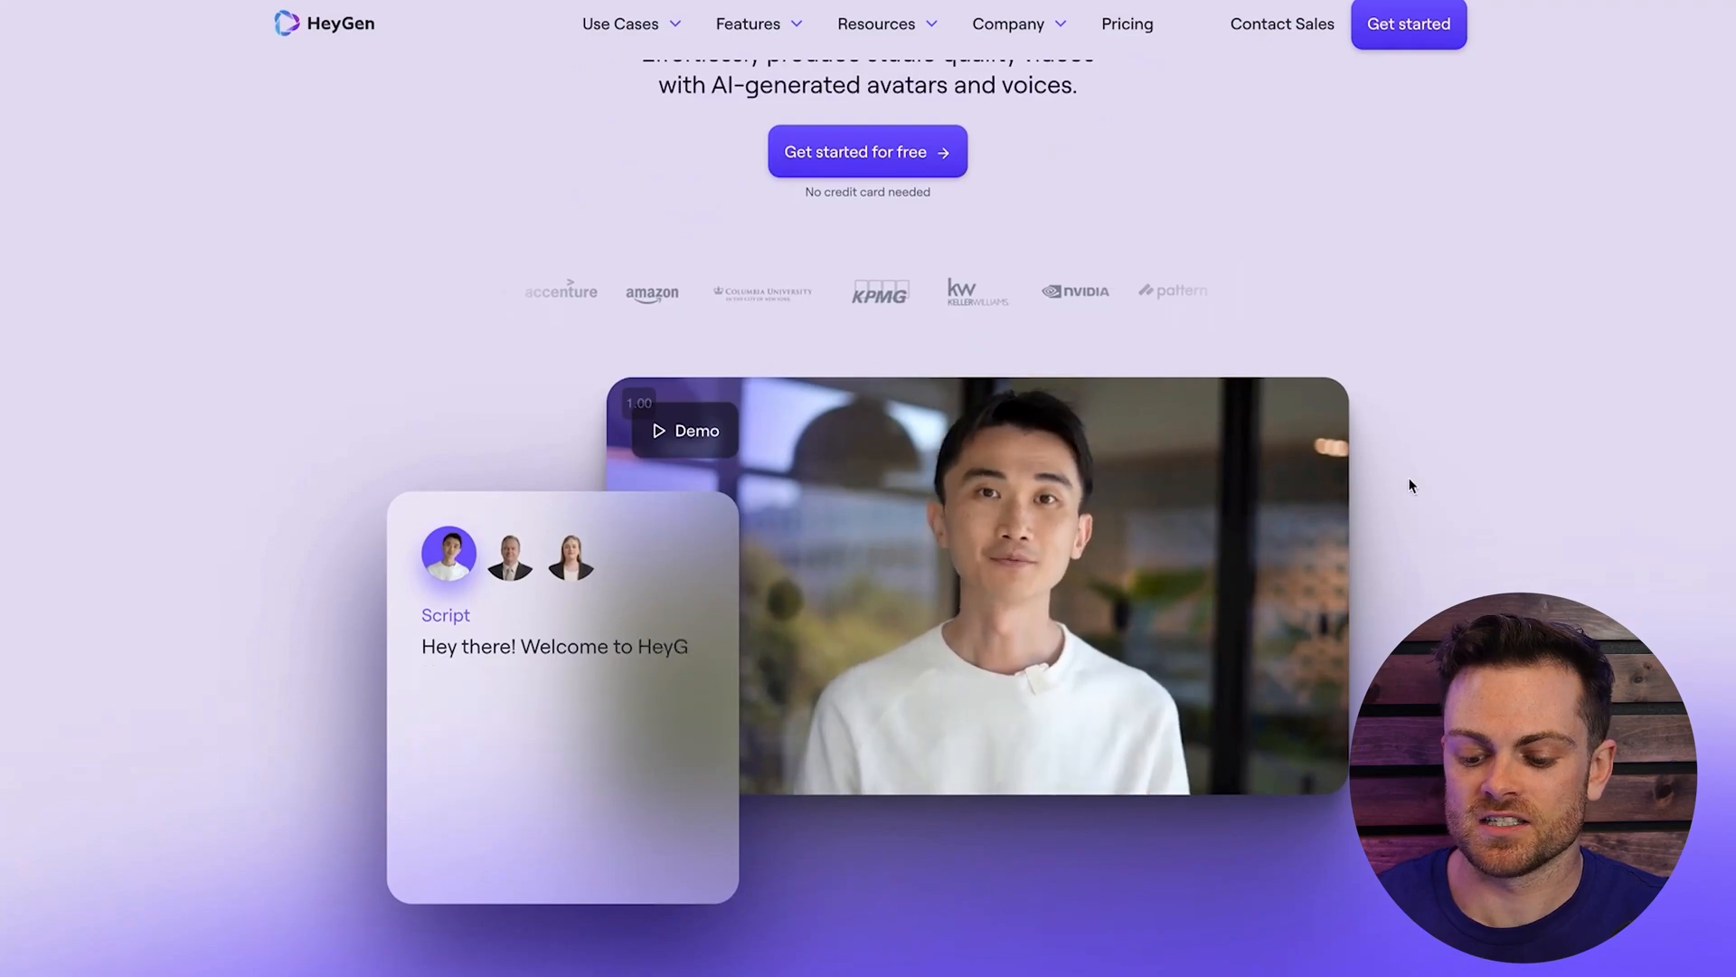
scroll("down", 3)
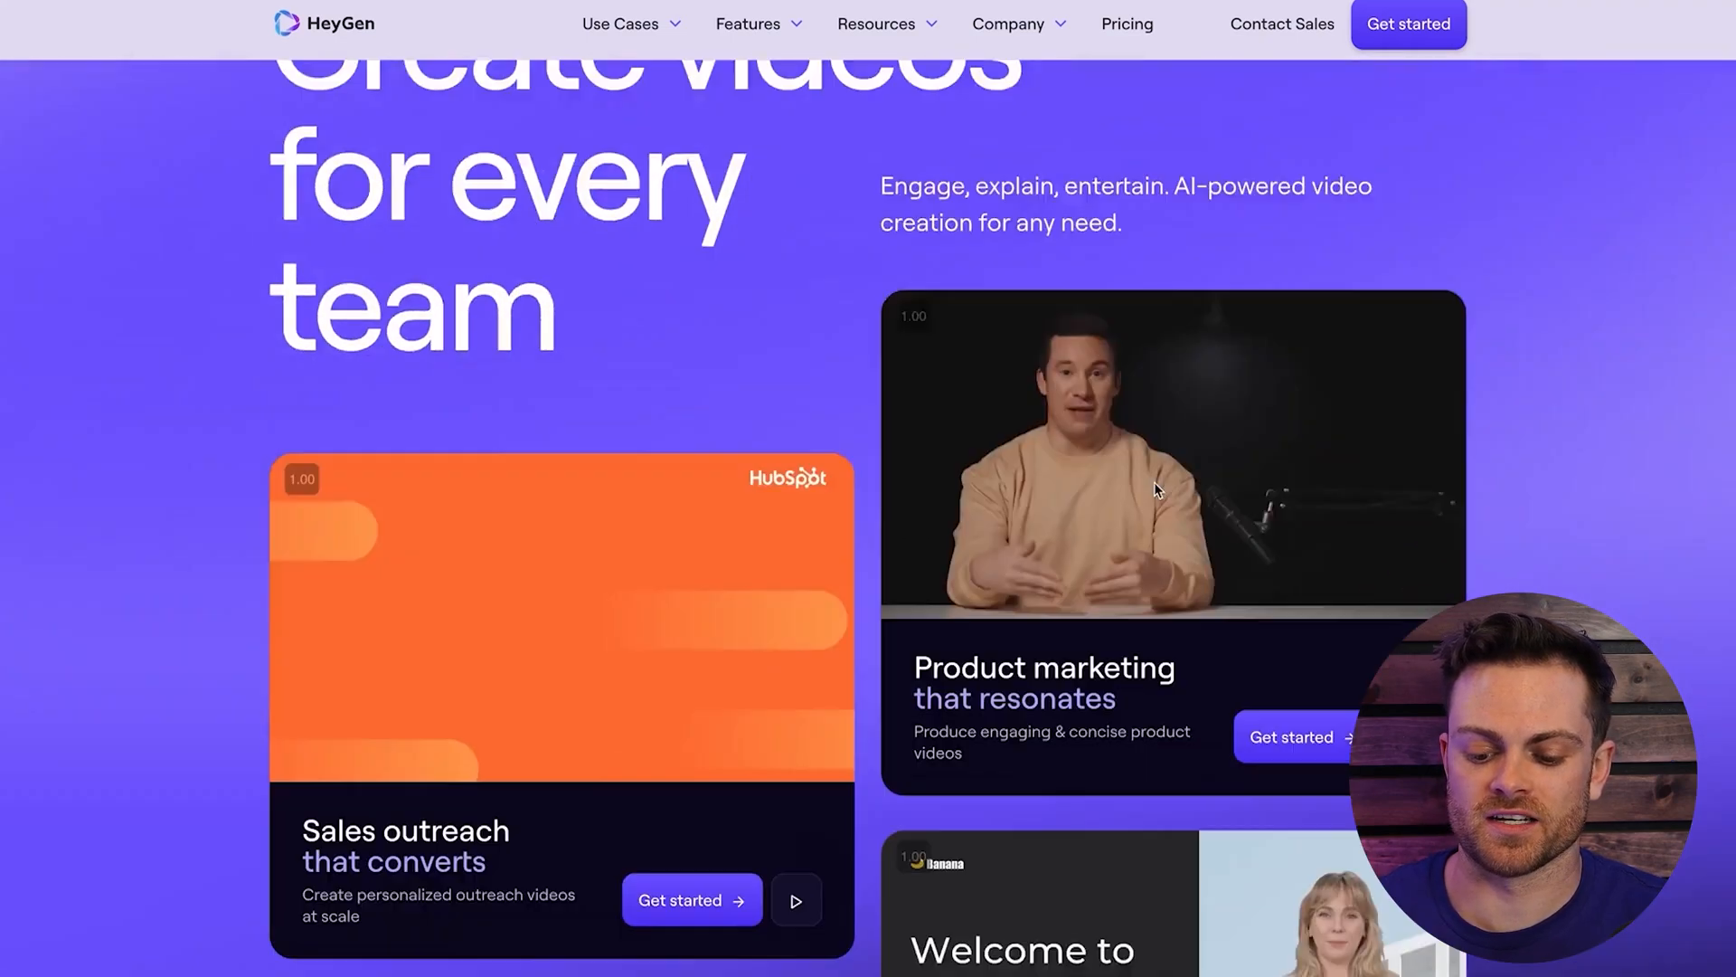
scroll("down", 3)
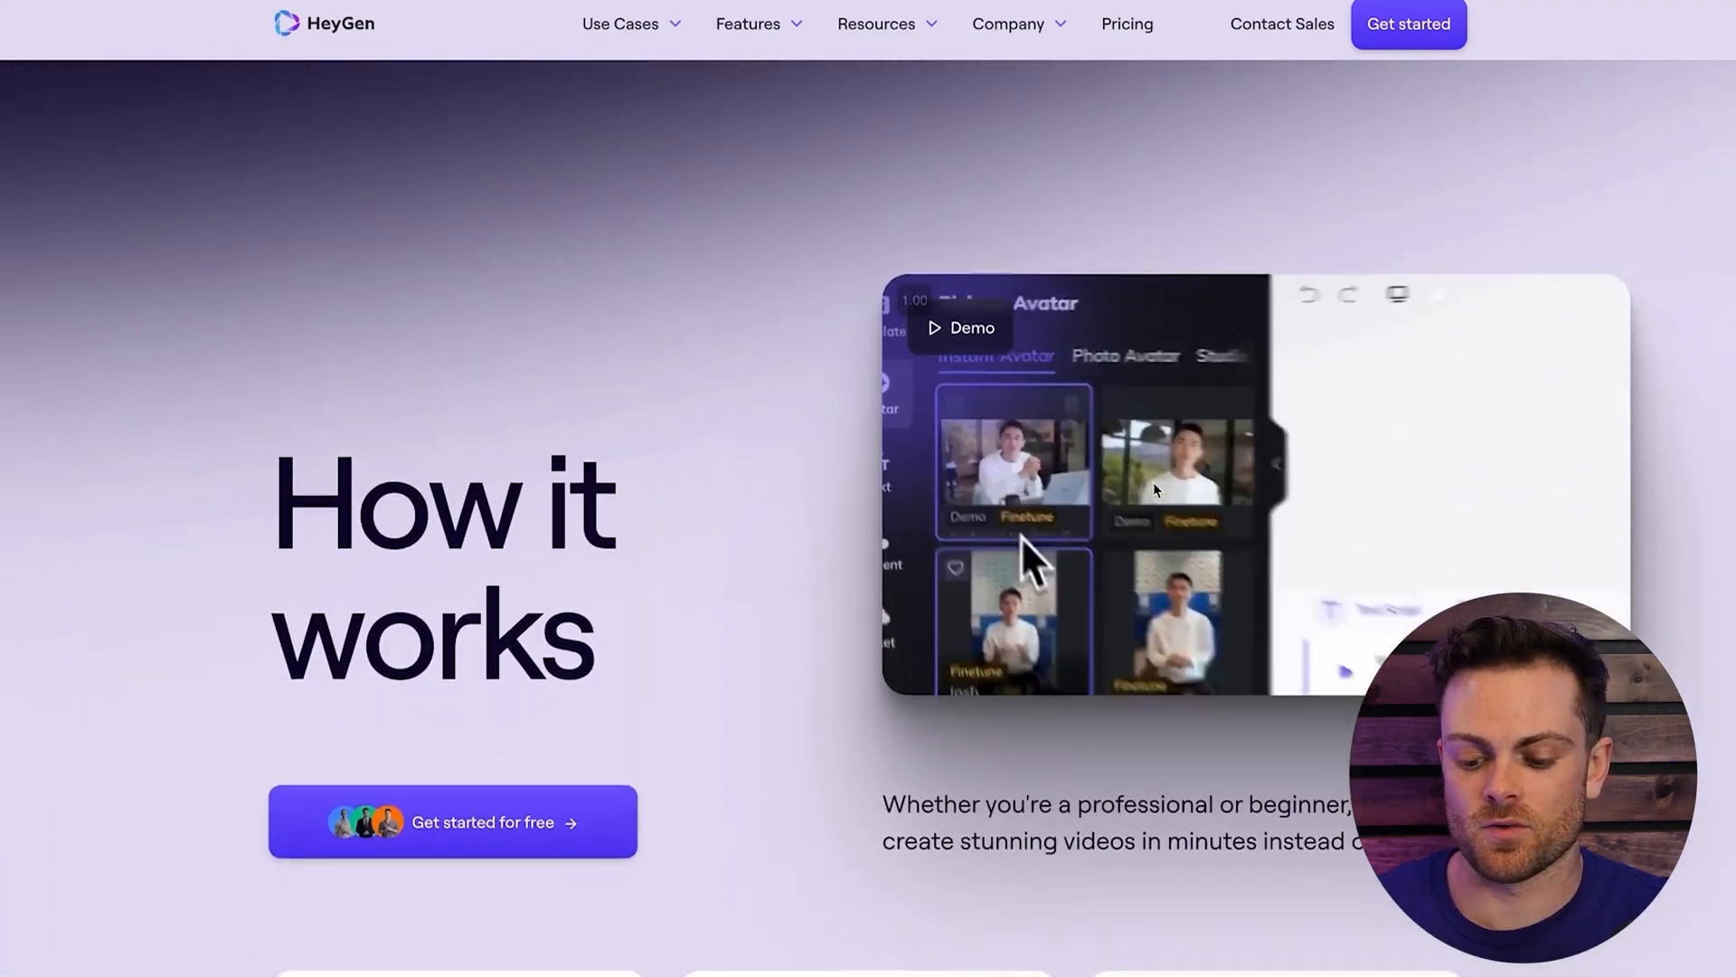
scroll("up", 3)
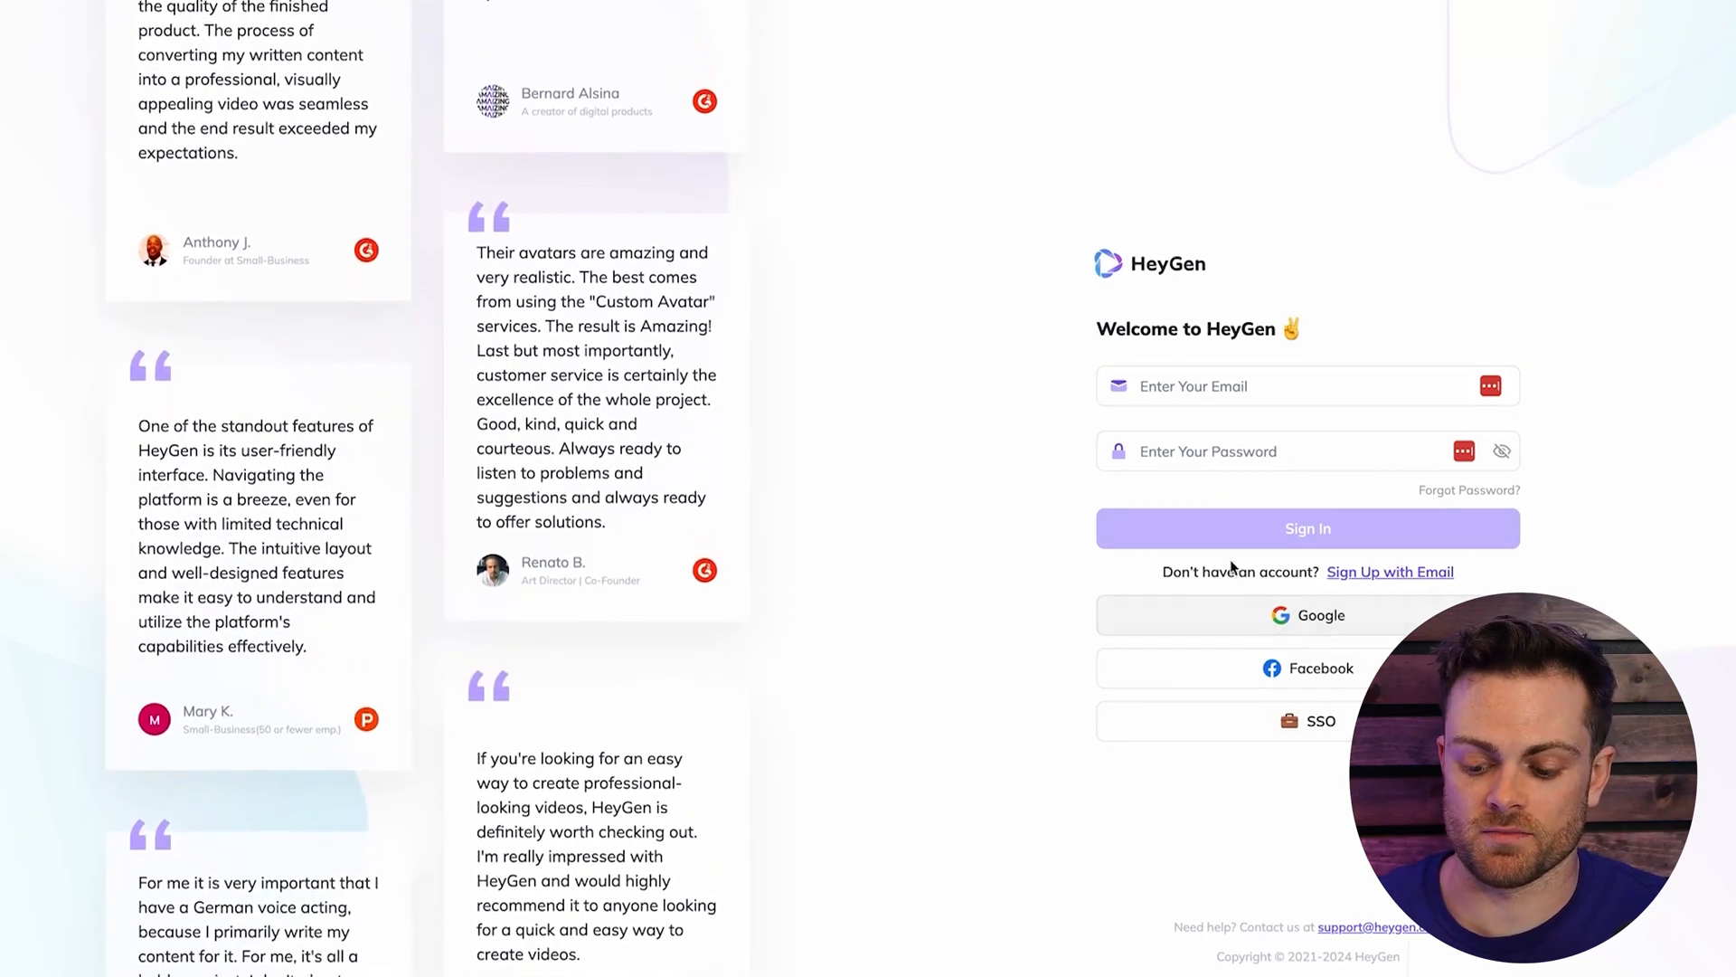
left_click(1307, 529)
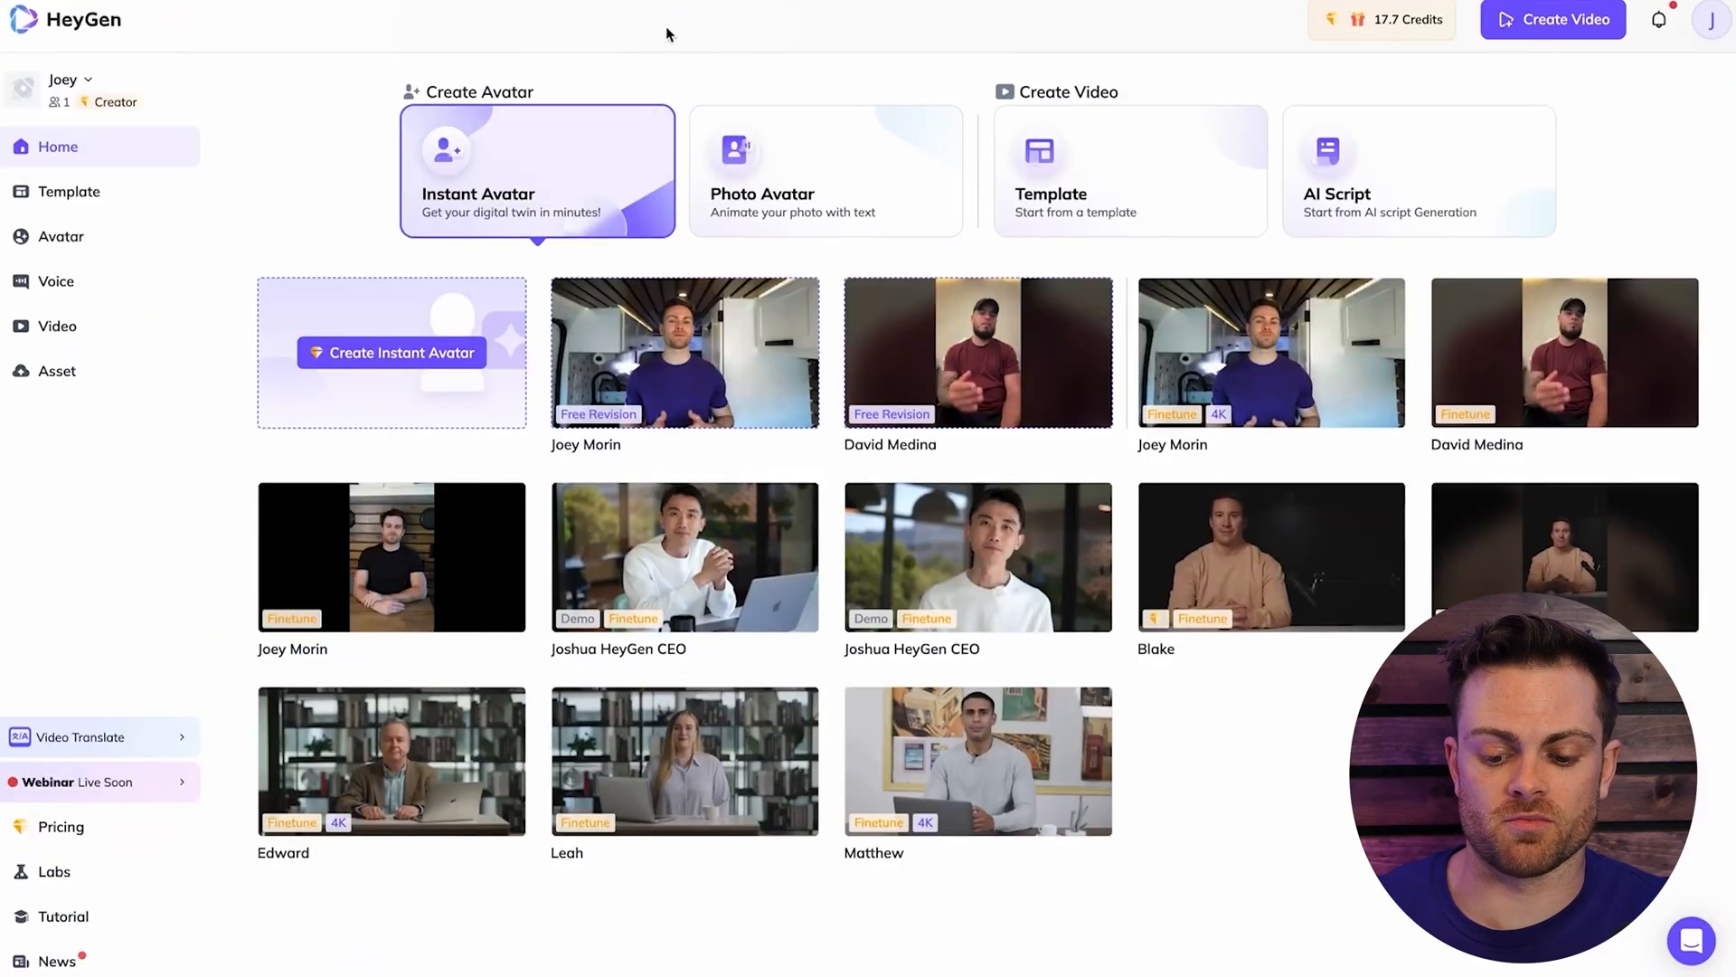
left_click(507, 502)
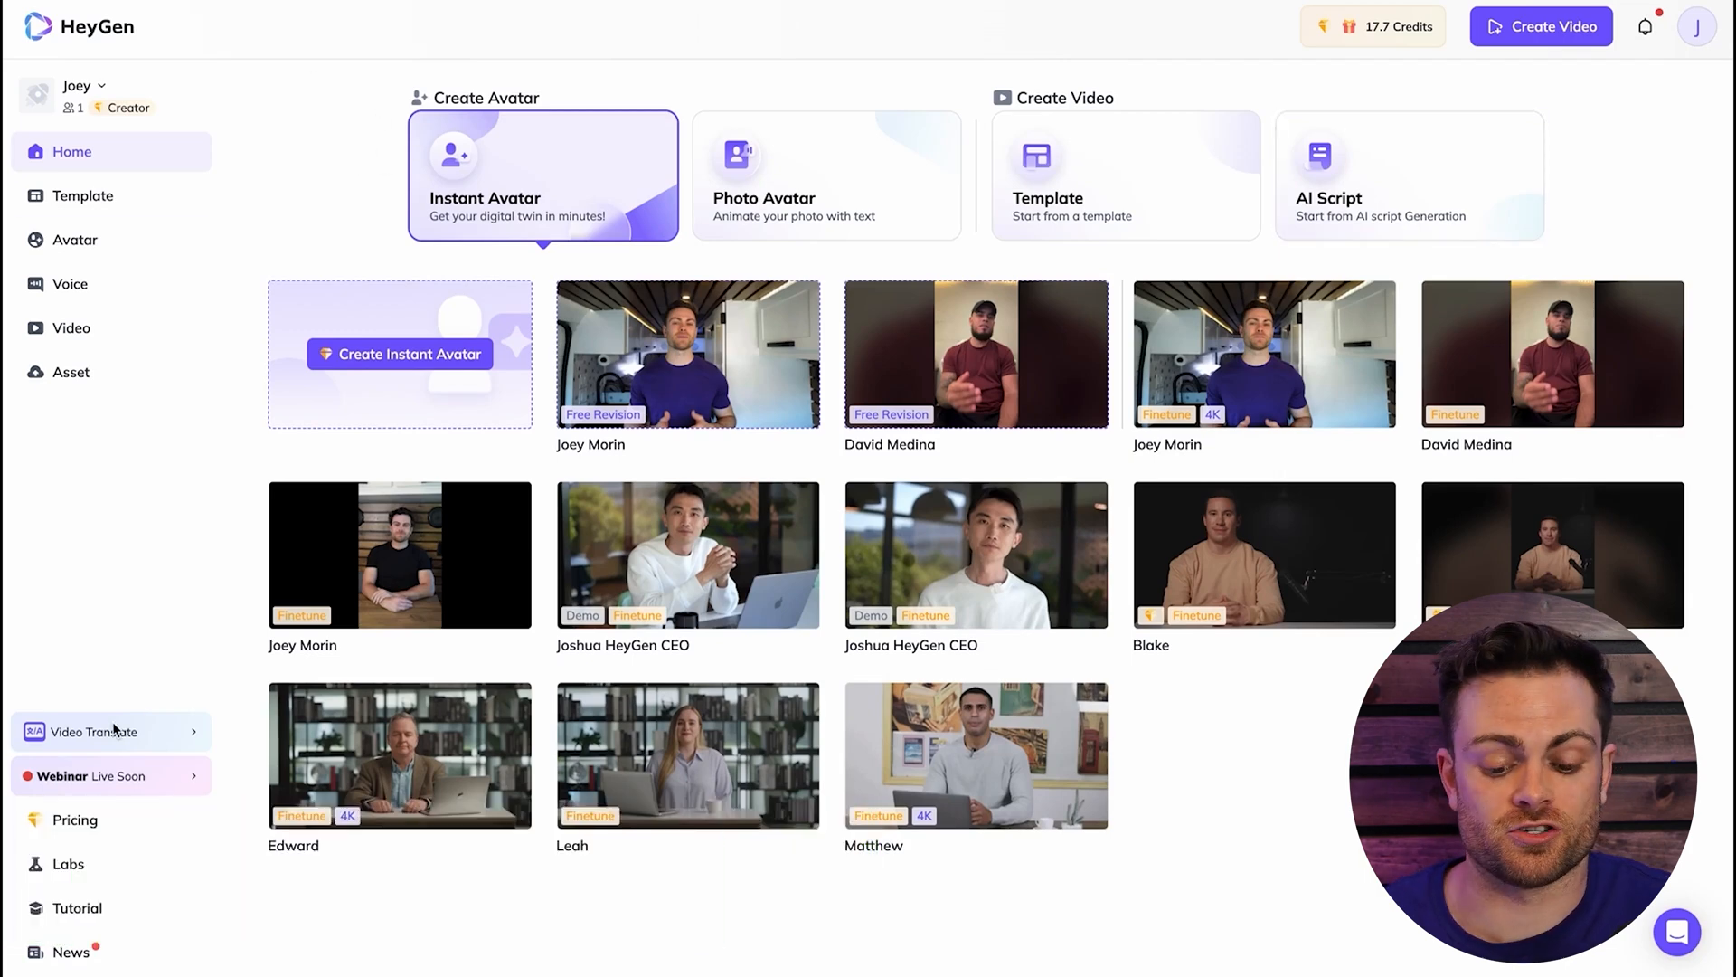
mouse_move(664, 499)
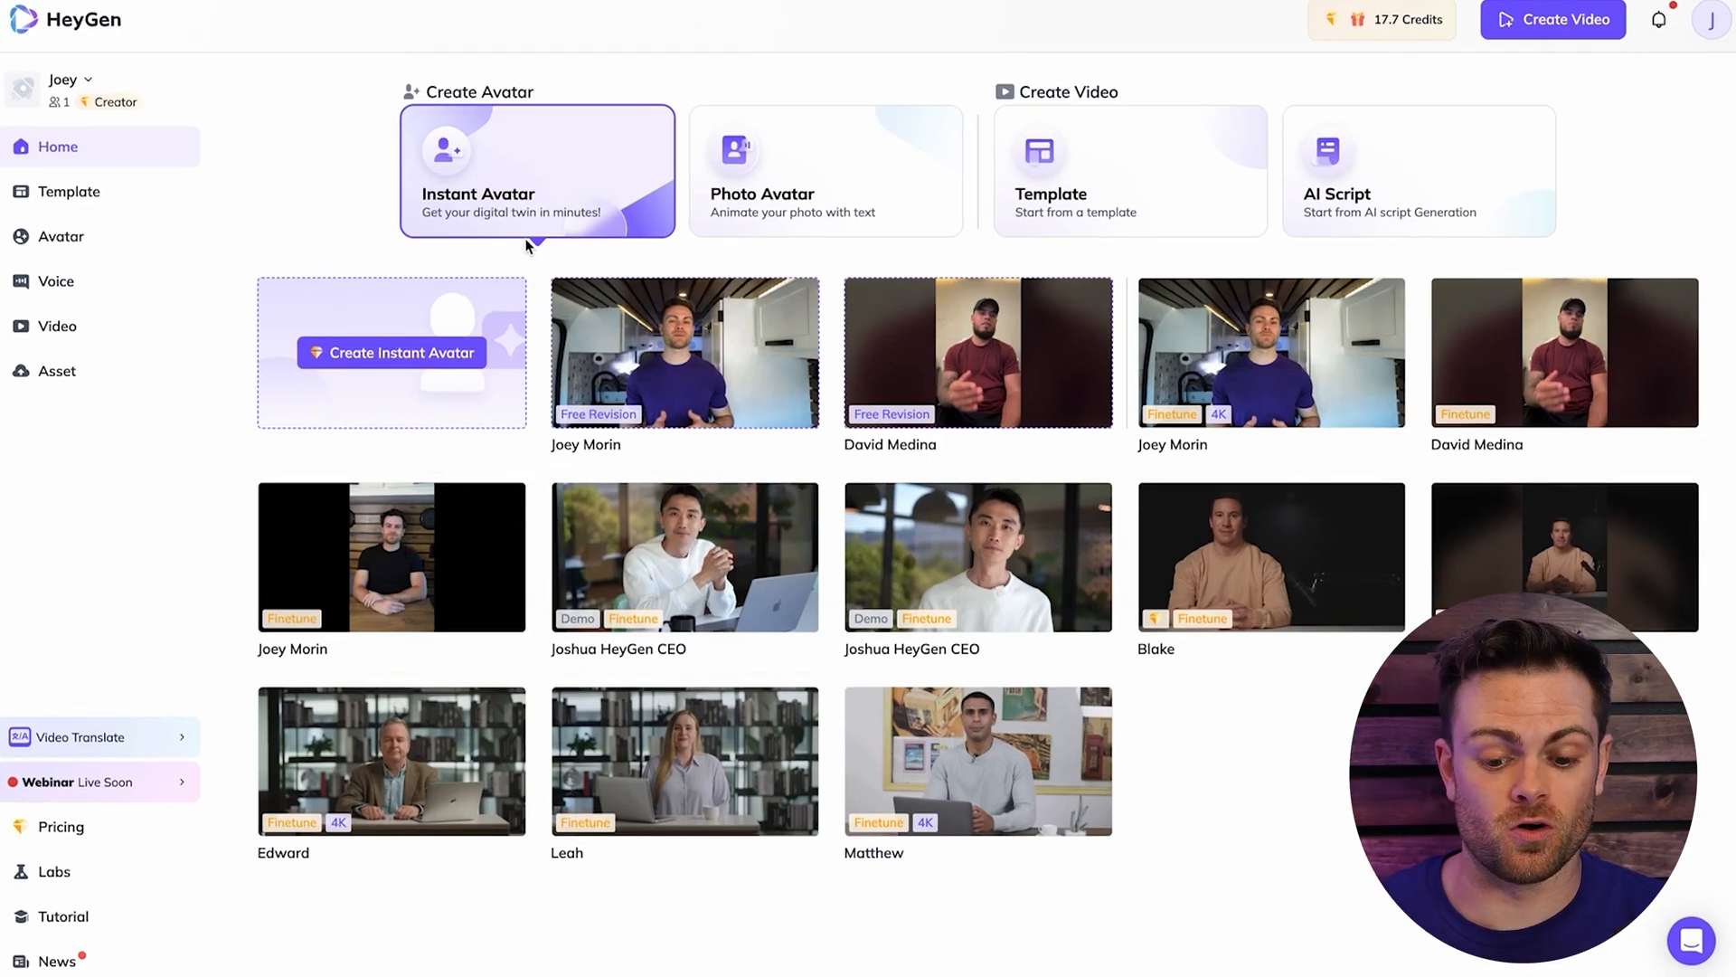
mouse_move(312, 166)
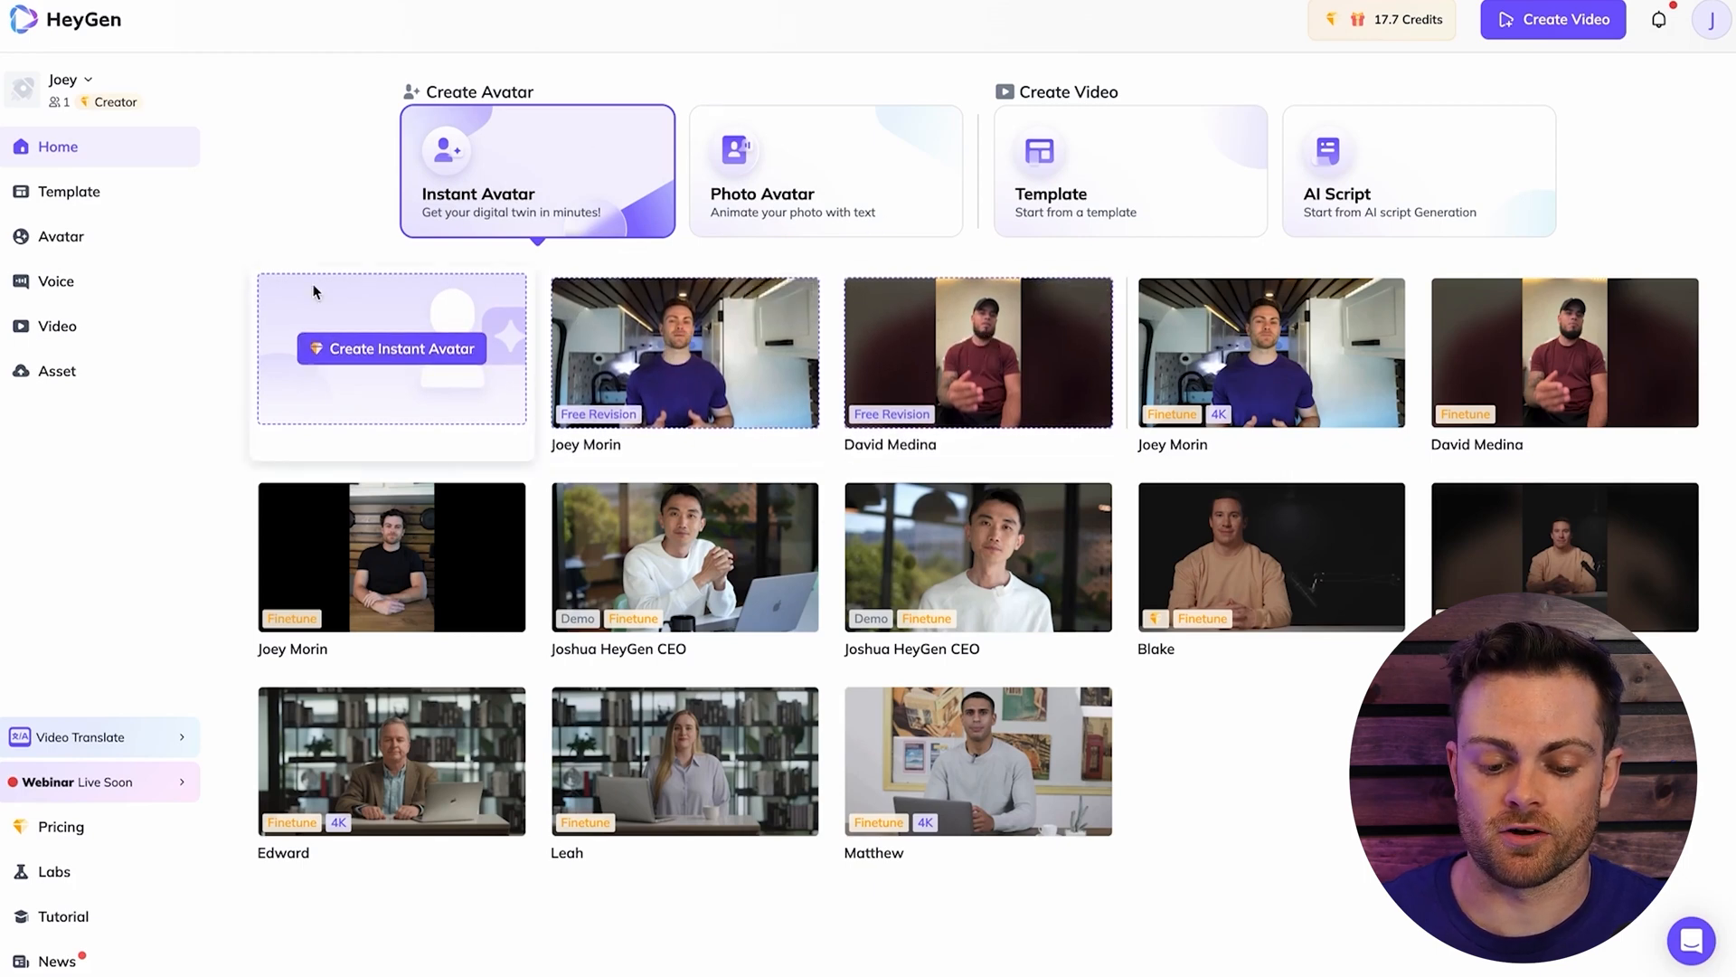
- Open the Avatar page from the left sidebar
left_click(61, 236)
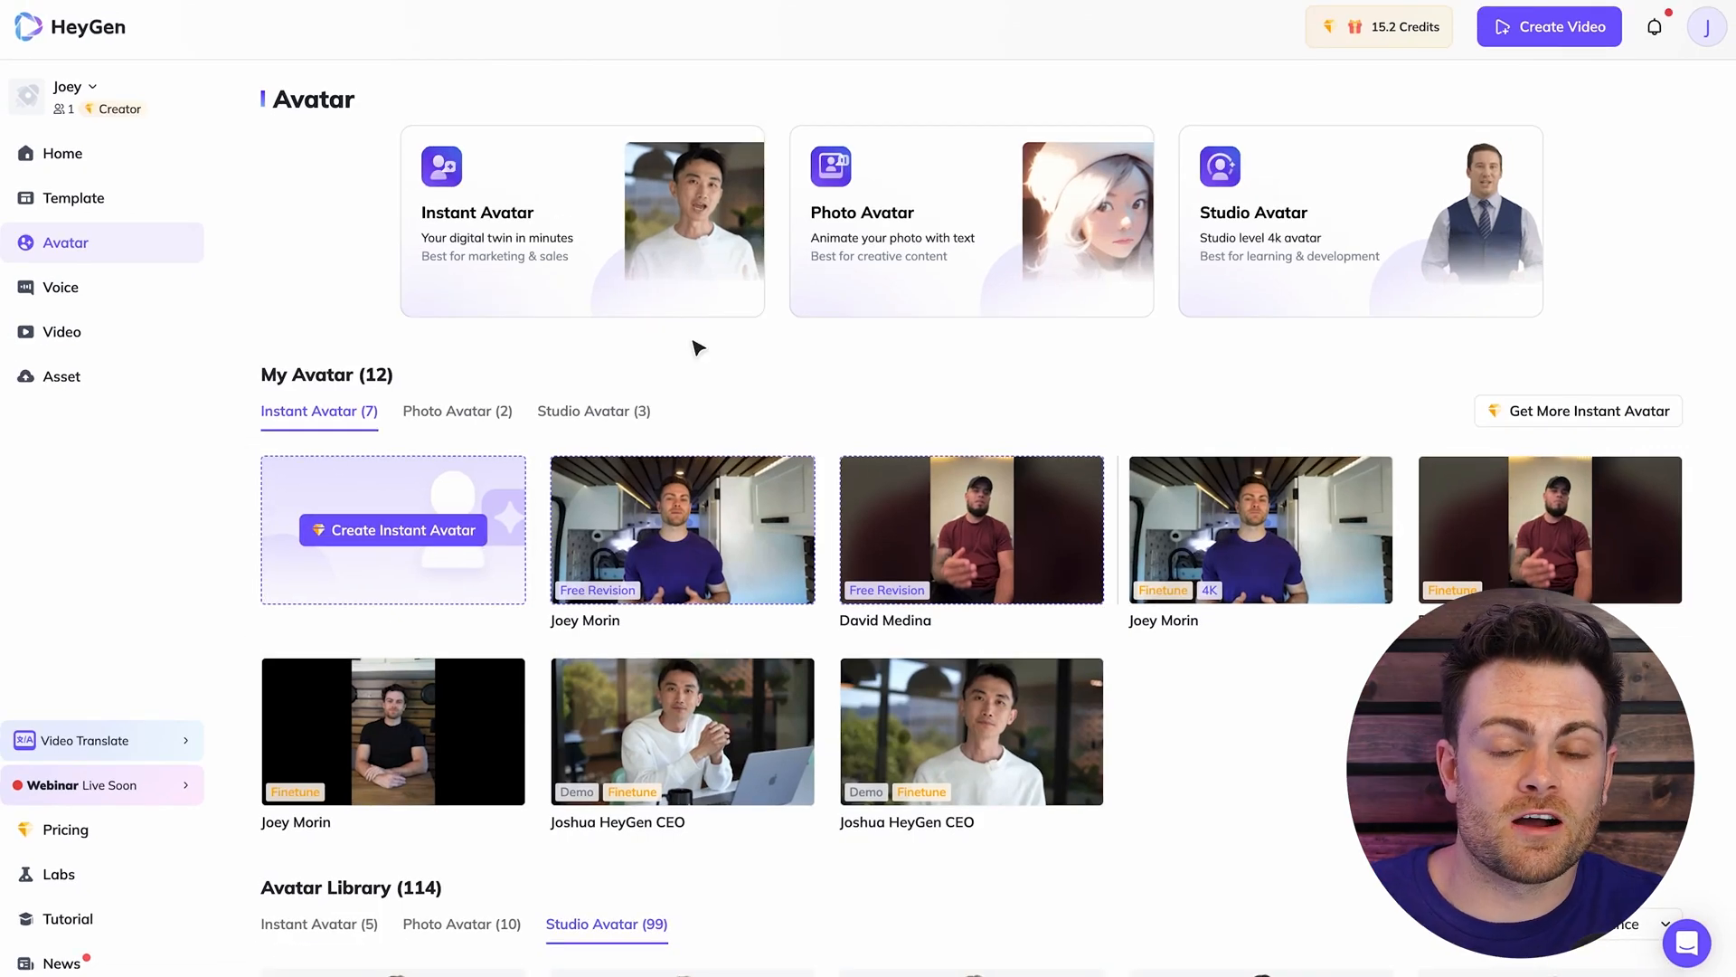
mouse_move(596, 156)
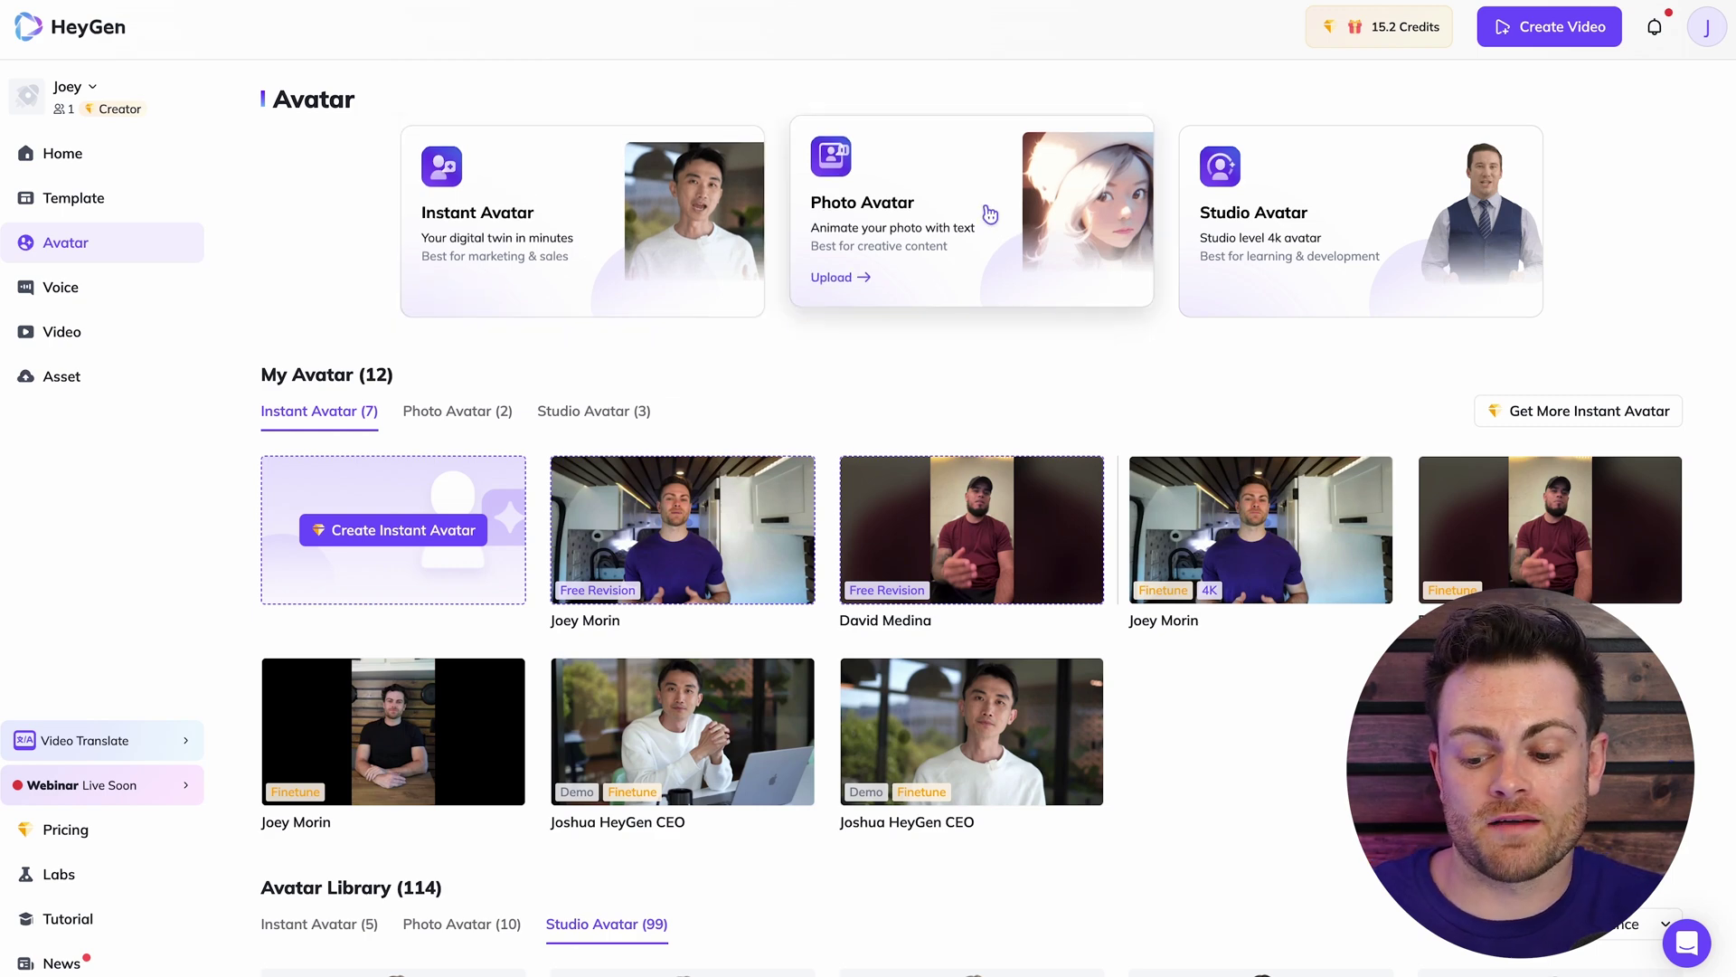
mouse_move(982, 286)
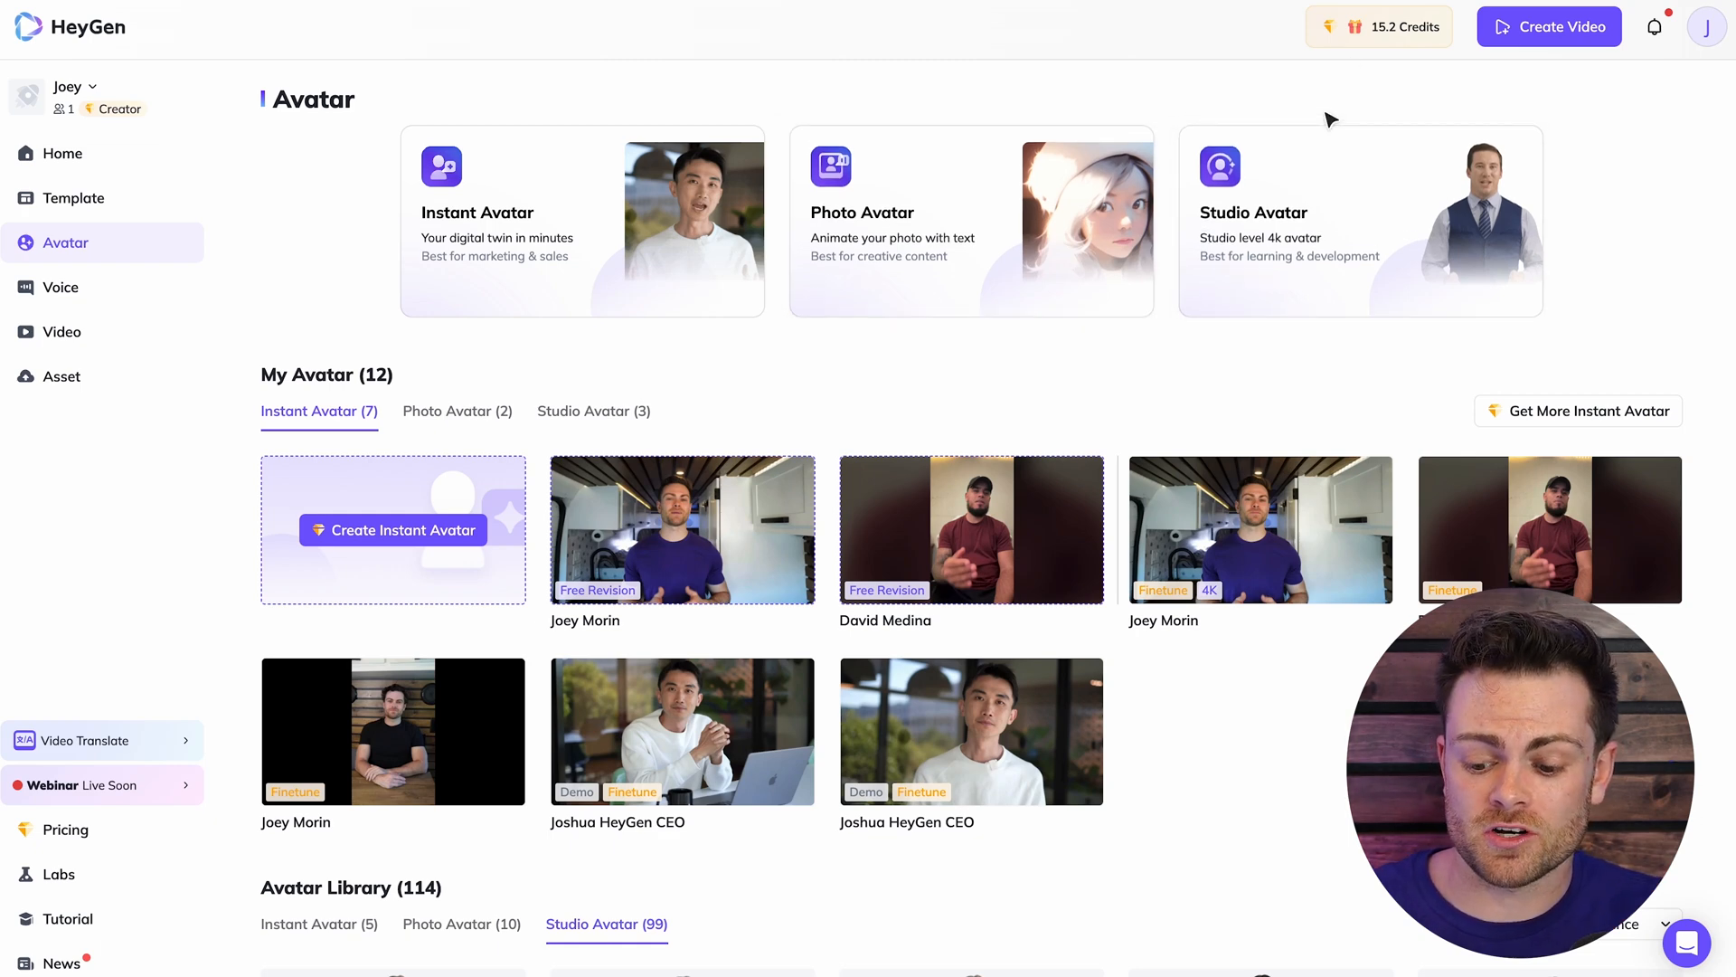
mouse_move(1355, 196)
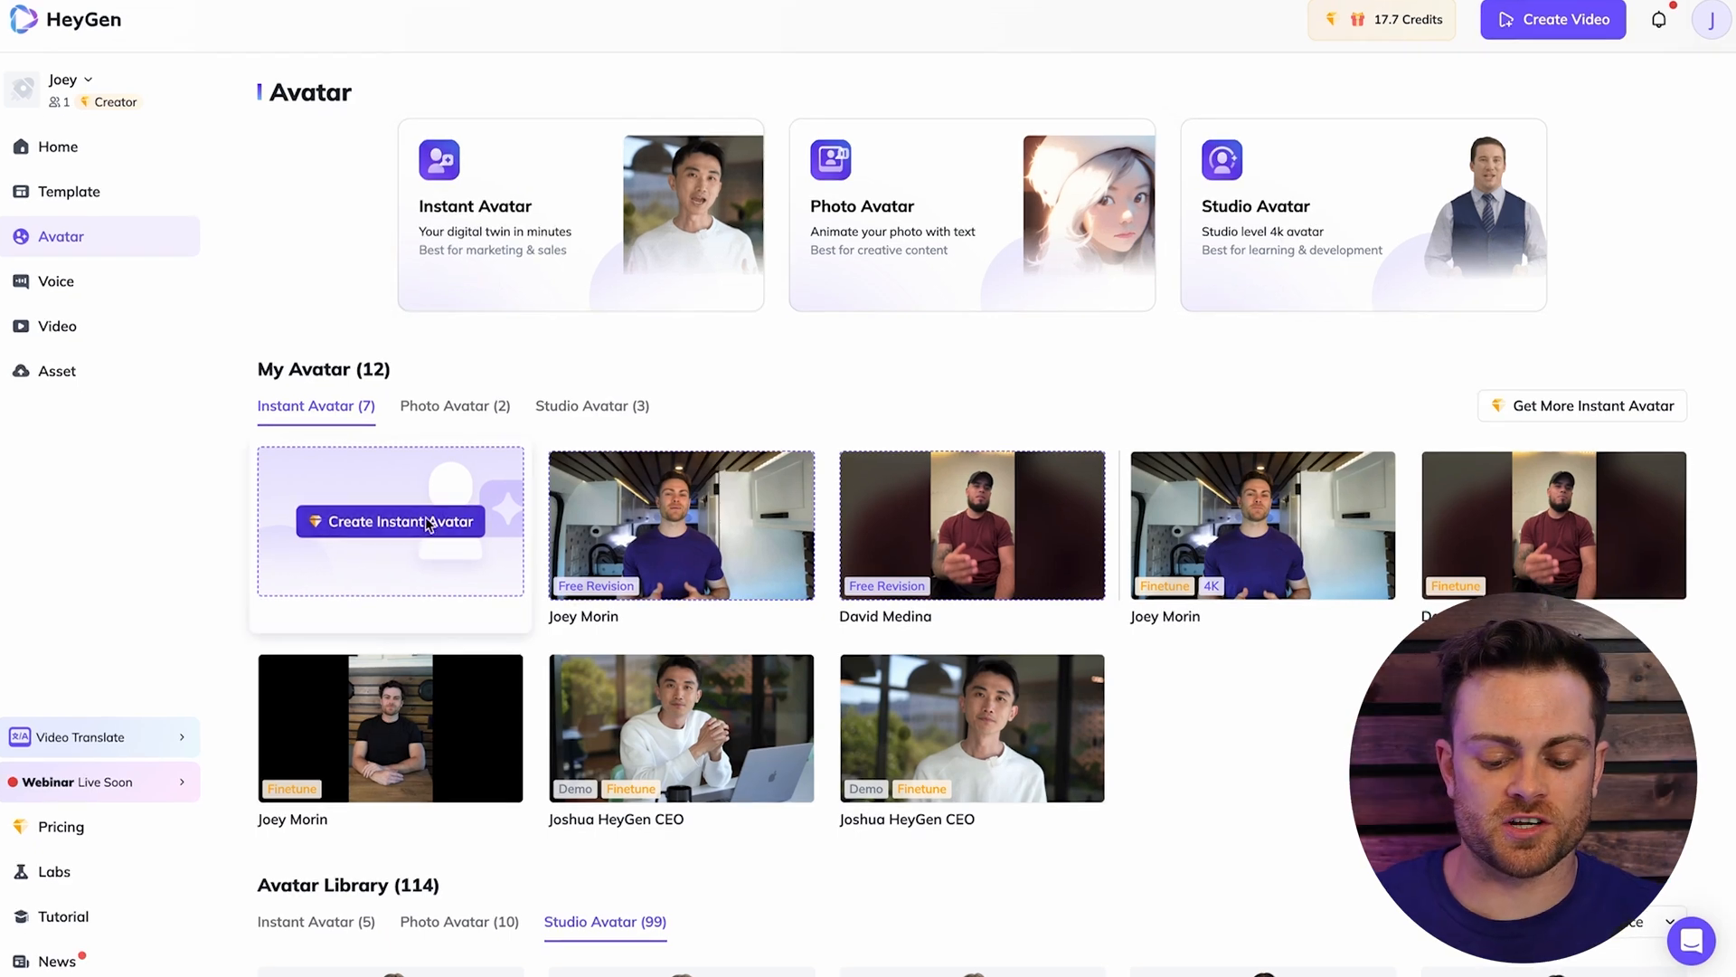
- Start Create Instant Avatar and get past the Intro step to Instructions
left_click(390, 522)
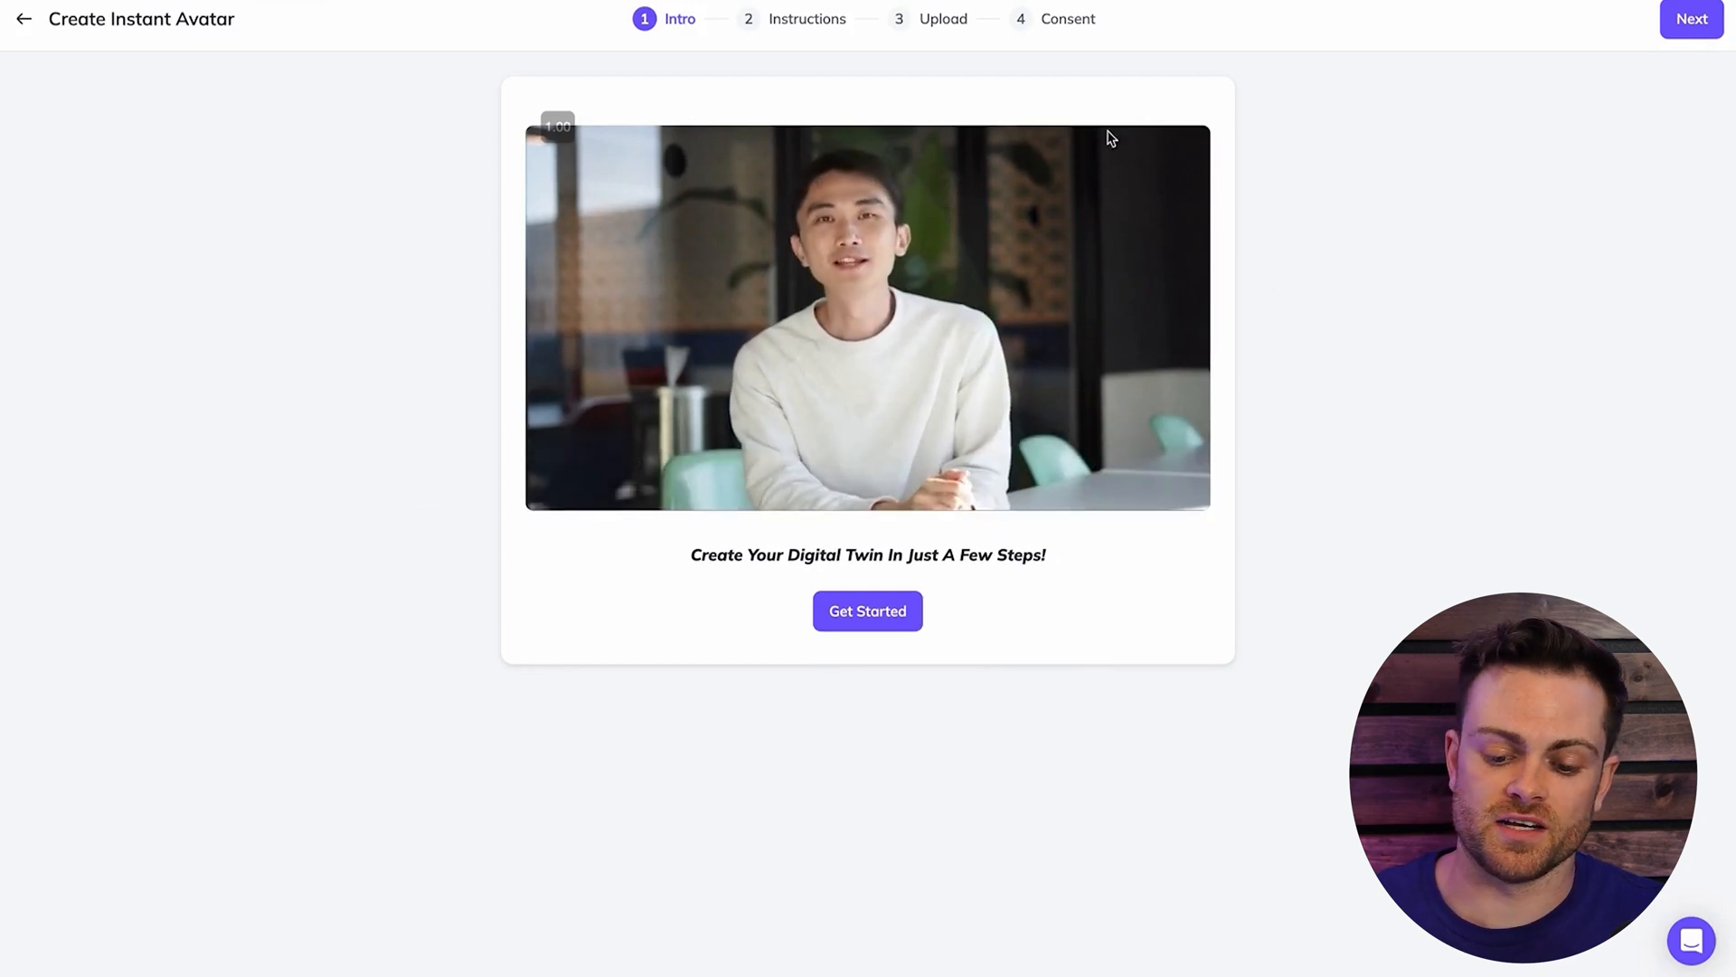
left_click(882, 292)
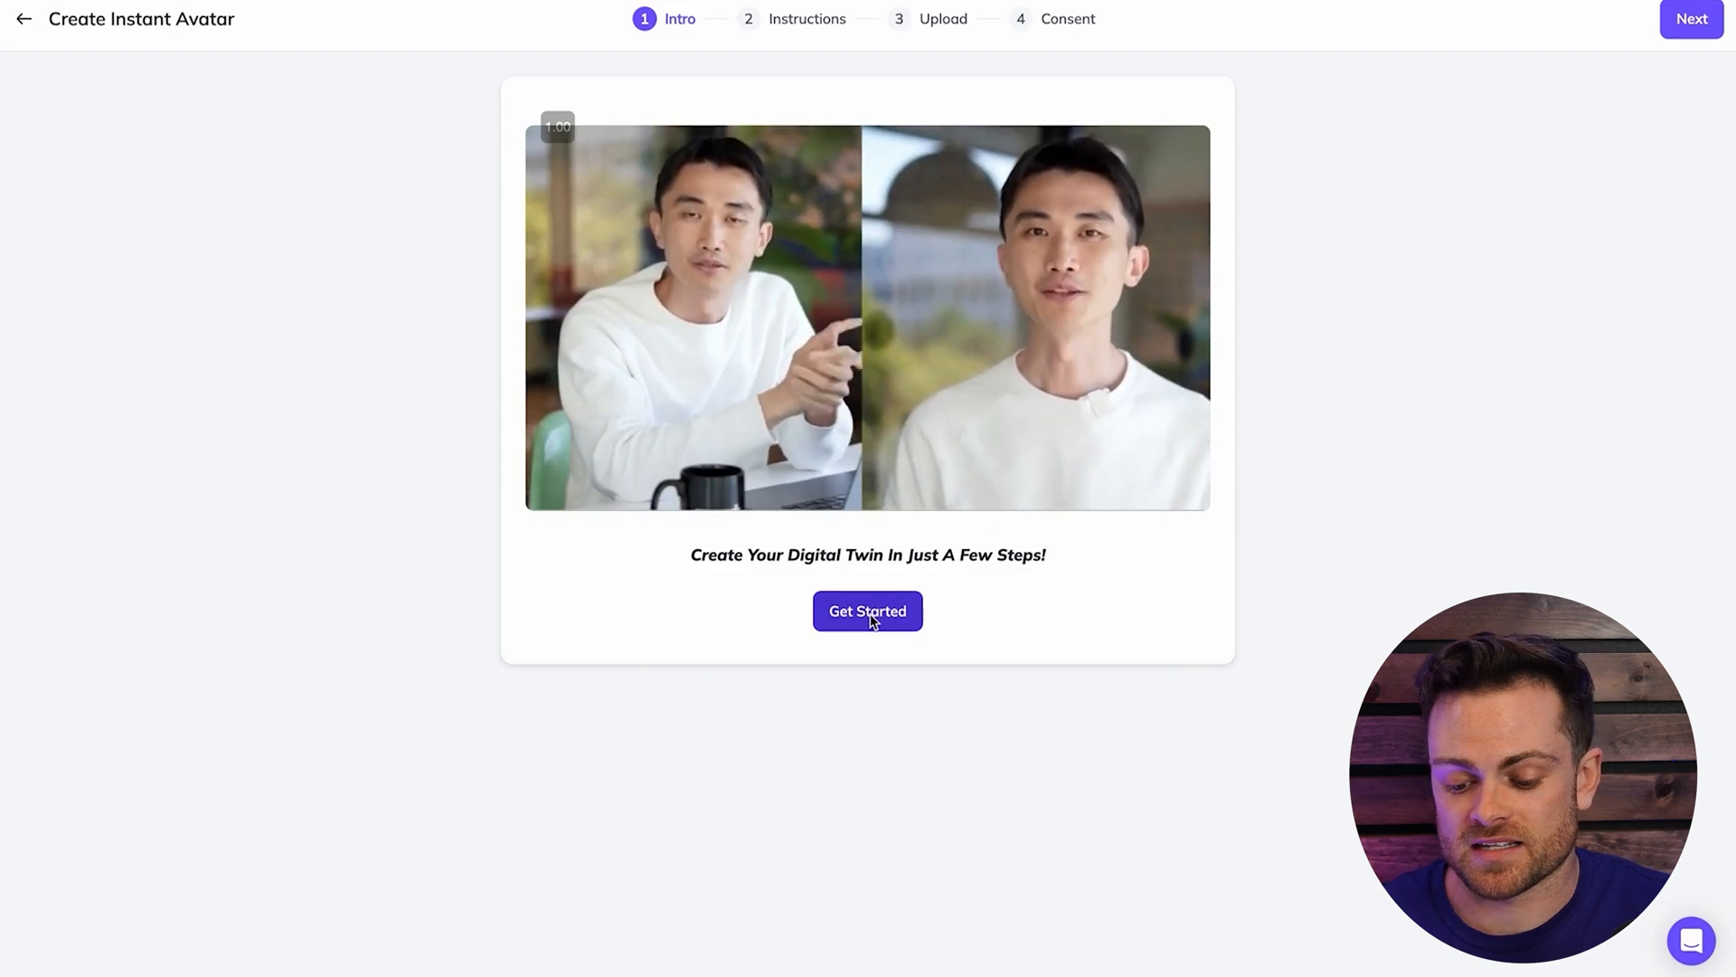
left_click(867, 611)
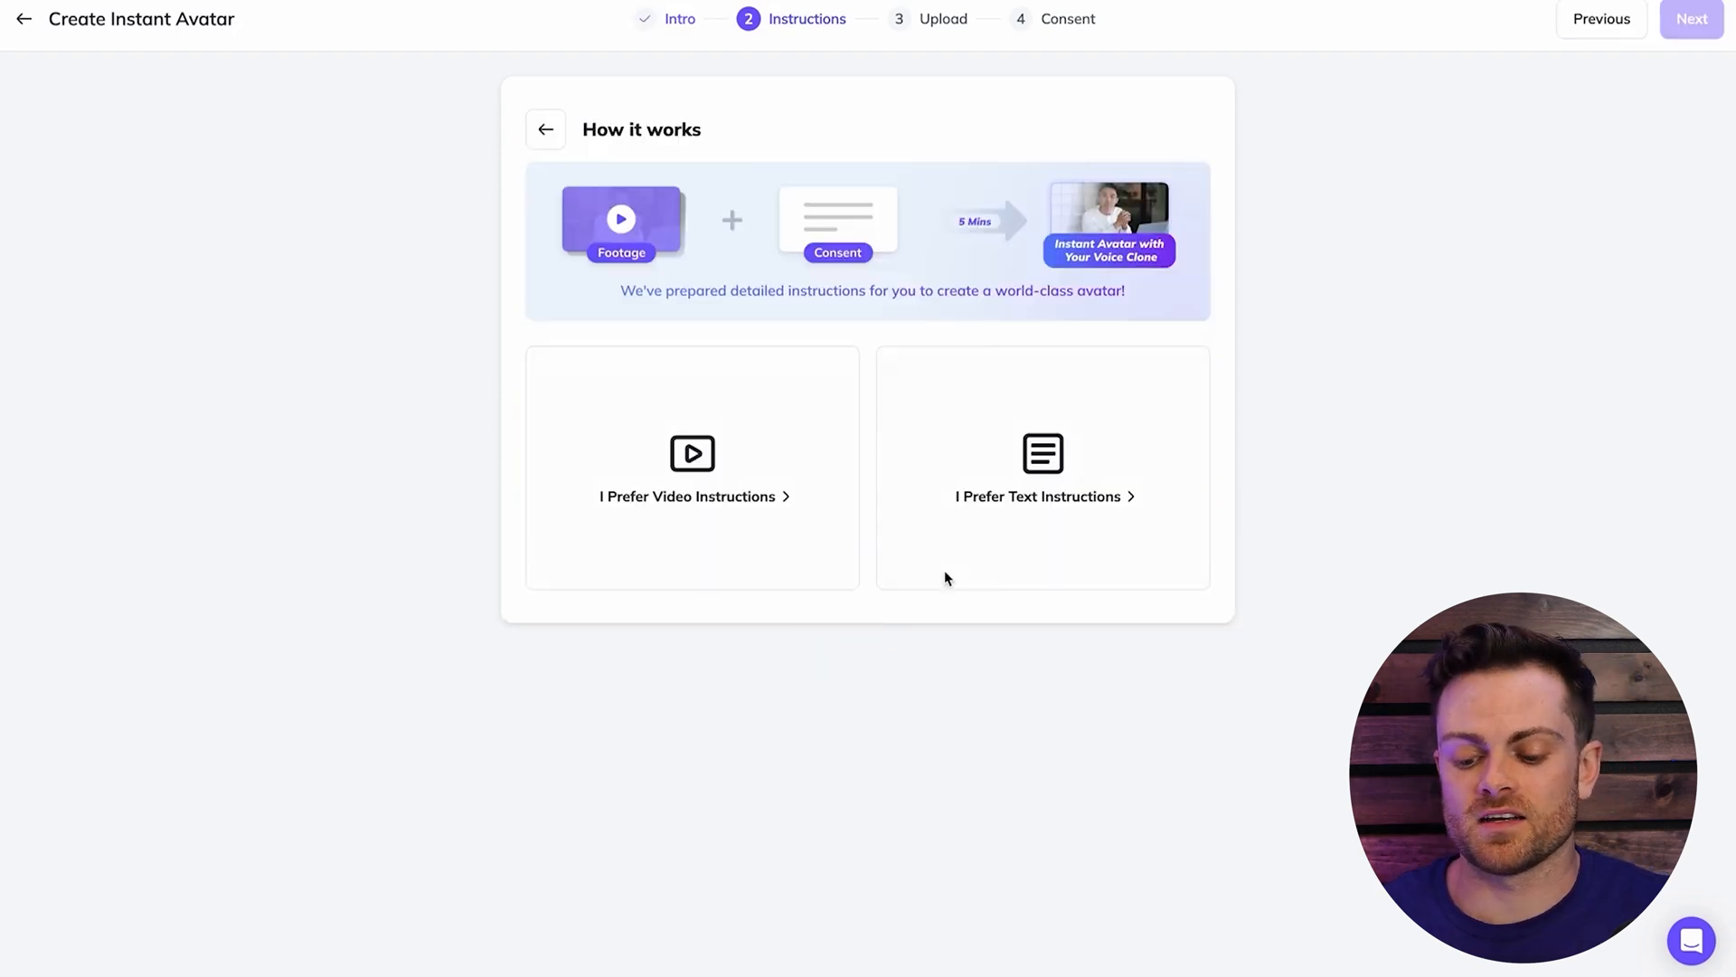
mouse_move(1031, 507)
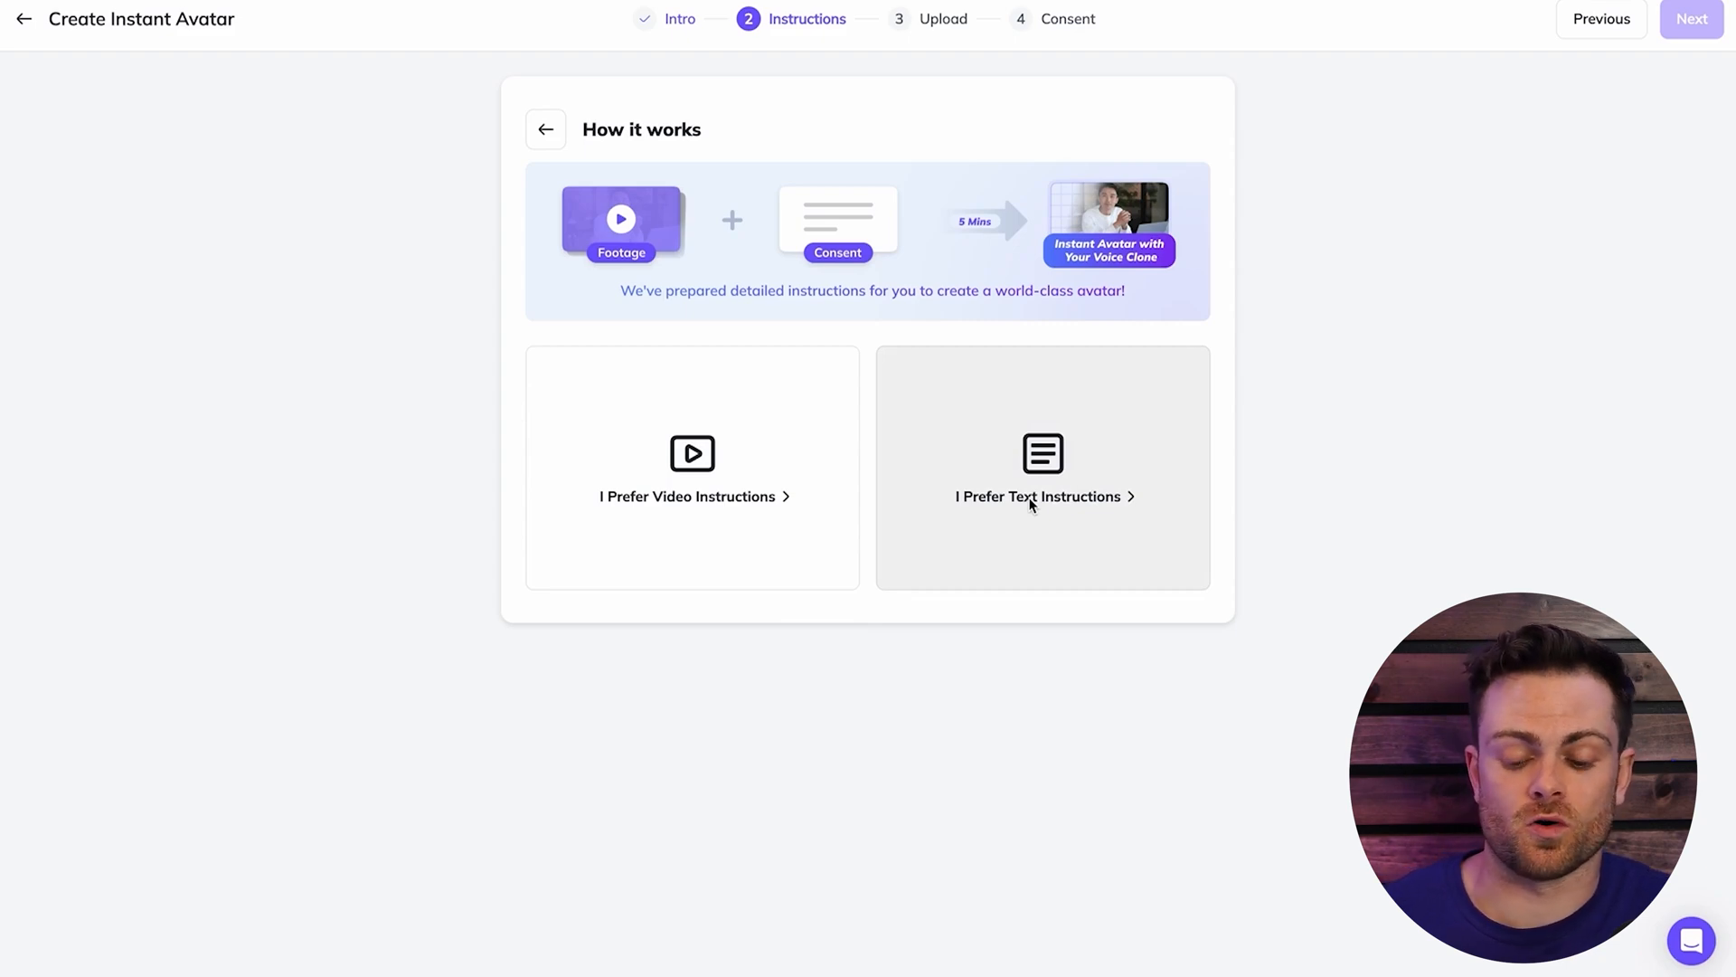
mouse_move(1065, 551)
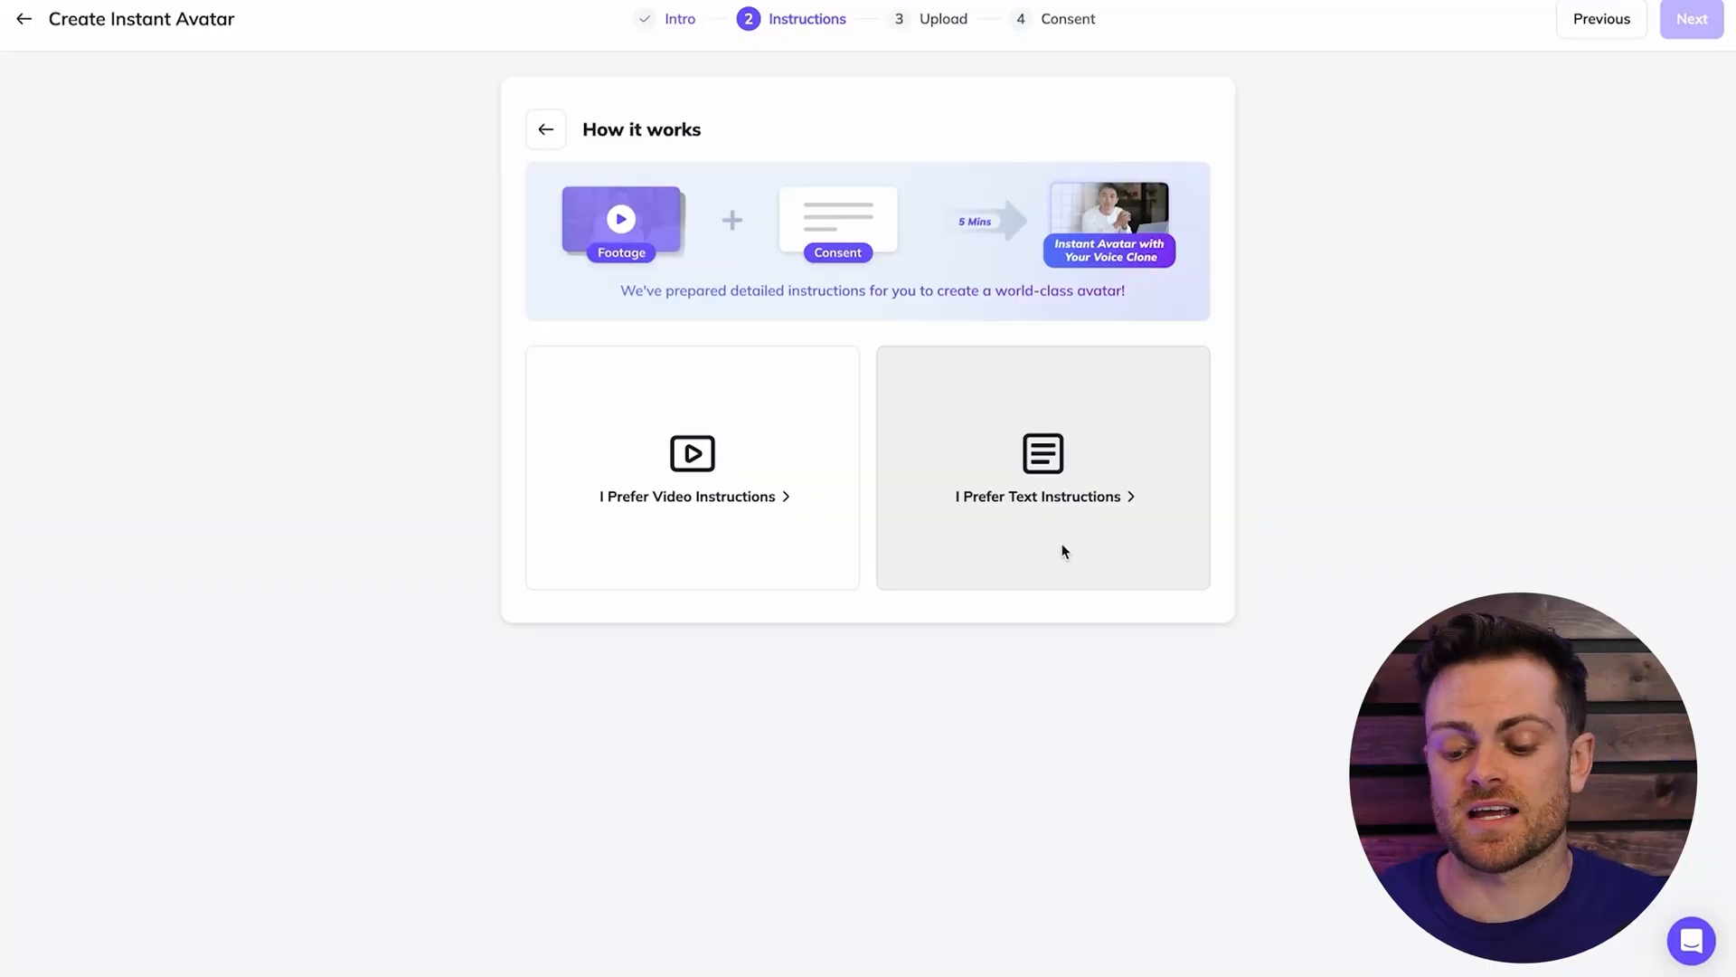
left_click(1042, 497)
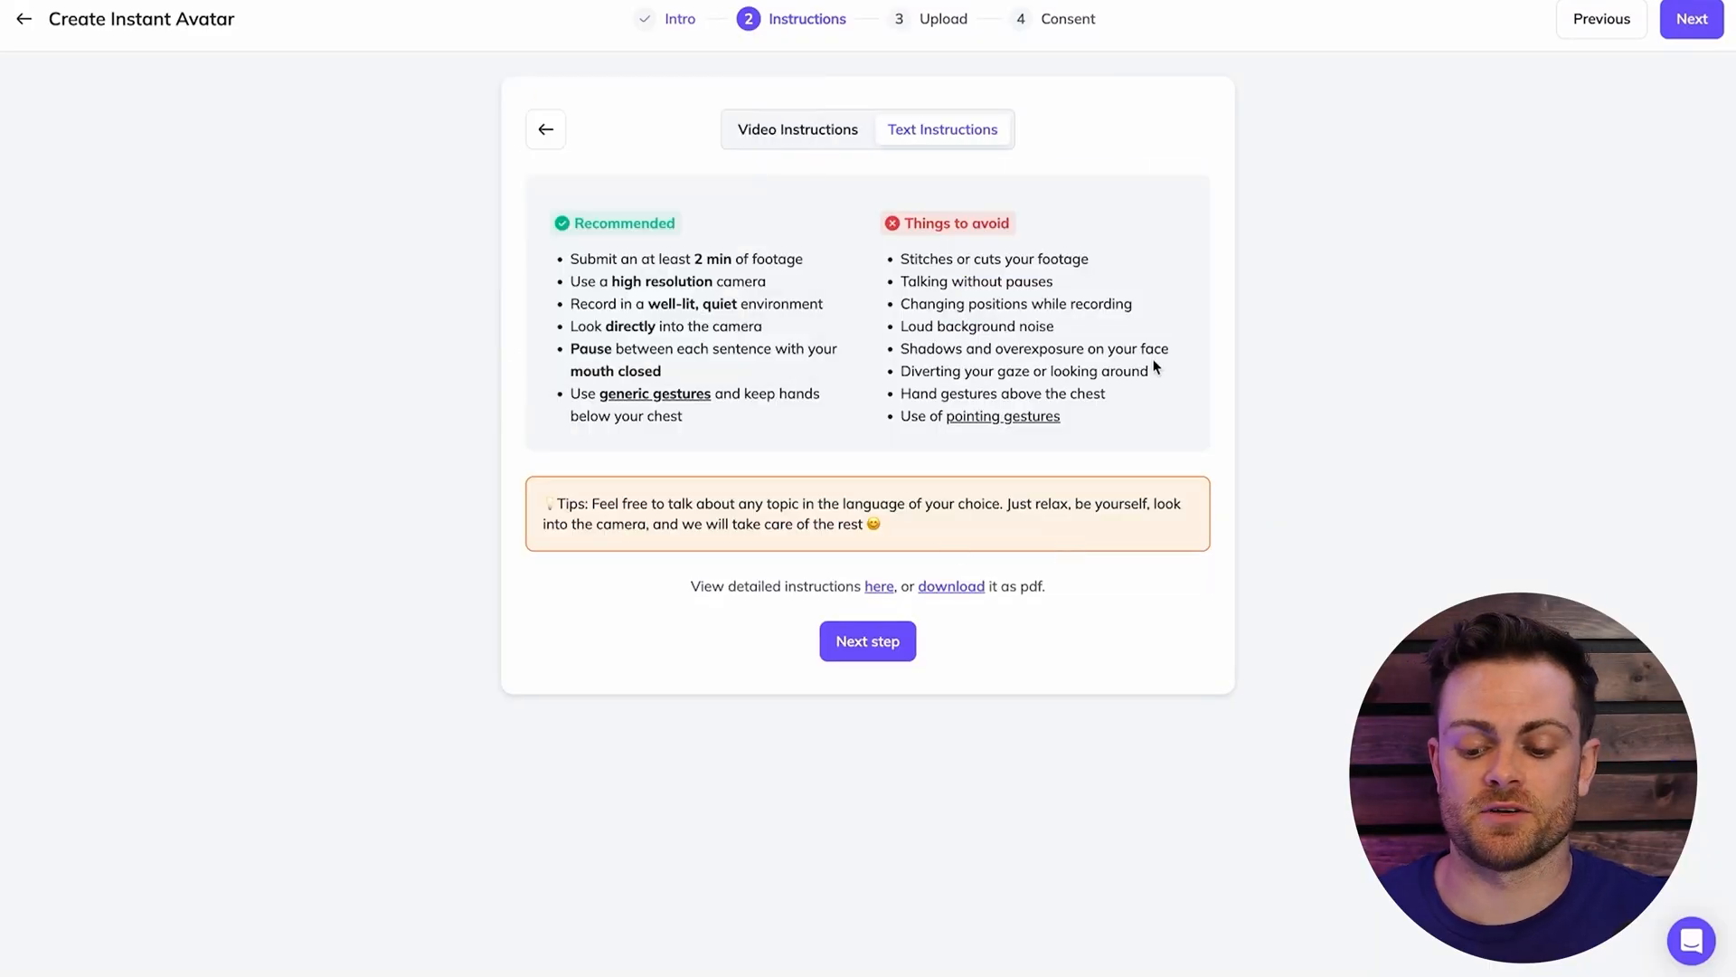
mouse_move(1377, 425)
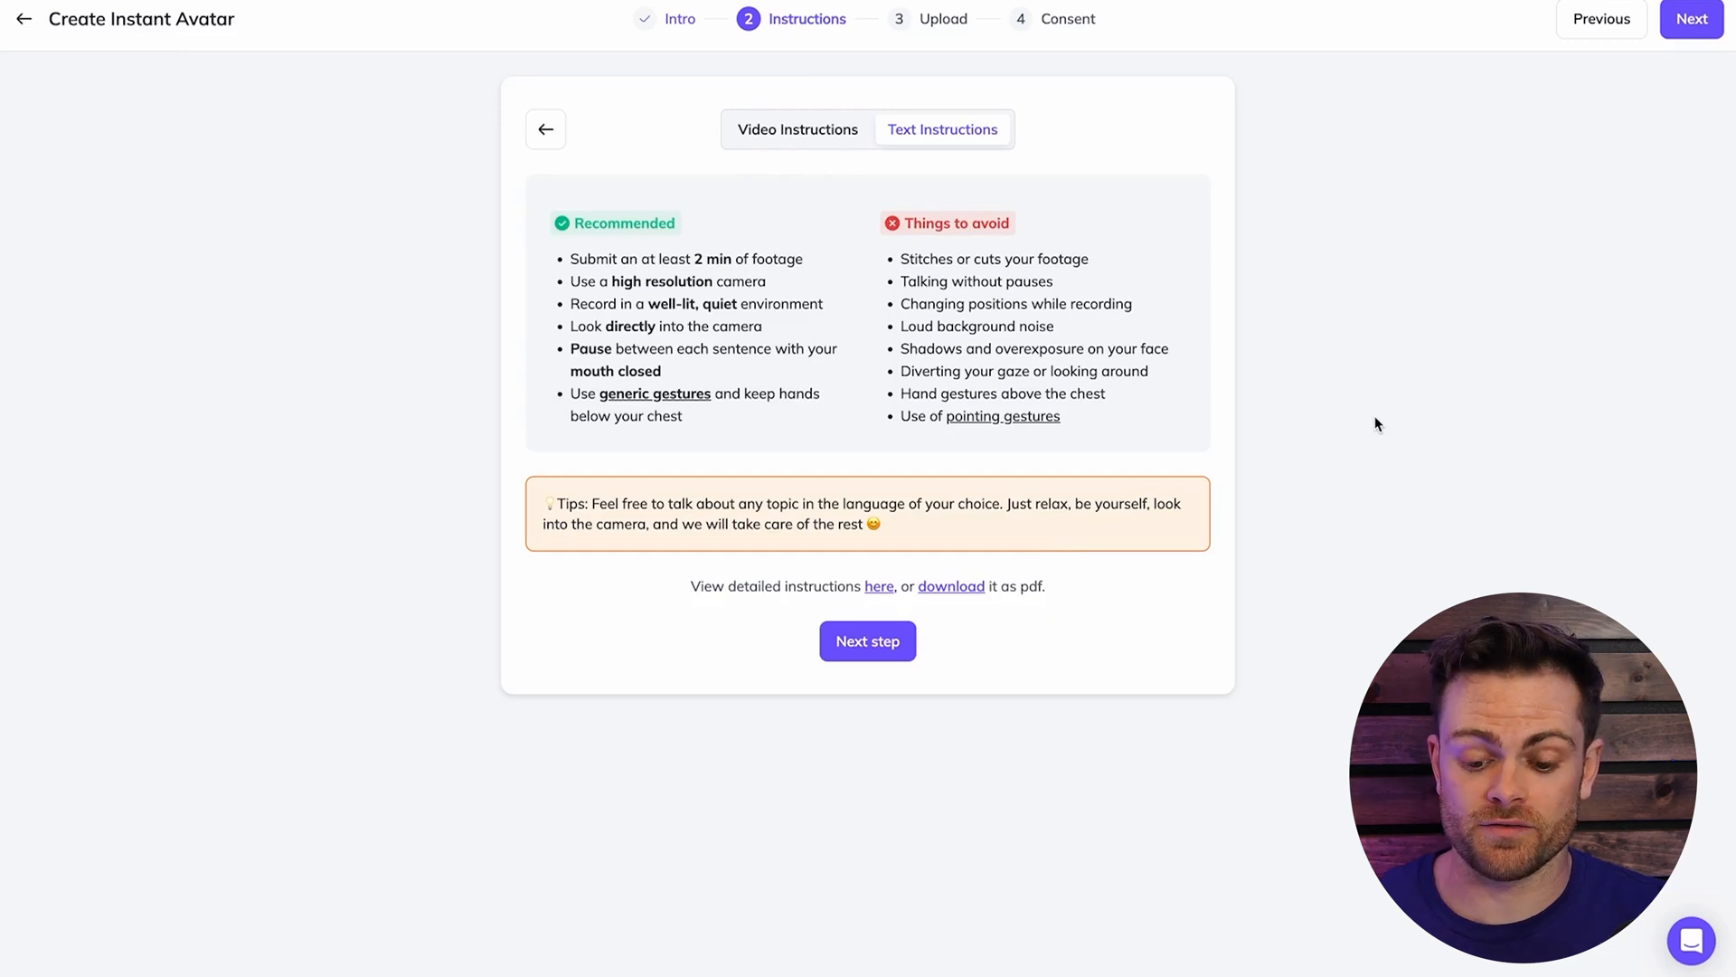
mouse_move(667, 386)
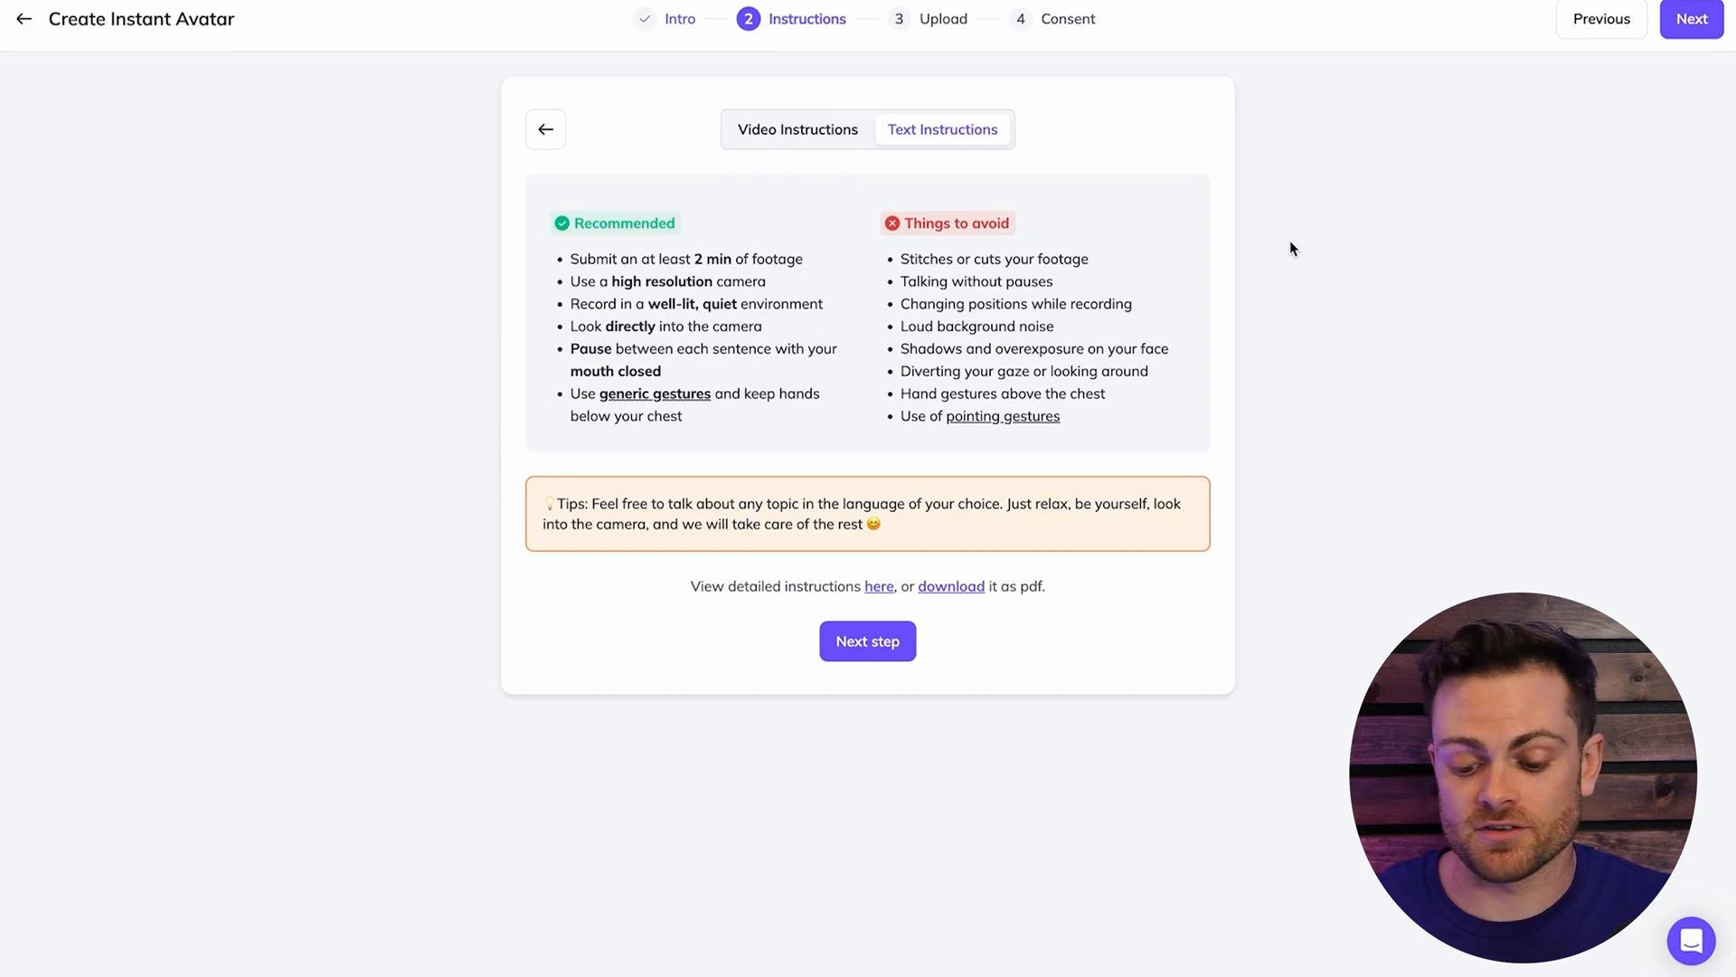
mouse_move(708, 261)
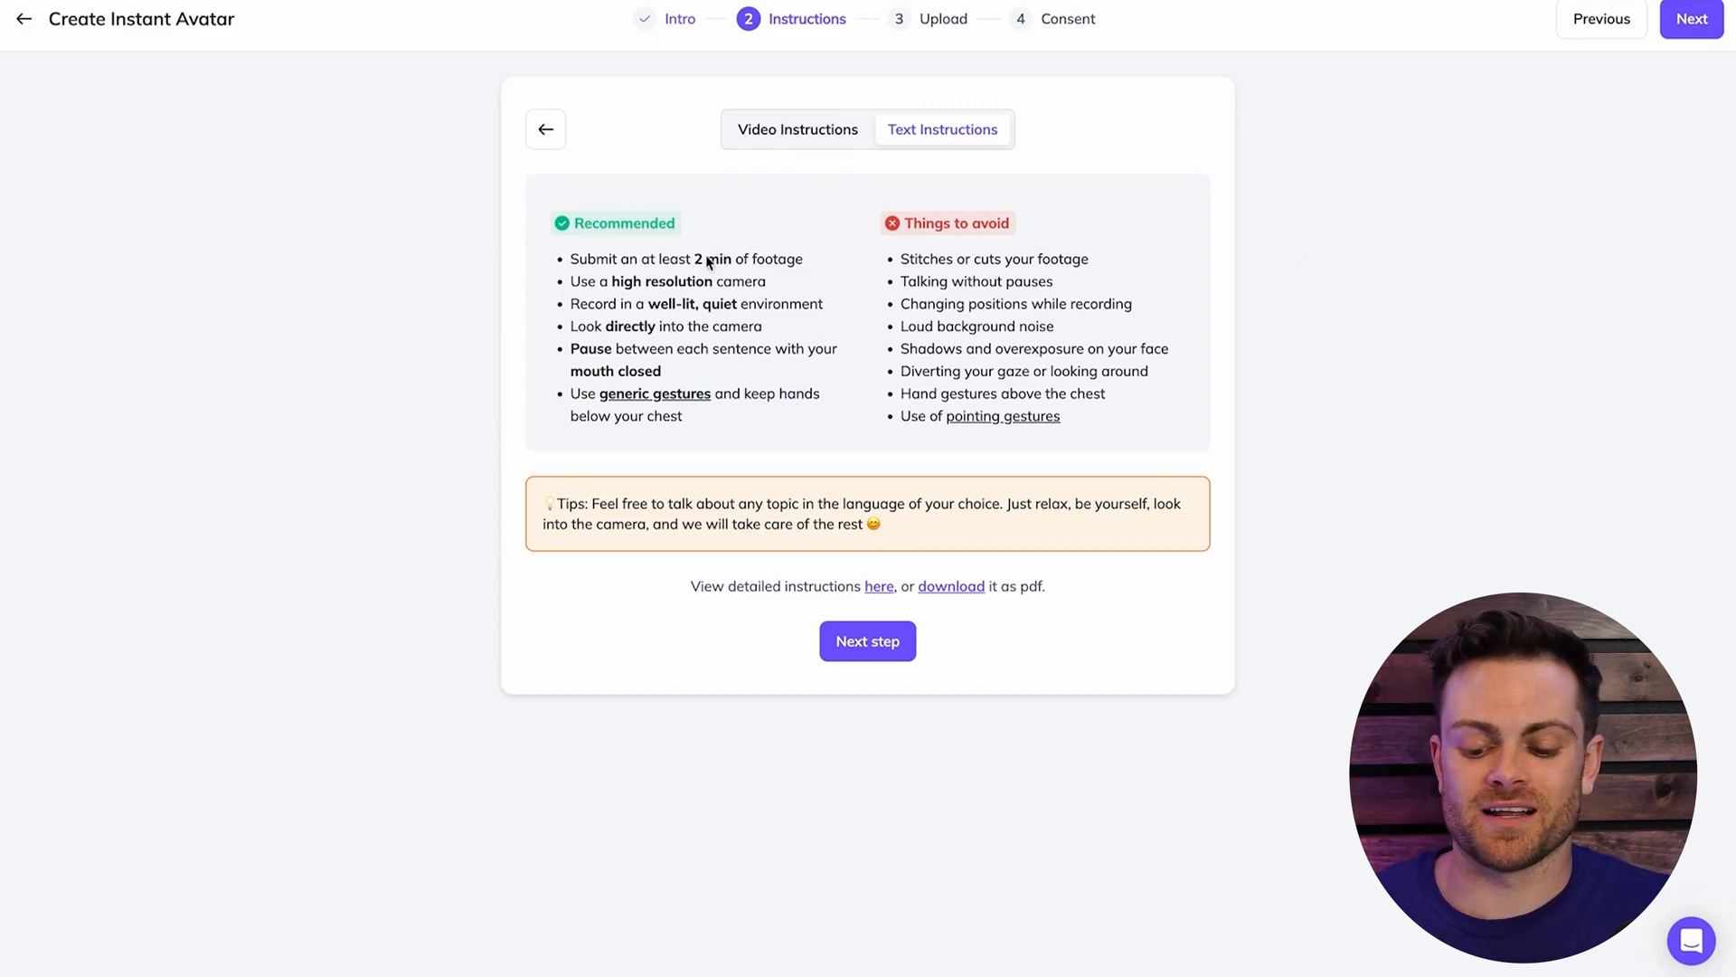
mouse_move(613, 307)
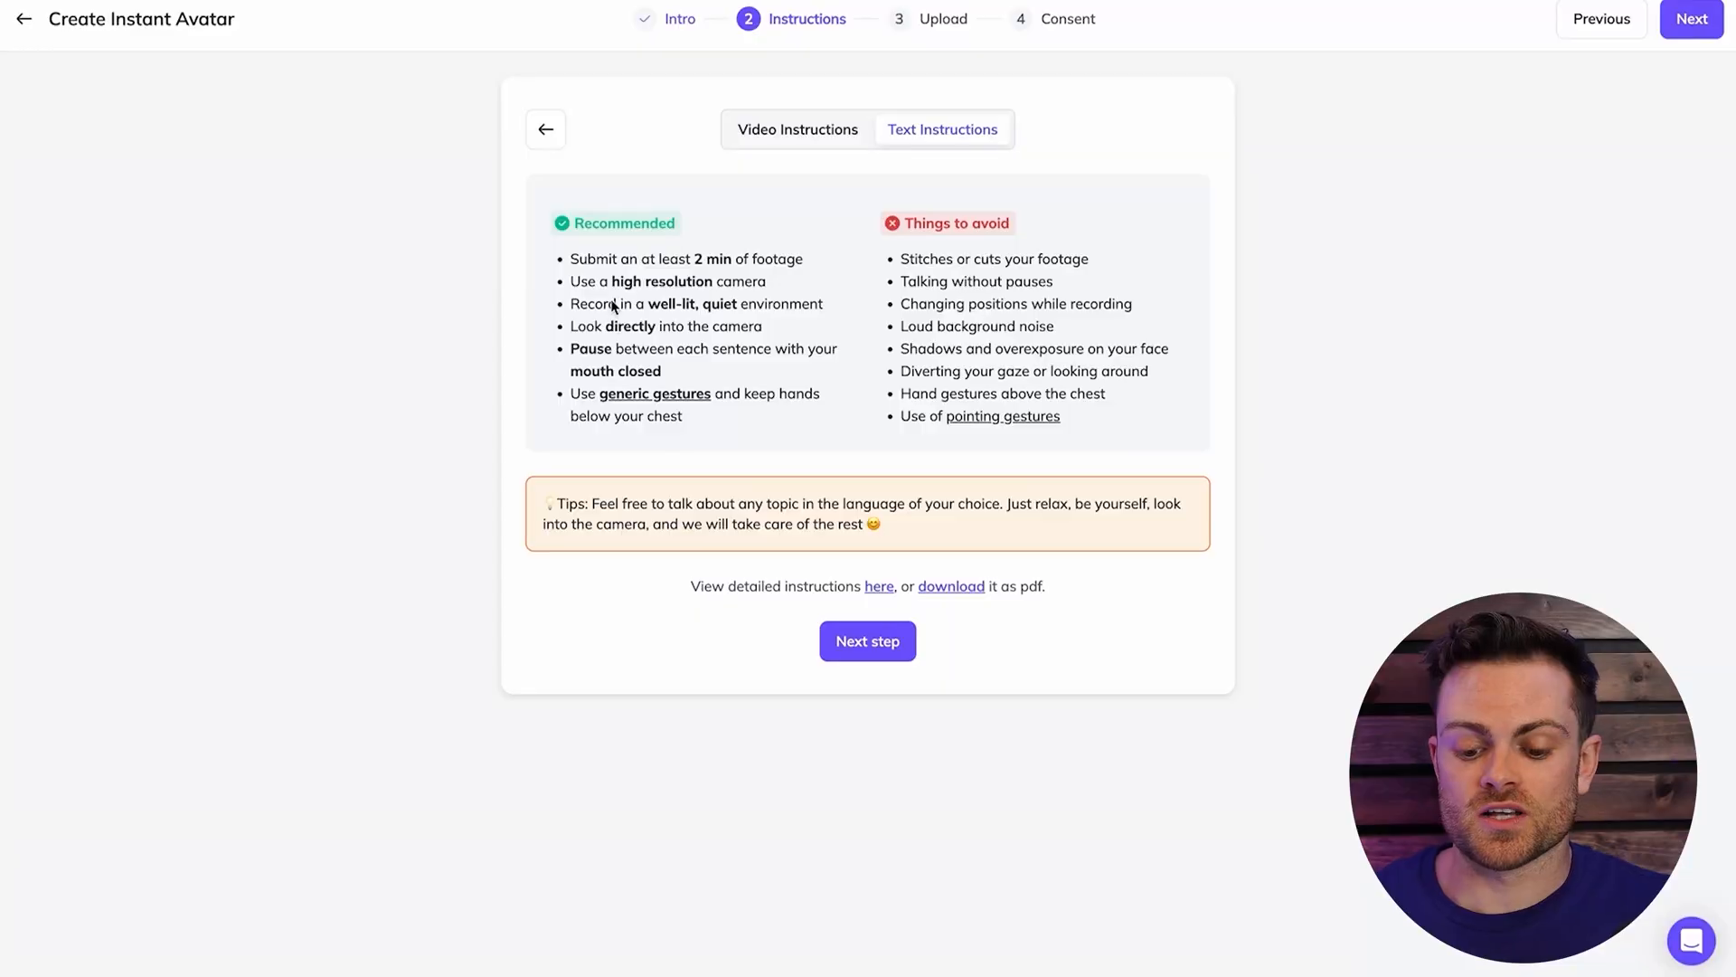
mouse_move(786, 294)
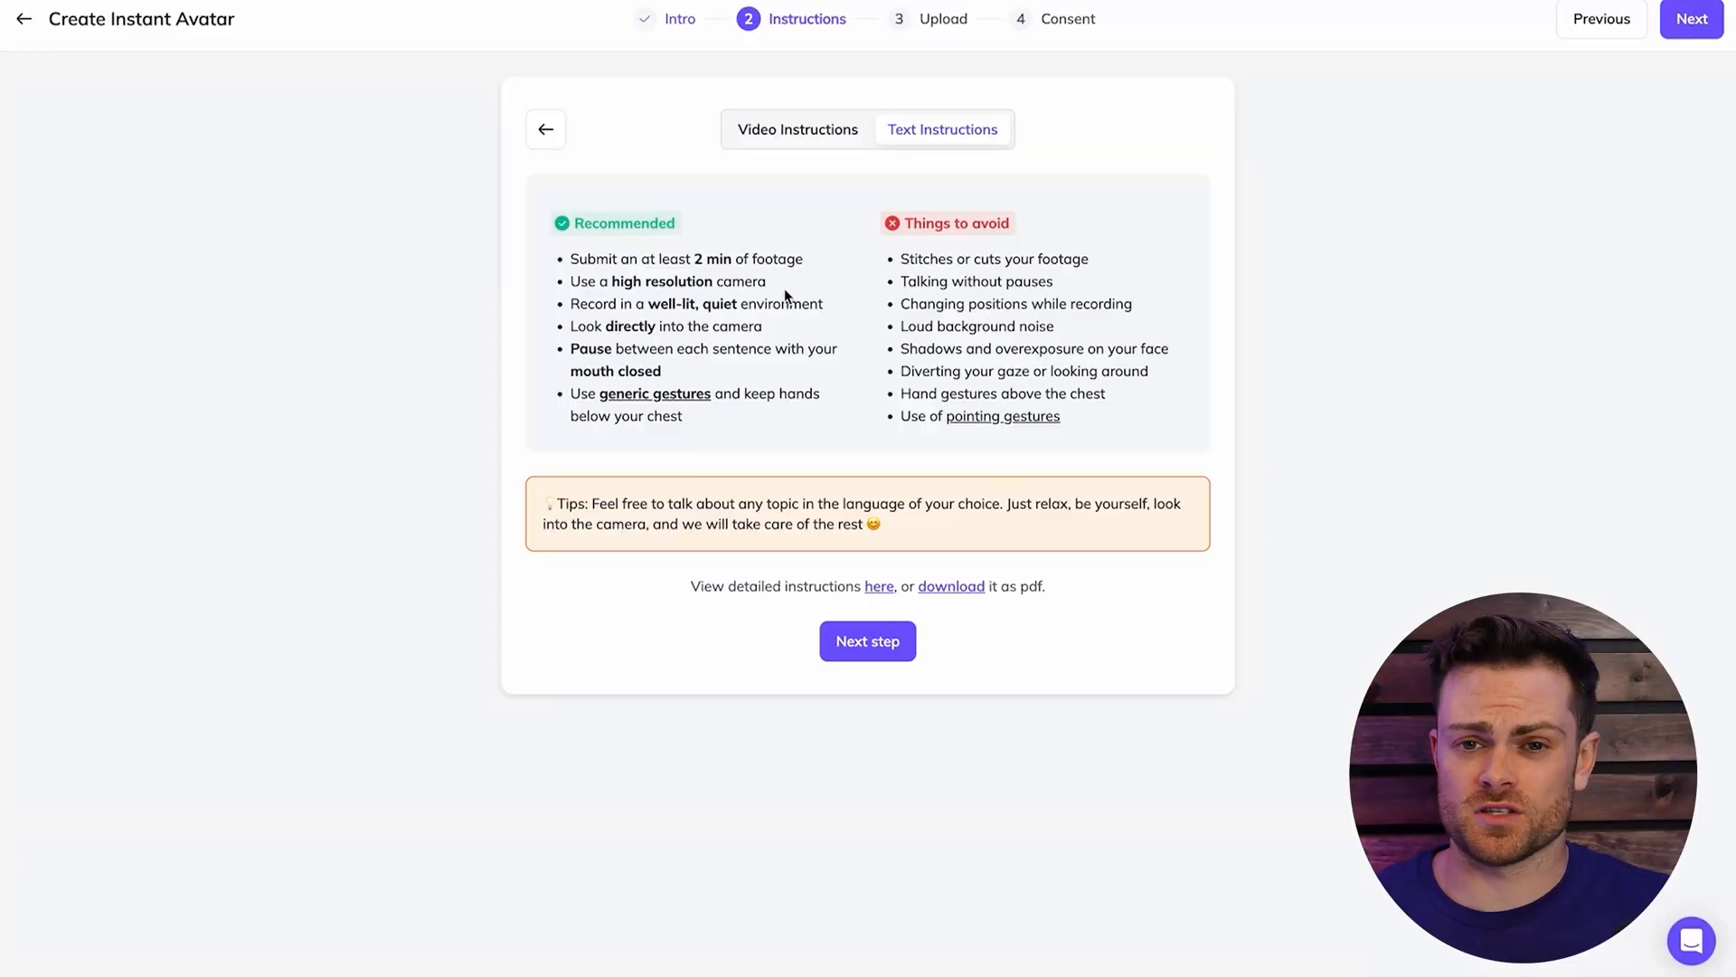
mouse_move(735, 299)
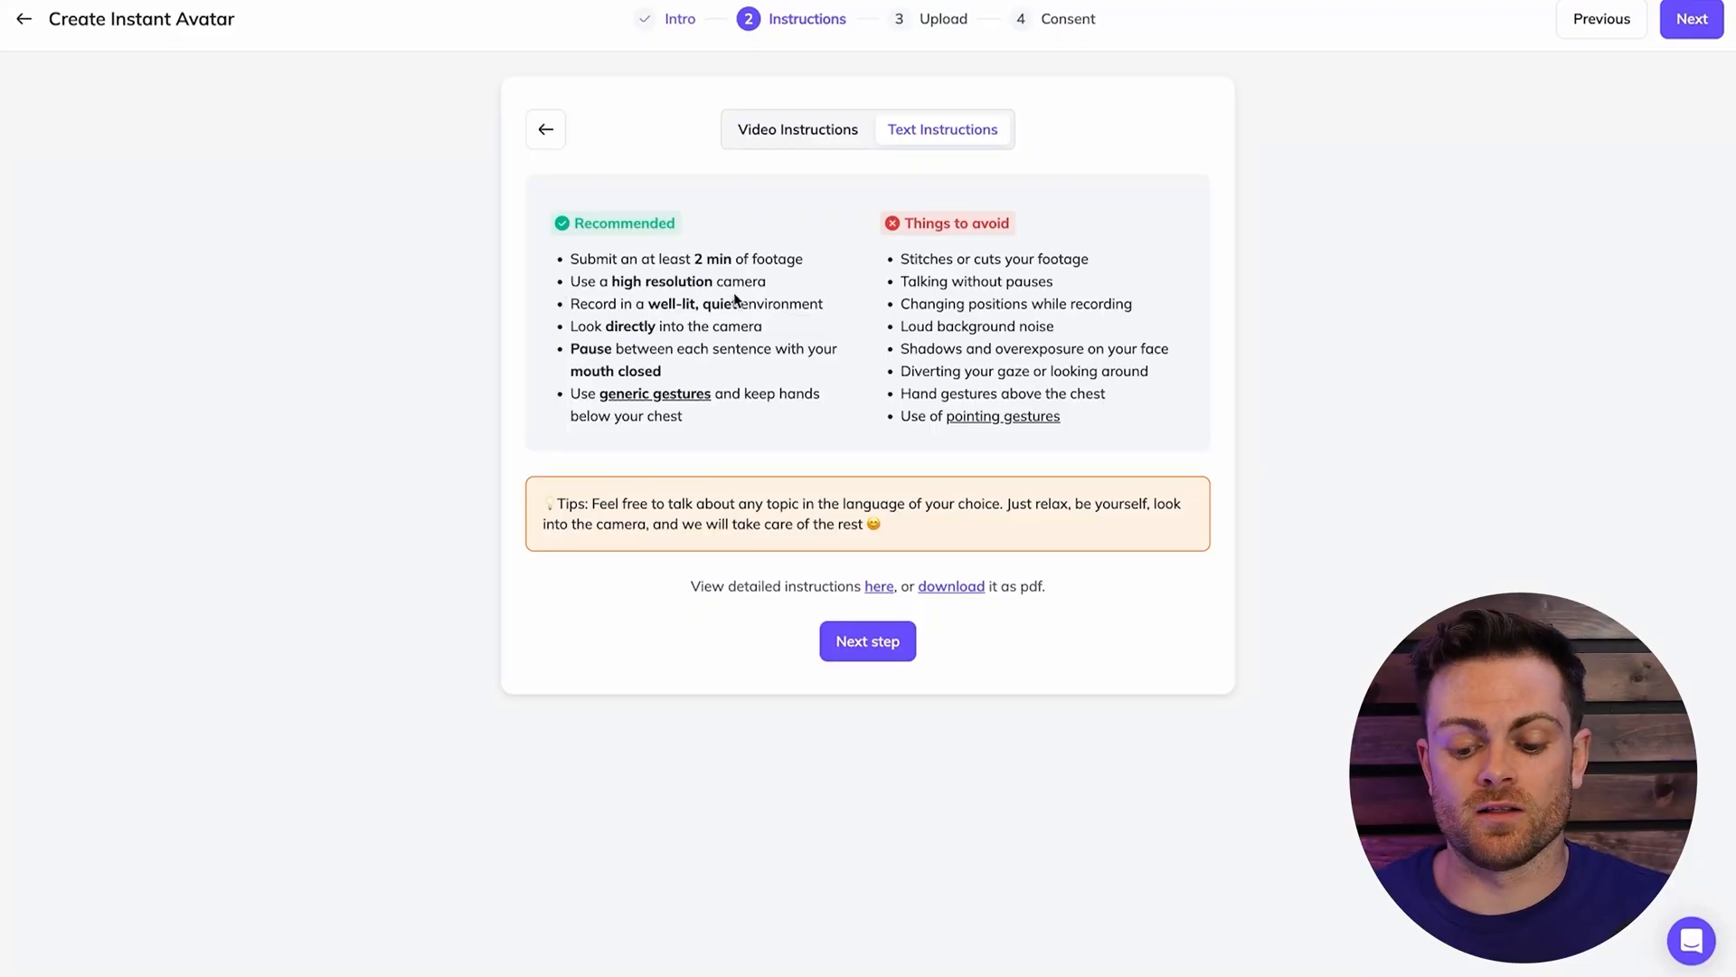
mouse_move(837, 292)
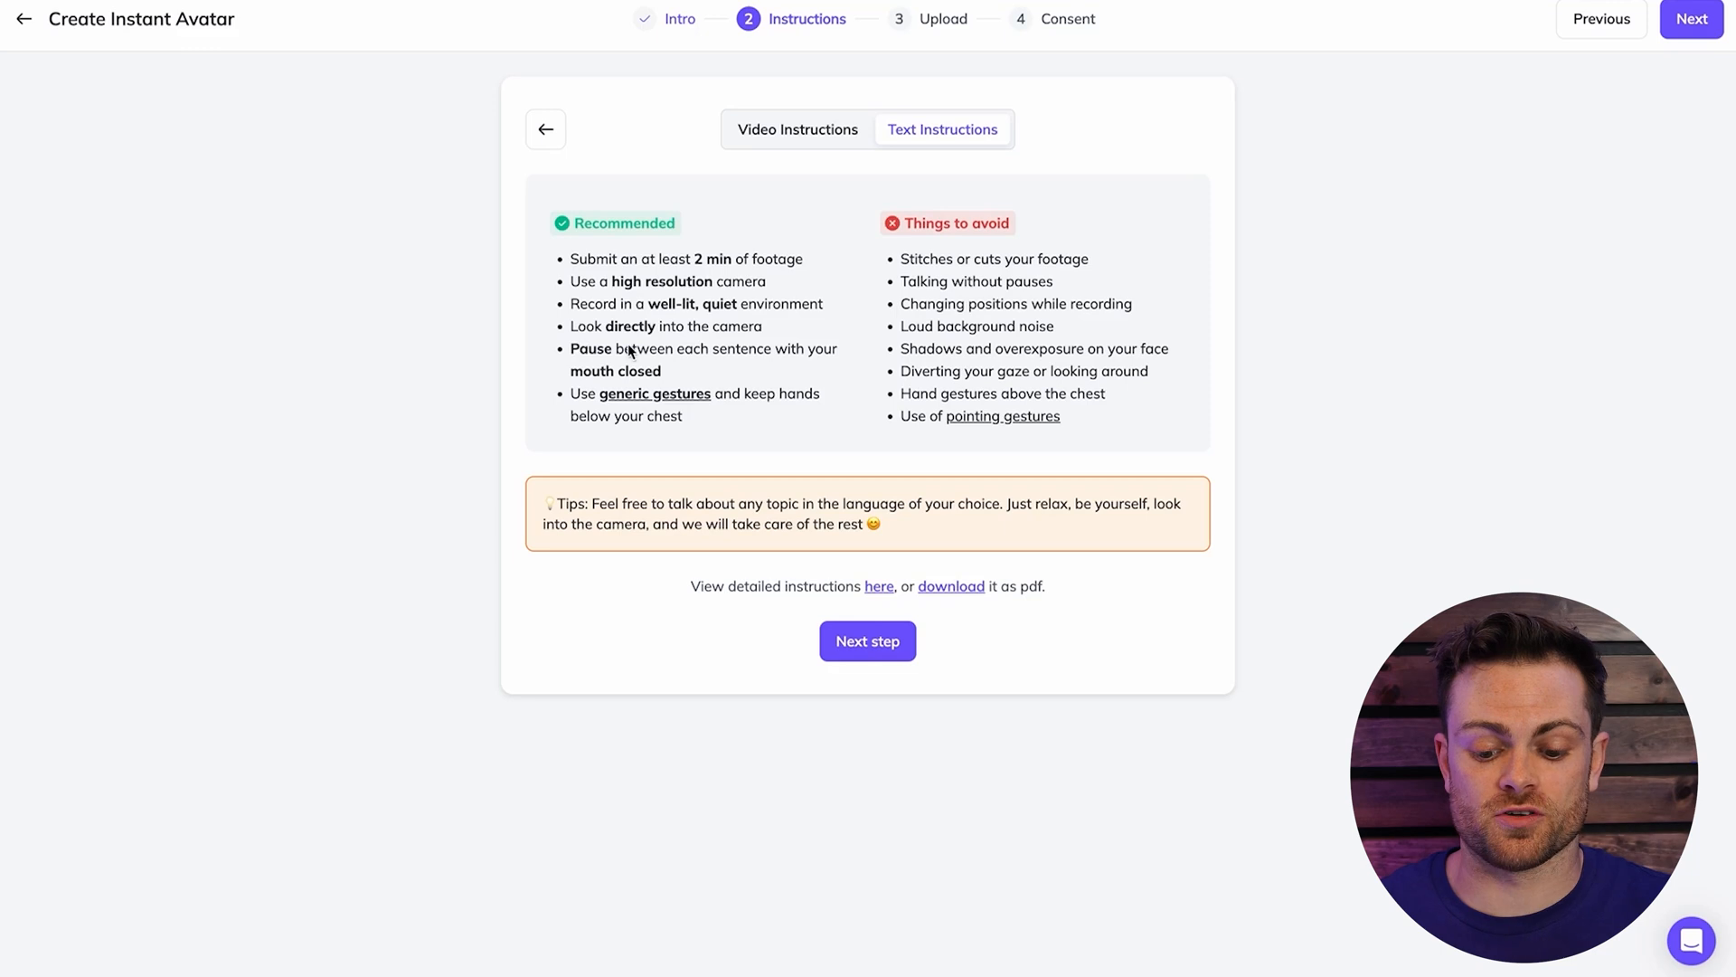
mouse_move(682, 376)
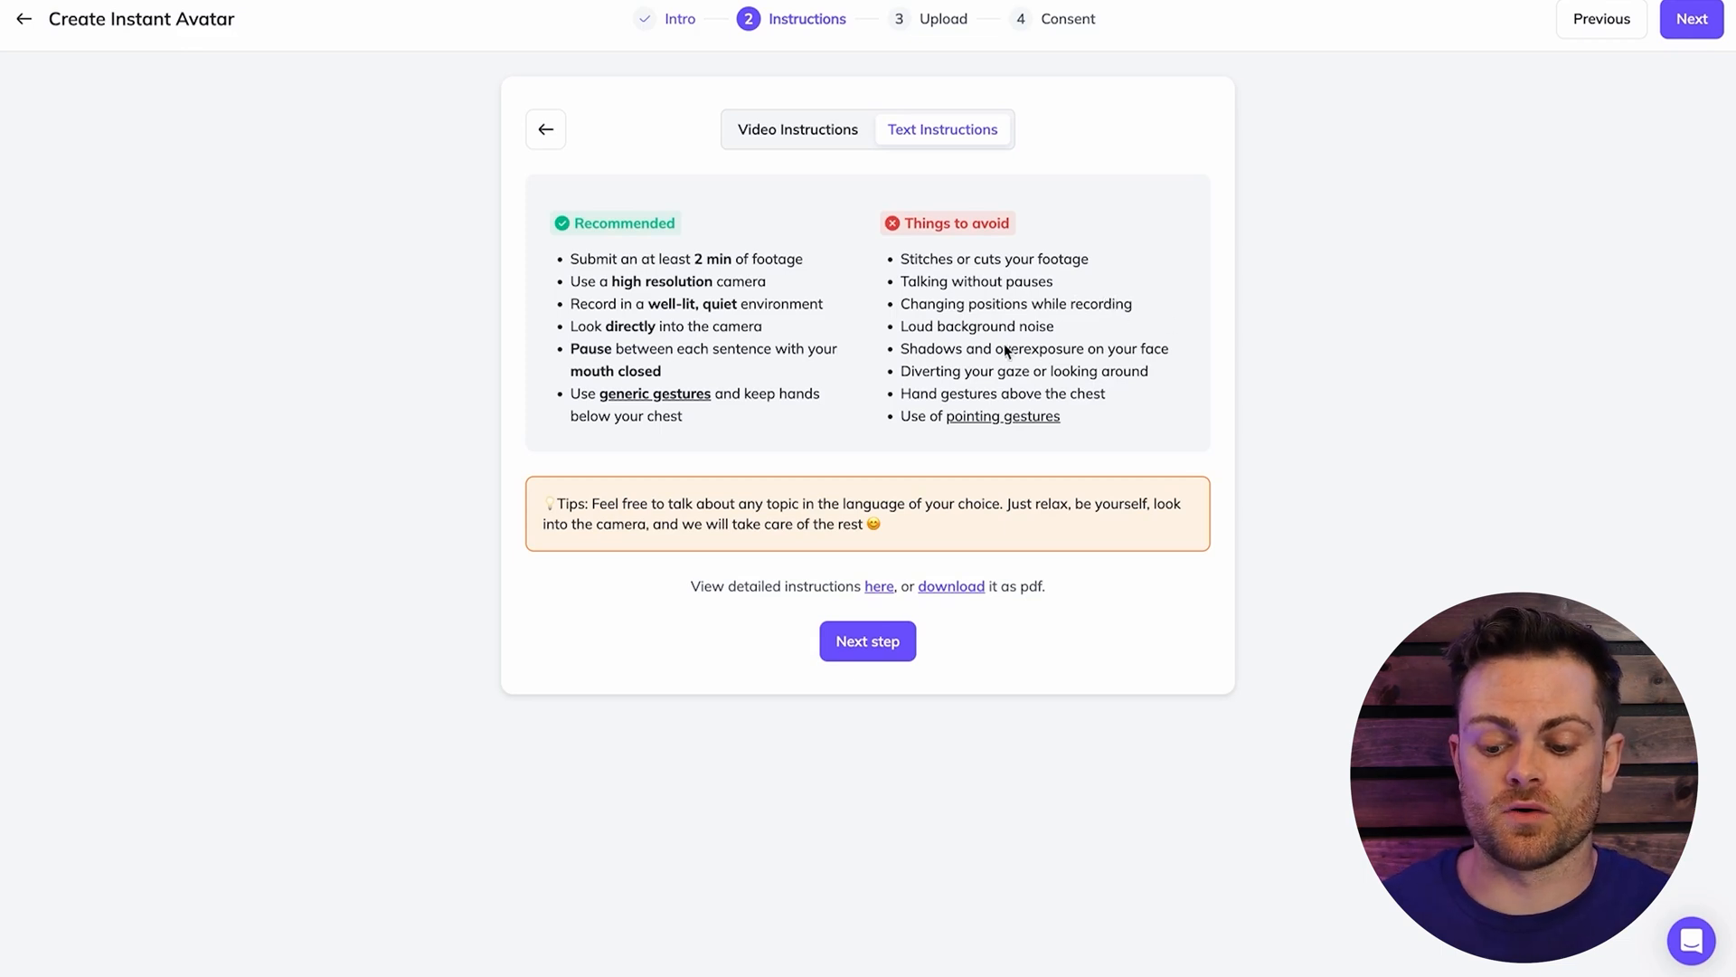
mouse_move(1126, 344)
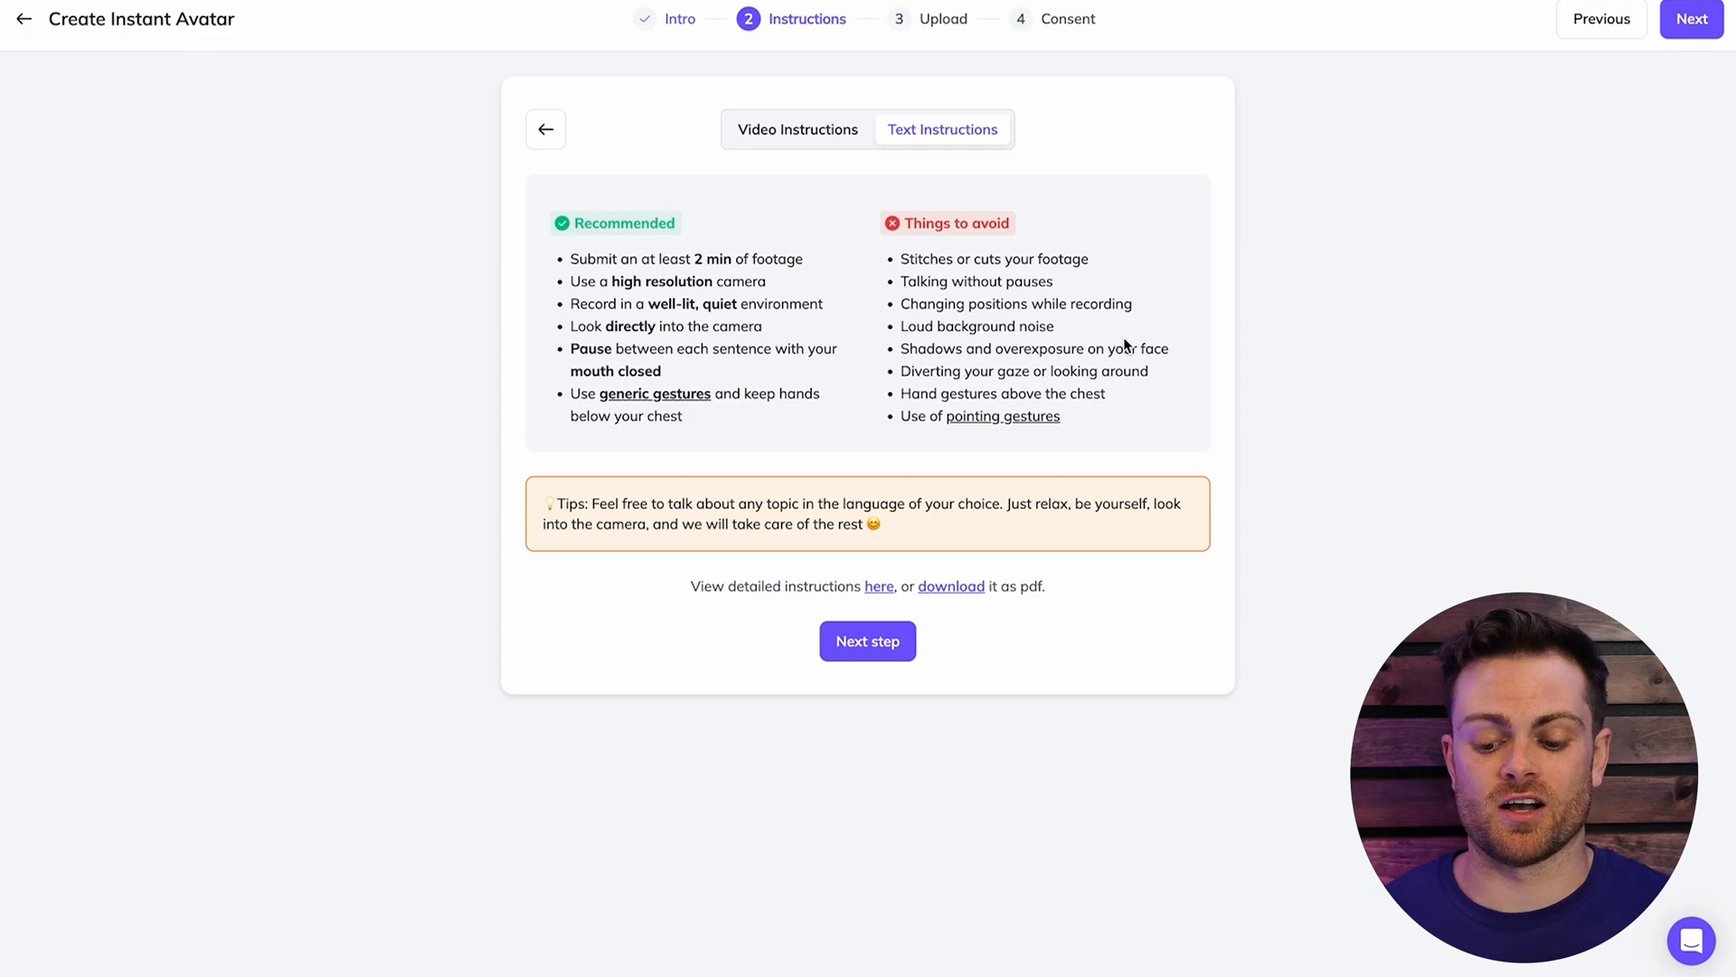
mouse_move(1022, 287)
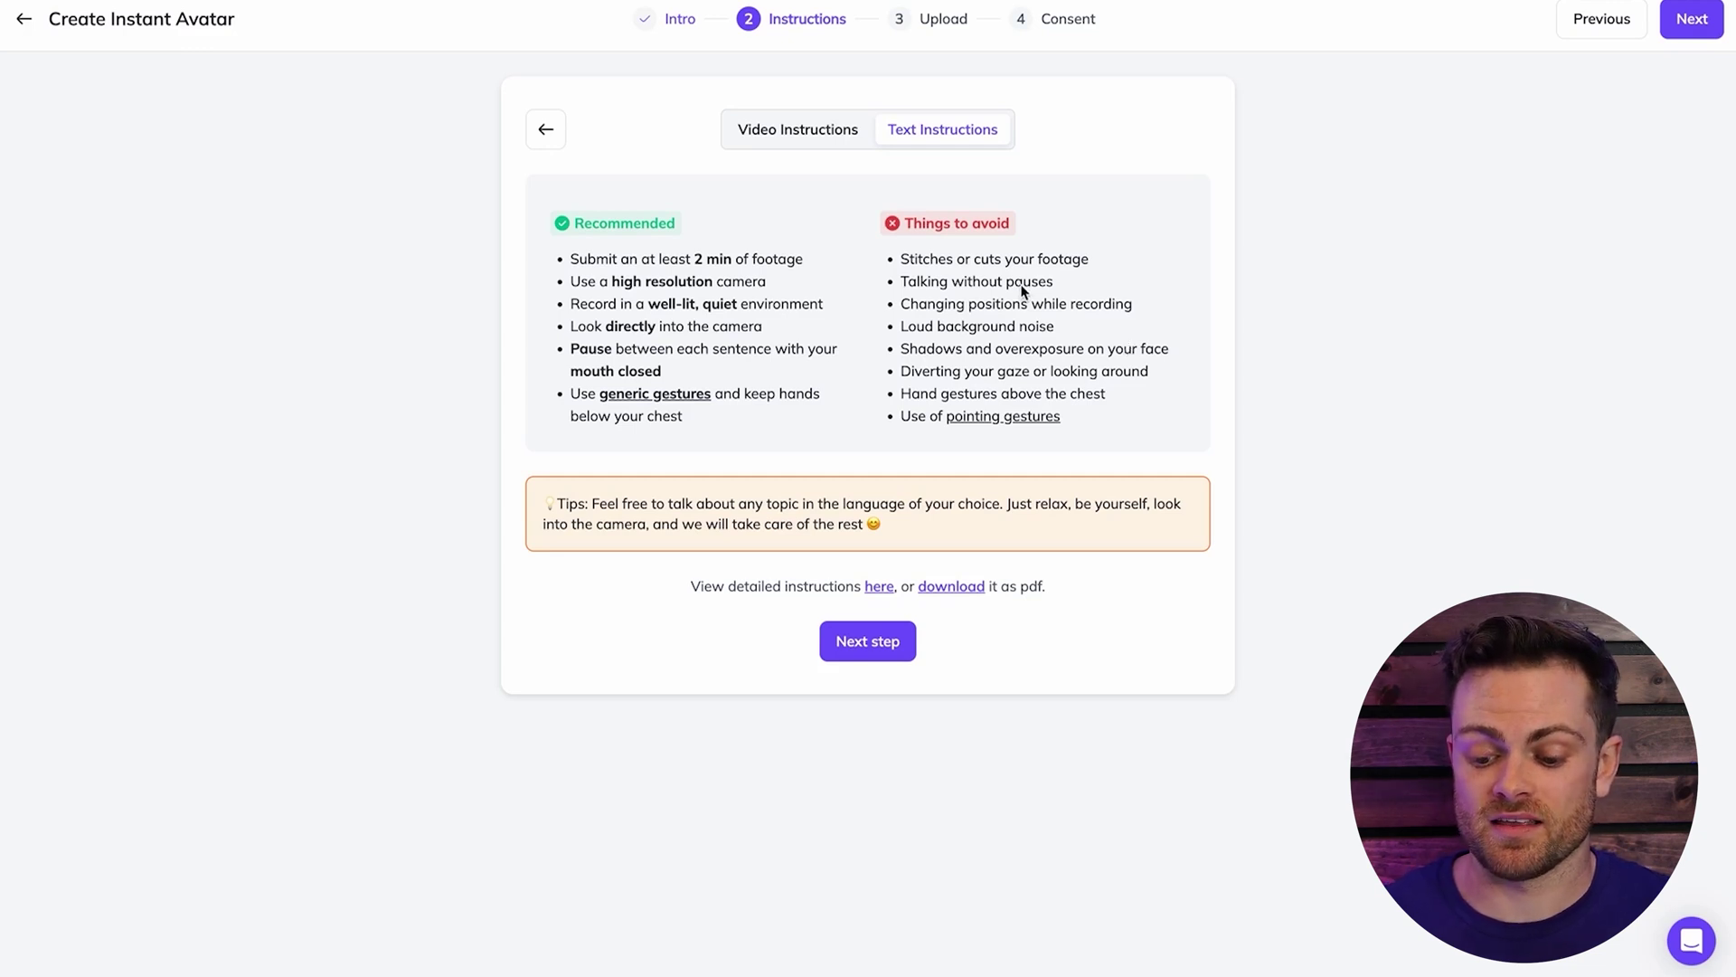
mouse_move(1034, 354)
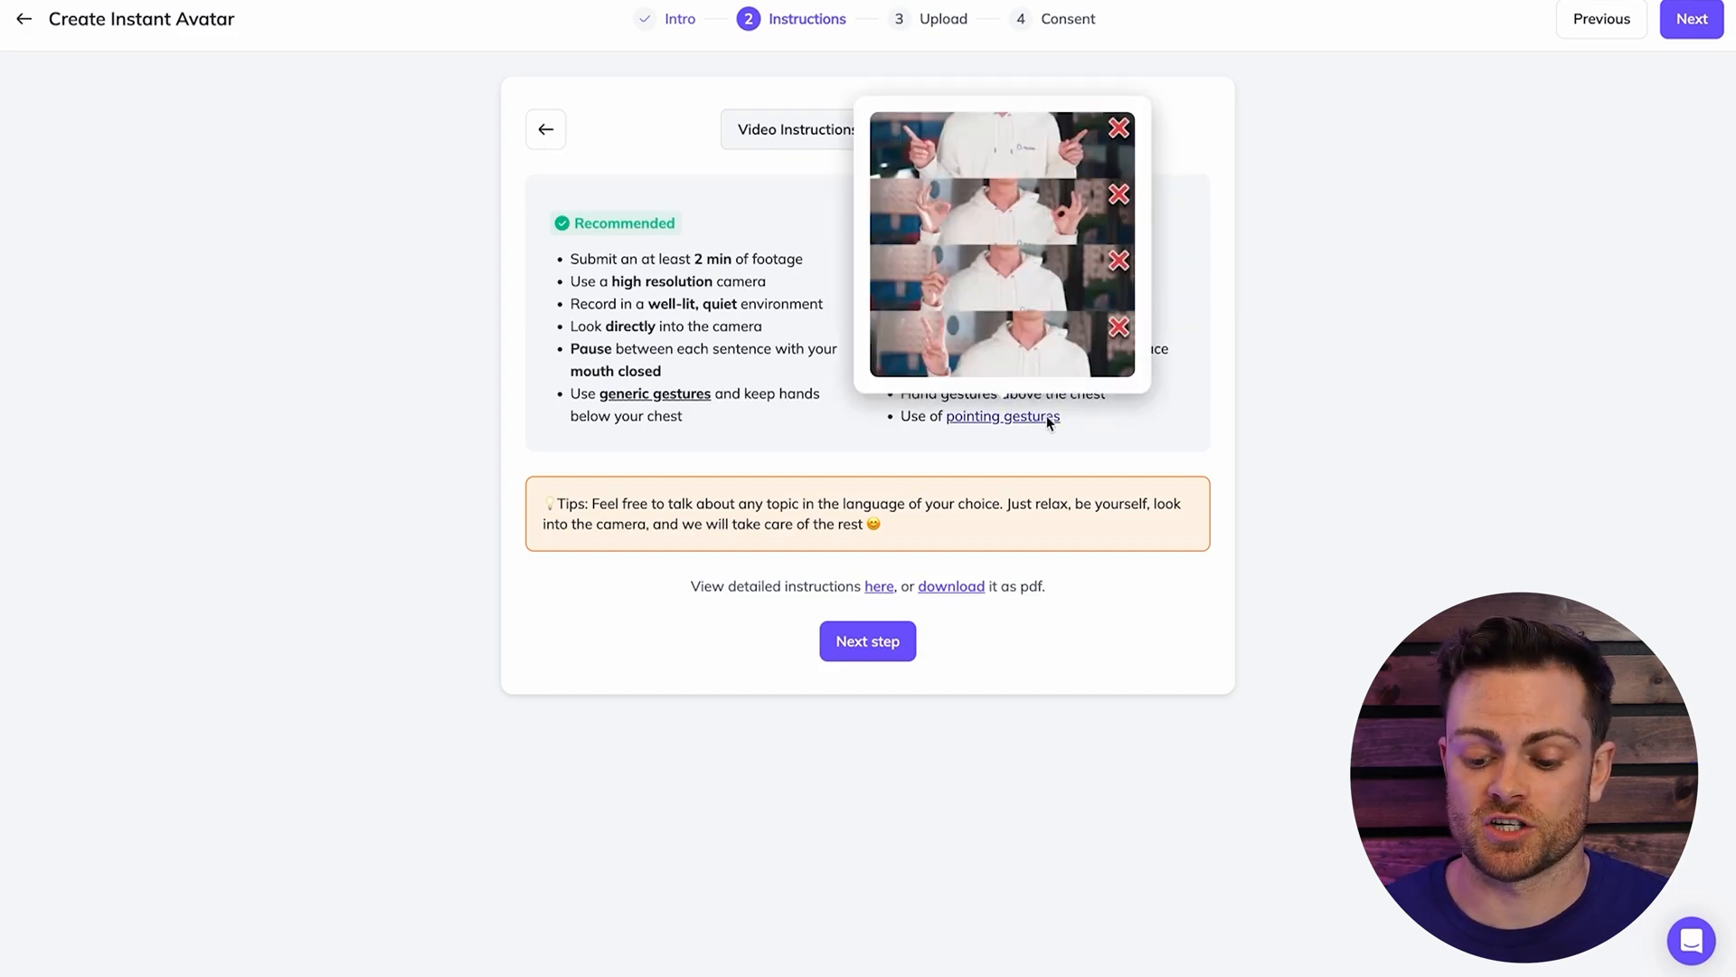
- Advance from the guidelines to the Upload stage
left_click(868, 641)
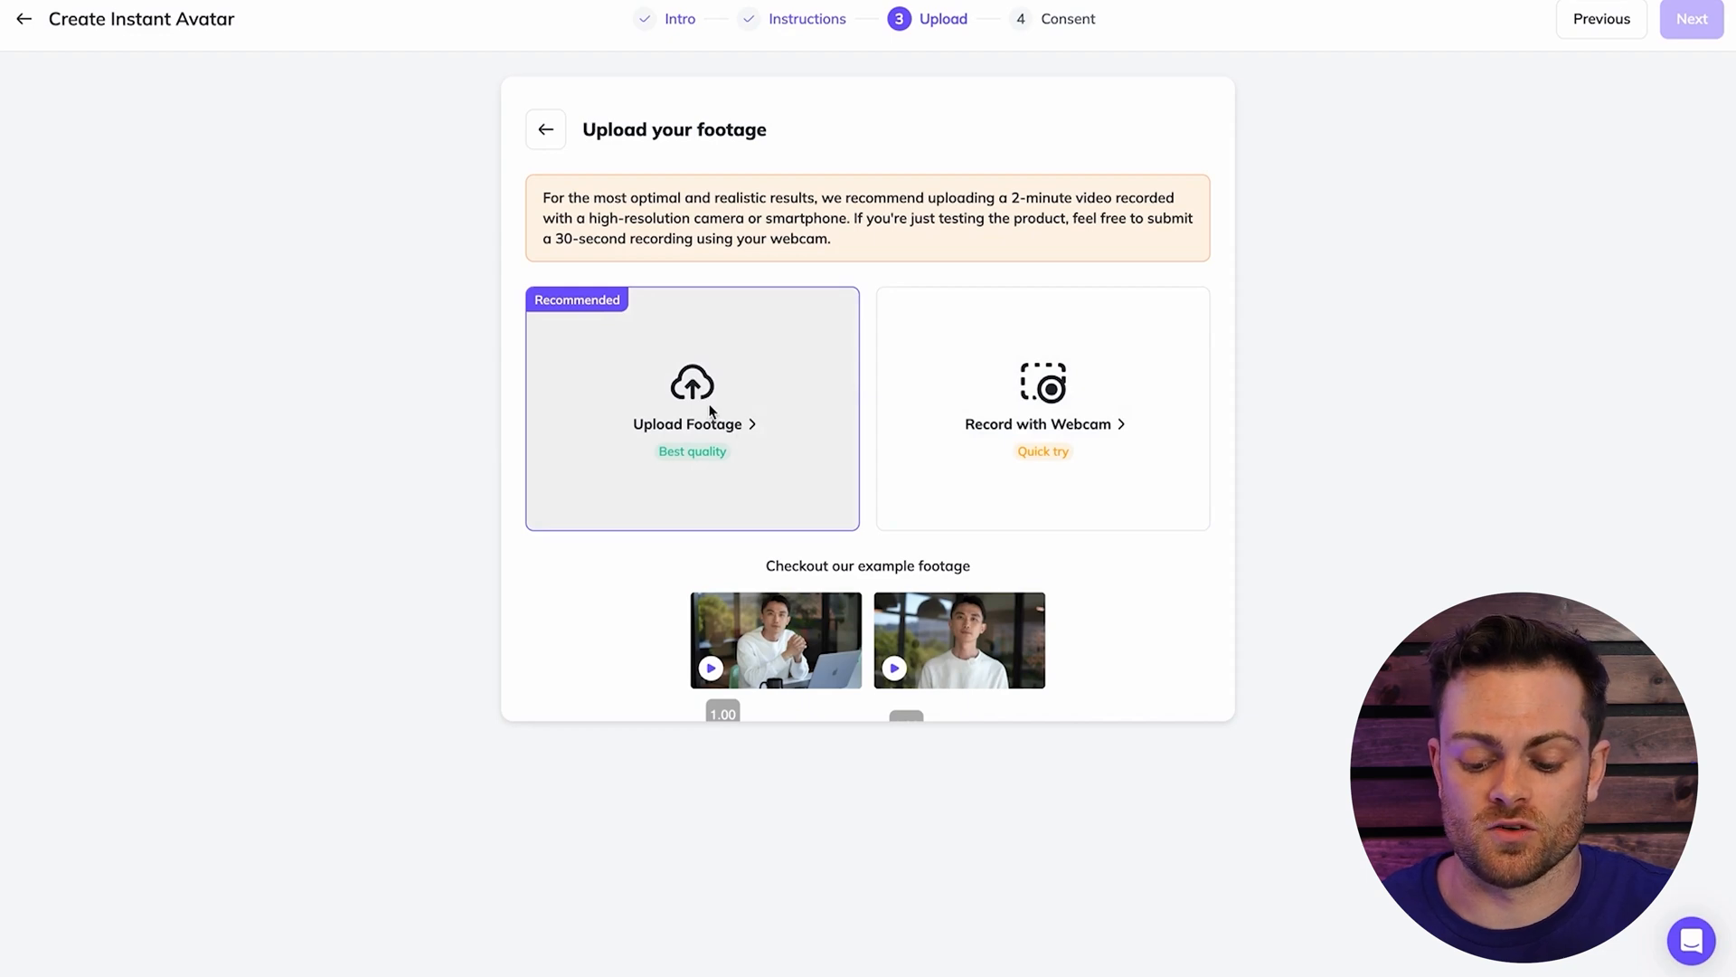
- Choose the Upload Footage option instead of webcam recording
left_click(691, 424)
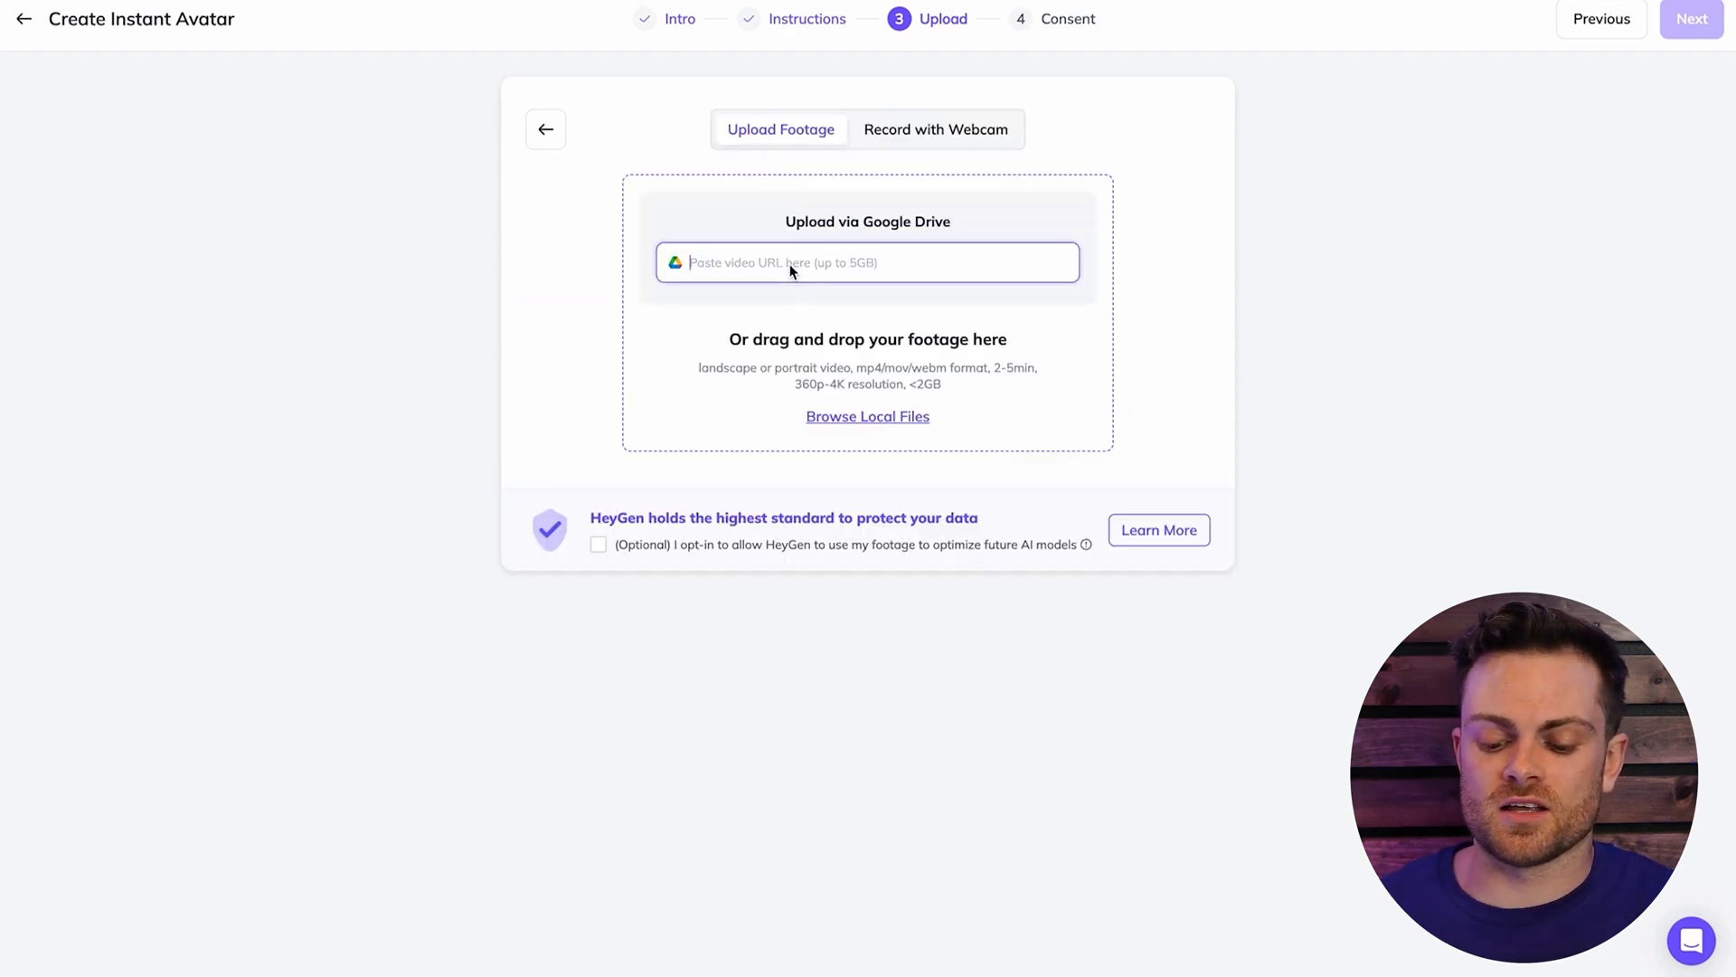
mouse_move(851, 399)
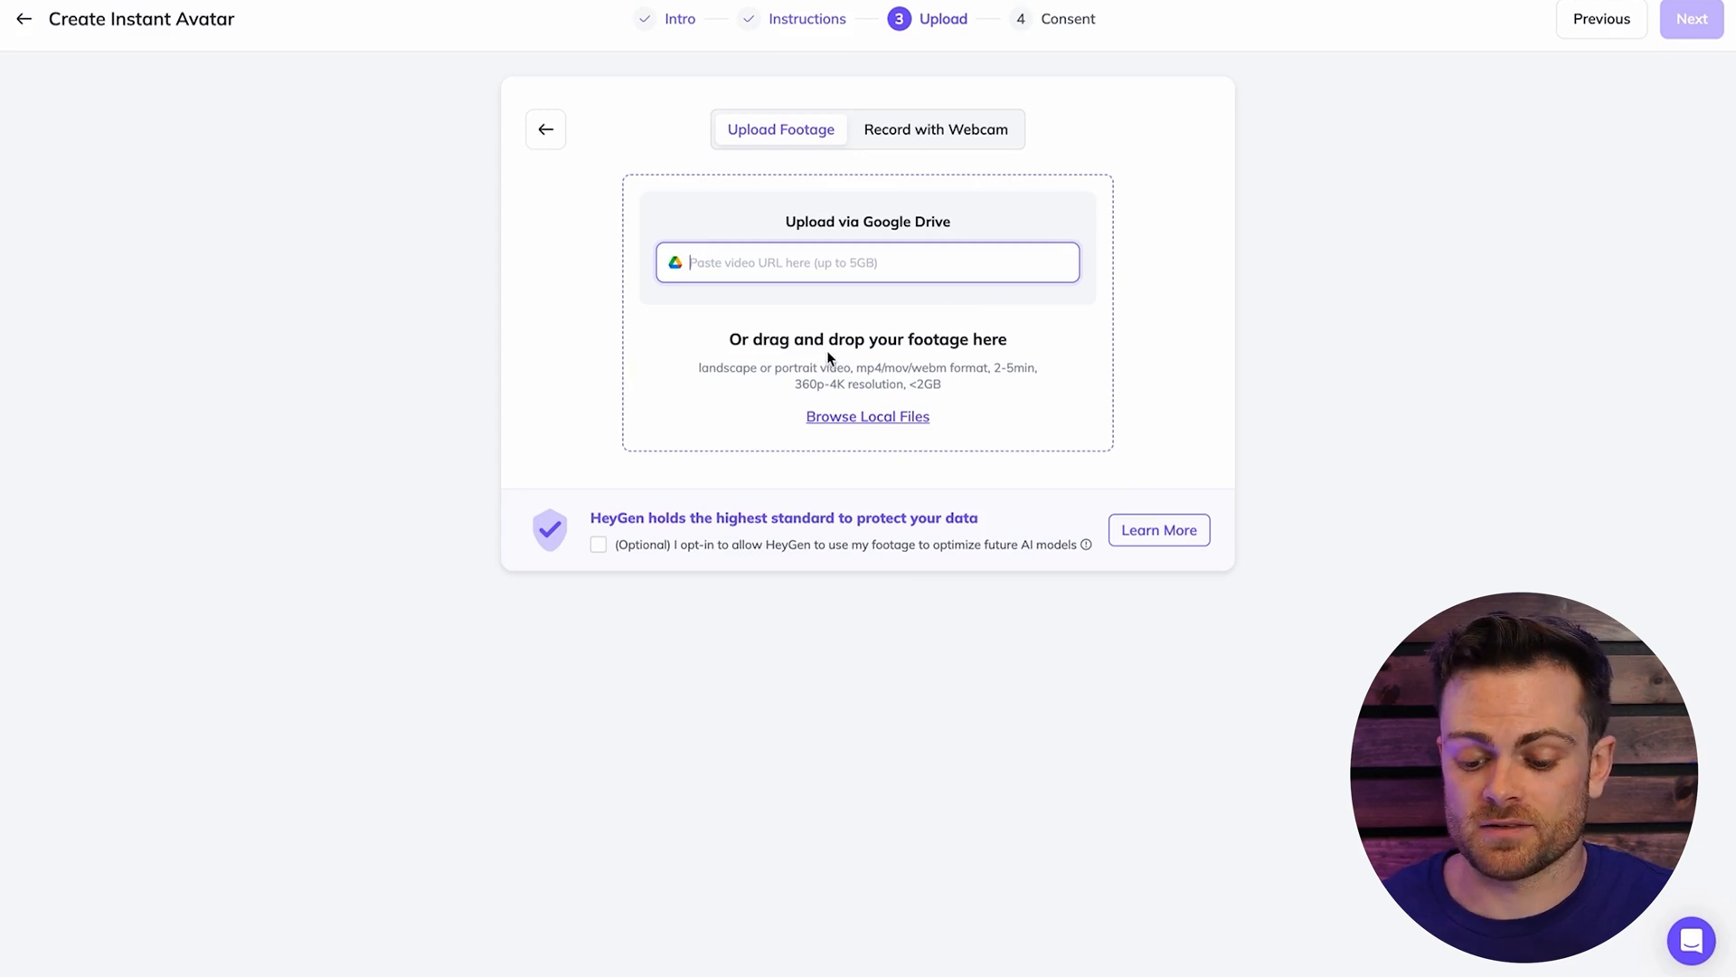
mouse_move(746, 249)
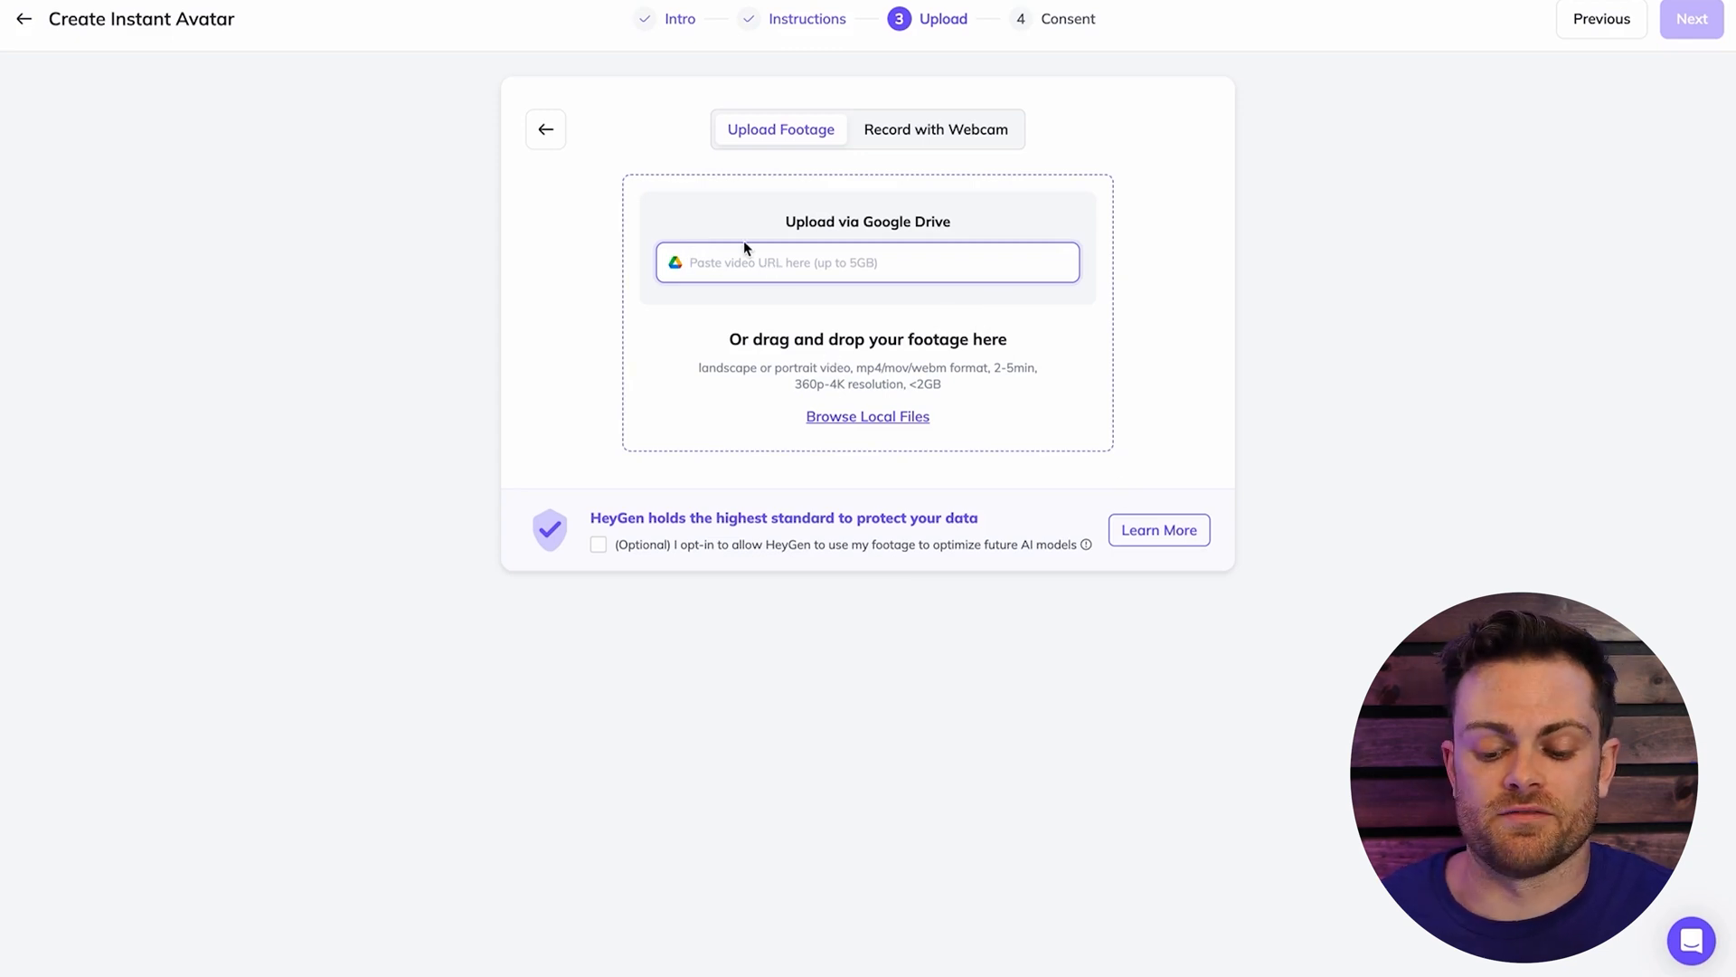
mouse_move(940, 395)
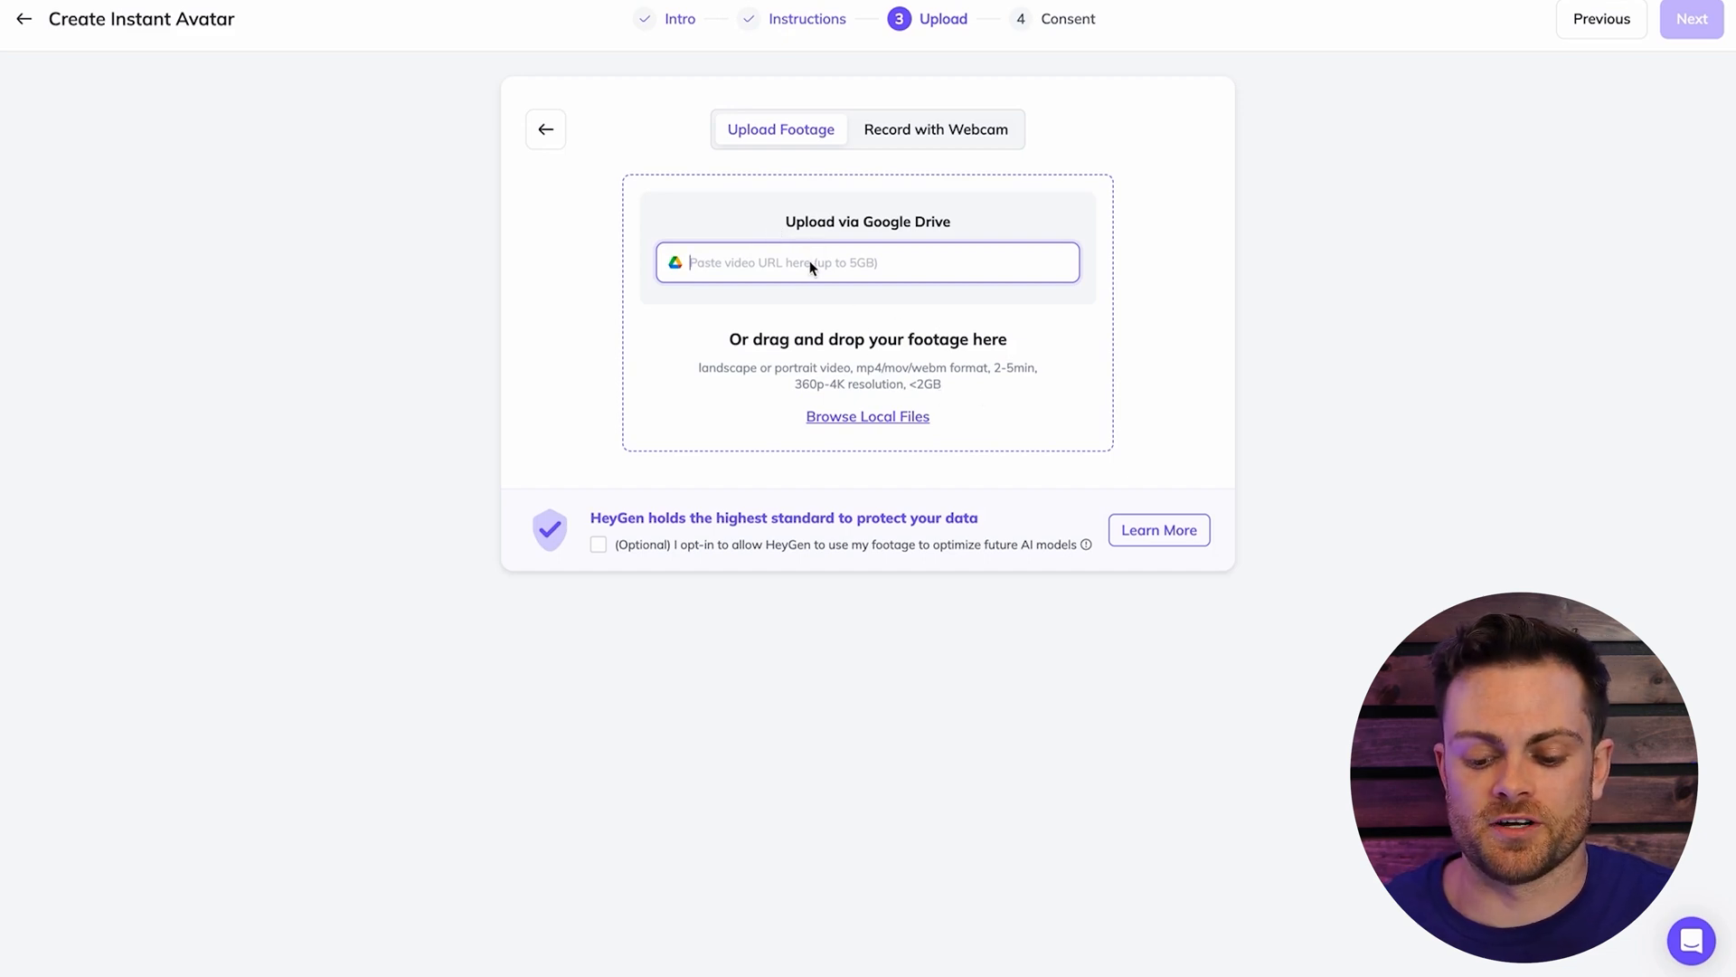
mouse_move(846, 374)
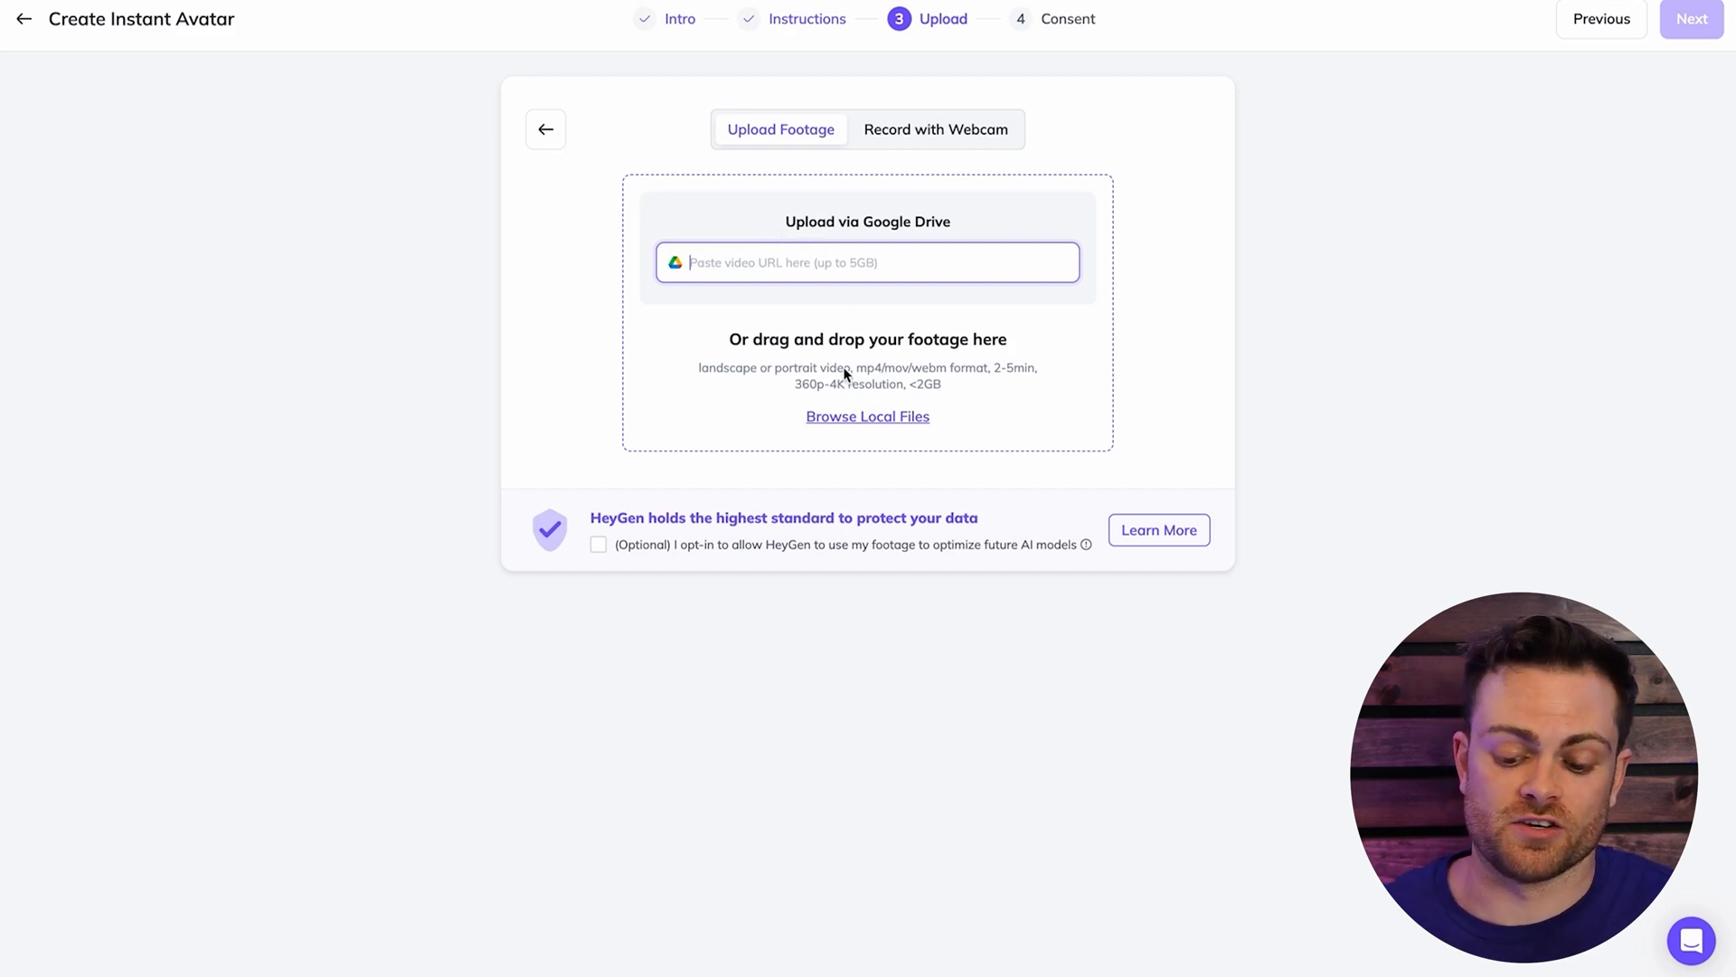
mouse_move(850, 402)
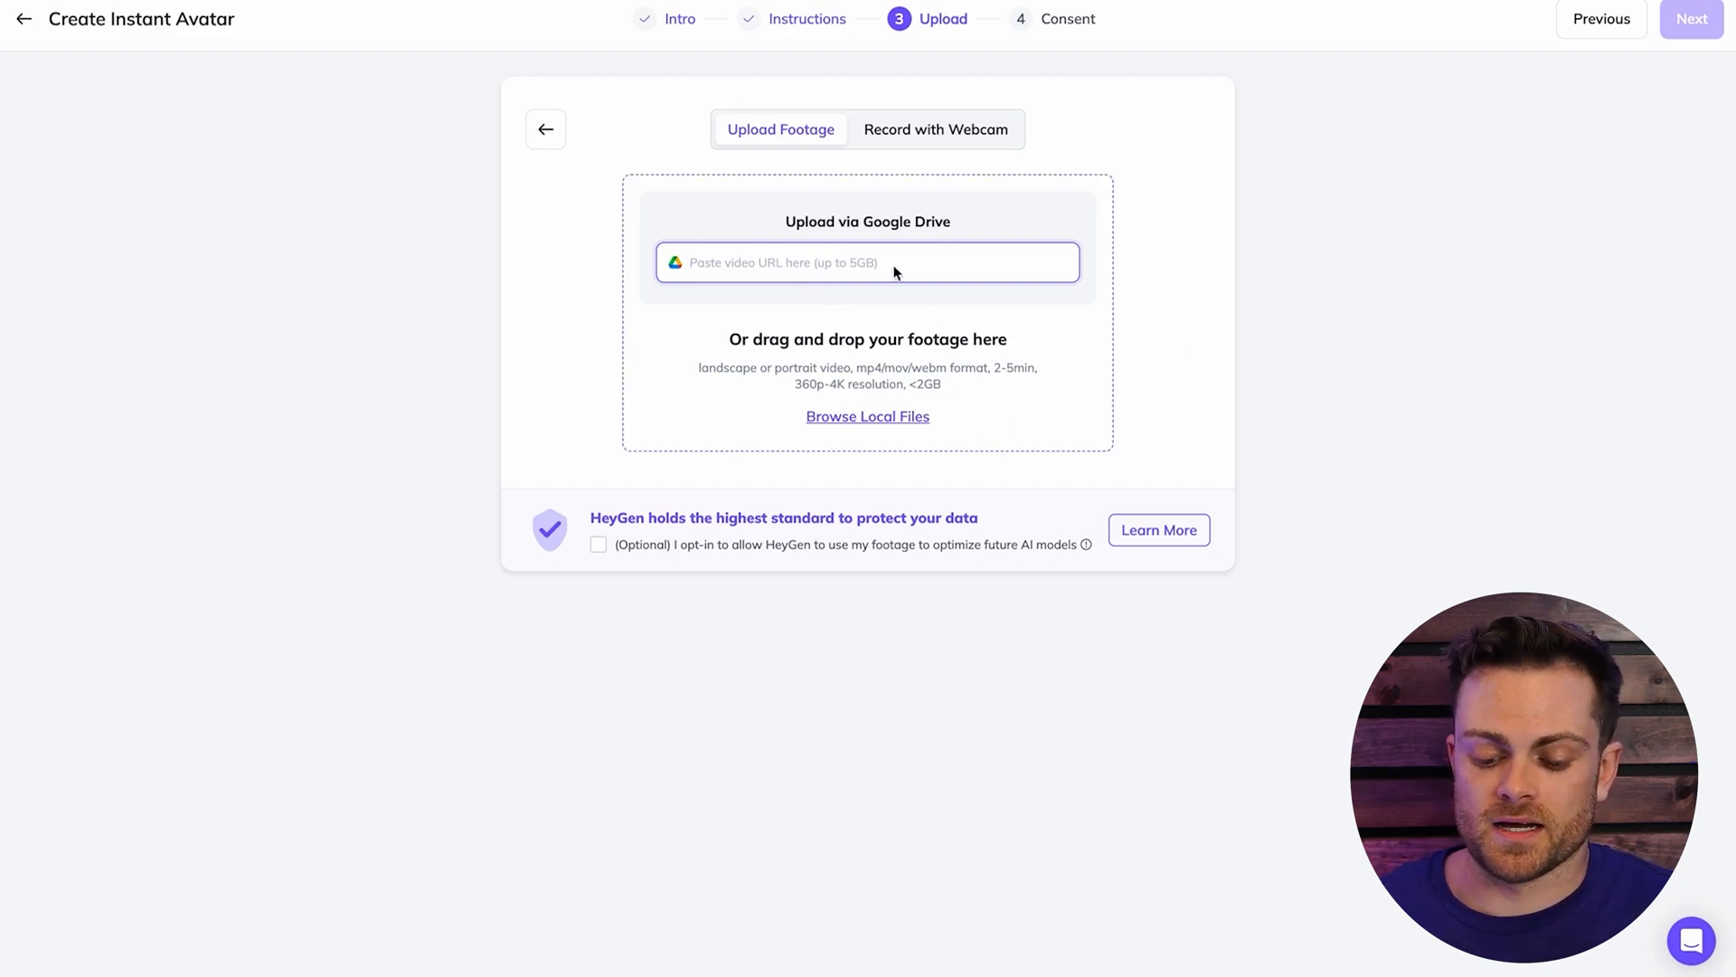
- Upload footage from the Google Drive link and tick the video requirement confirmations
type("https://drive.google.com/file/d/1lYVbhWBxyJyergQBtAQ_Vubmlsd67arQ/view?usp=drive_link")
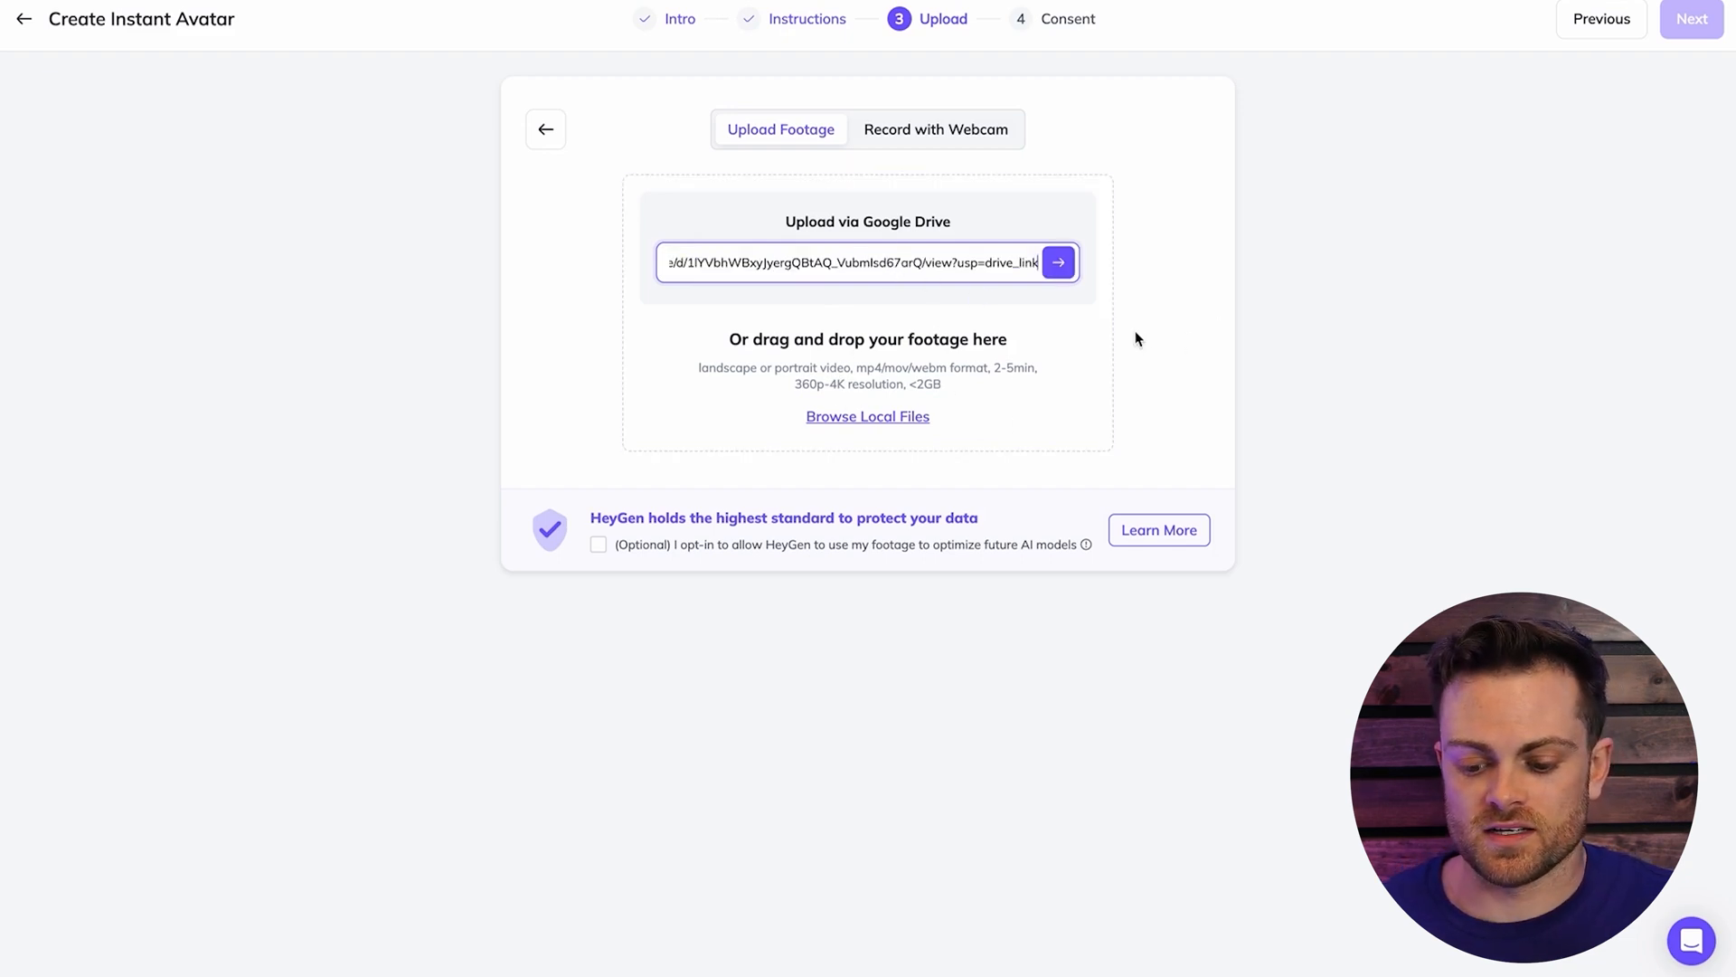
left_click(1059, 263)
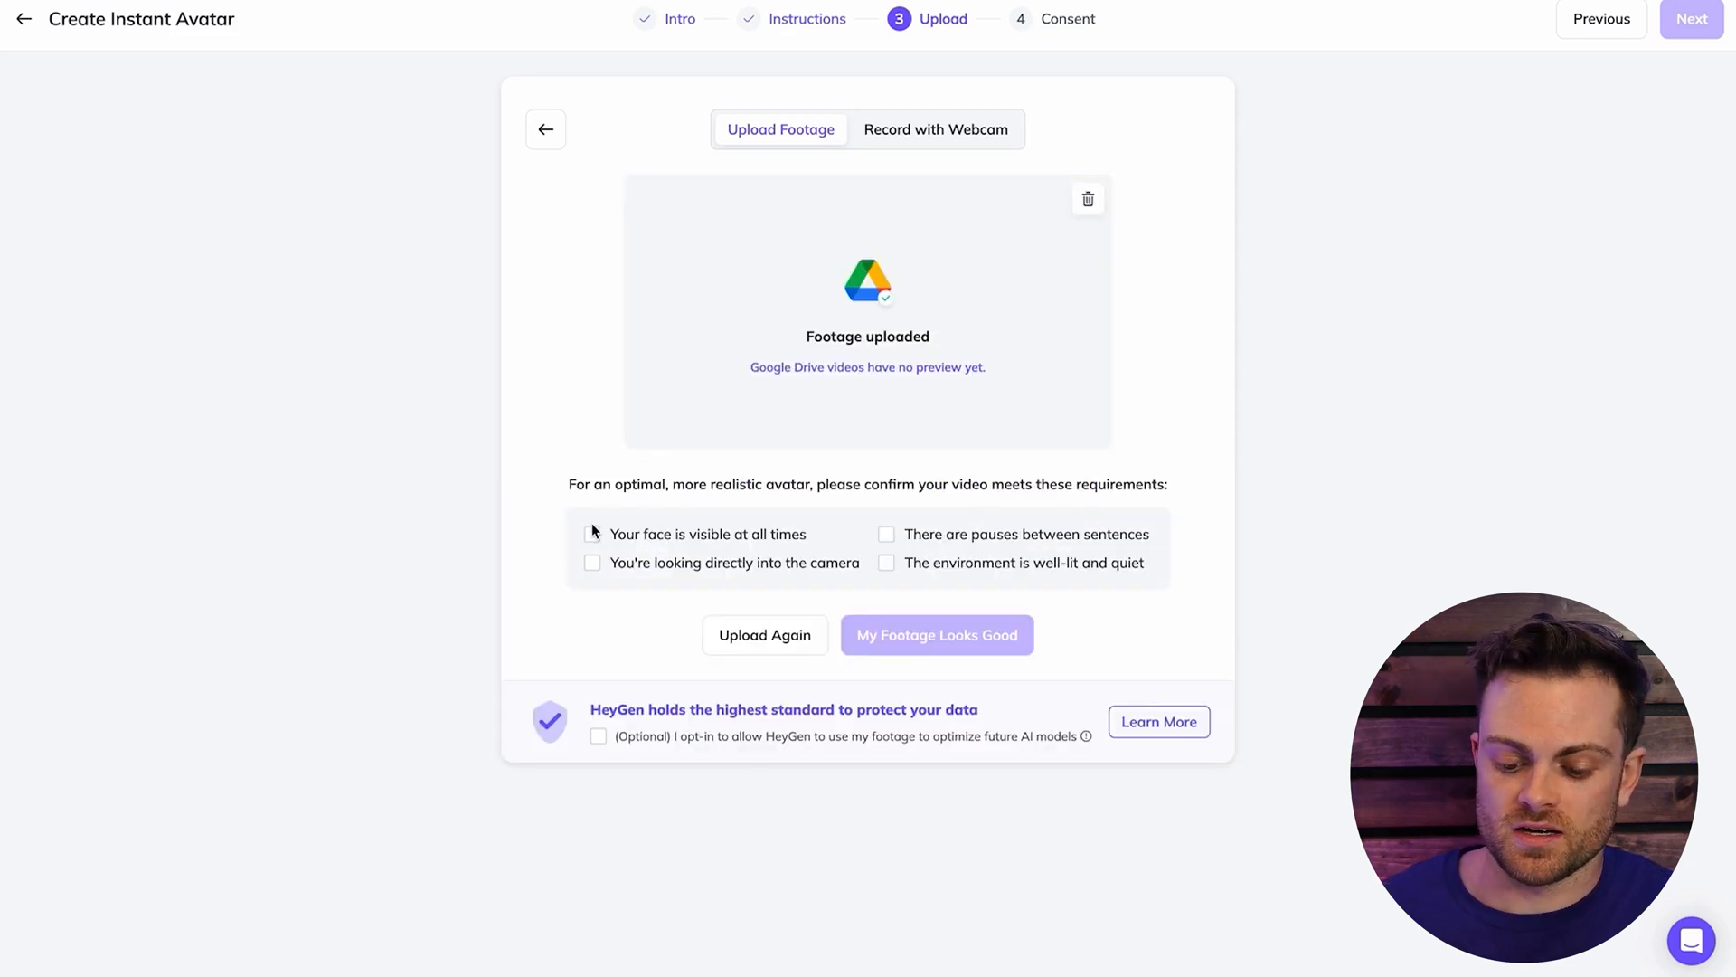
left_click(592, 563)
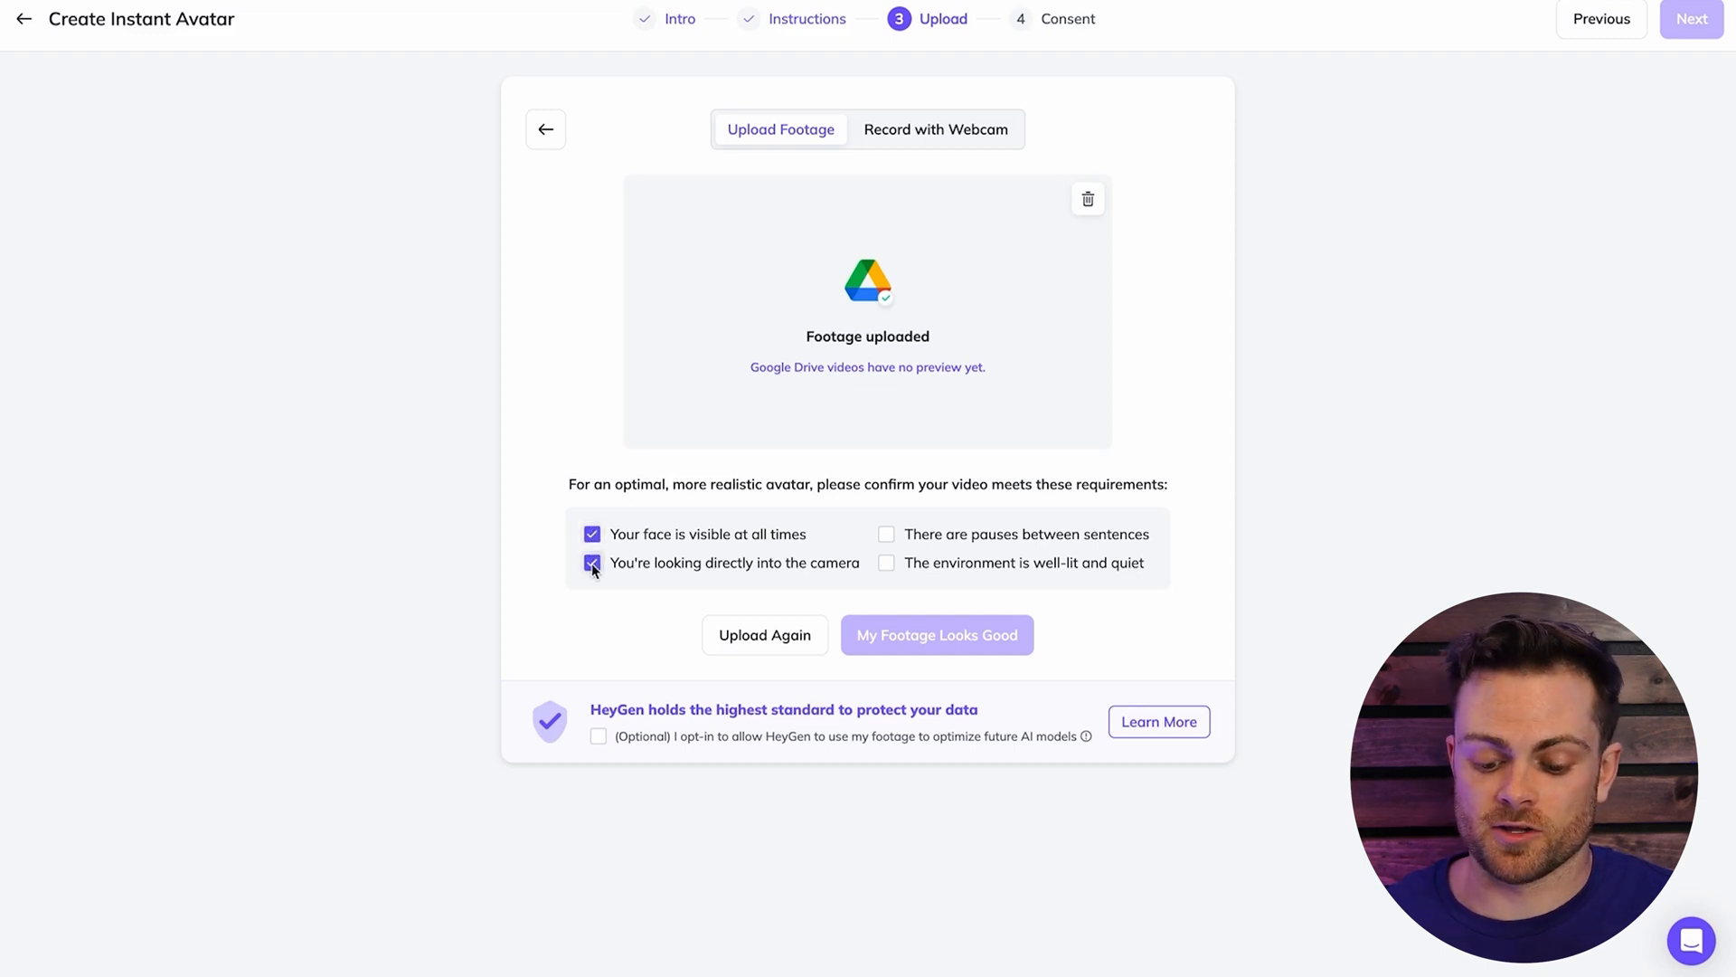
left_click(886, 534)
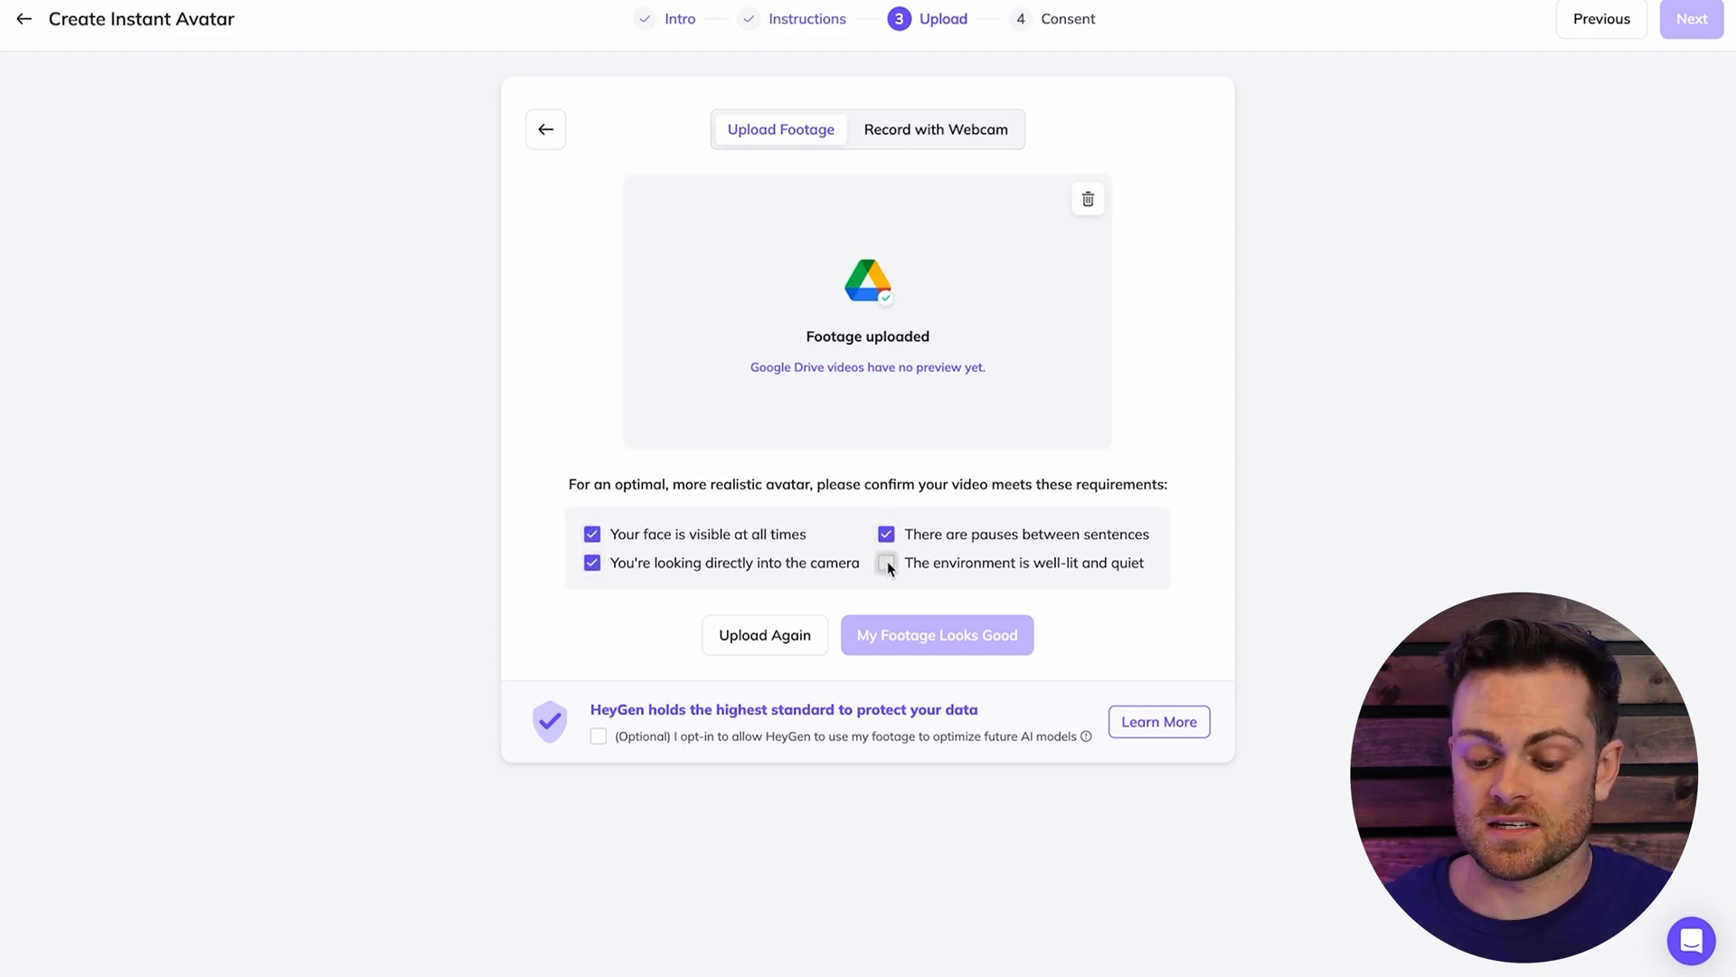
left_click(887, 562)
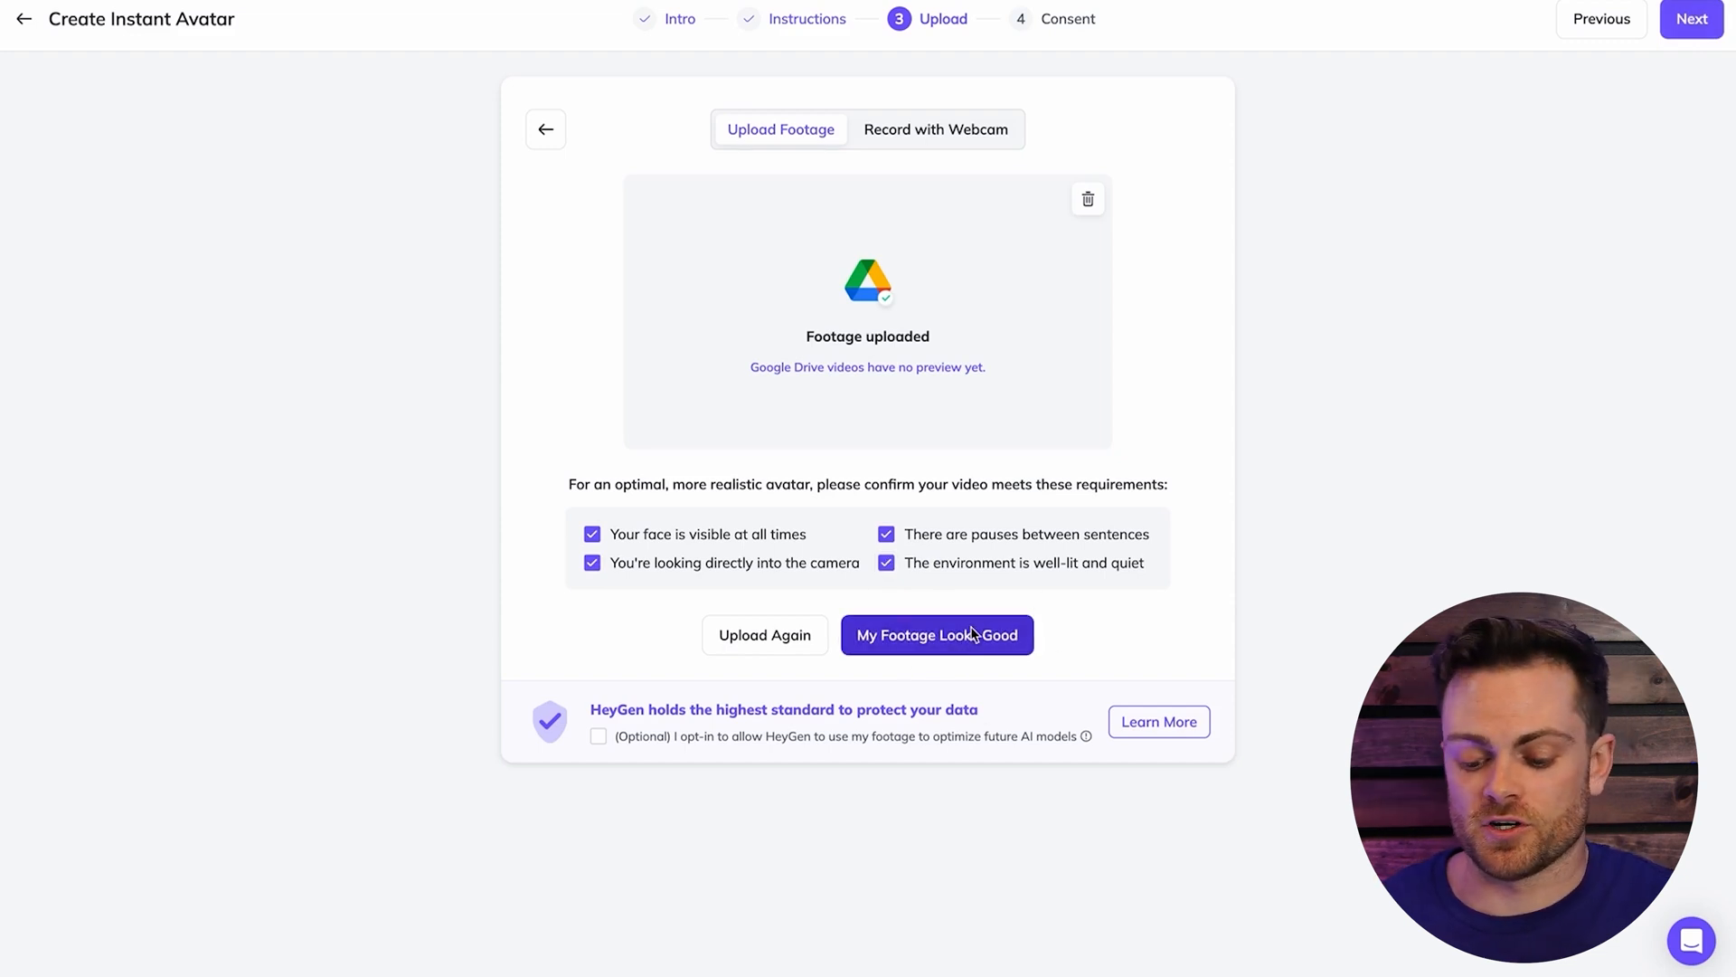
- Approve the footage, record a consent video, and submit the avatar
left_click(937, 635)
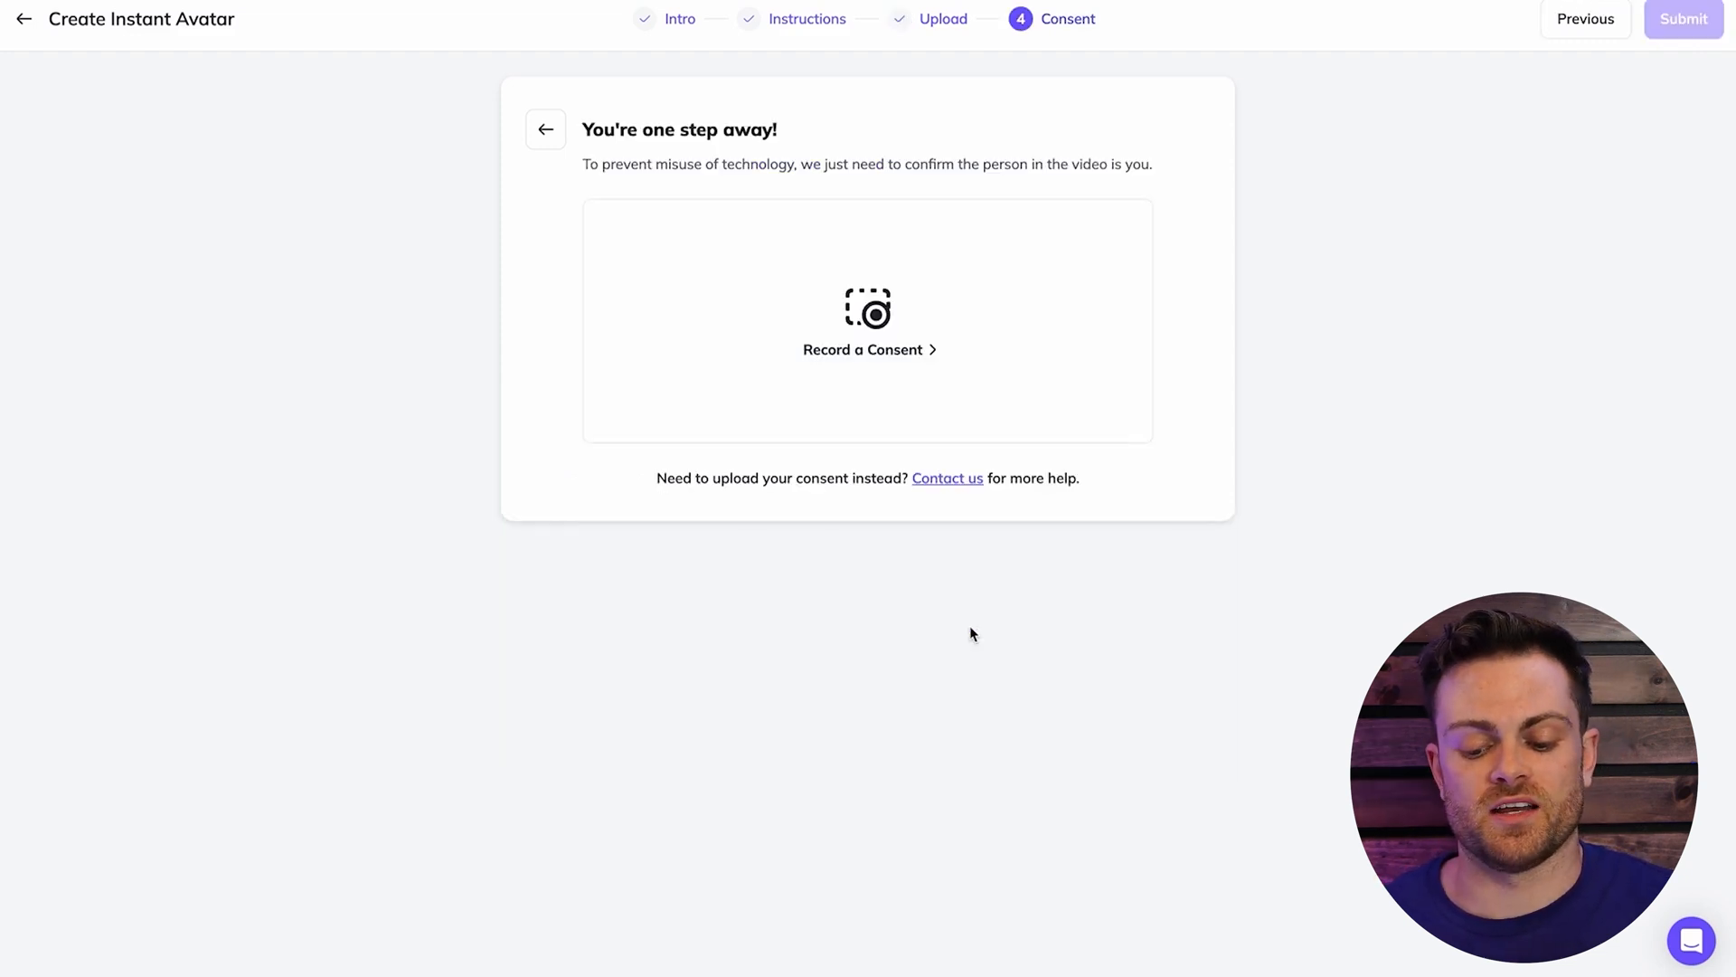
mouse_move(968, 334)
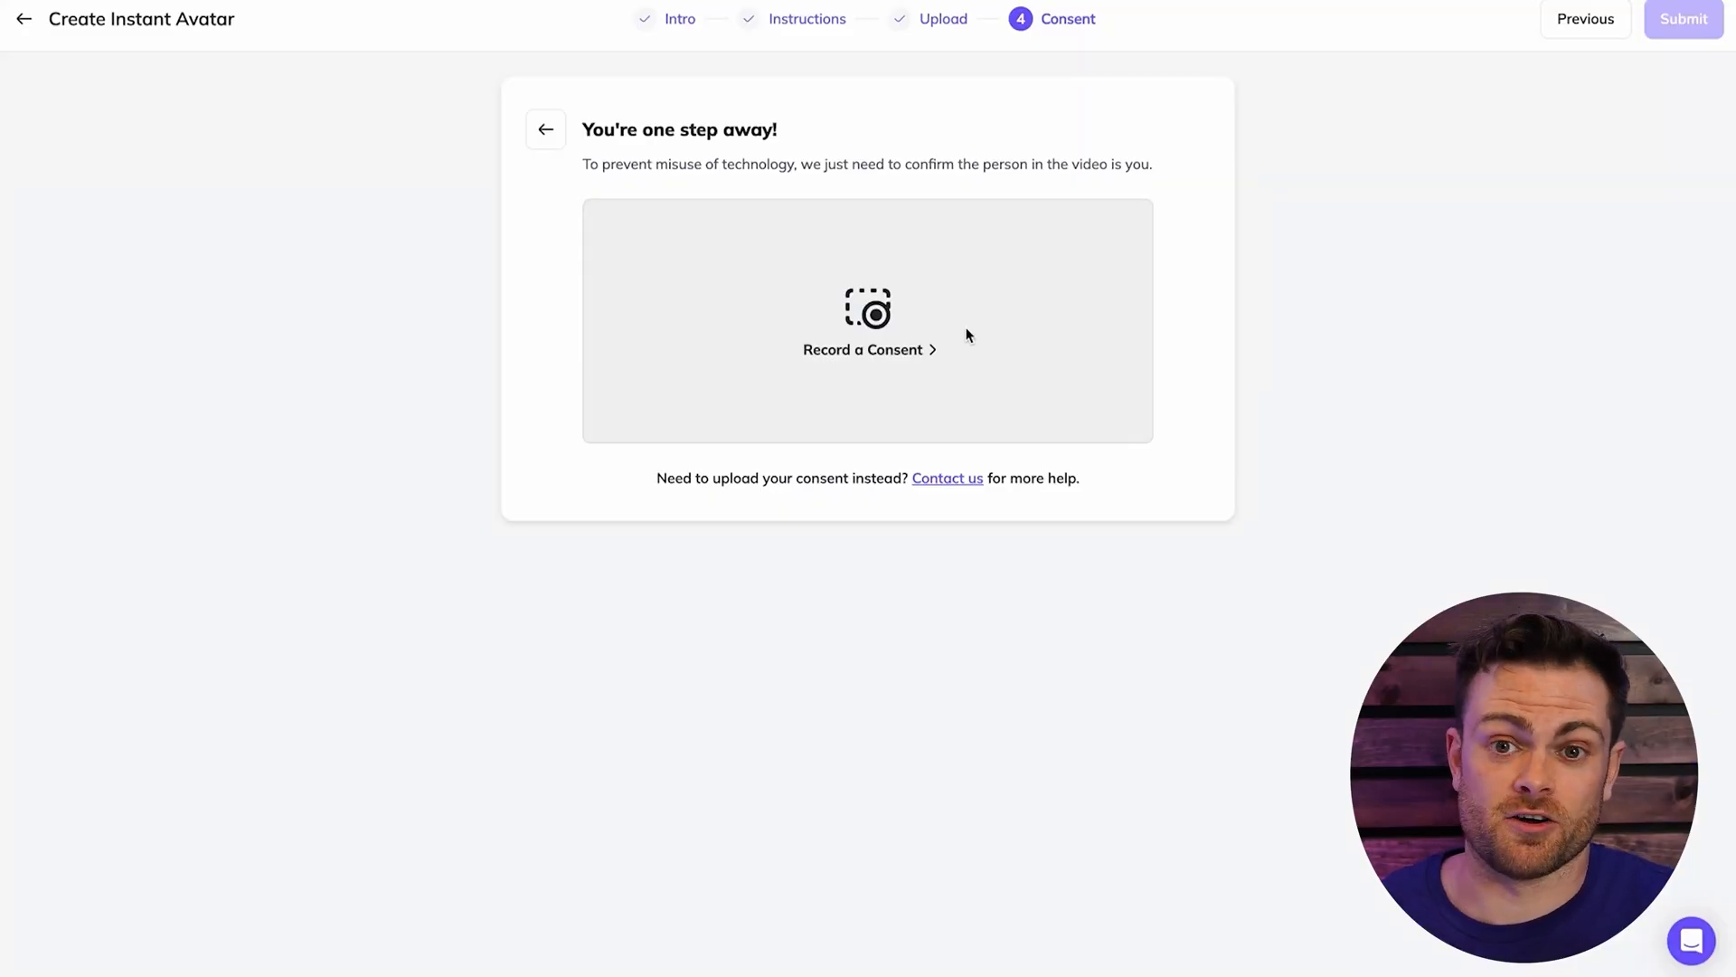
mouse_move(788, 220)
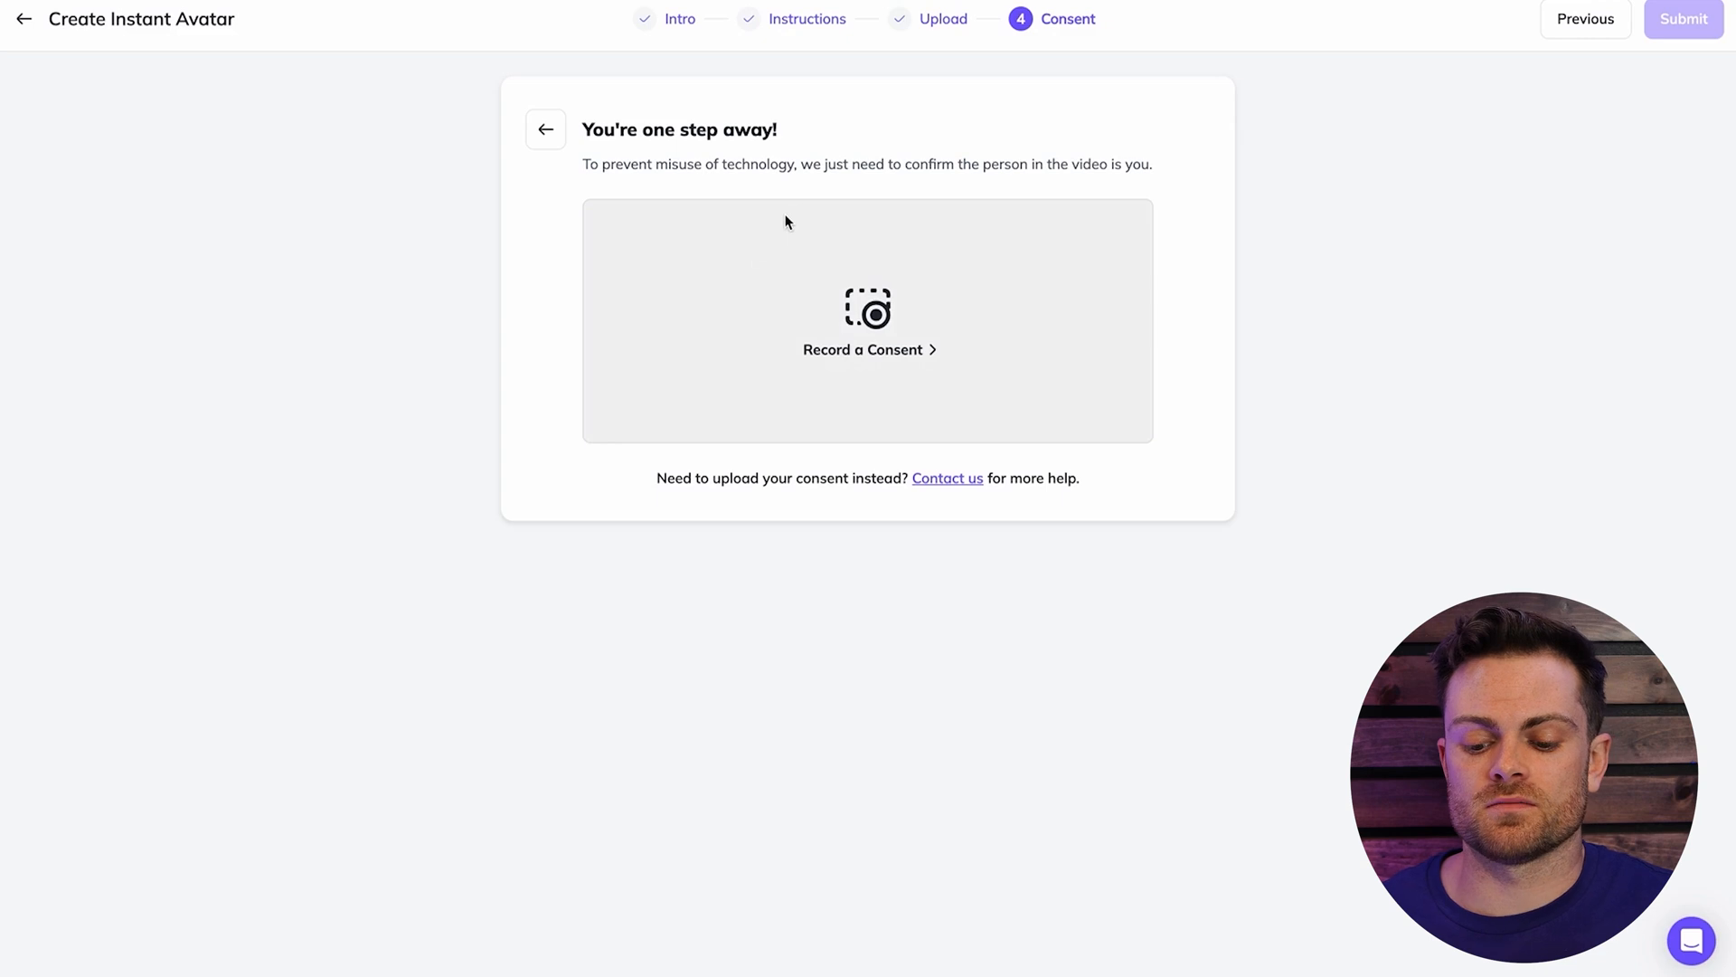
left_click(869, 325)
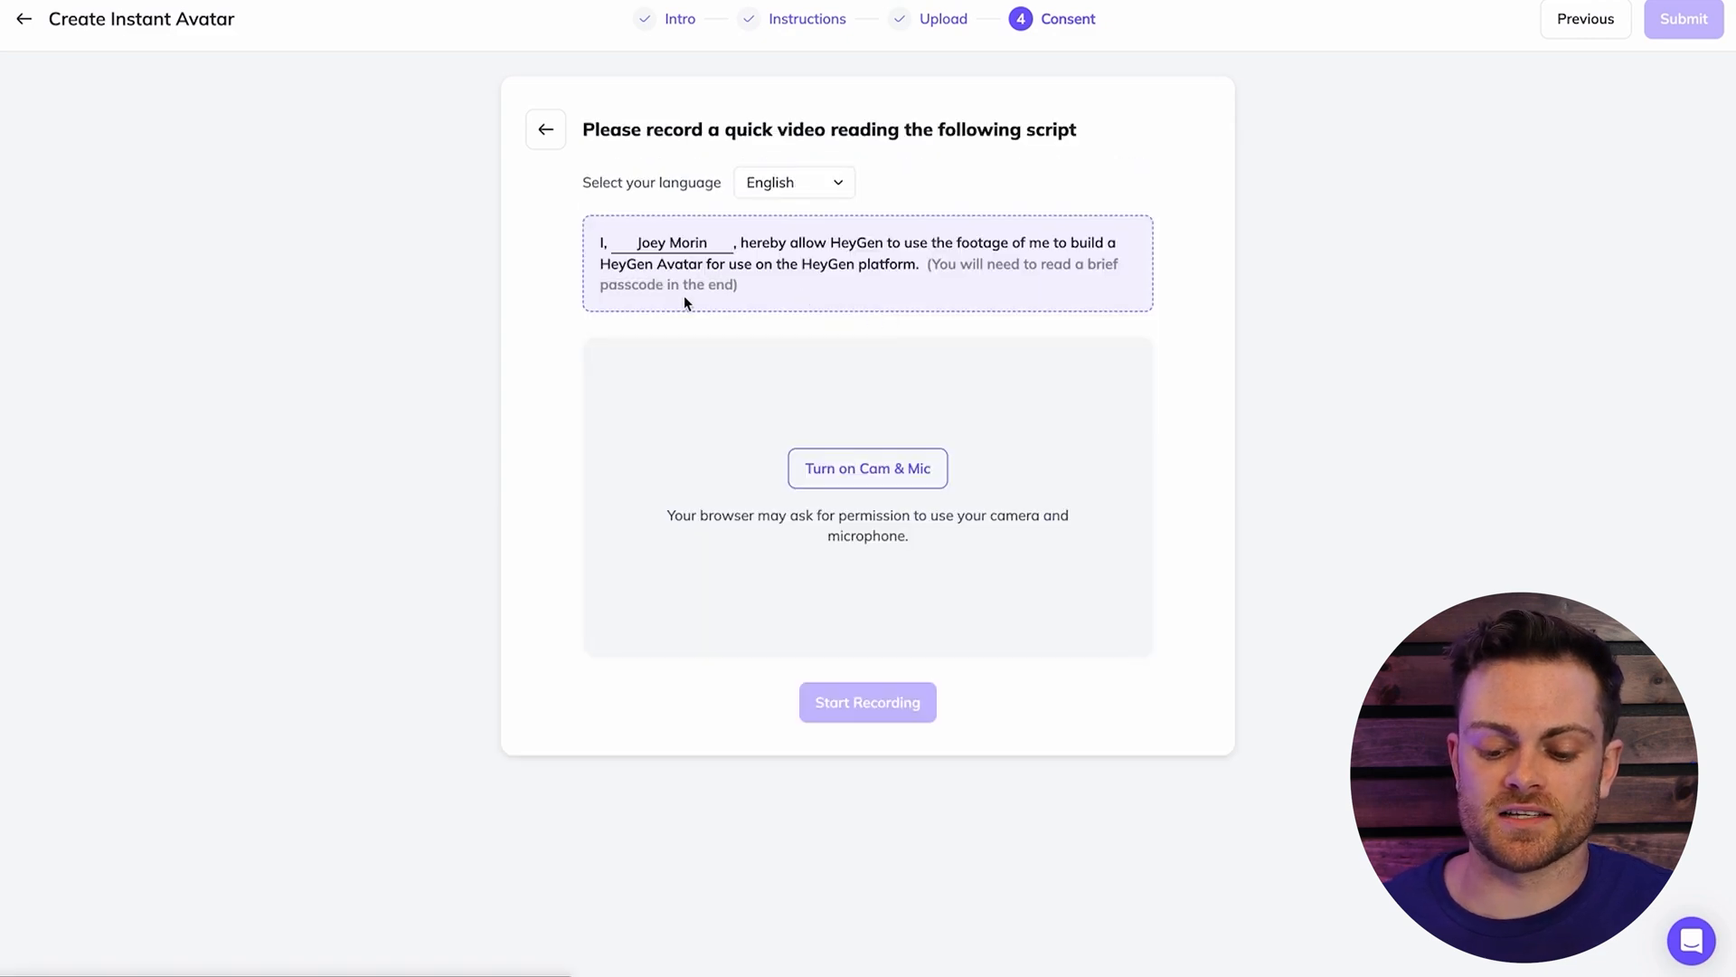
mouse_move(1056, 210)
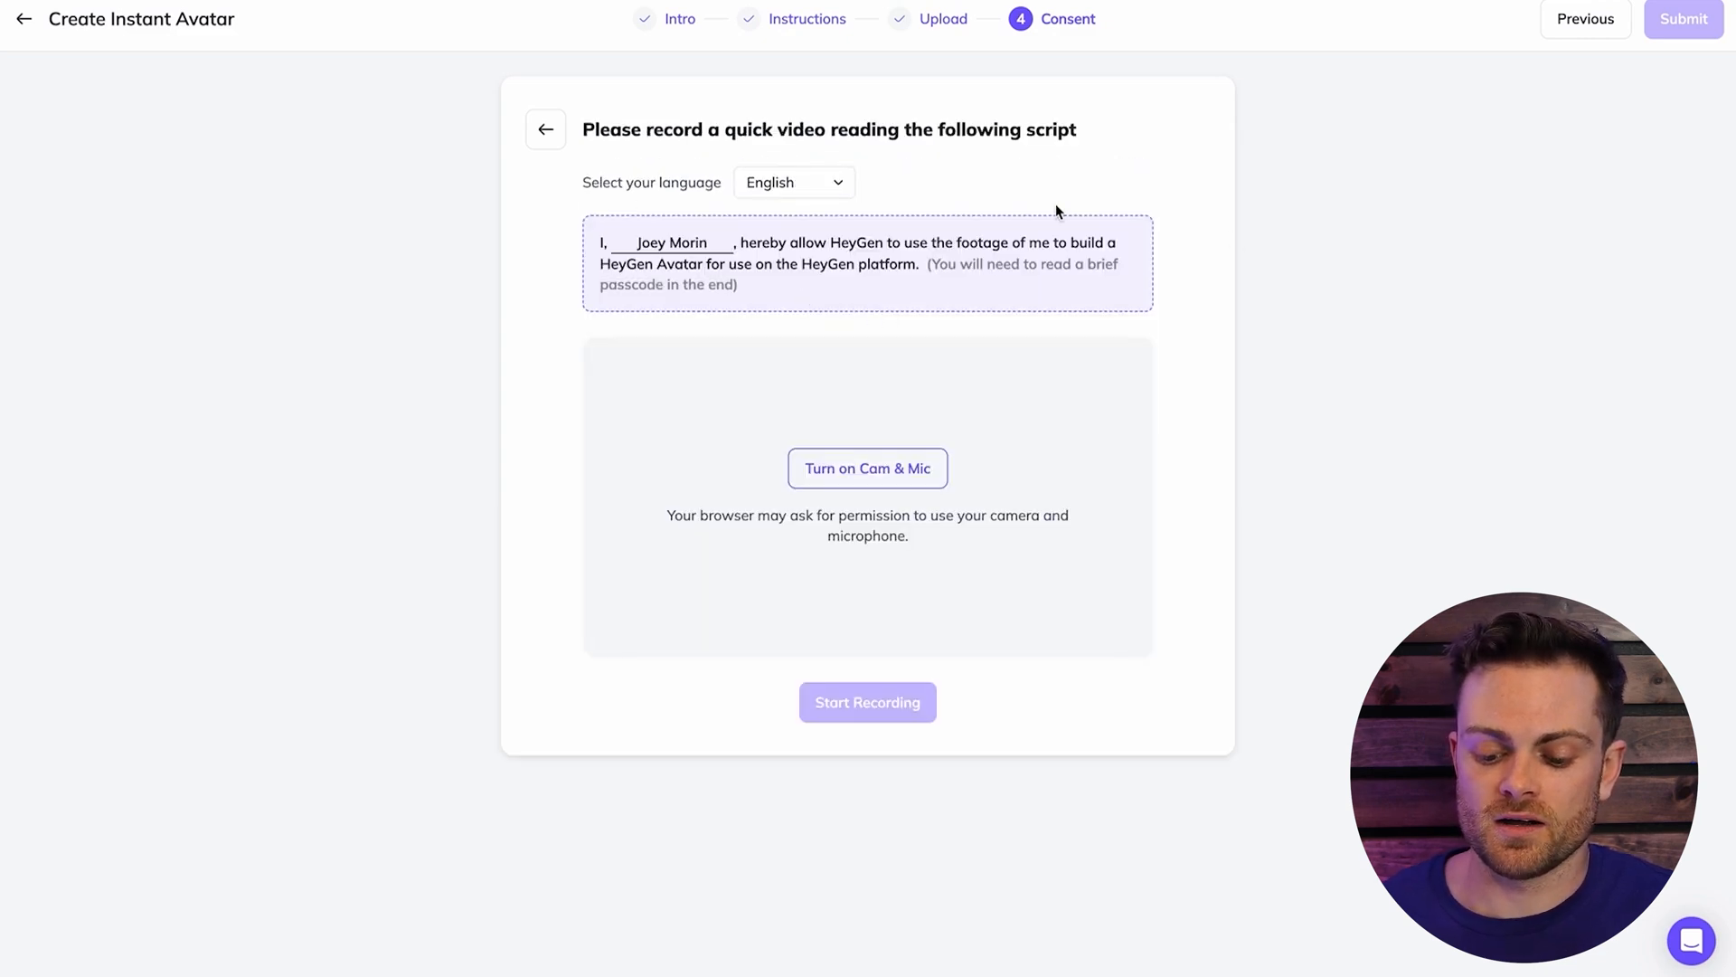
mouse_move(970, 223)
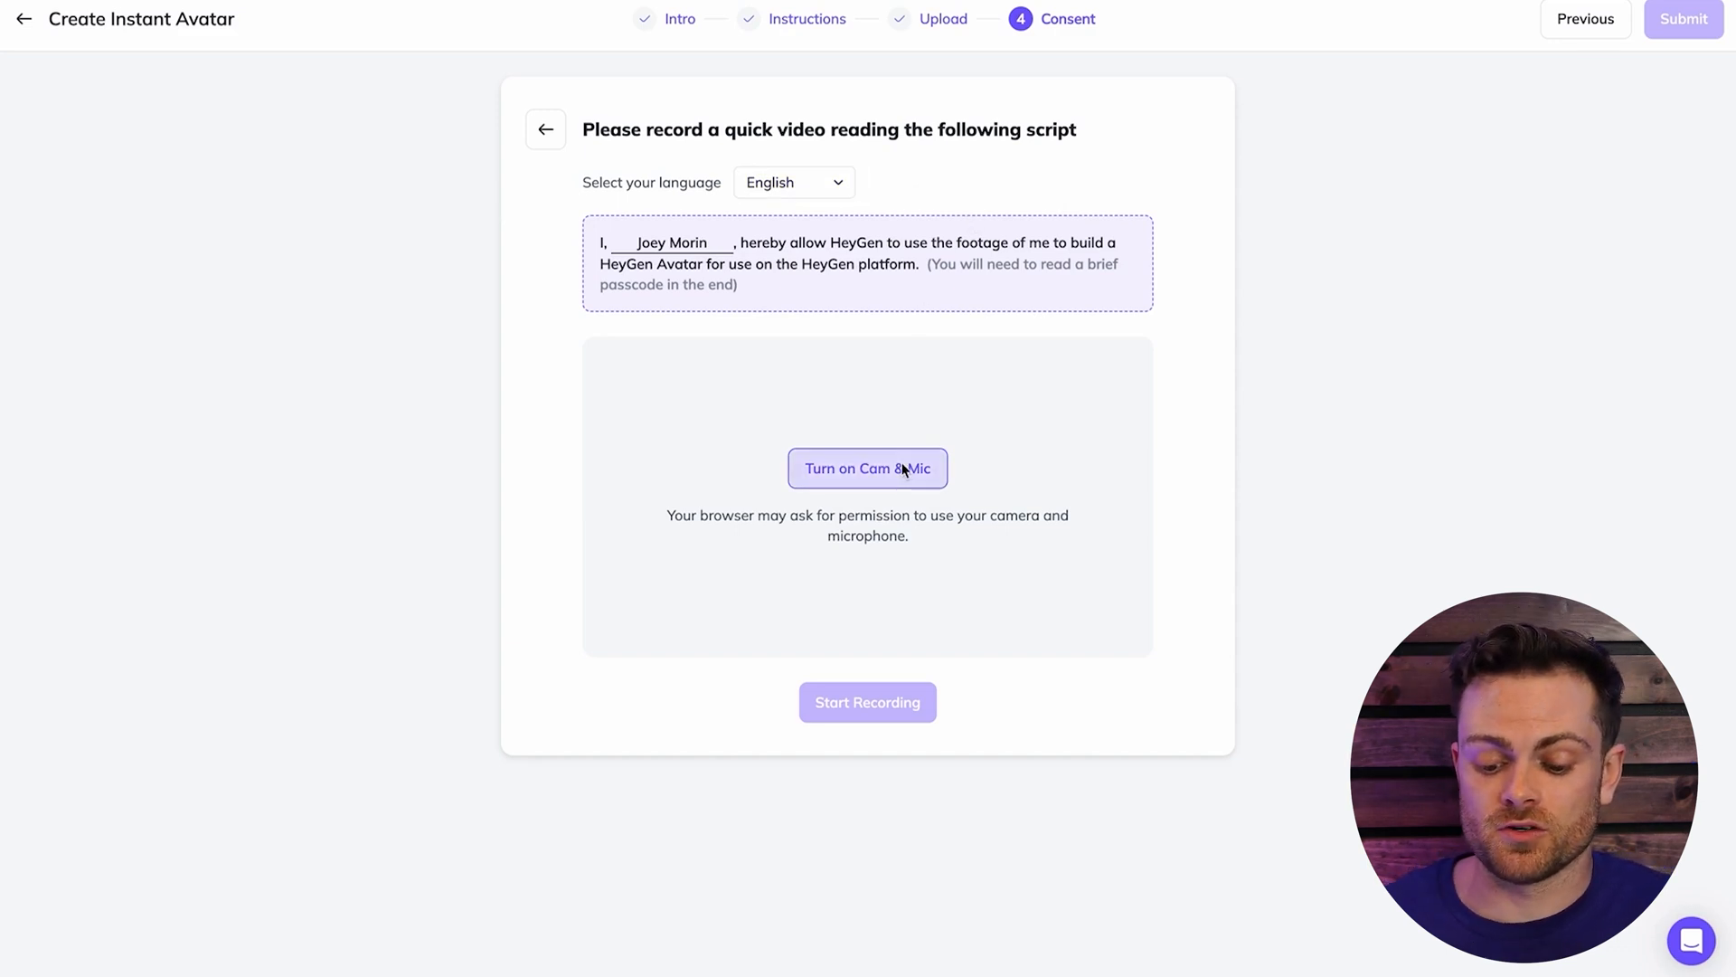
mouse_move(658, 350)
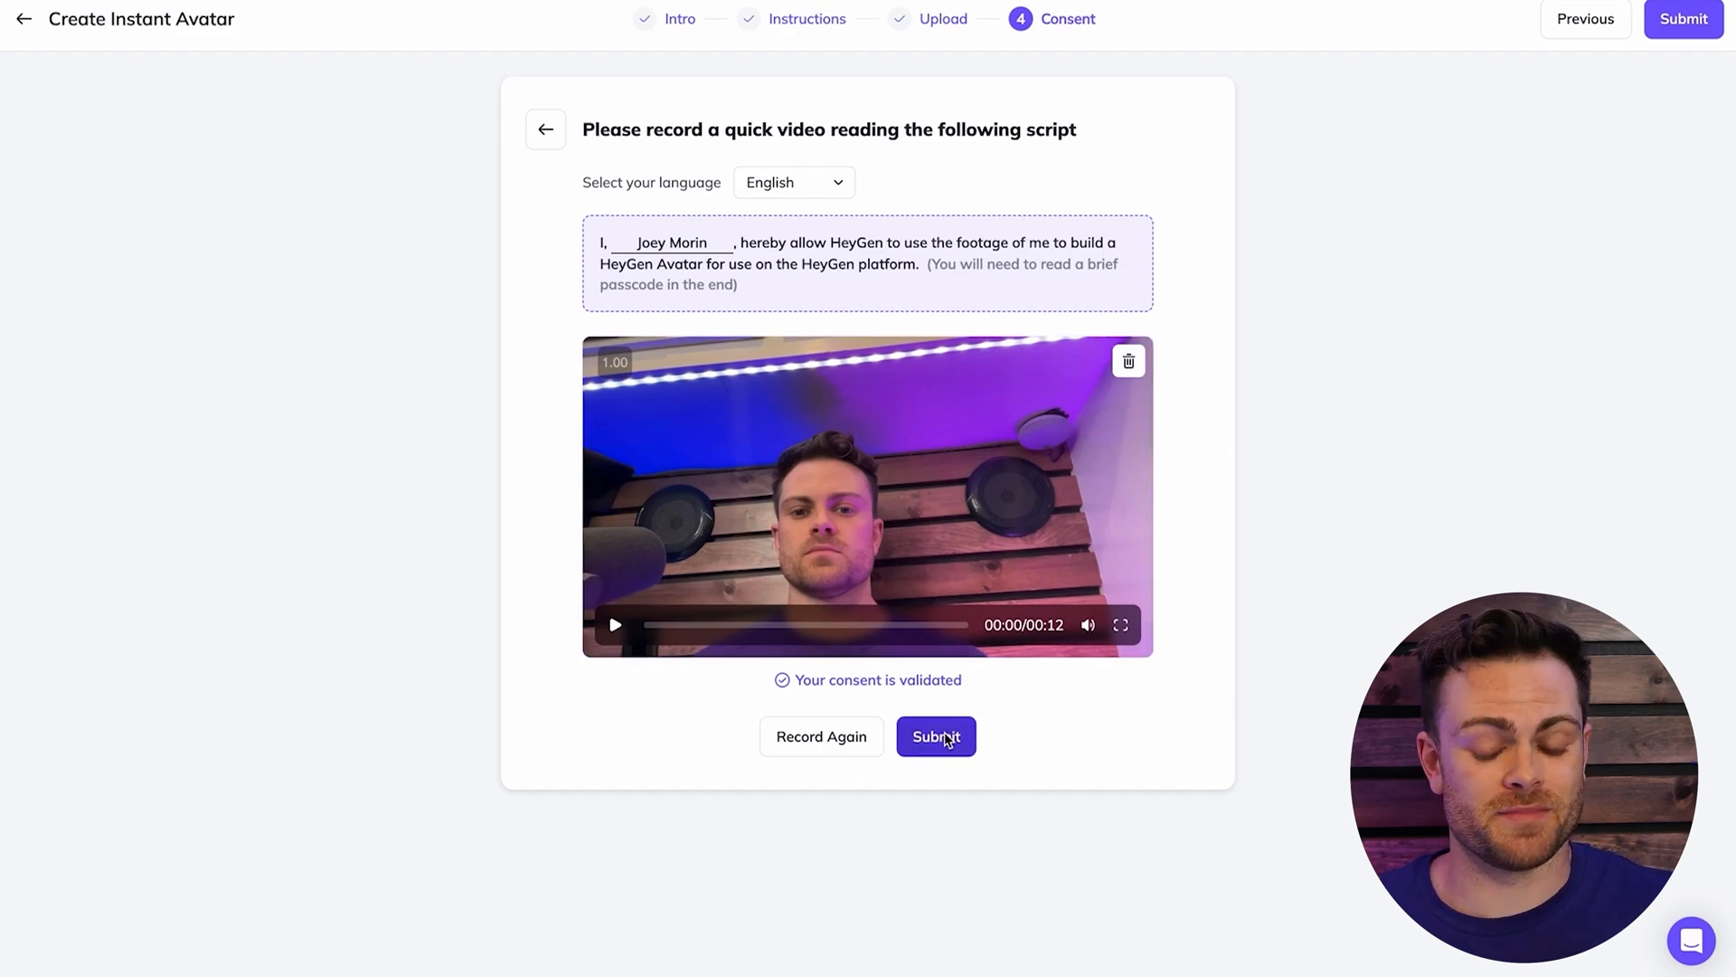
left_click(936, 736)
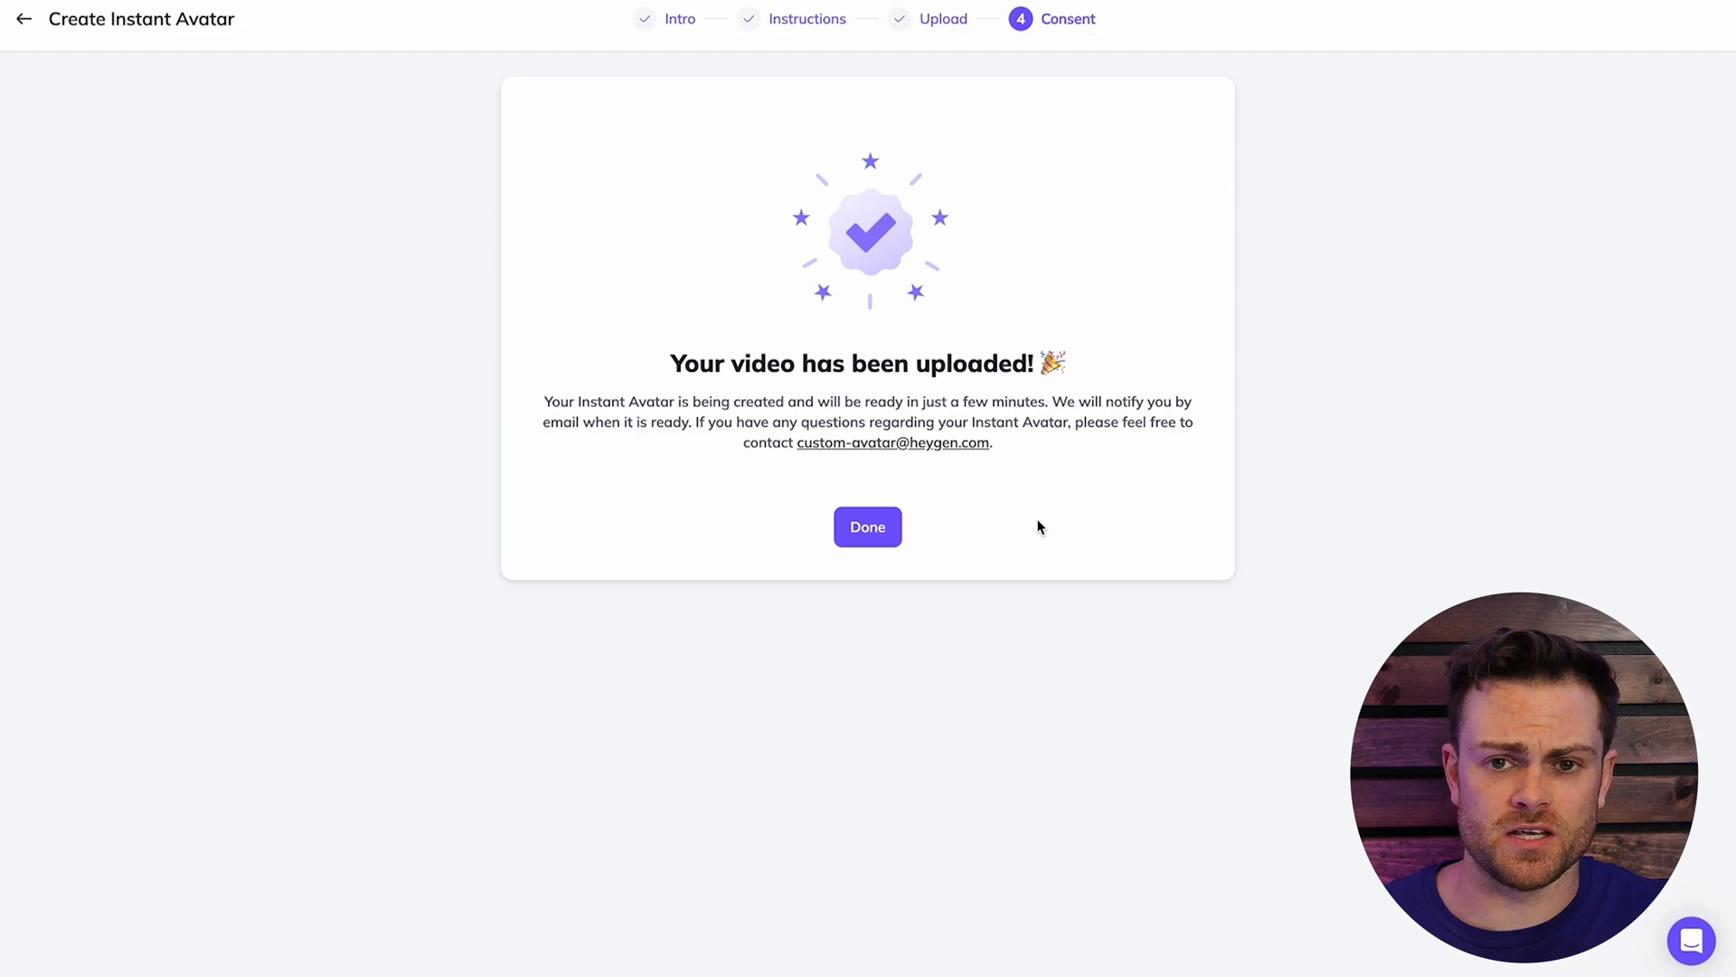
- Close the confirmation and create a landscape video with an existing Instant Avatar
left_click(867, 527)
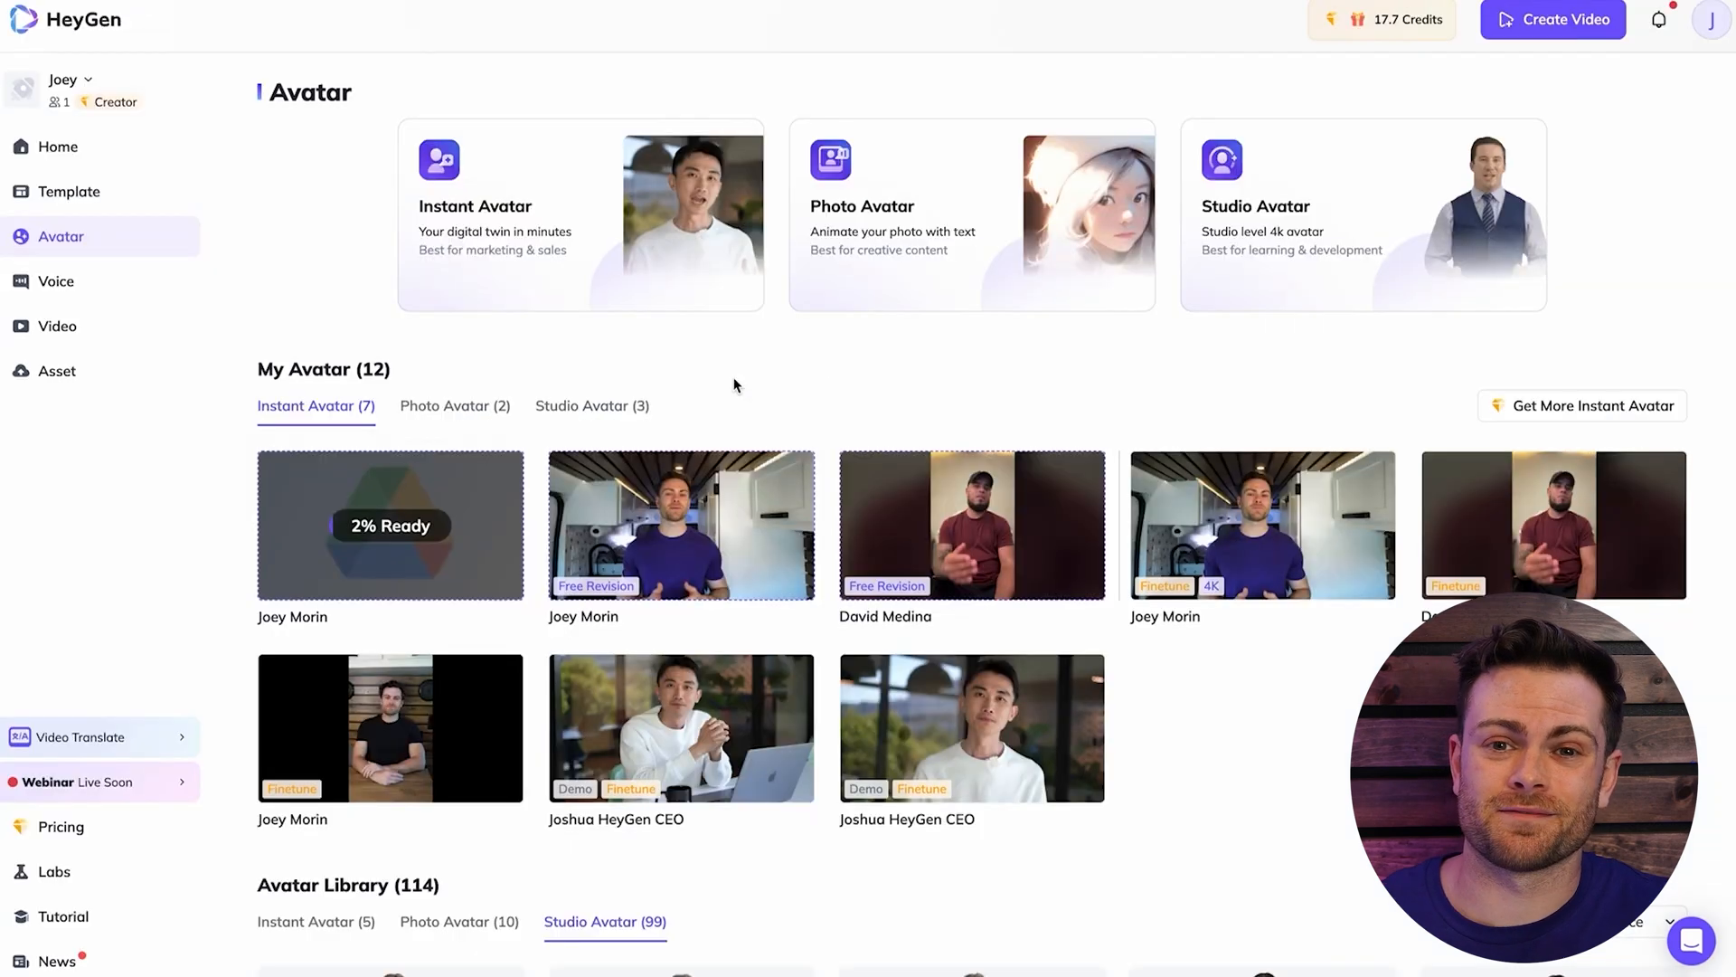
mouse_move(715, 502)
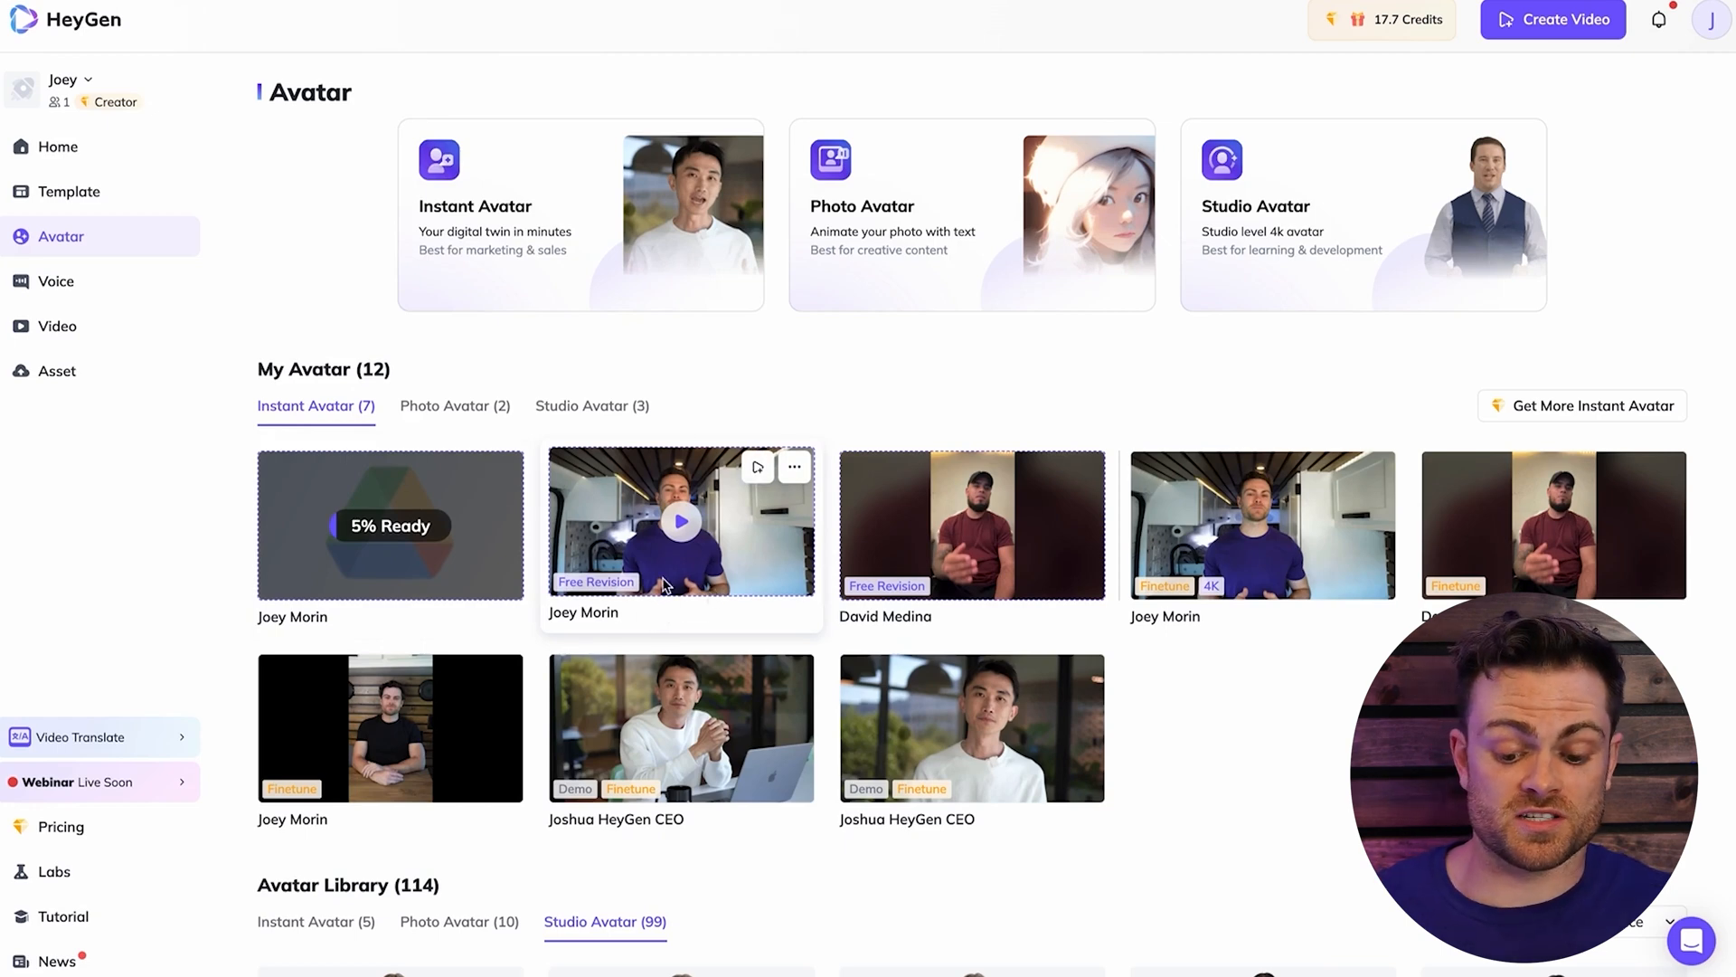
left_click(757, 468)
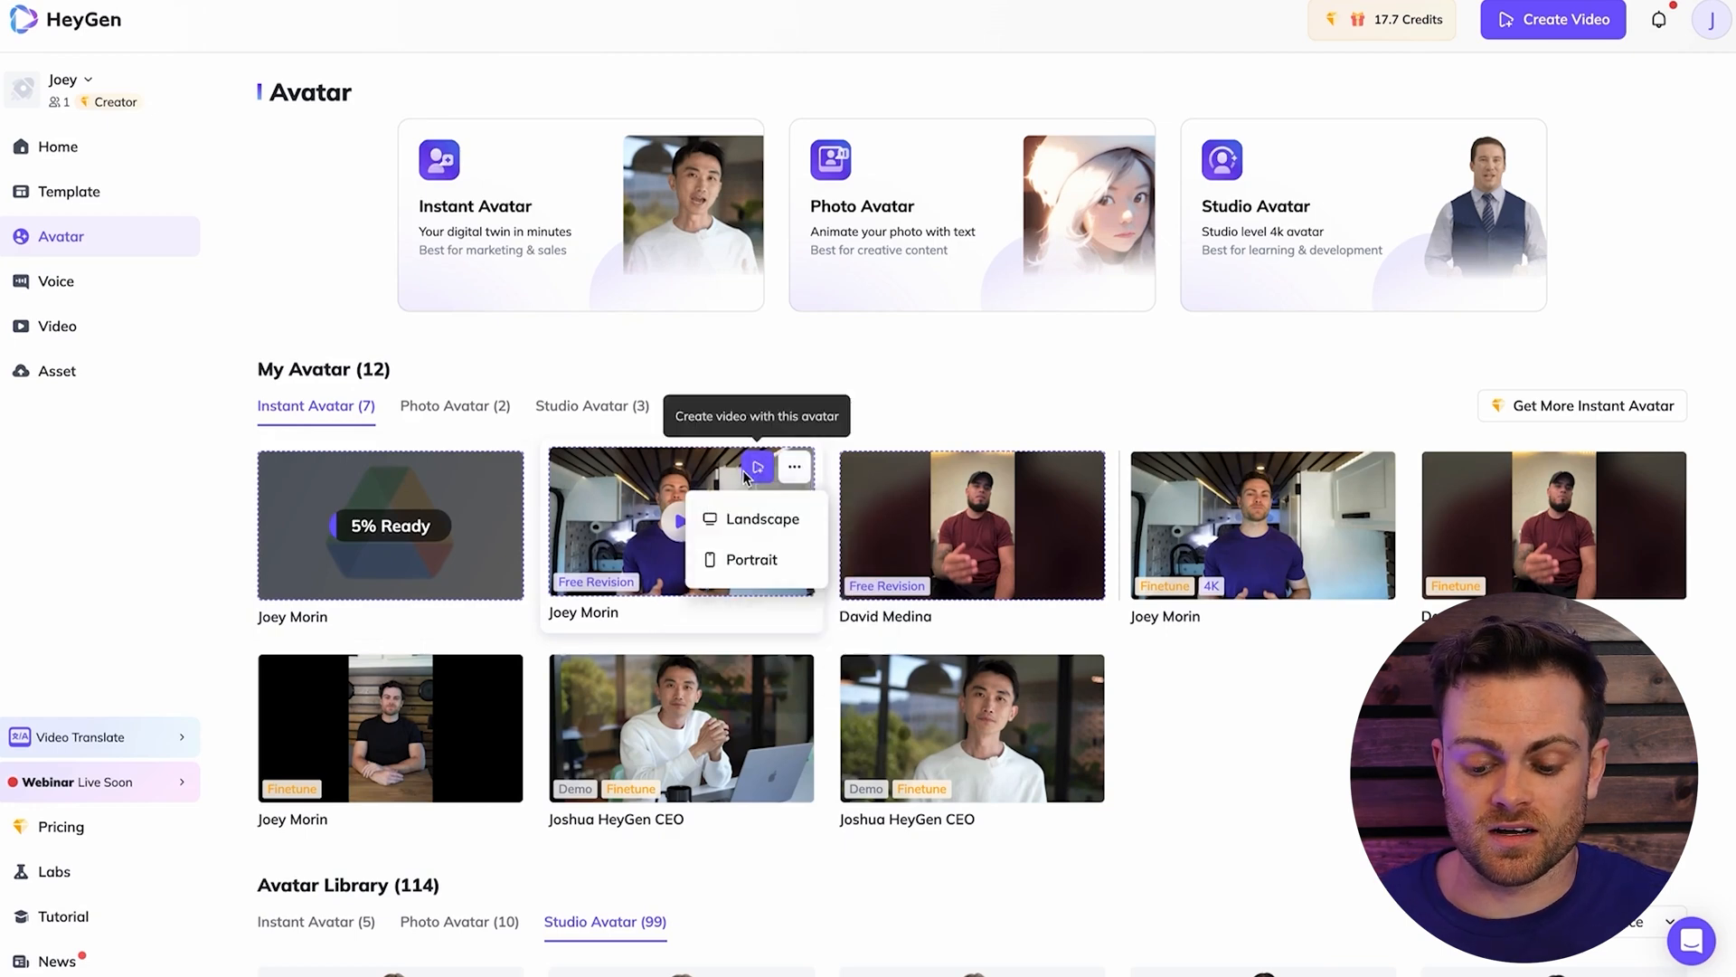
mouse_move(756, 519)
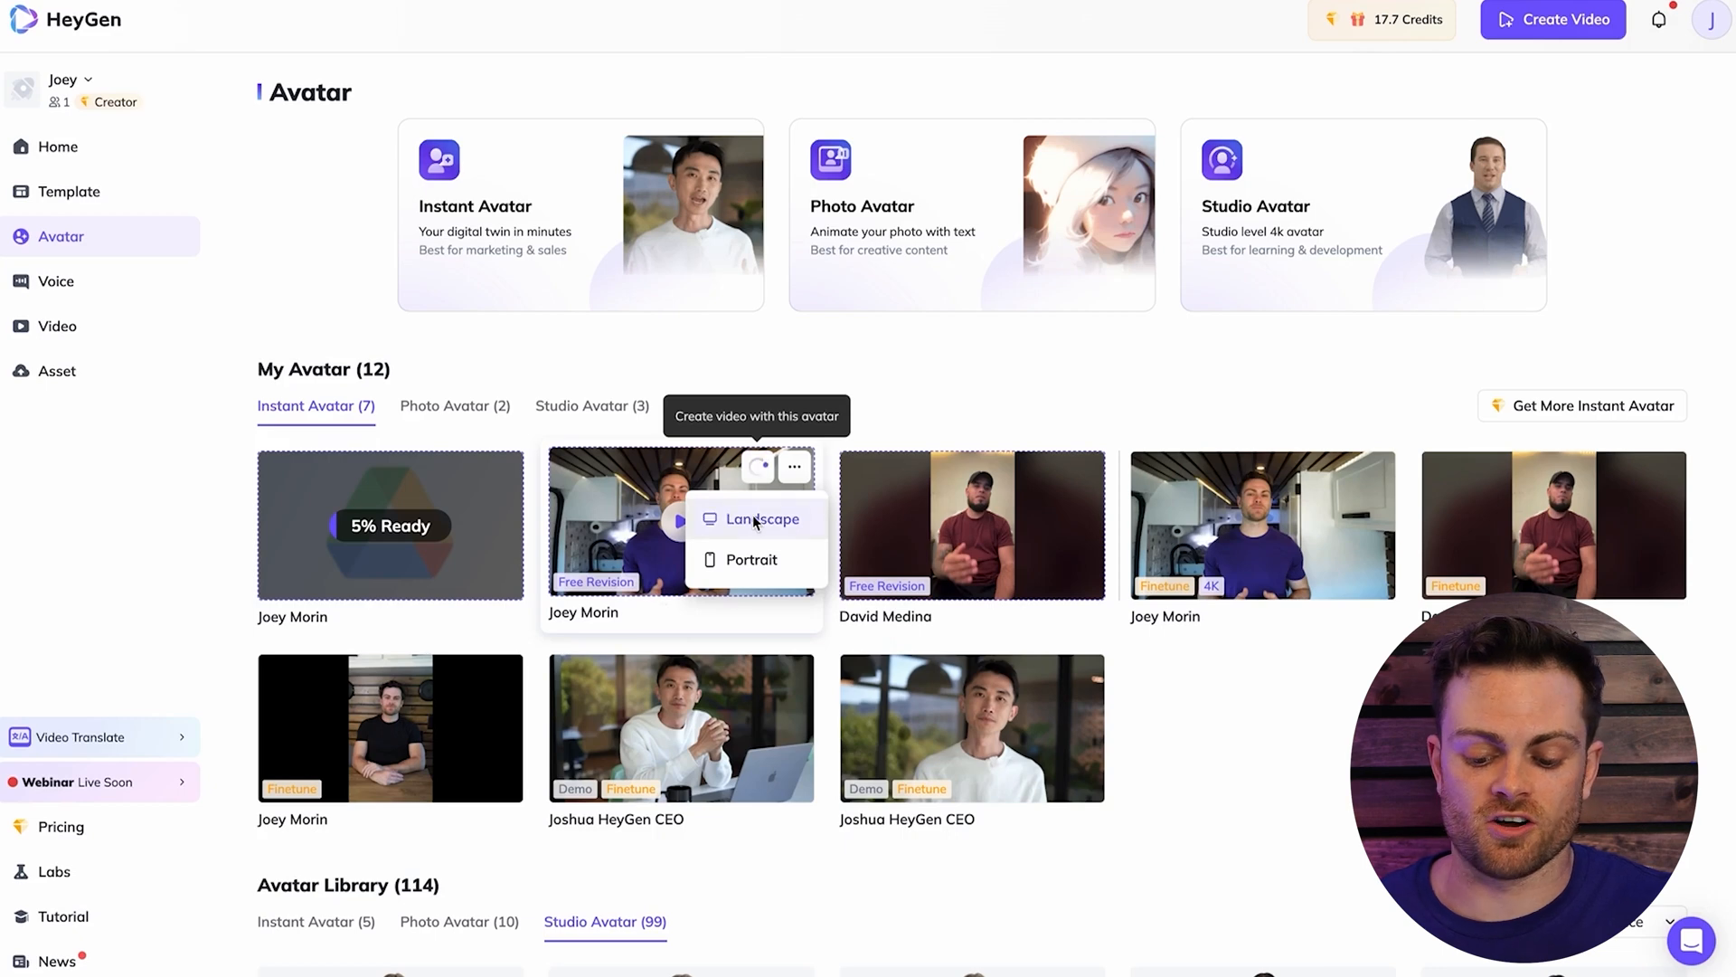
left_click(756, 519)
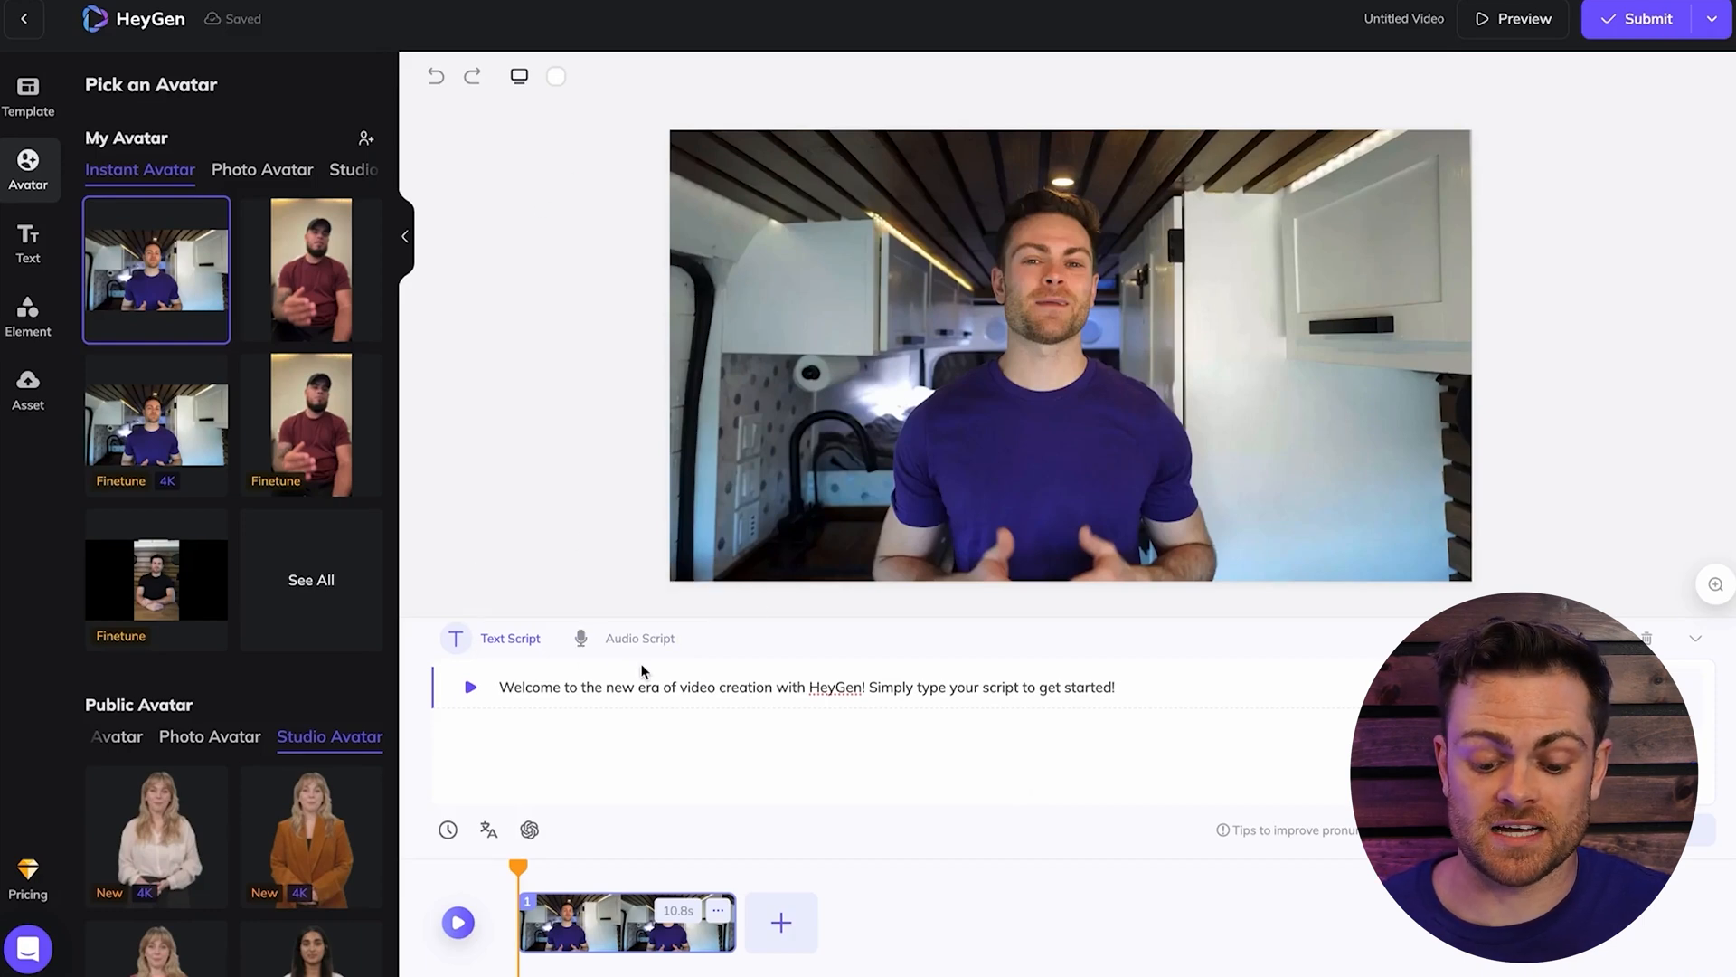
mouse_move(238, 278)
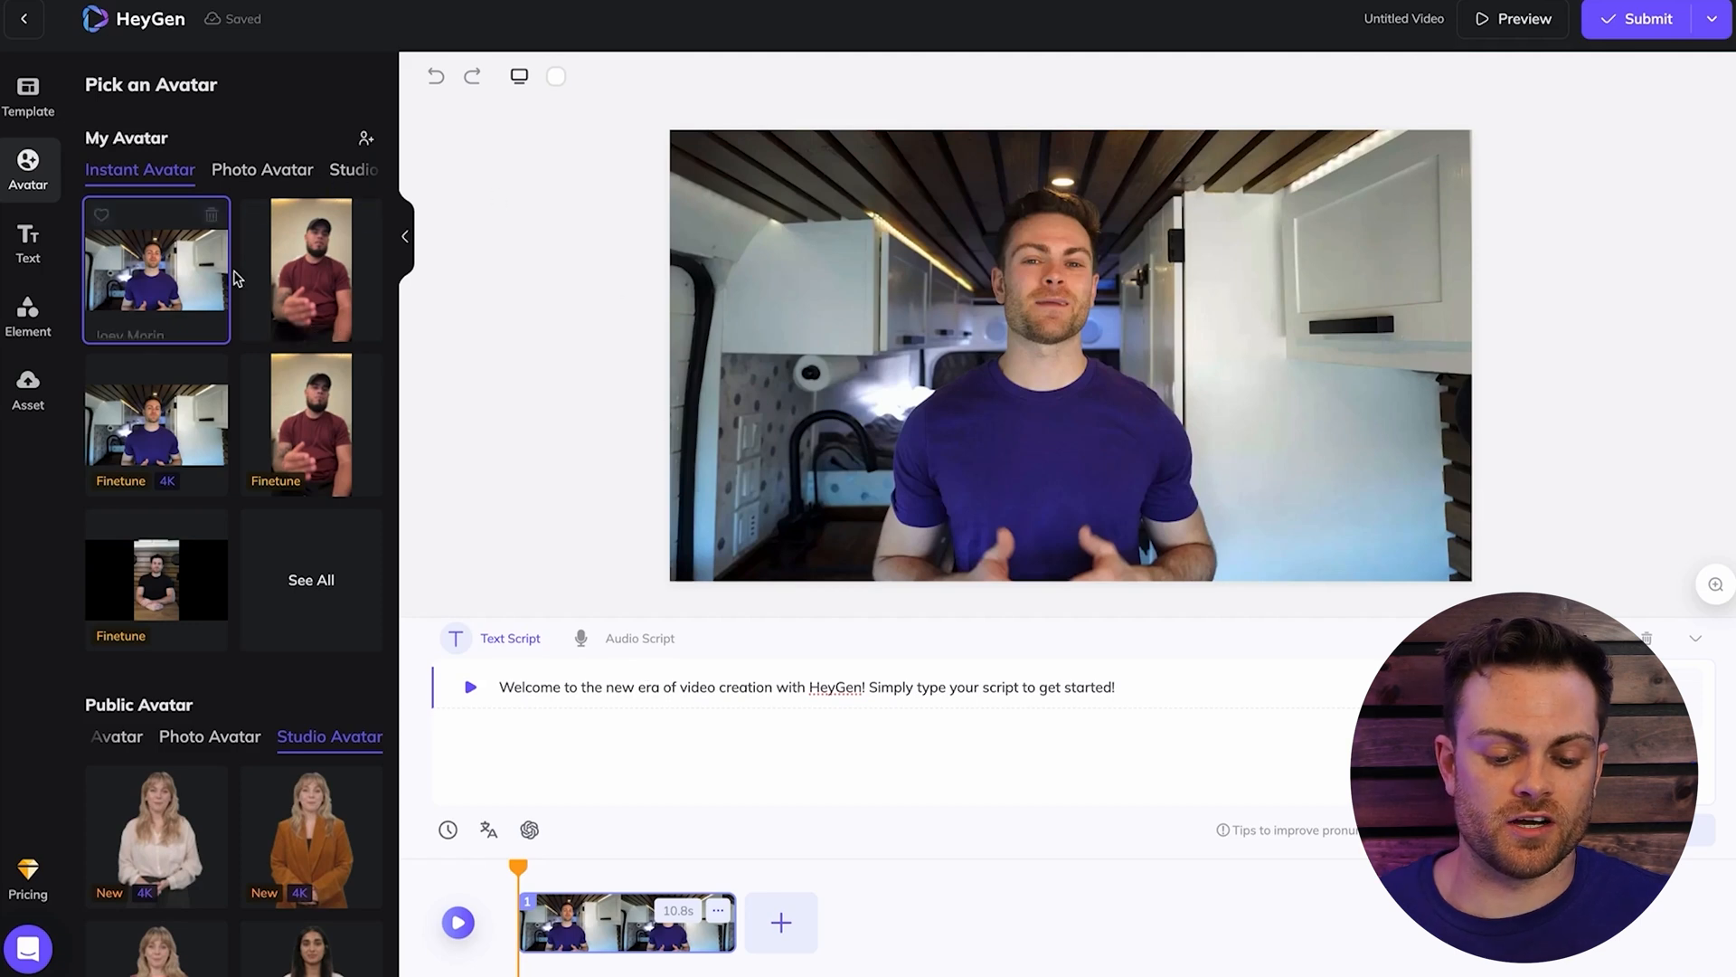
- Type the script 'Hello! My name is Joey…' saying it was done with AI
scroll("down", 3)
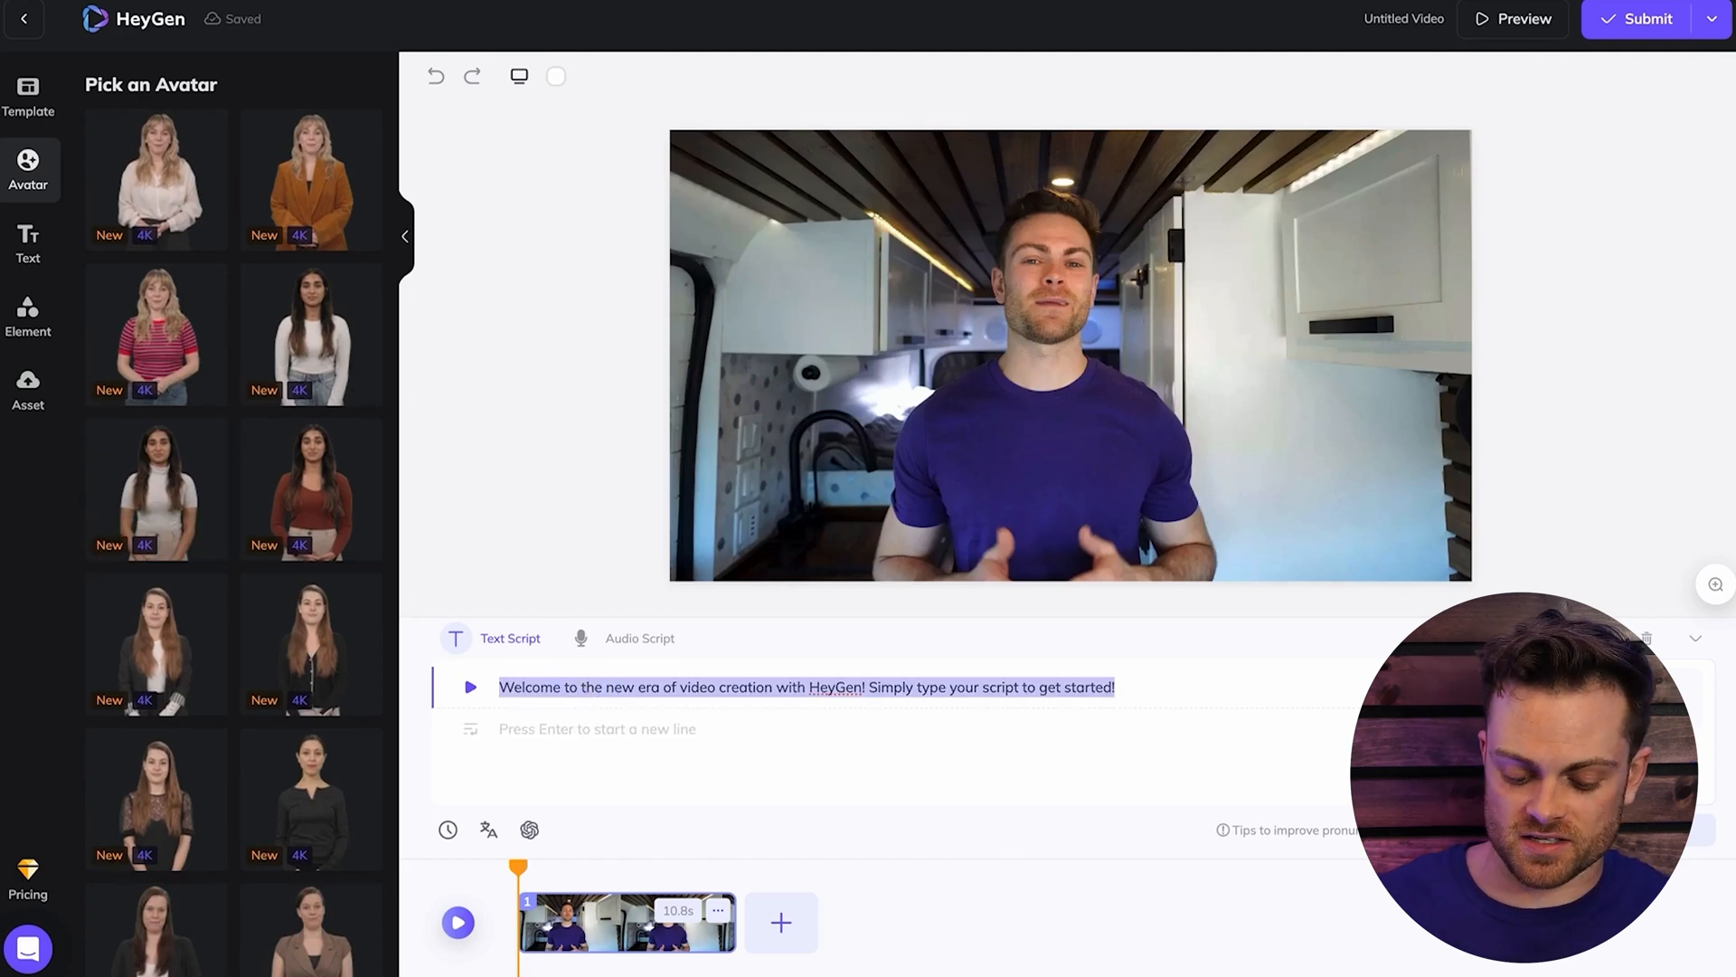
type("Hello! This is my instant avatar!")
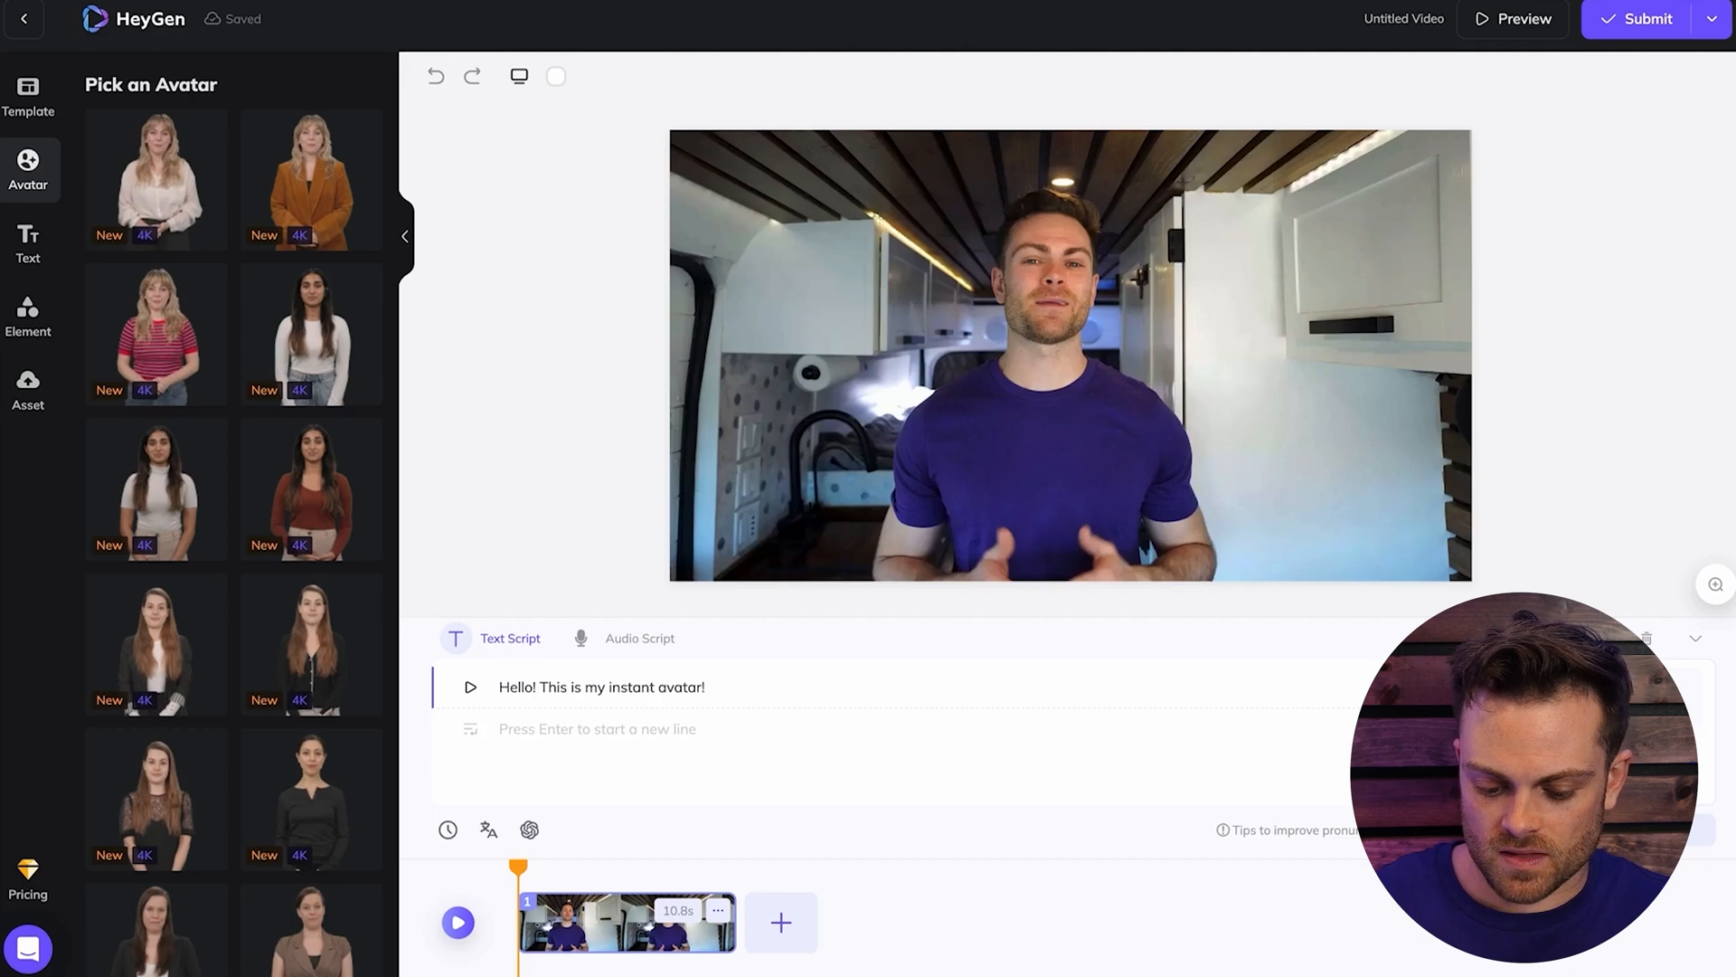
type("My name is Joey")
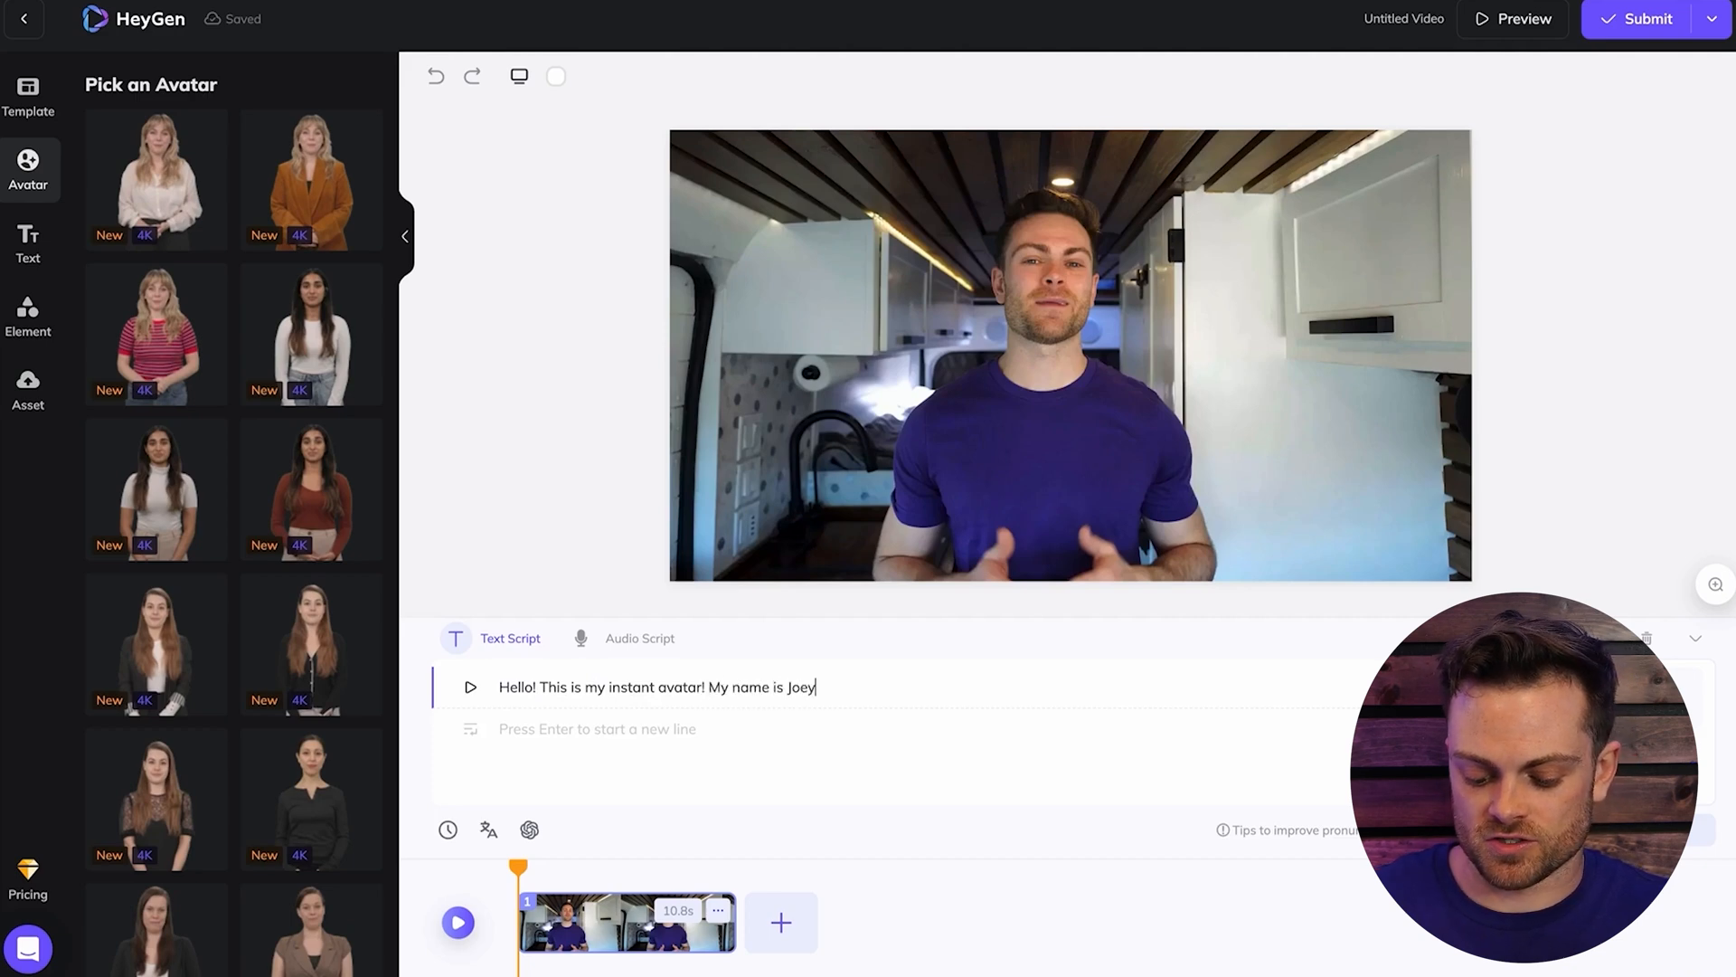
type("and this is not ac")
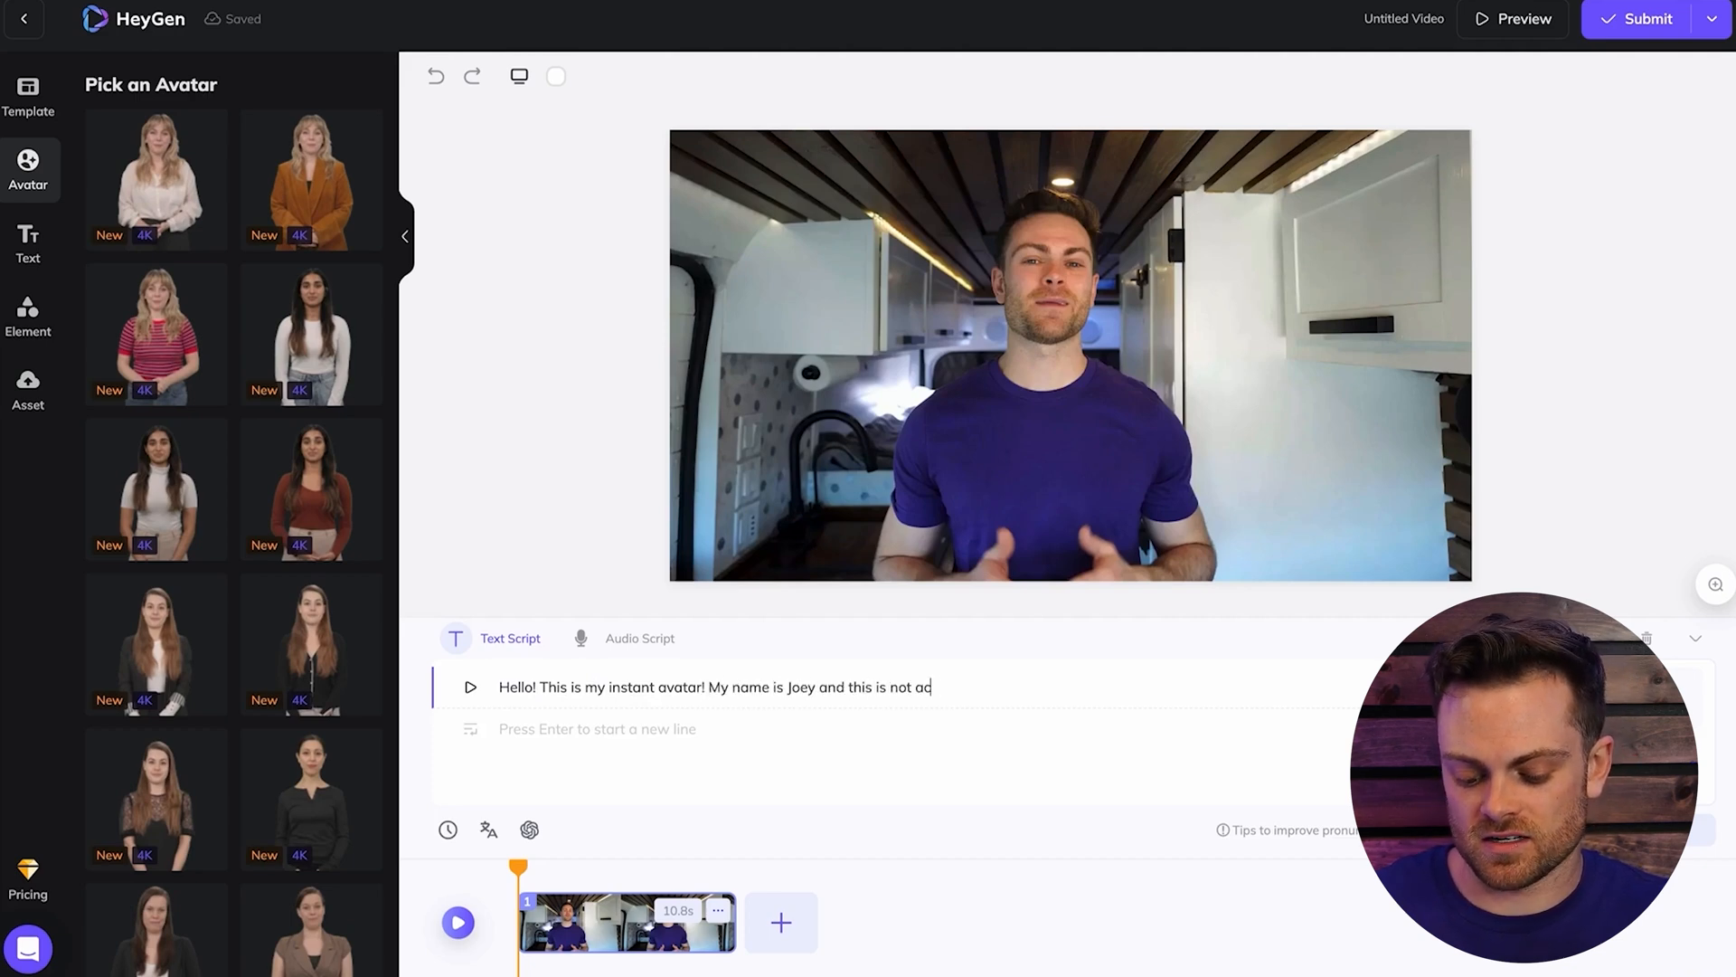
type("tually me speaking,")
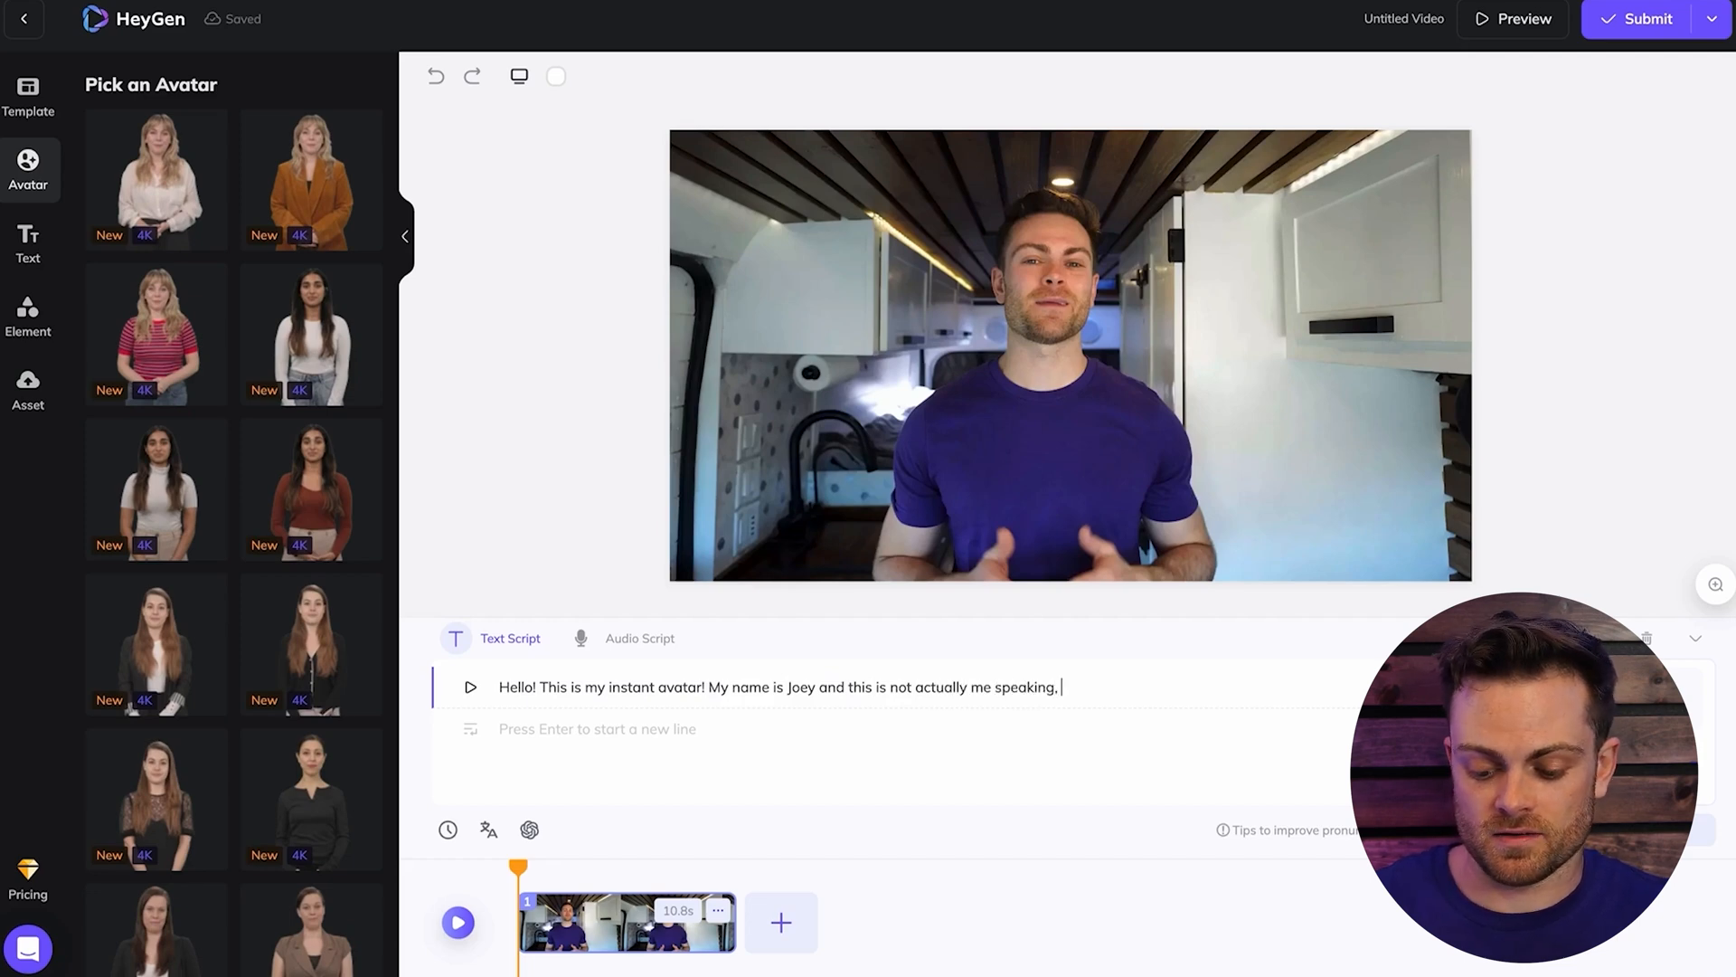
type("it was done wiht A")
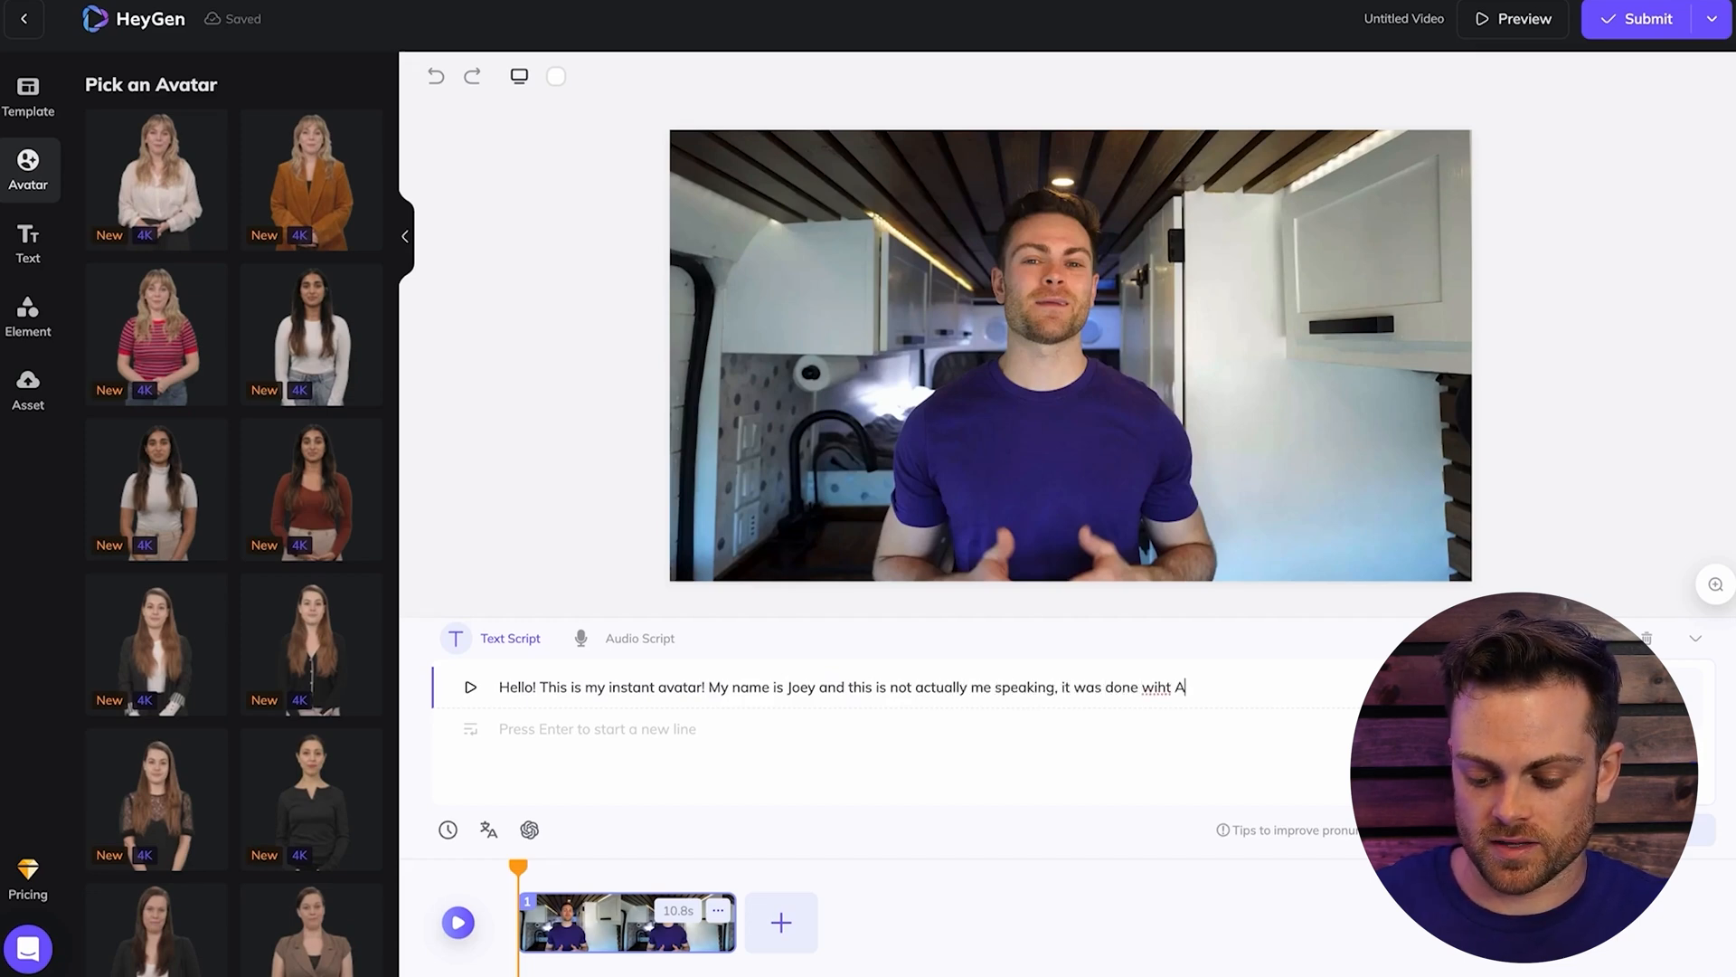
type("with AI")
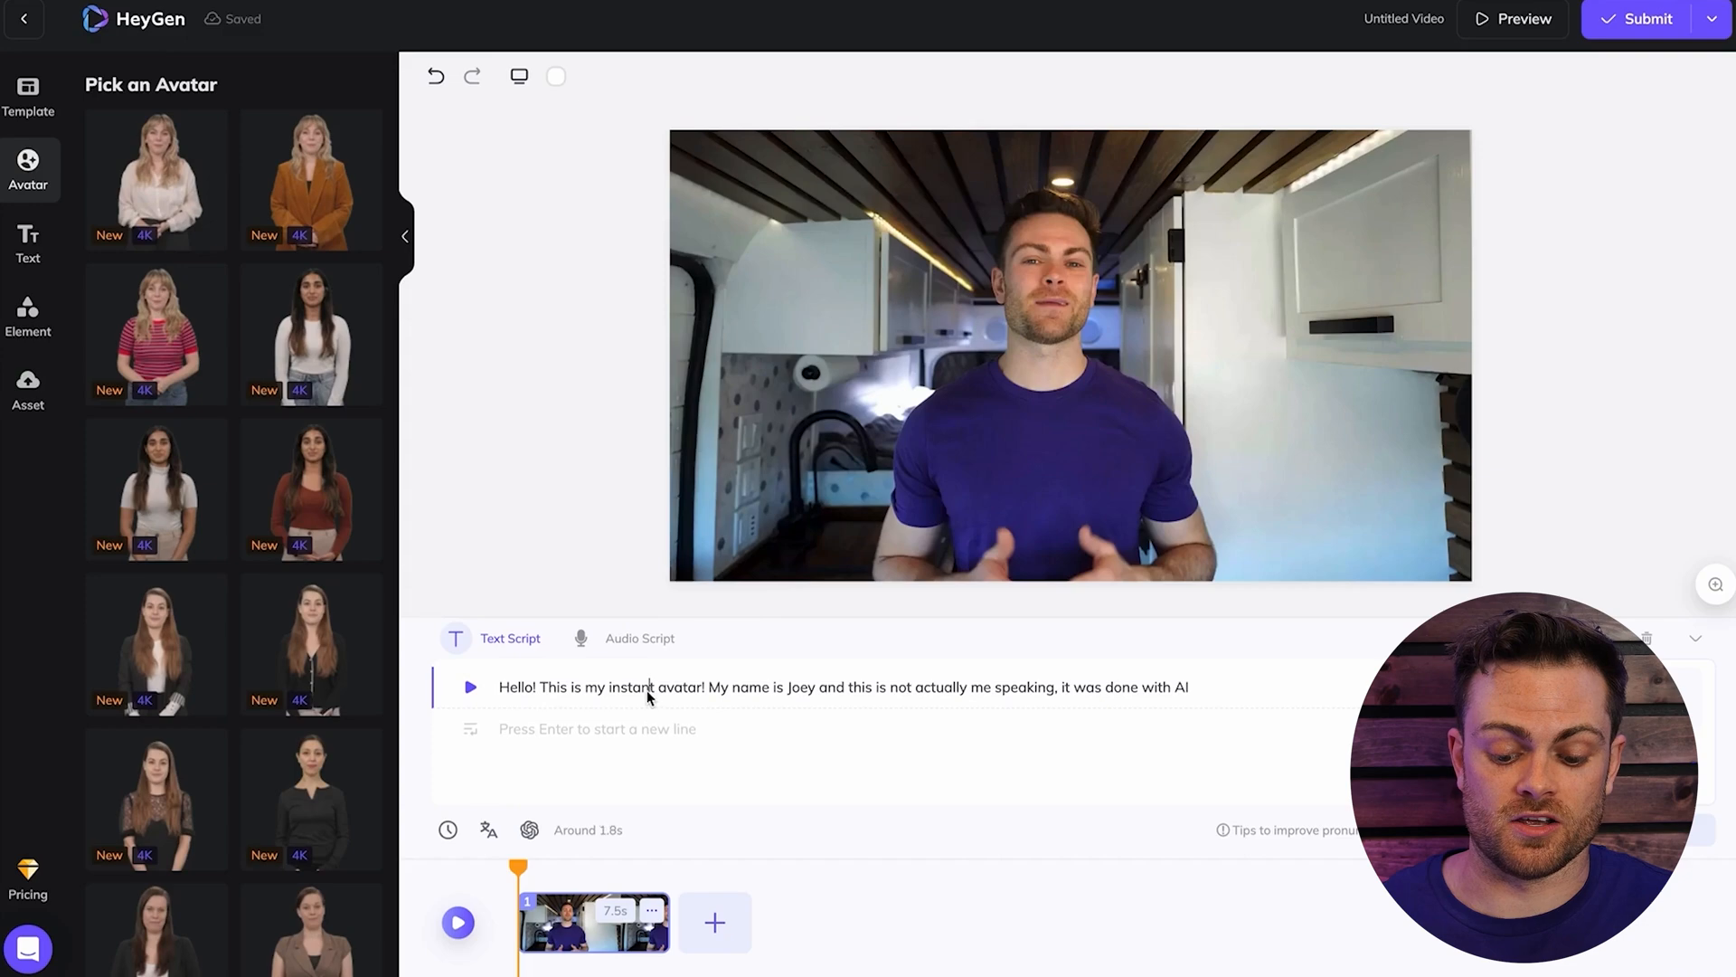
left_click(639, 638)
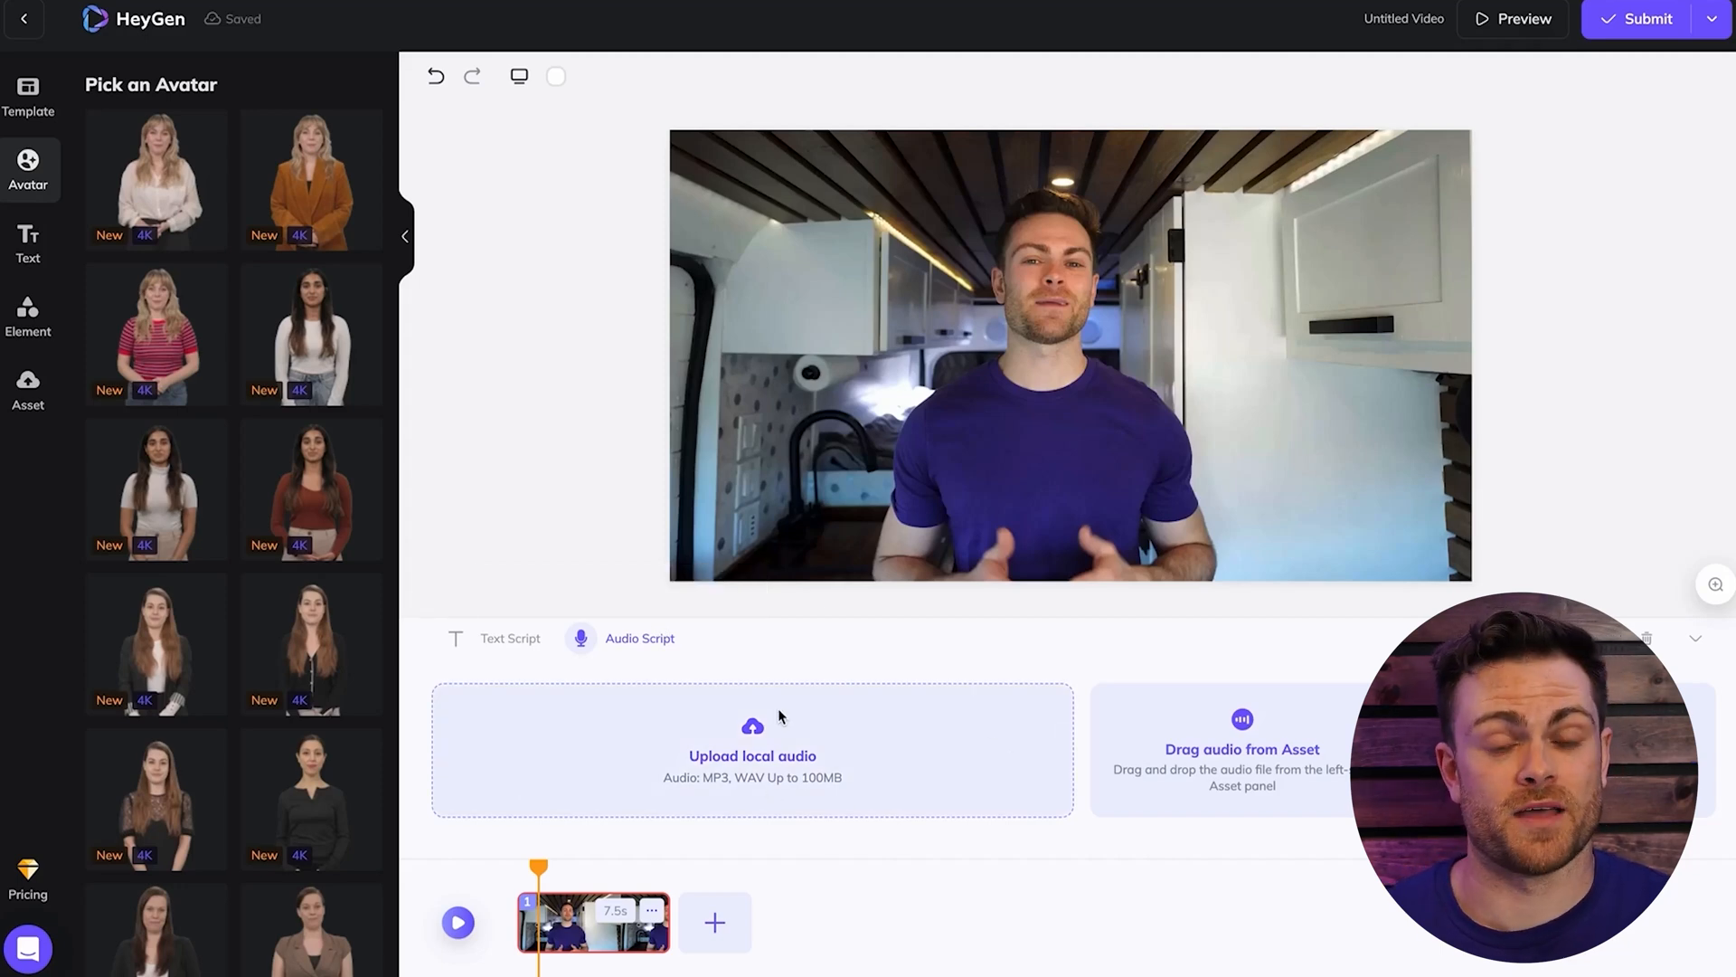
left_click(510, 638)
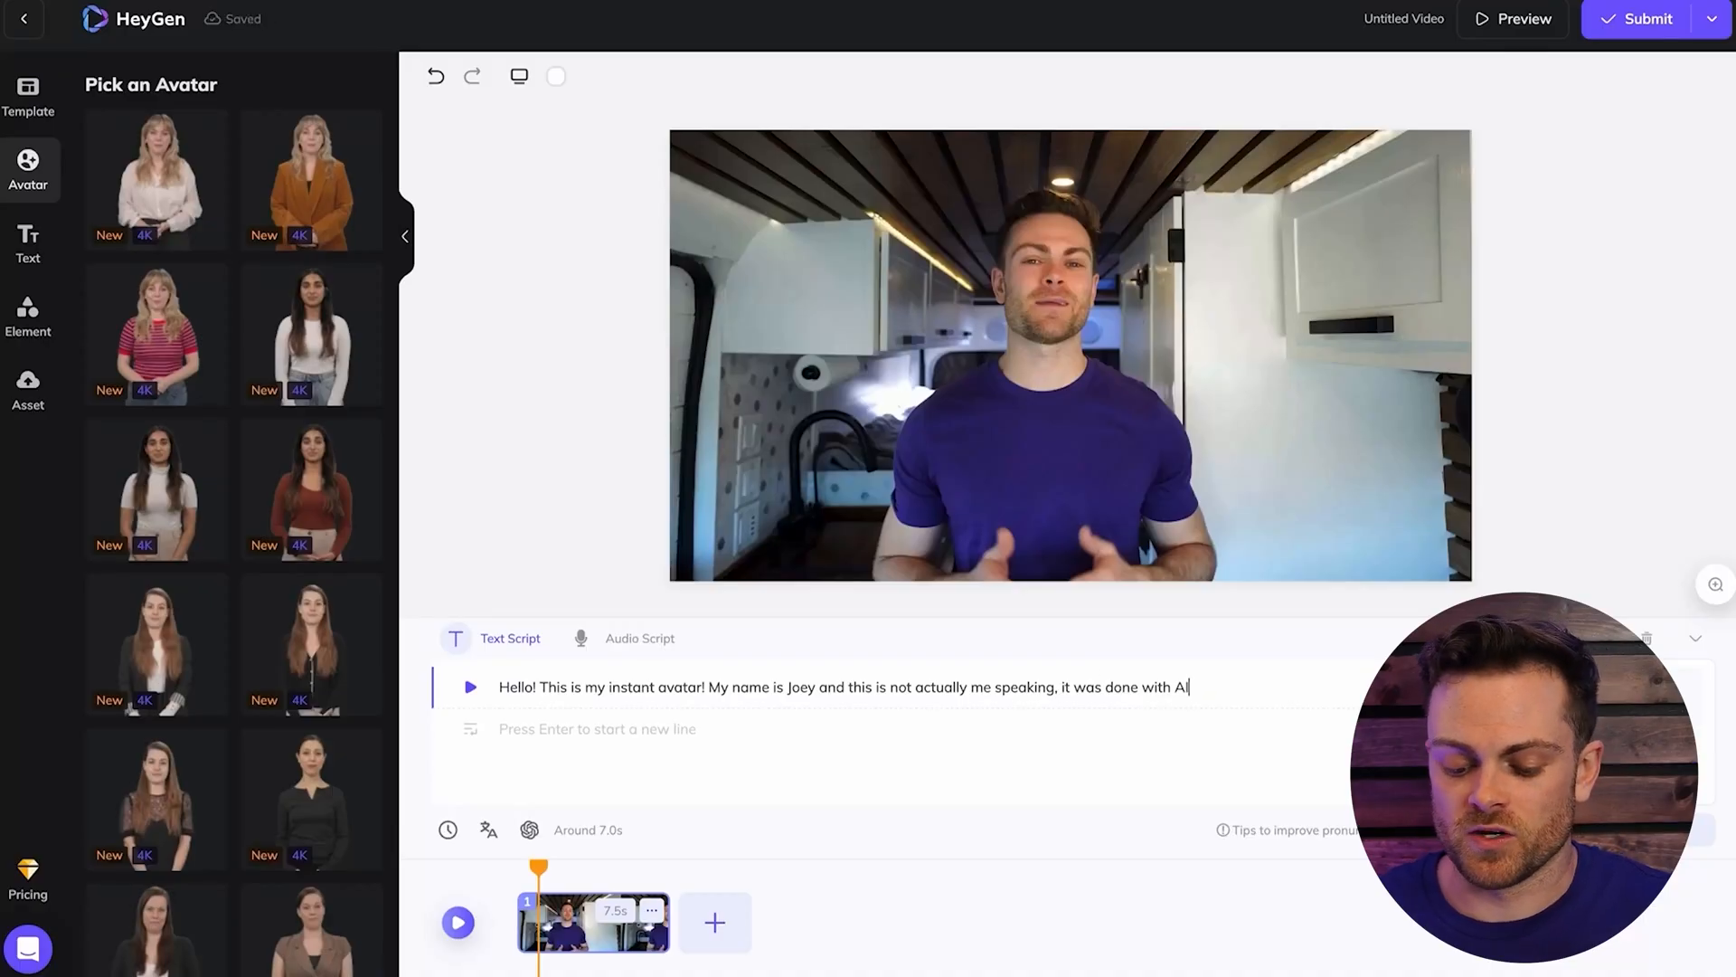
mouse_move(529, 830)
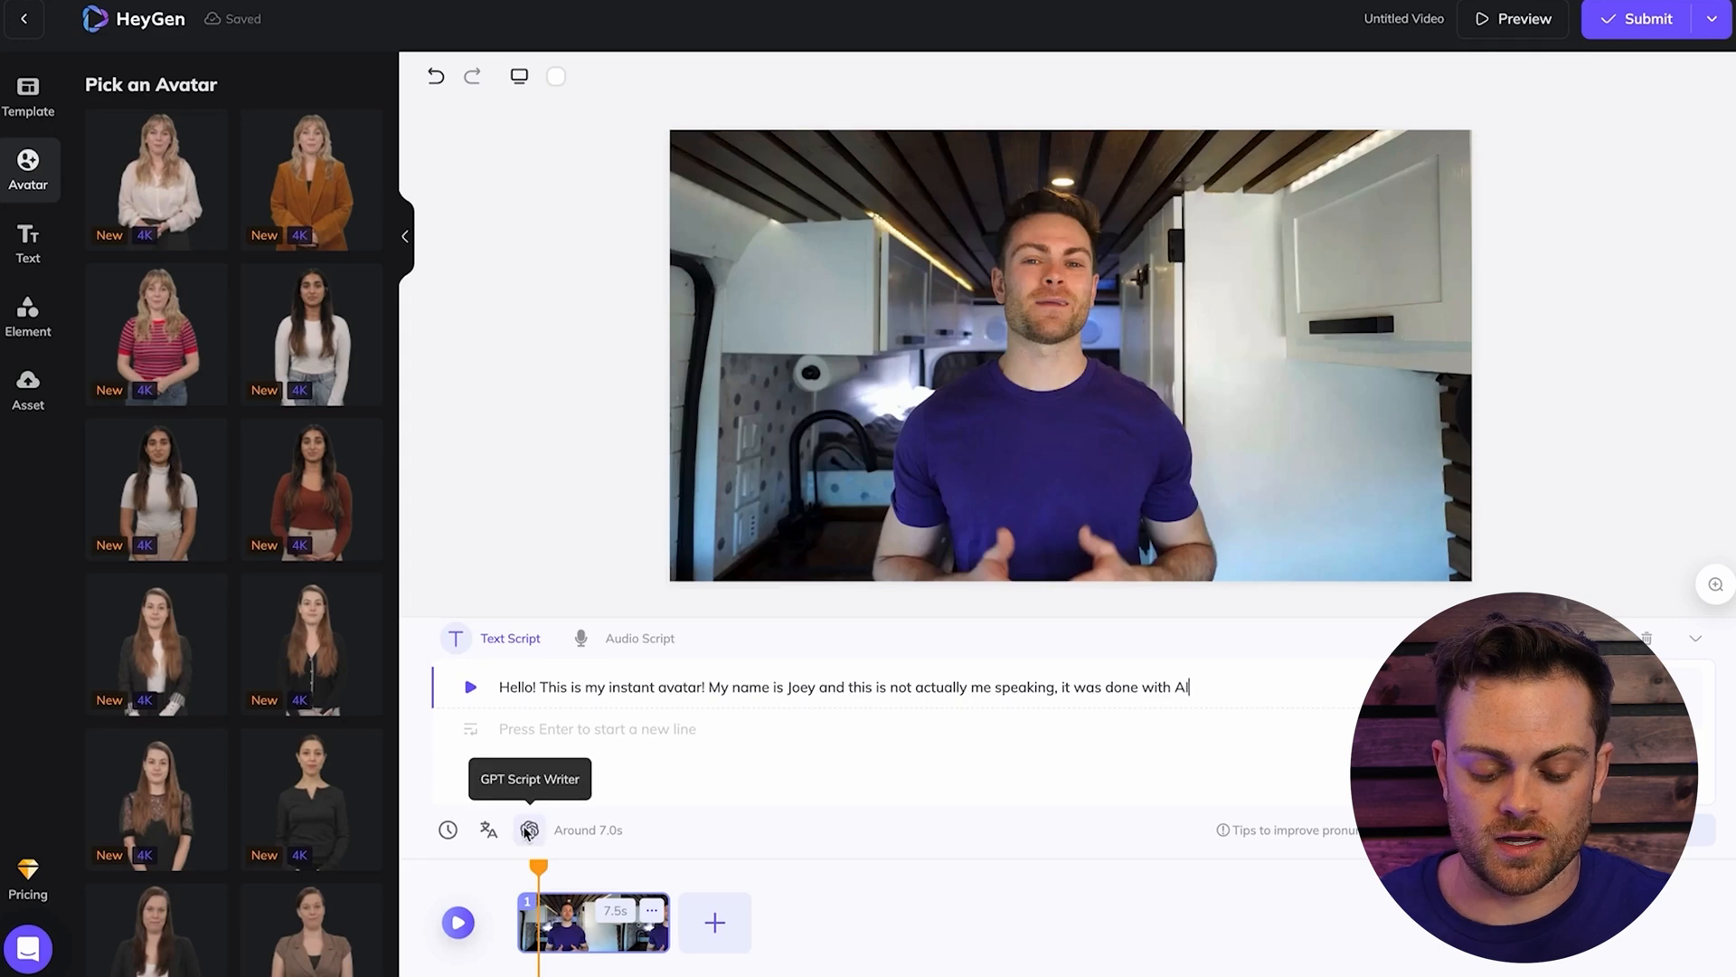
mouse_move(486, 832)
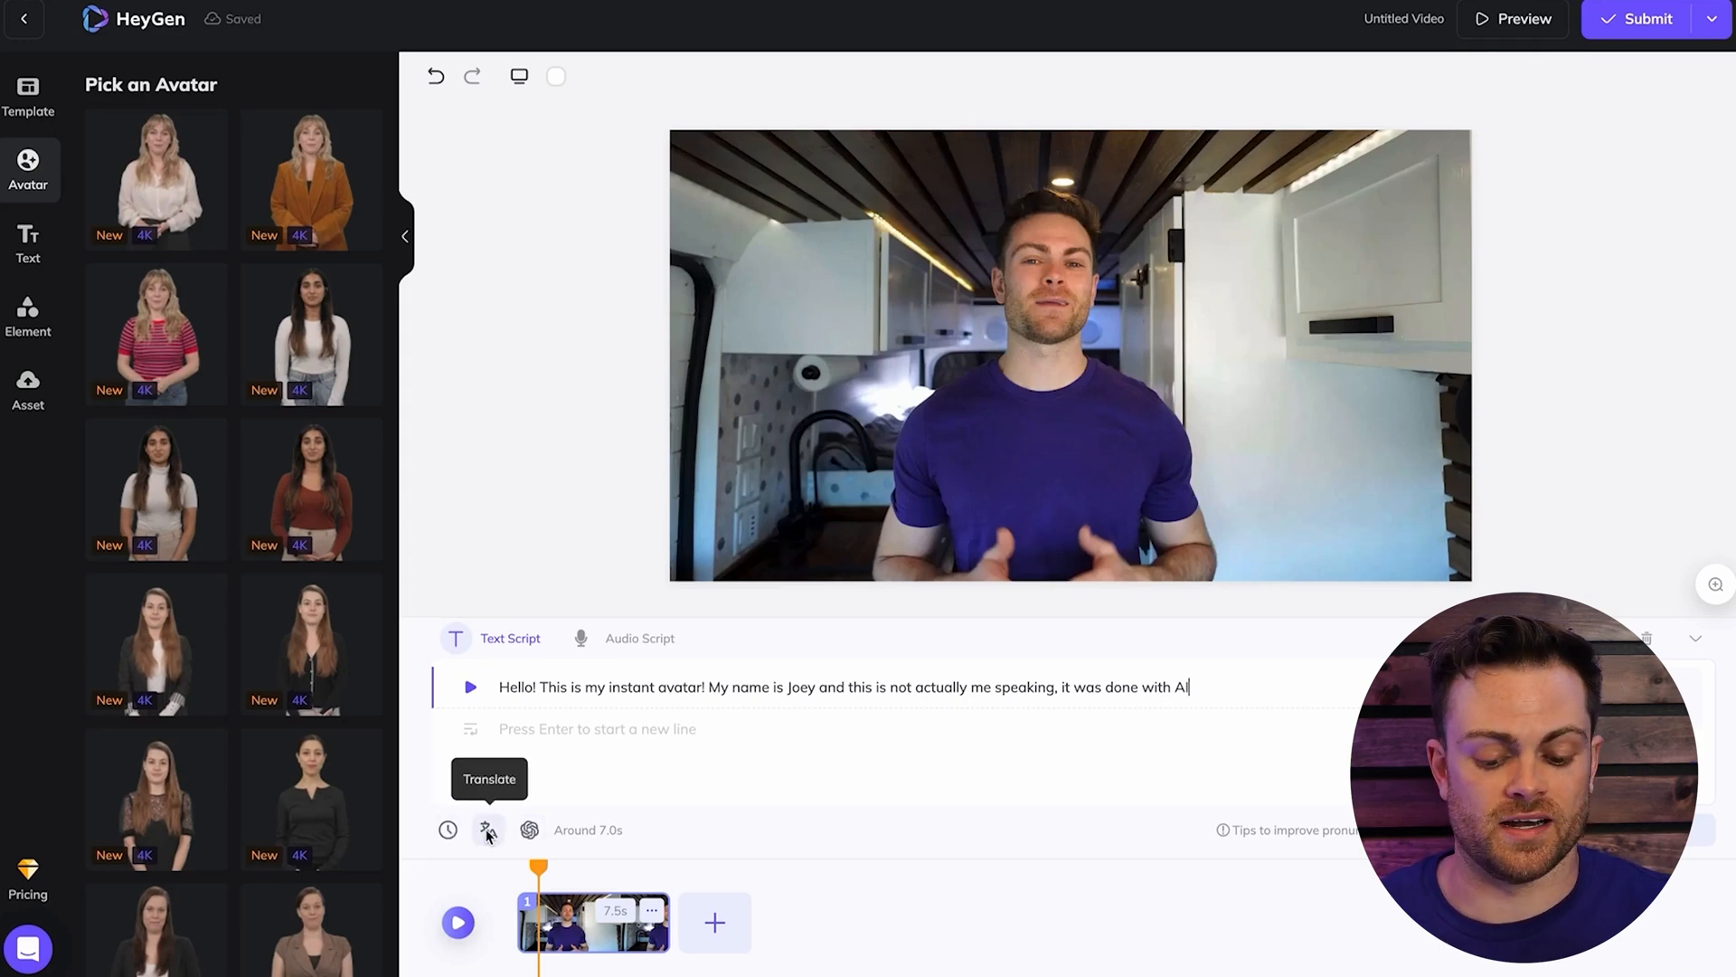
left_click(487, 831)
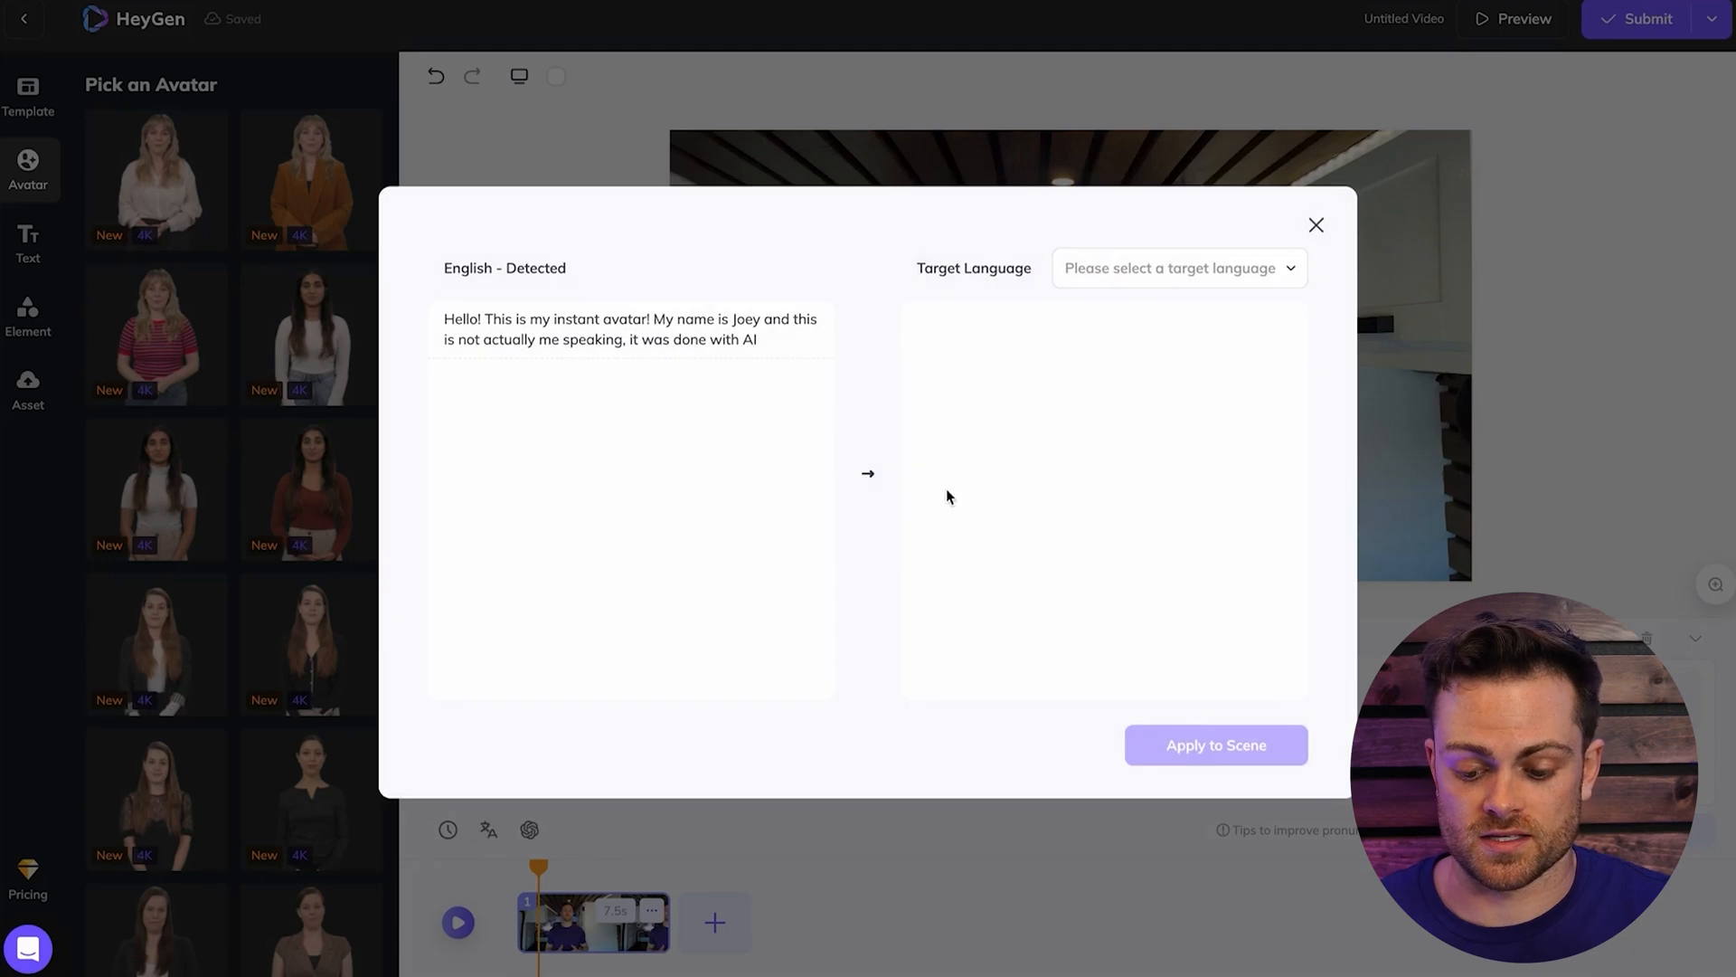
left_click(1179, 268)
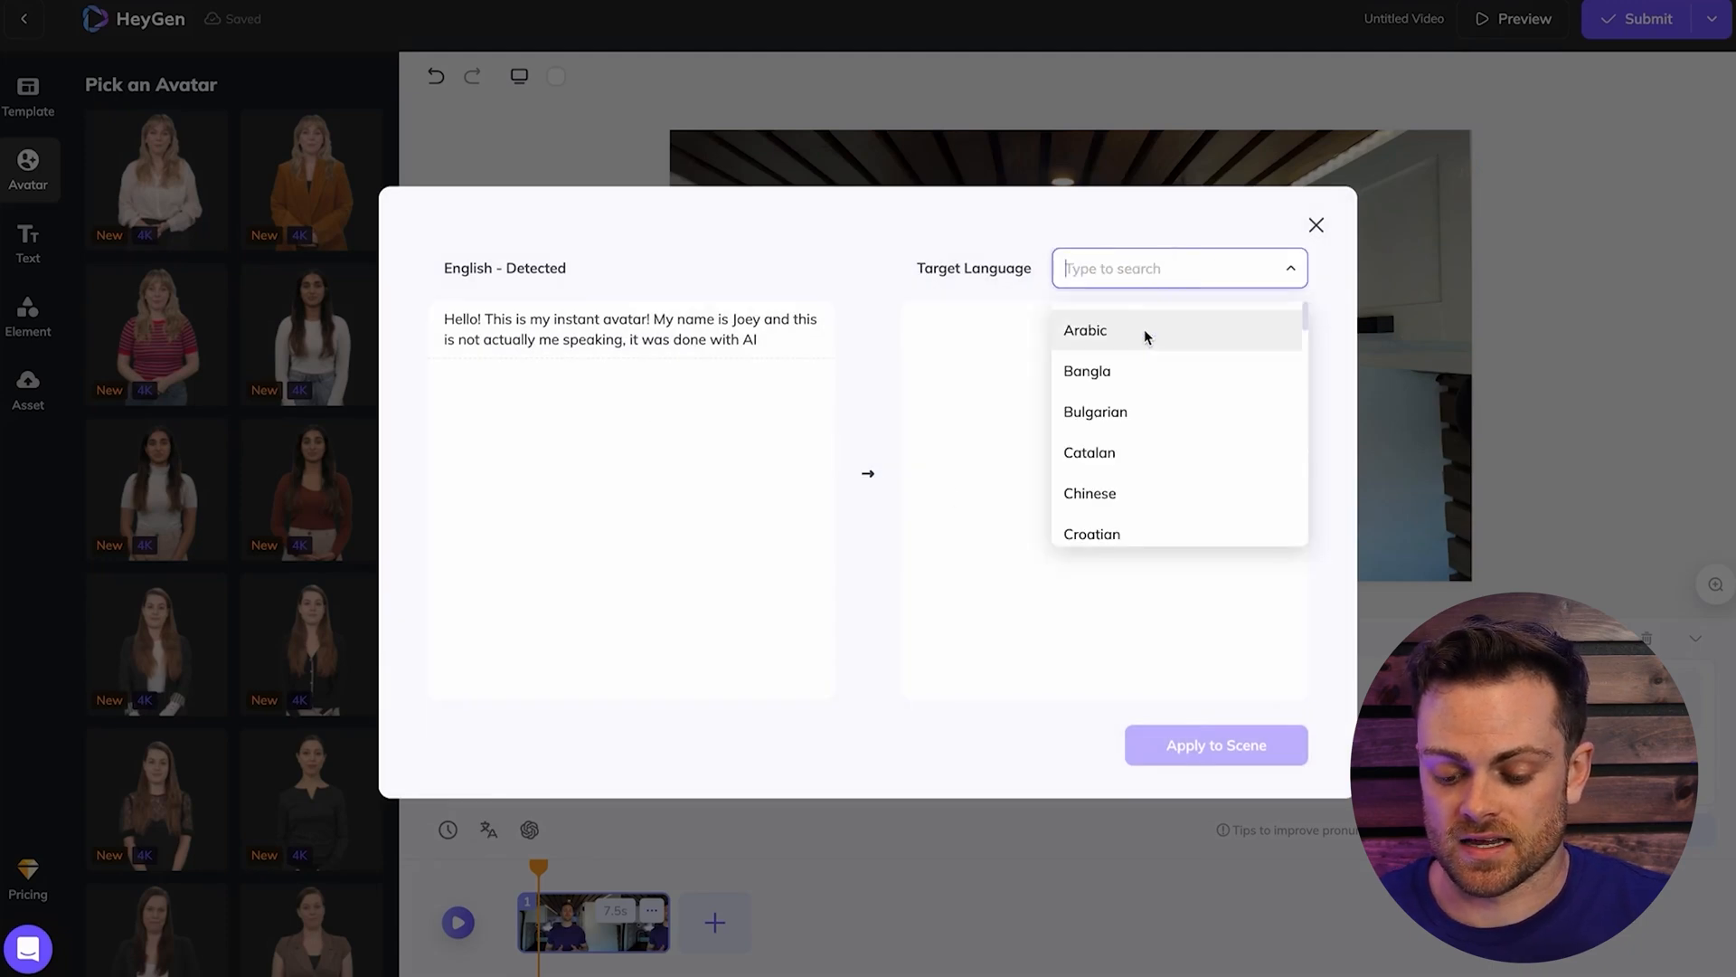
scroll("down", 3)
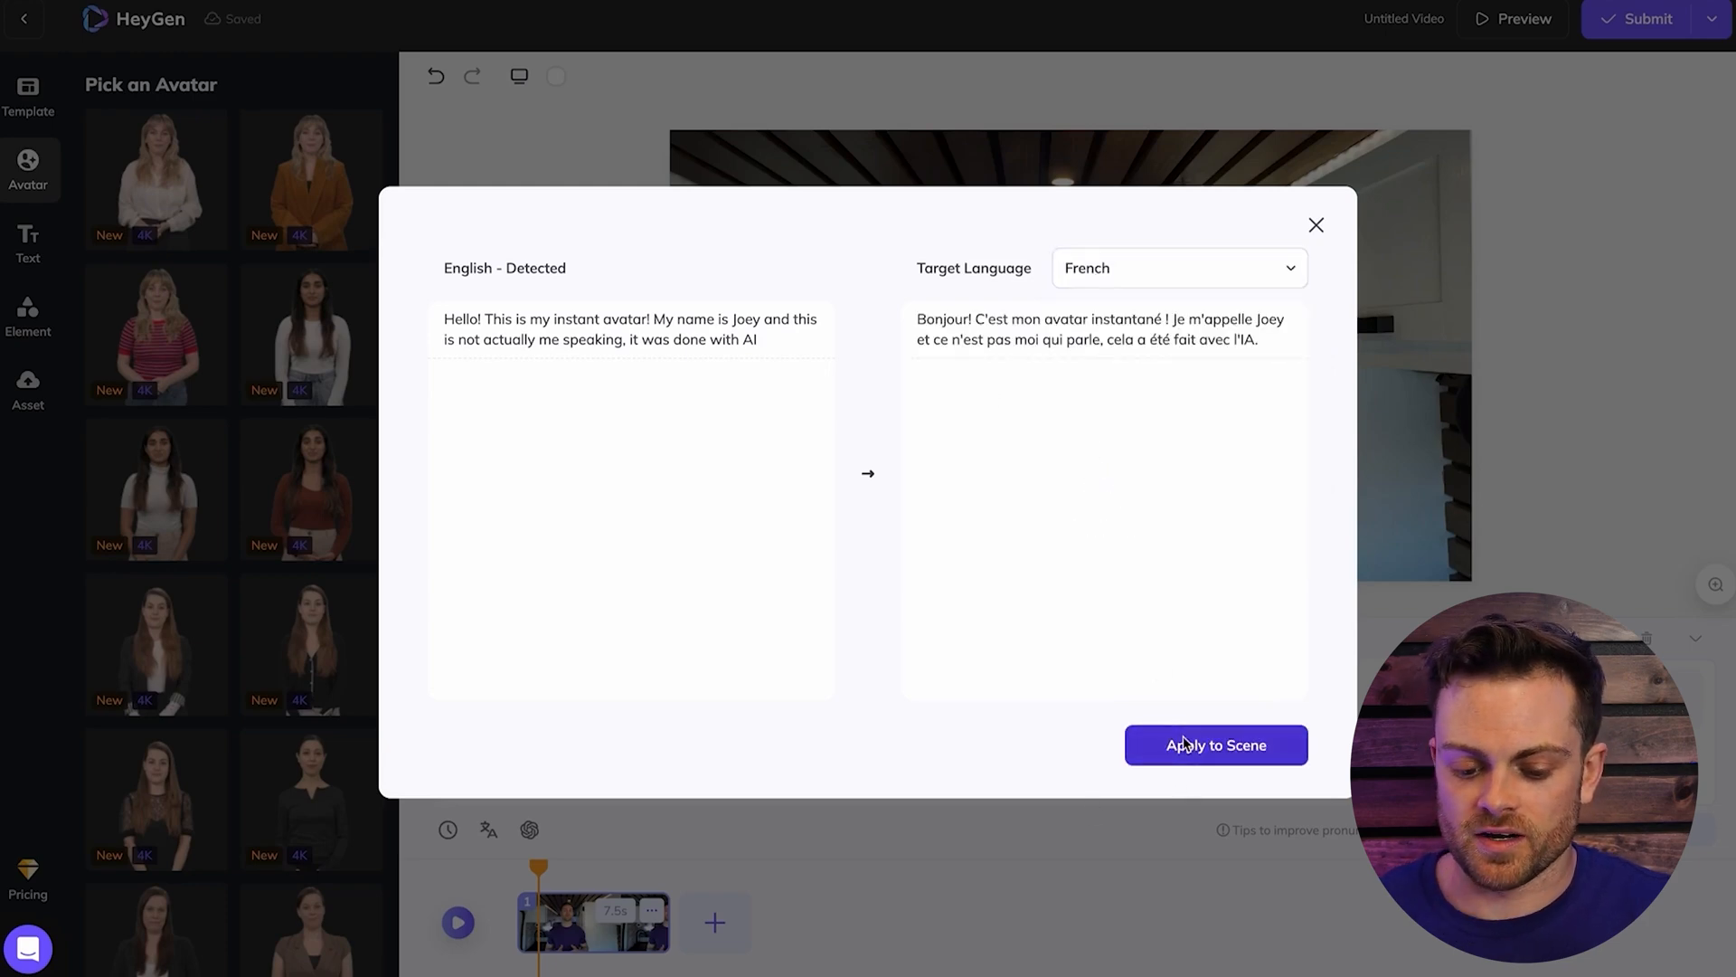
left_click(1216, 746)
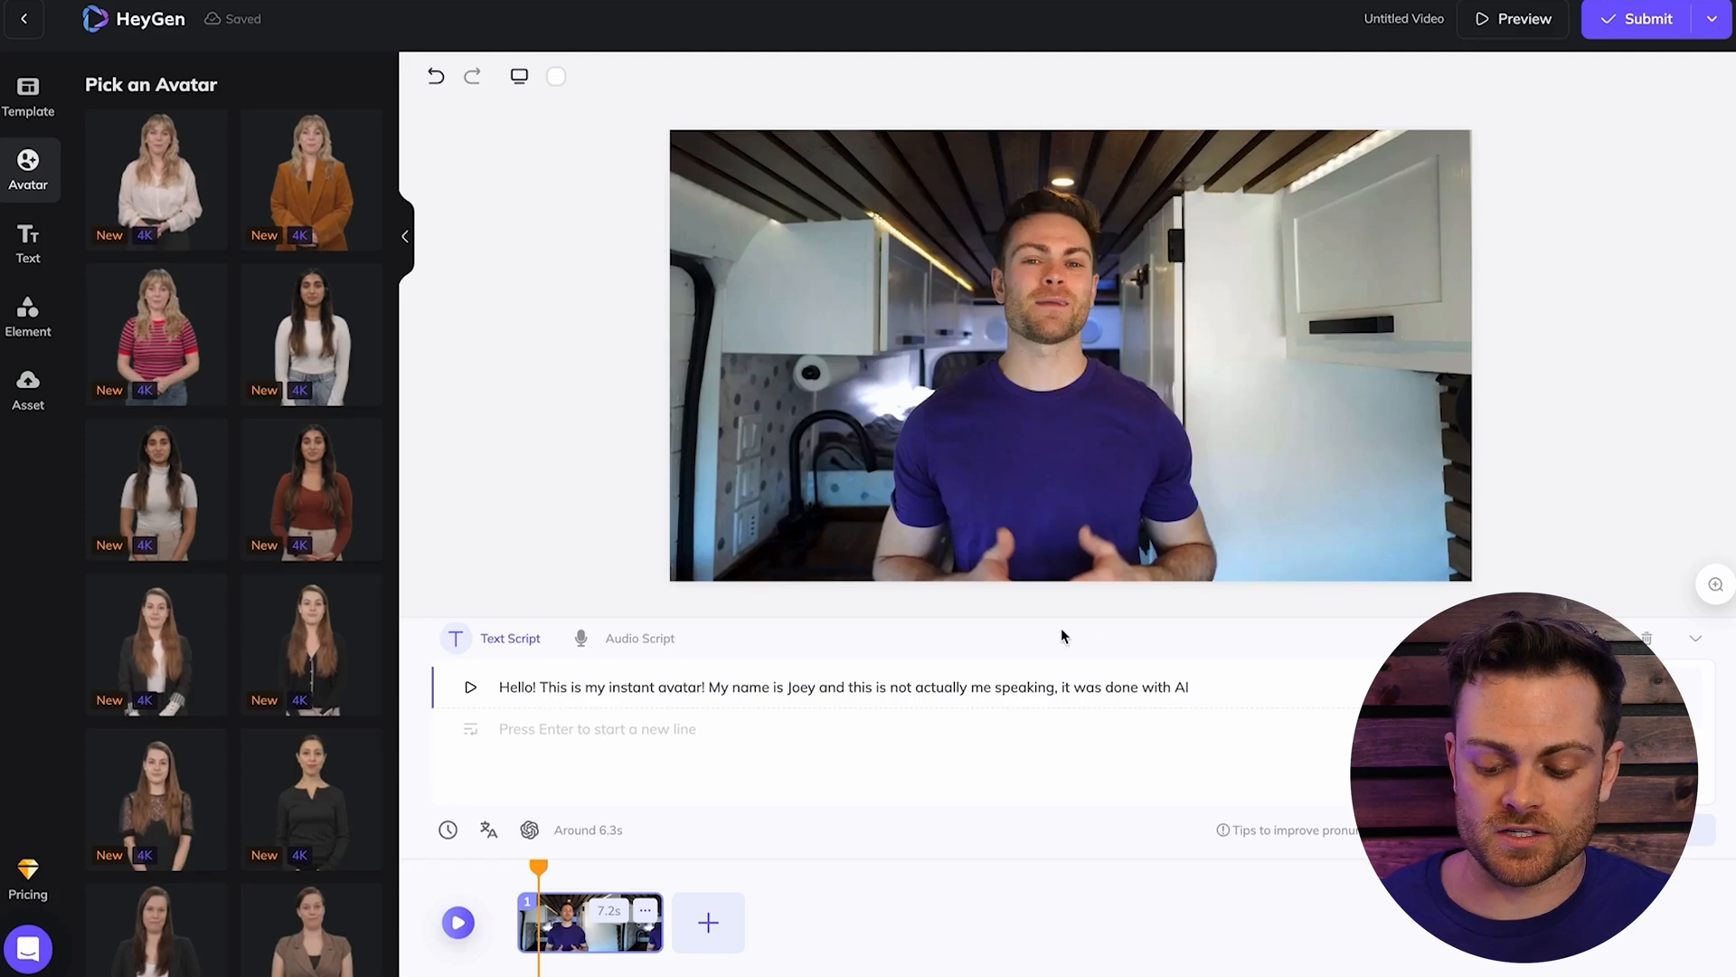
mouse_move(1584, 110)
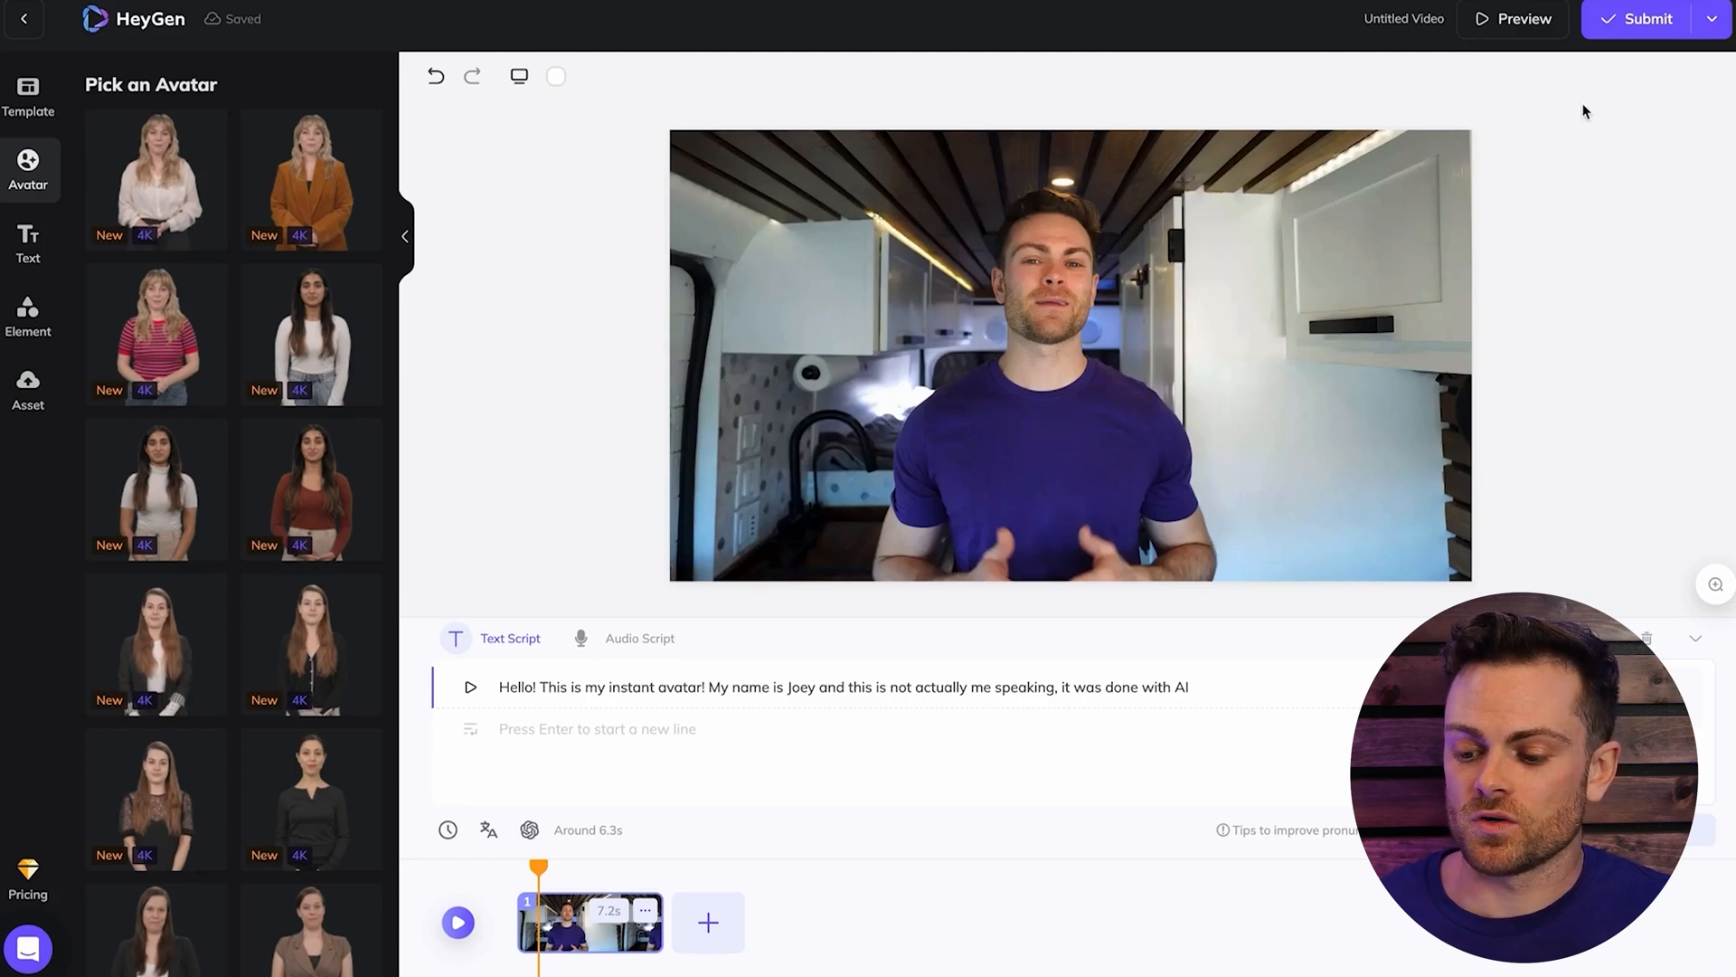
- Submit the video and confirm spending 0.5 credits on rendering
left_click(1644, 19)
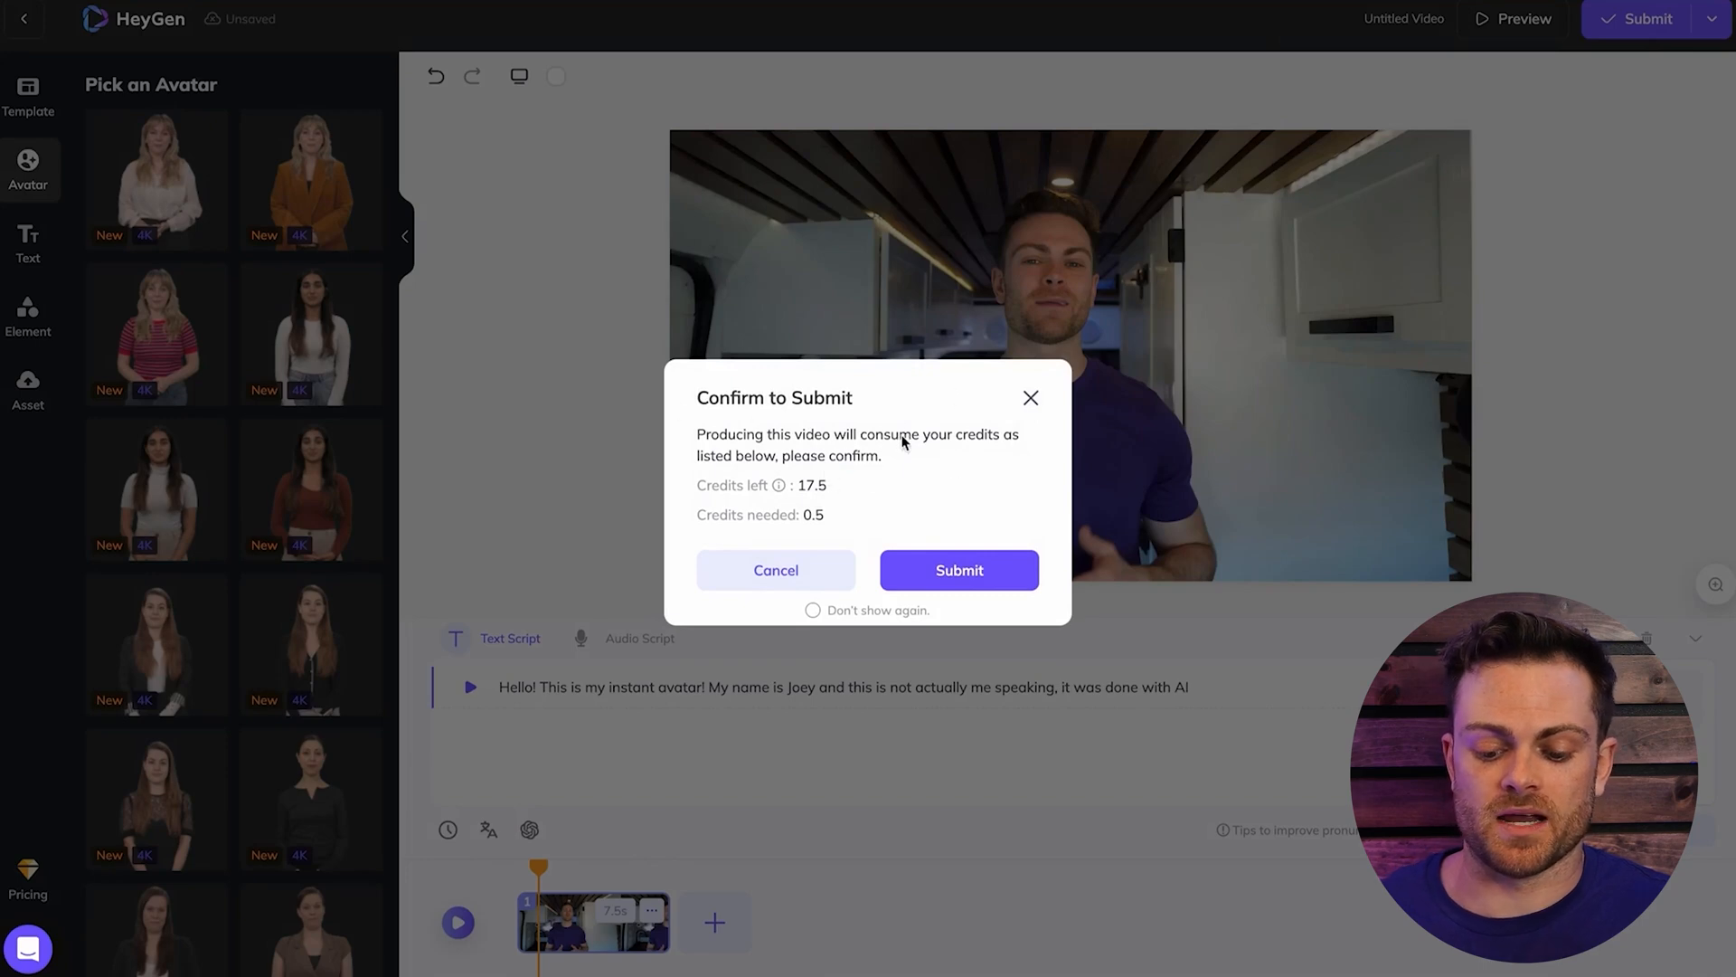
mouse_move(828, 527)
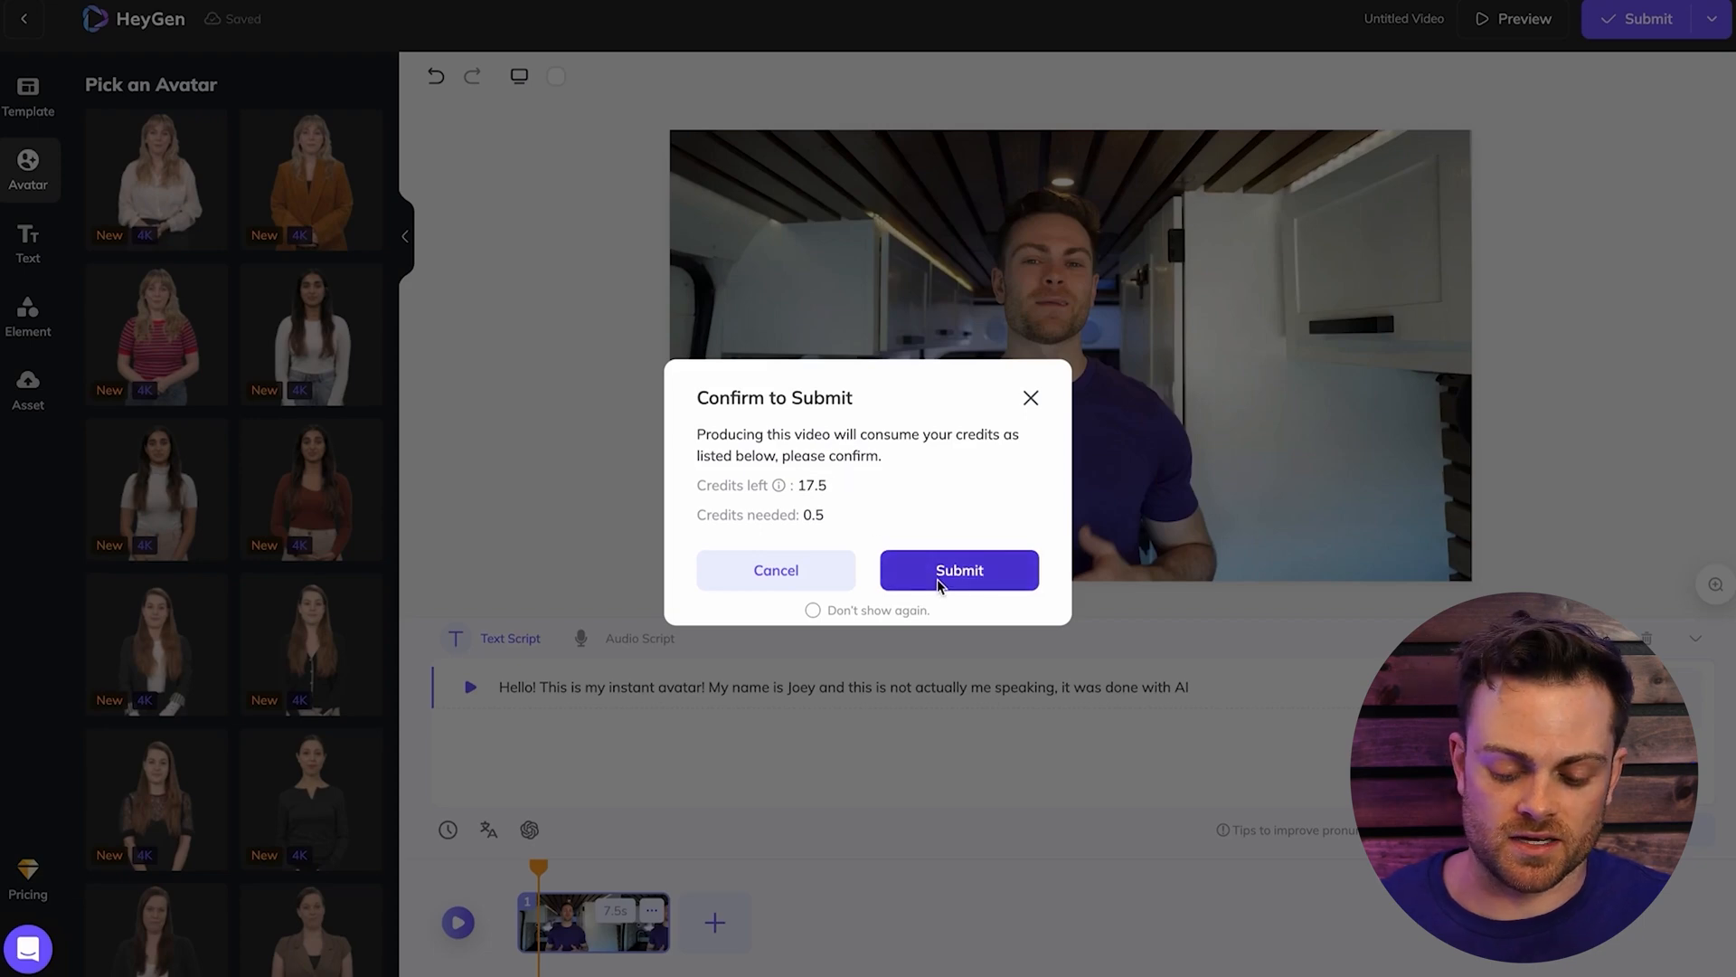
left_click(959, 570)
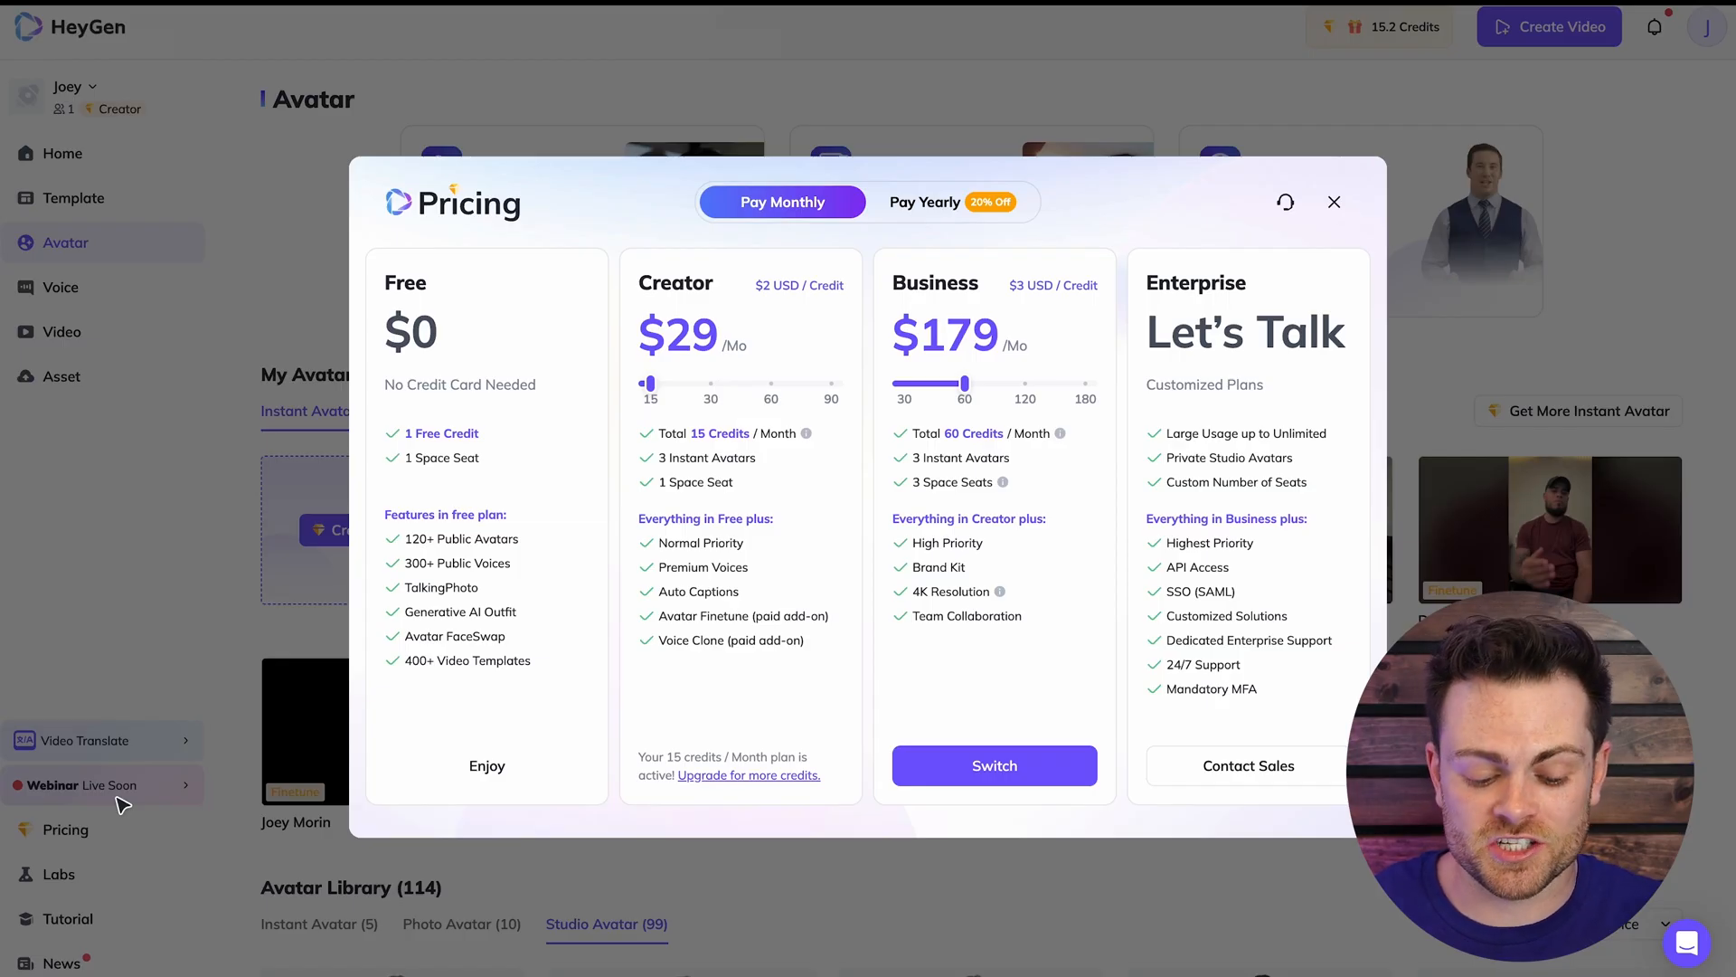
mouse_move(1172, 233)
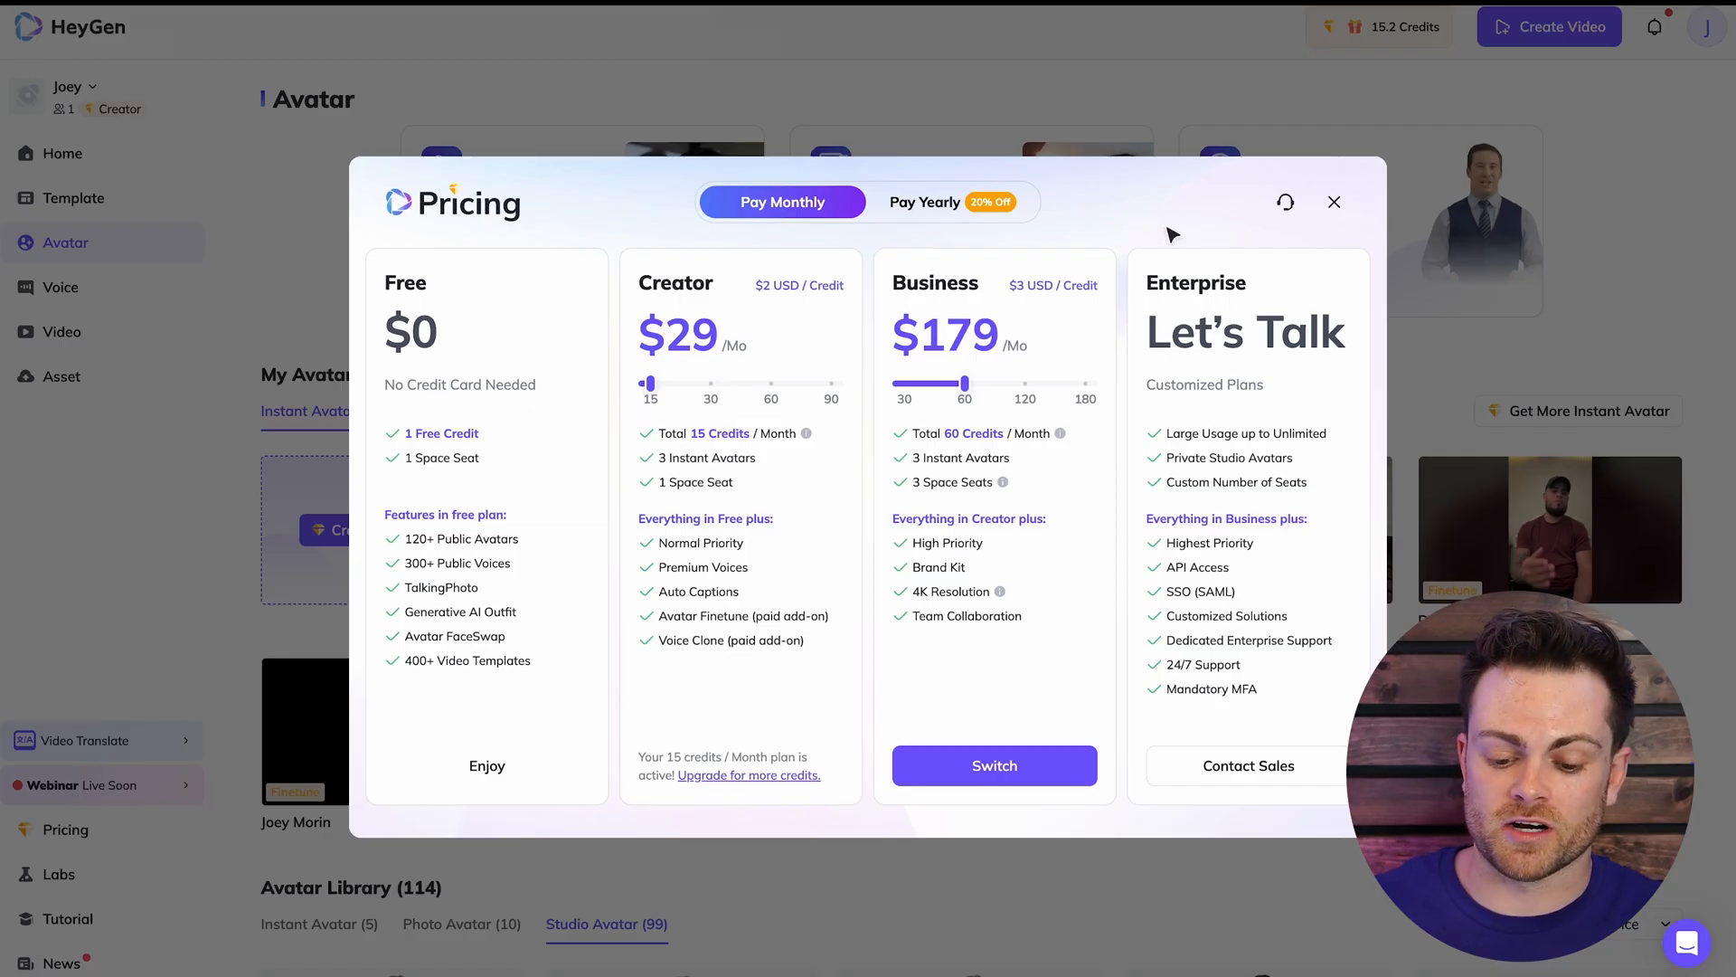
mouse_move(777, 702)
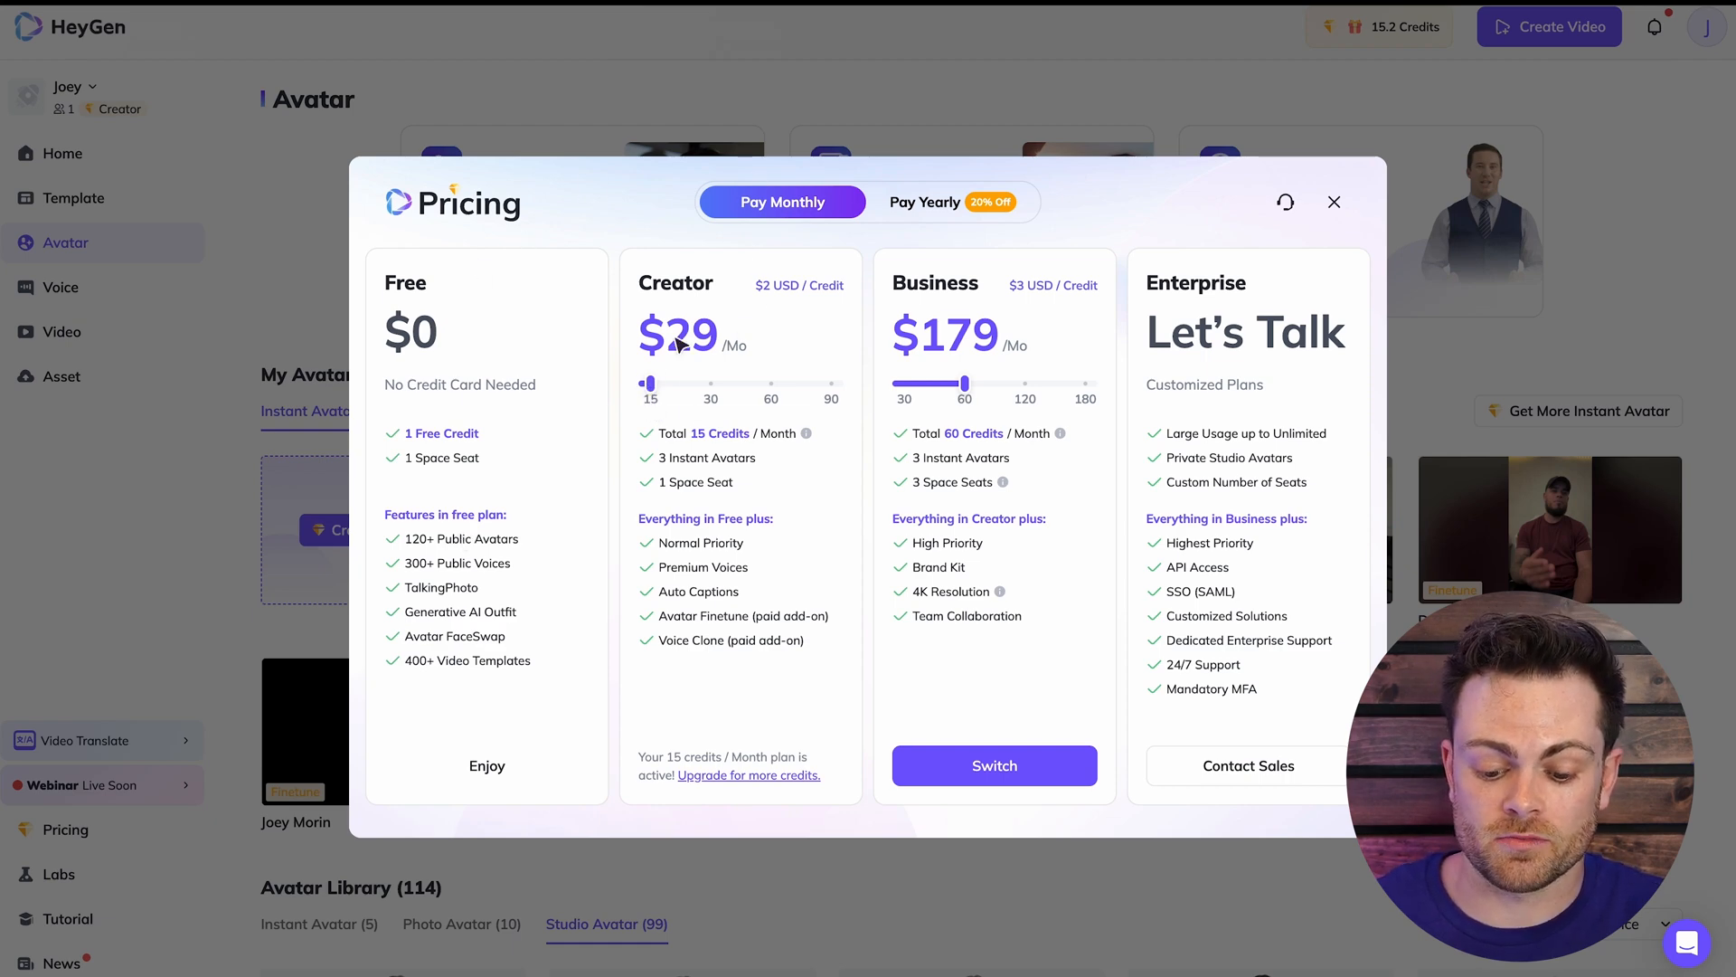
mouse_move(436, 403)
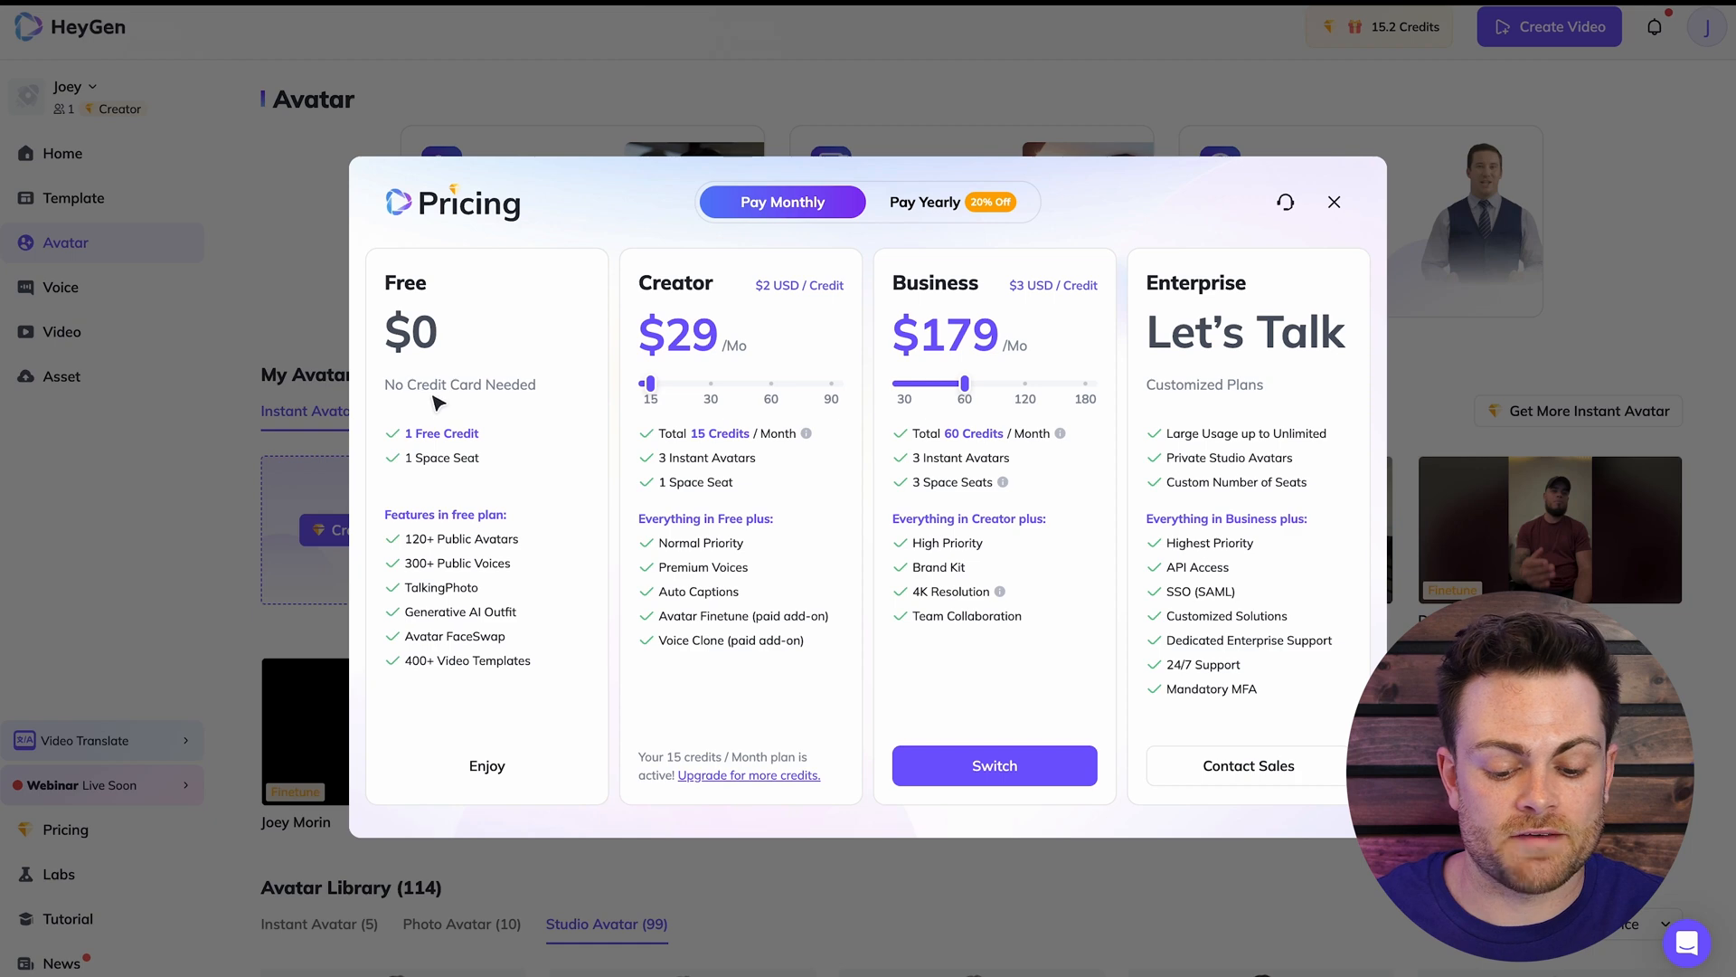
mouse_move(454, 327)
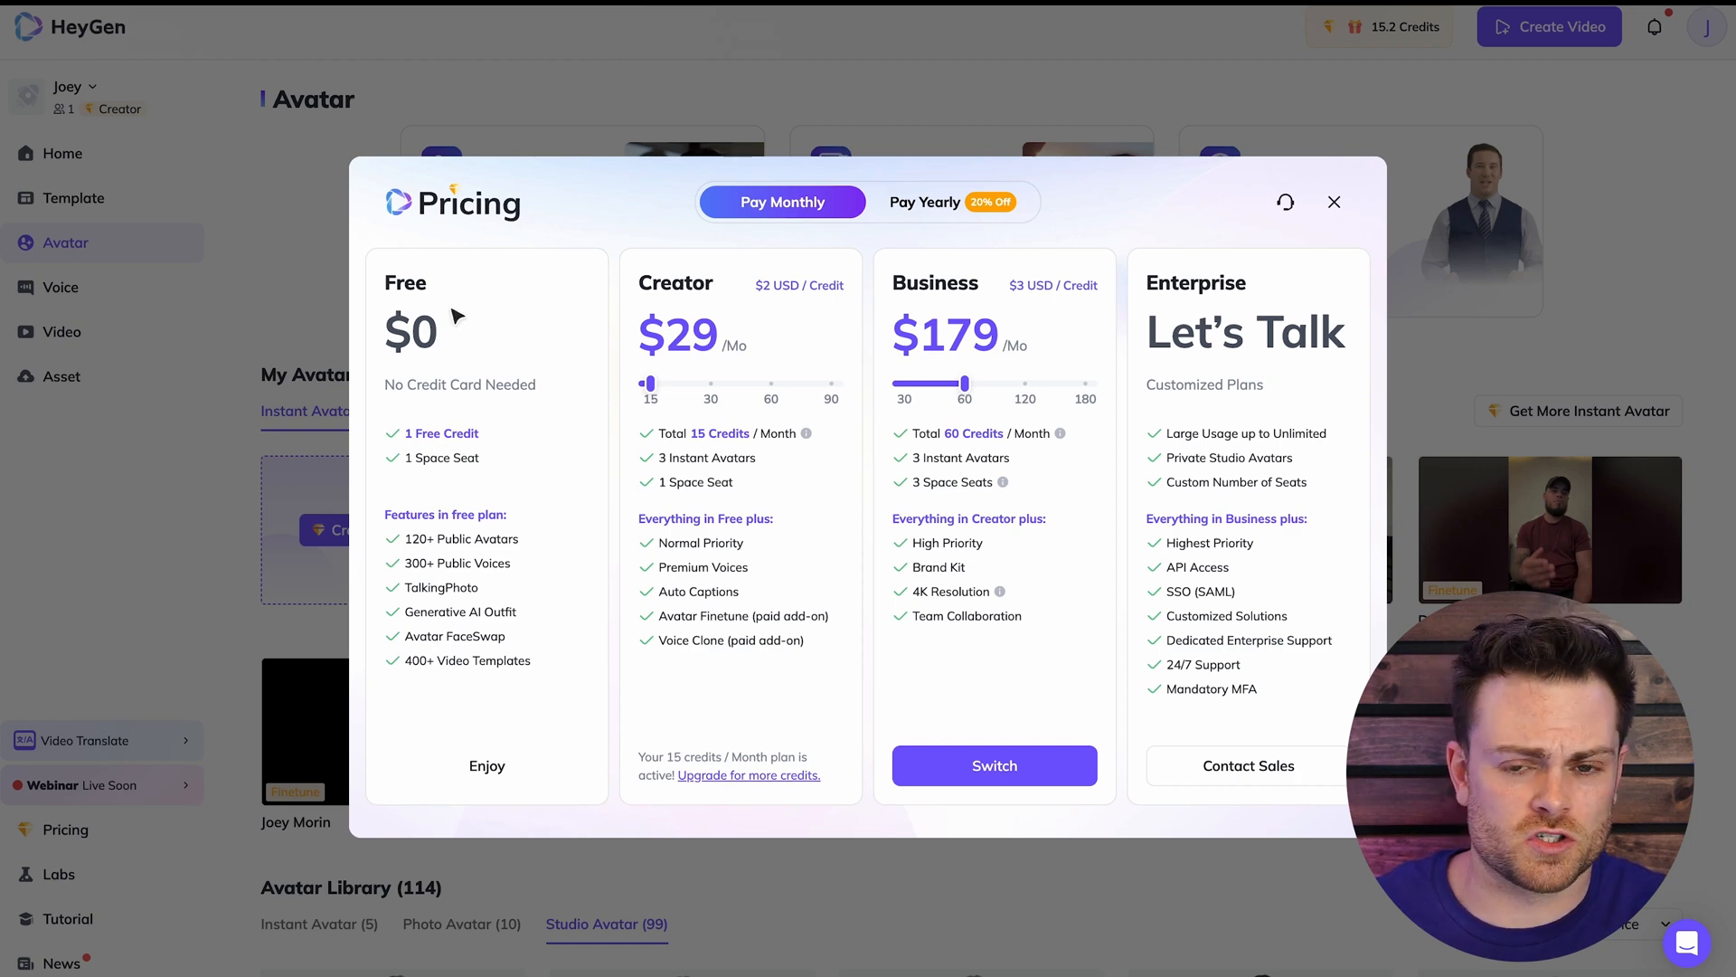
mouse_move(427, 401)
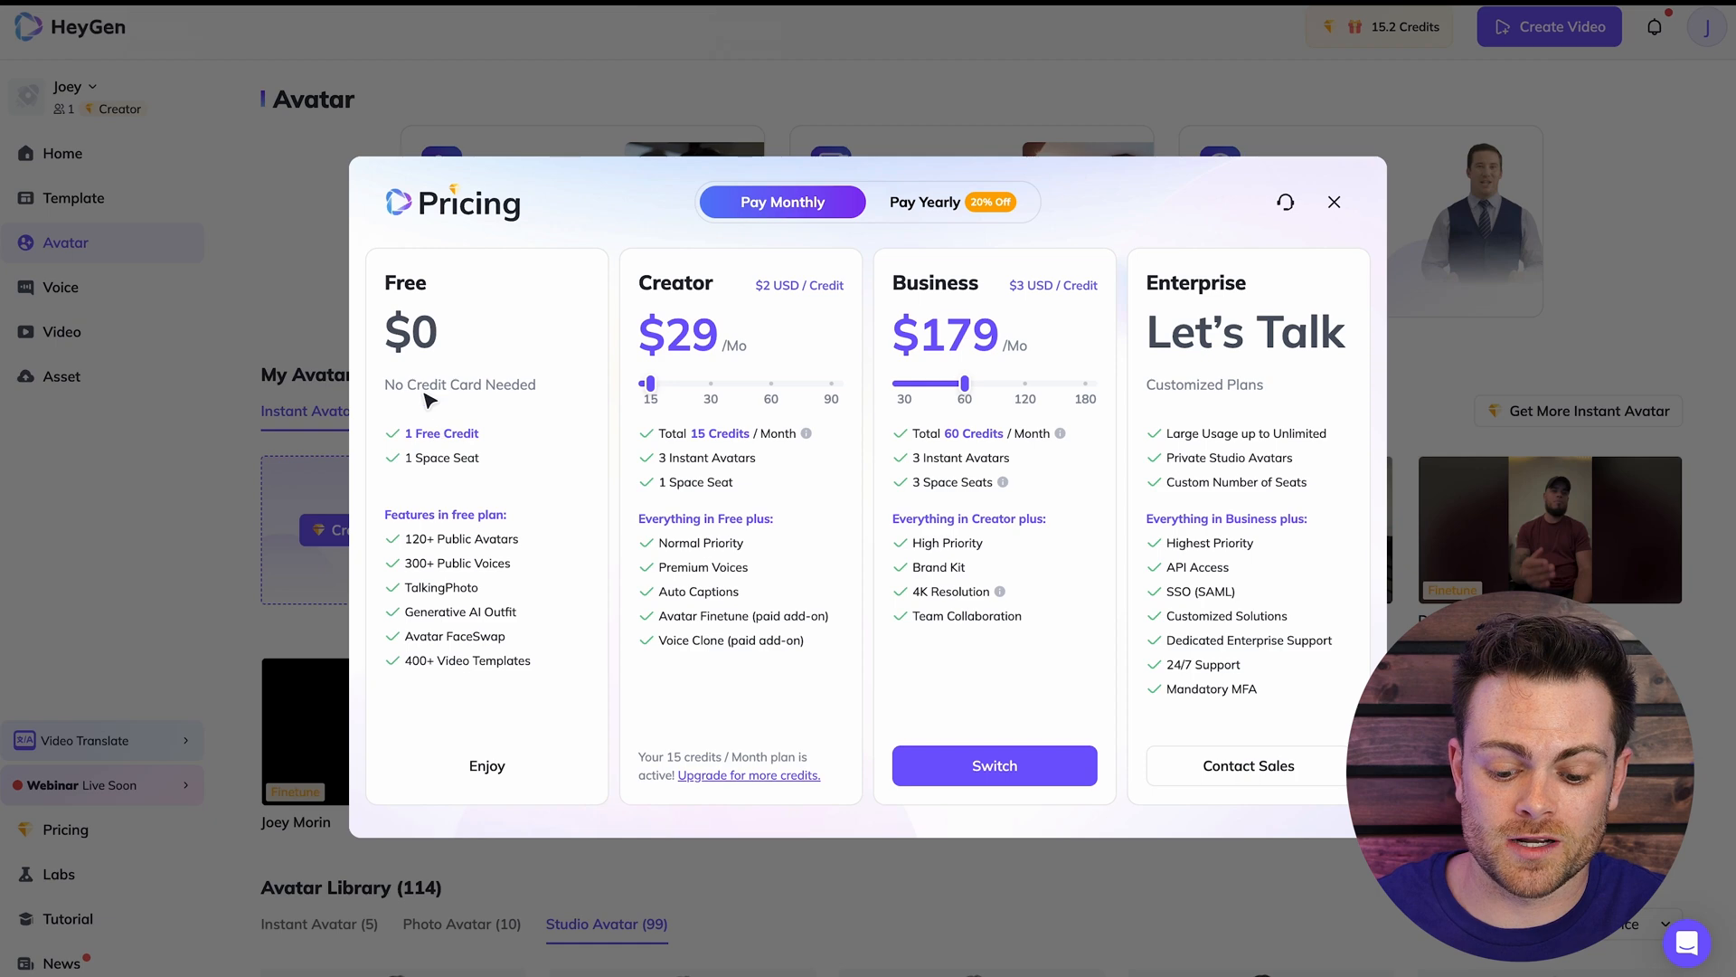
mouse_move(472, 335)
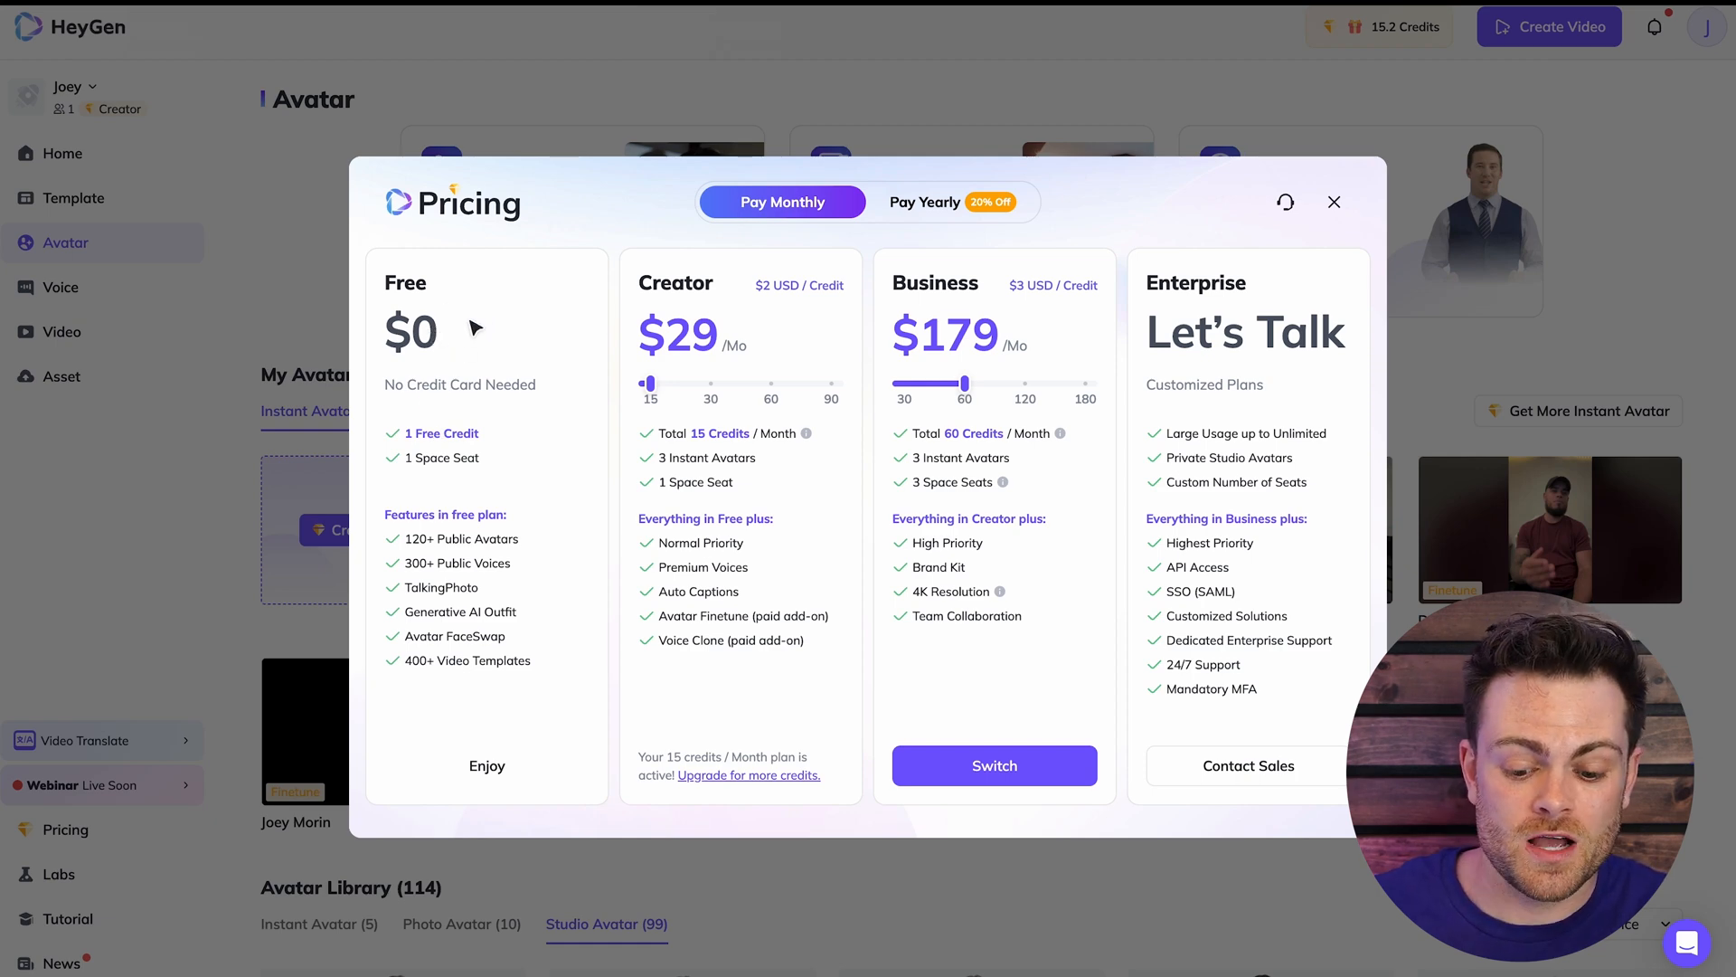
mouse_move(788, 328)
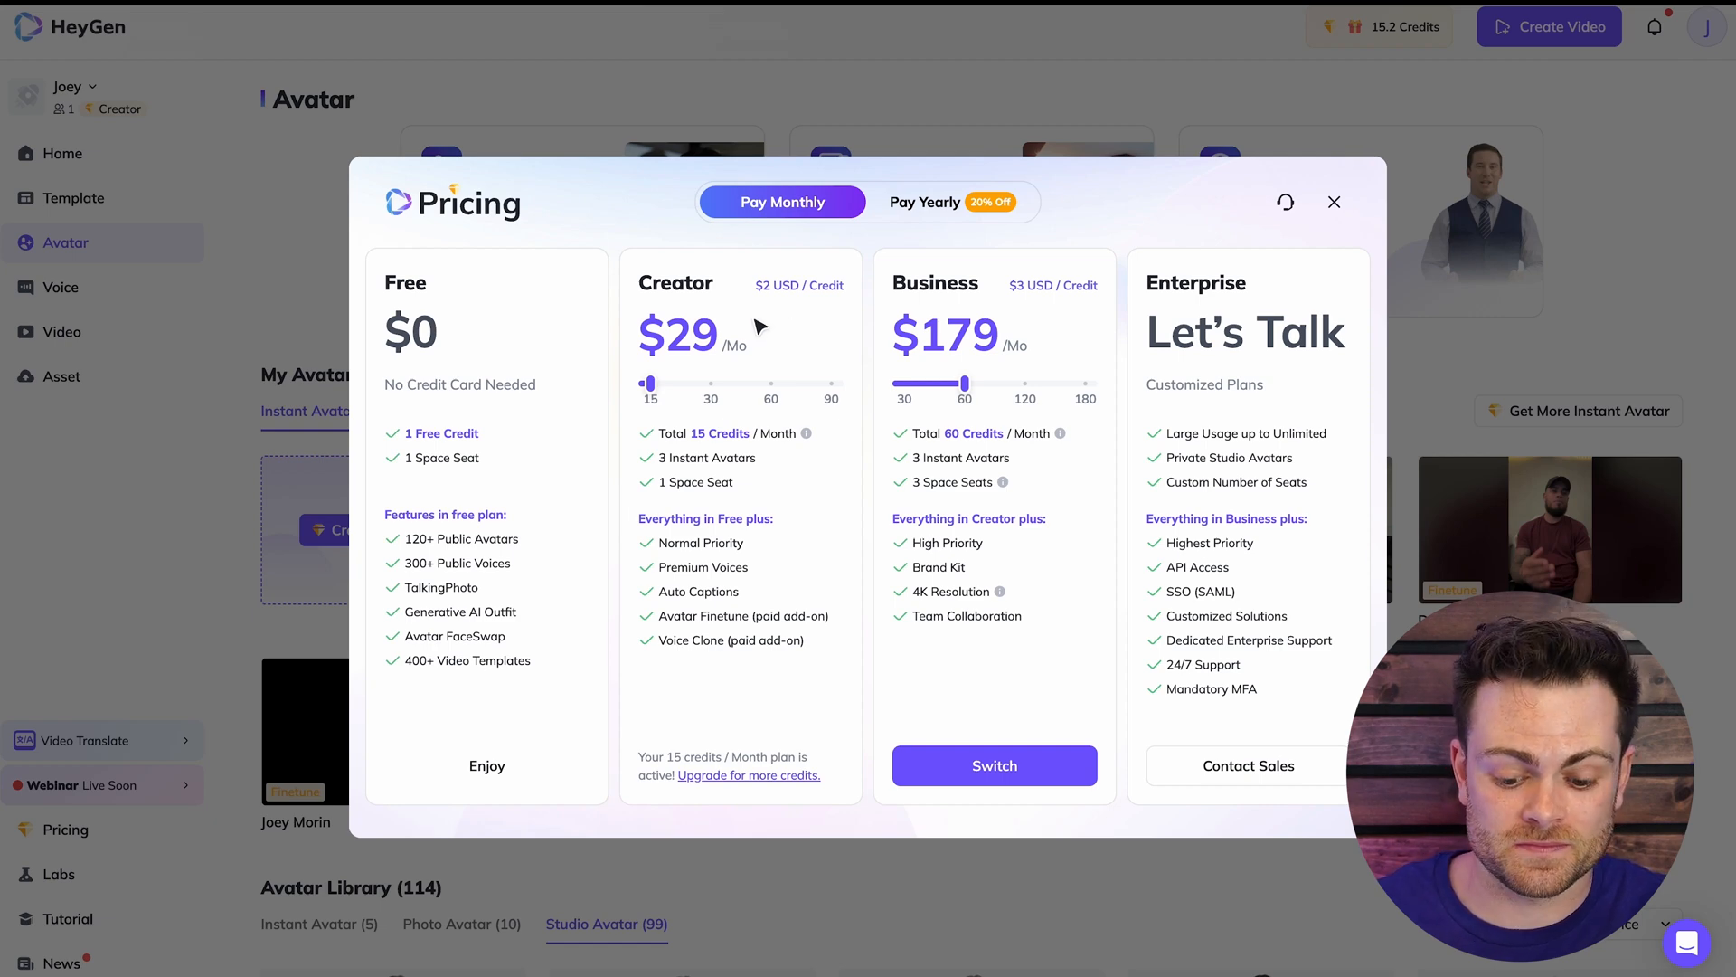
mouse_move(724, 368)
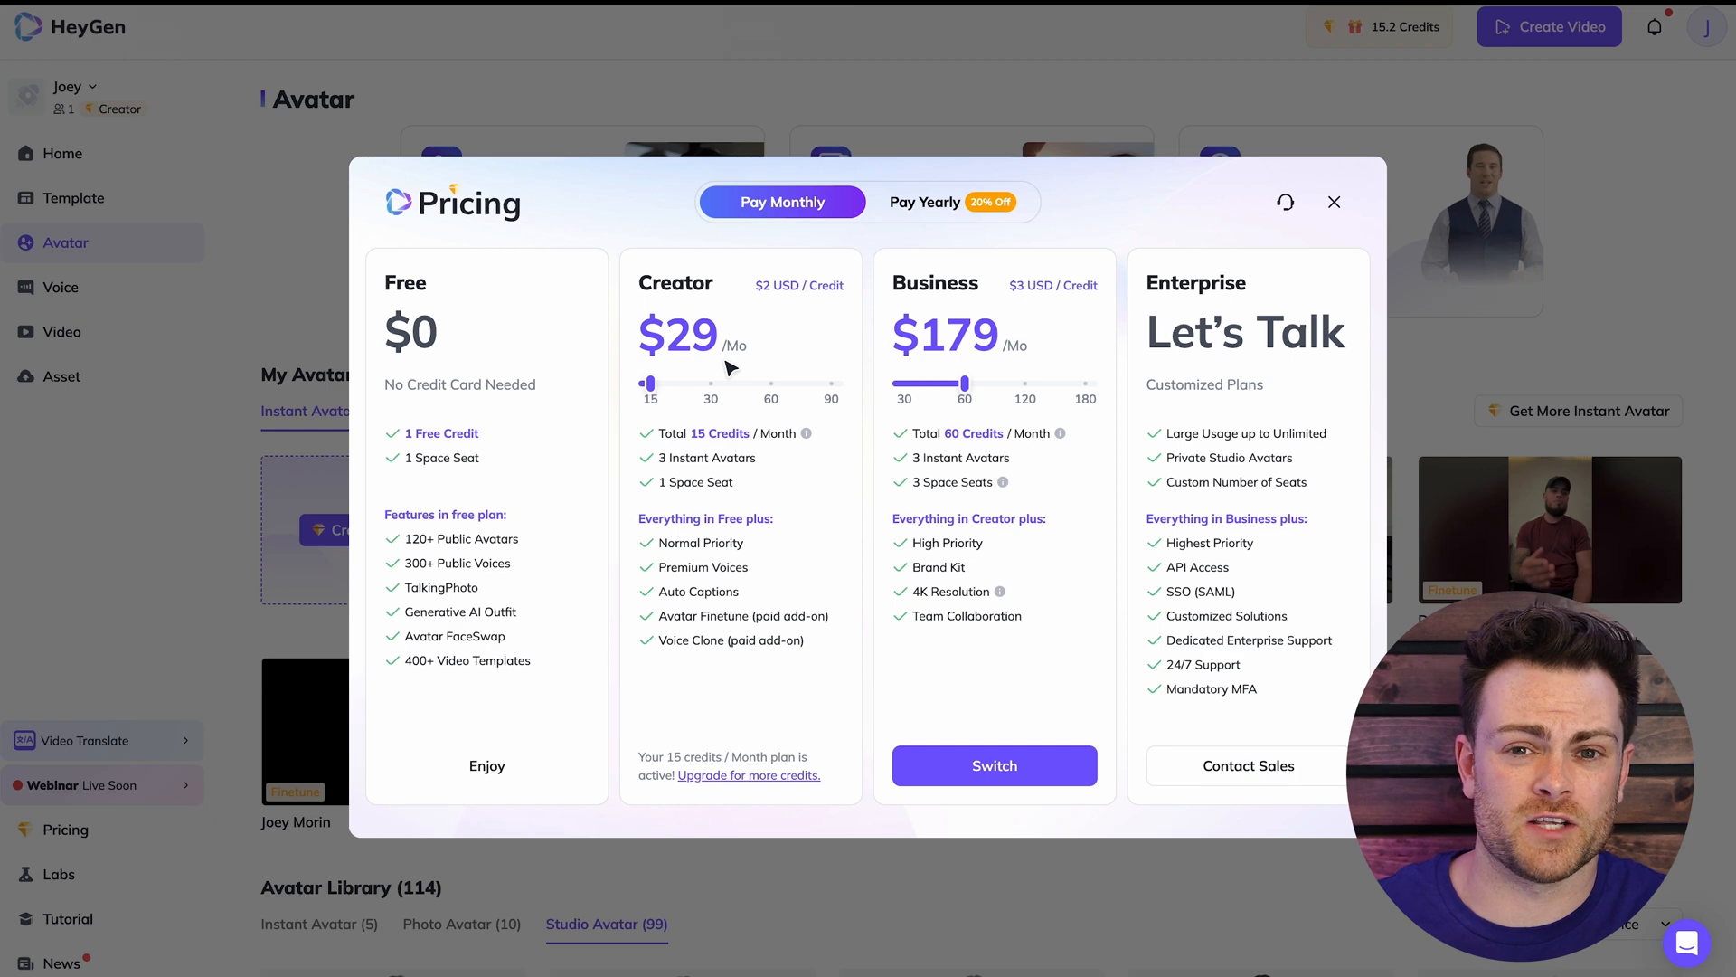
mouse_move(564, 295)
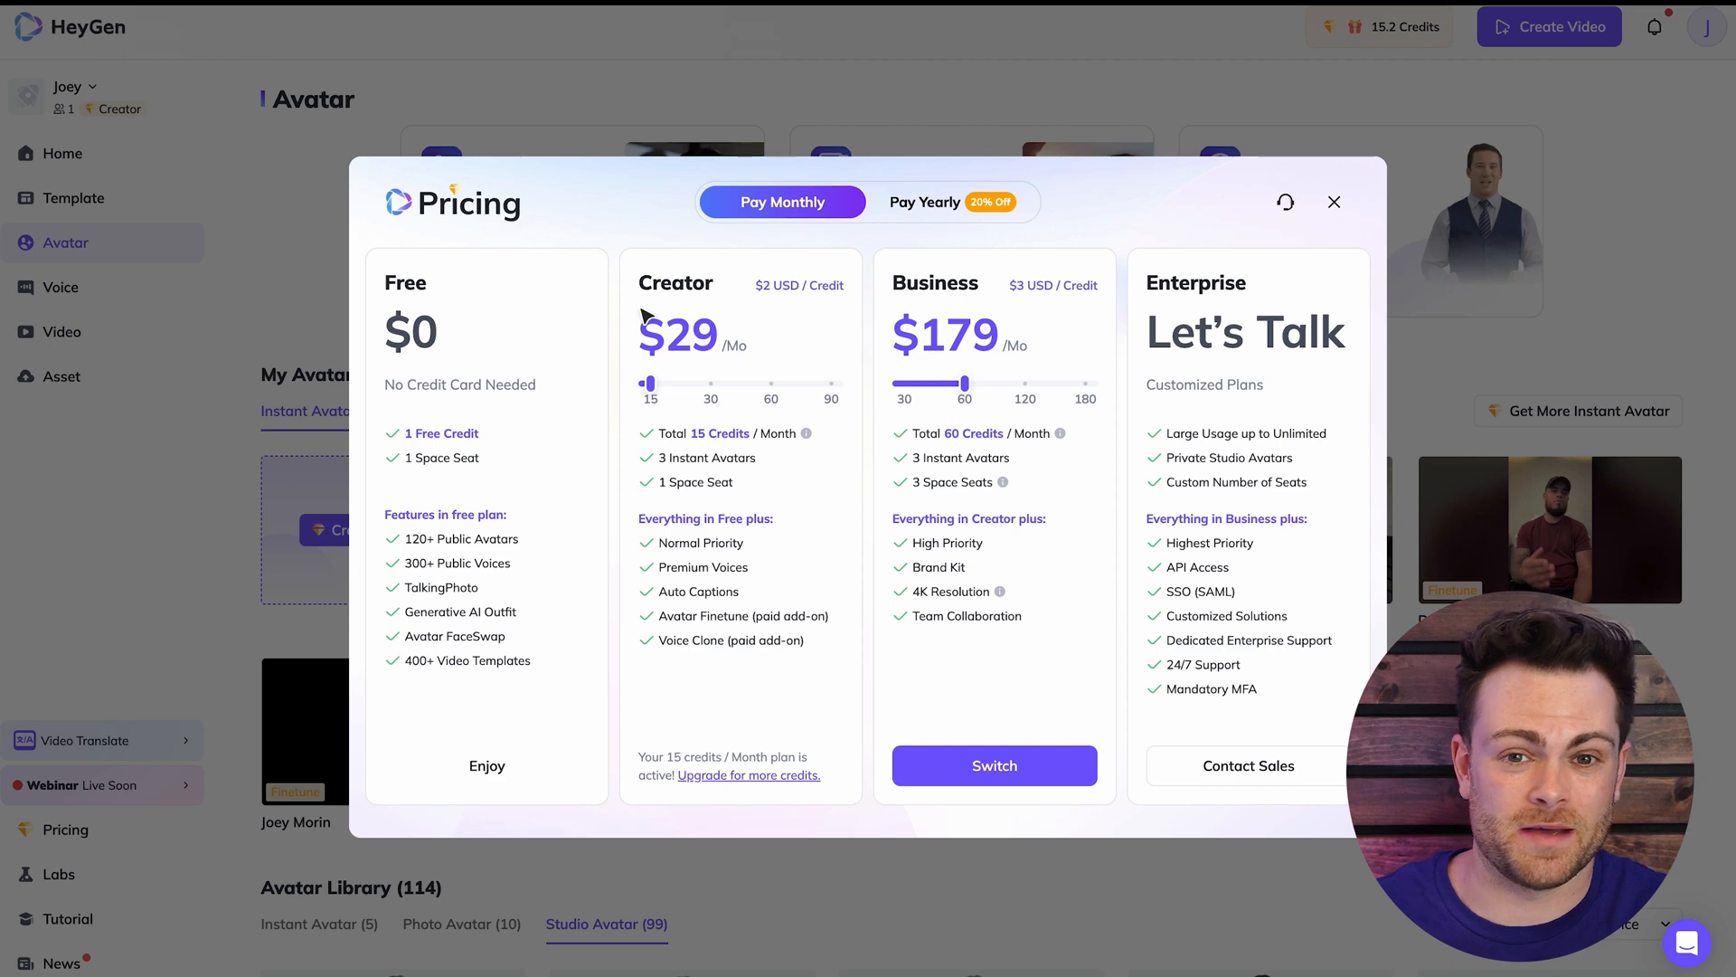
mouse_move(679, 310)
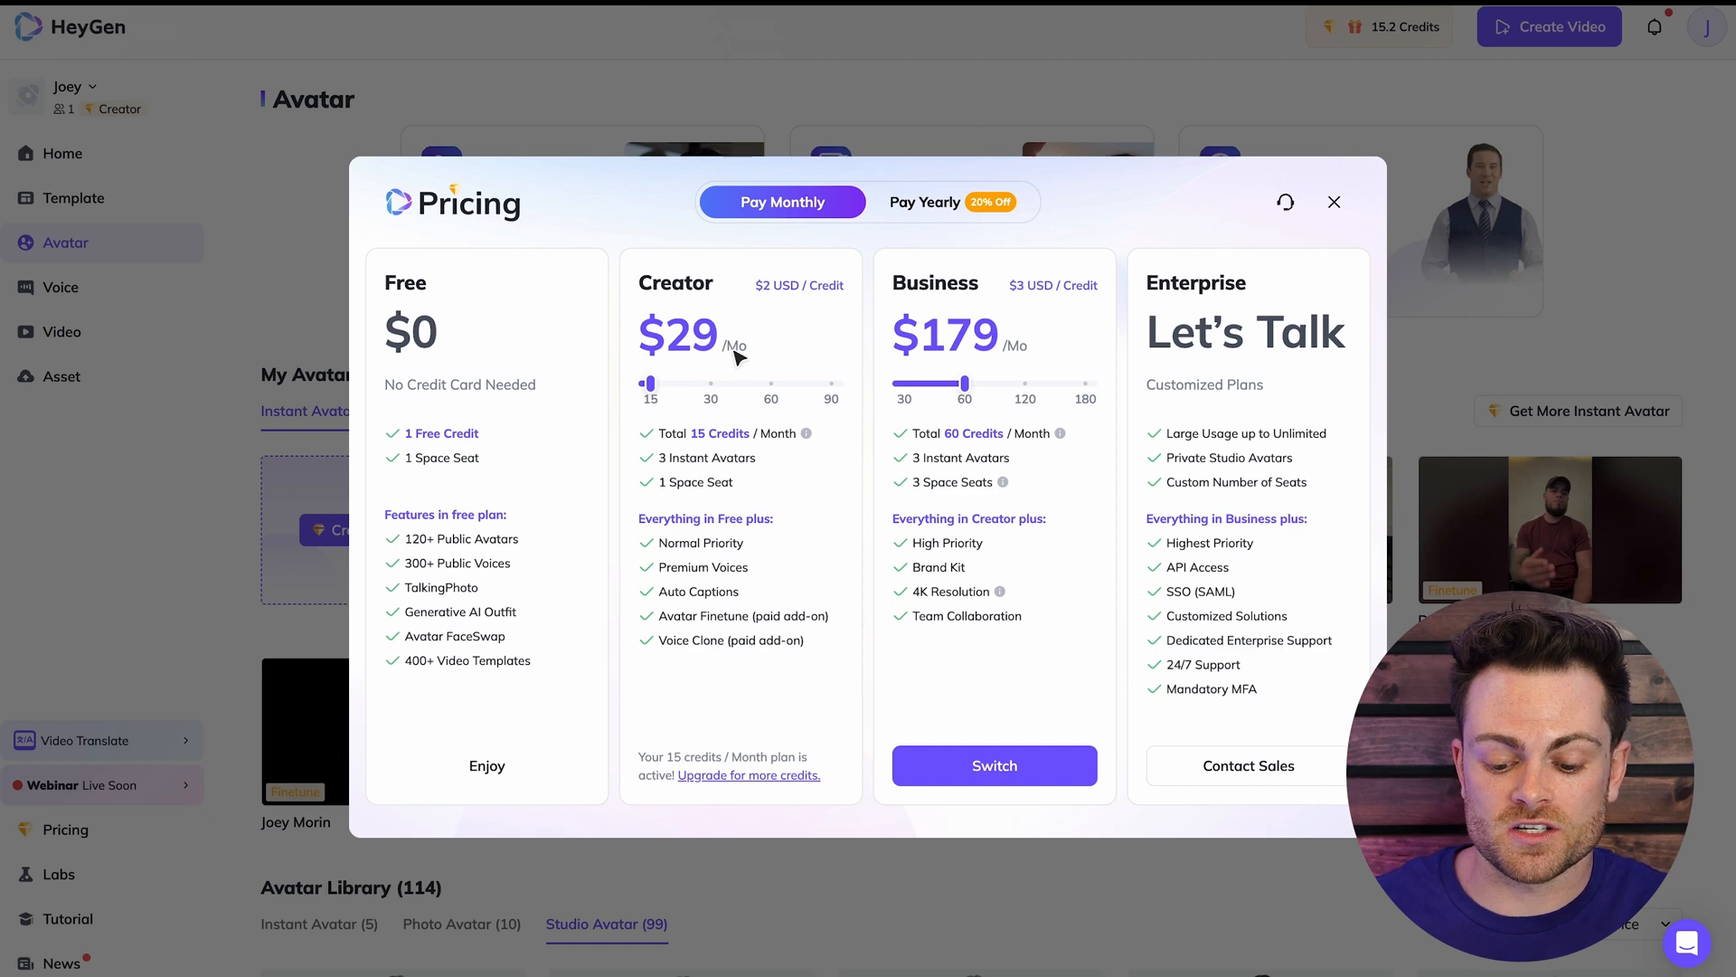
mouse_move(764, 369)
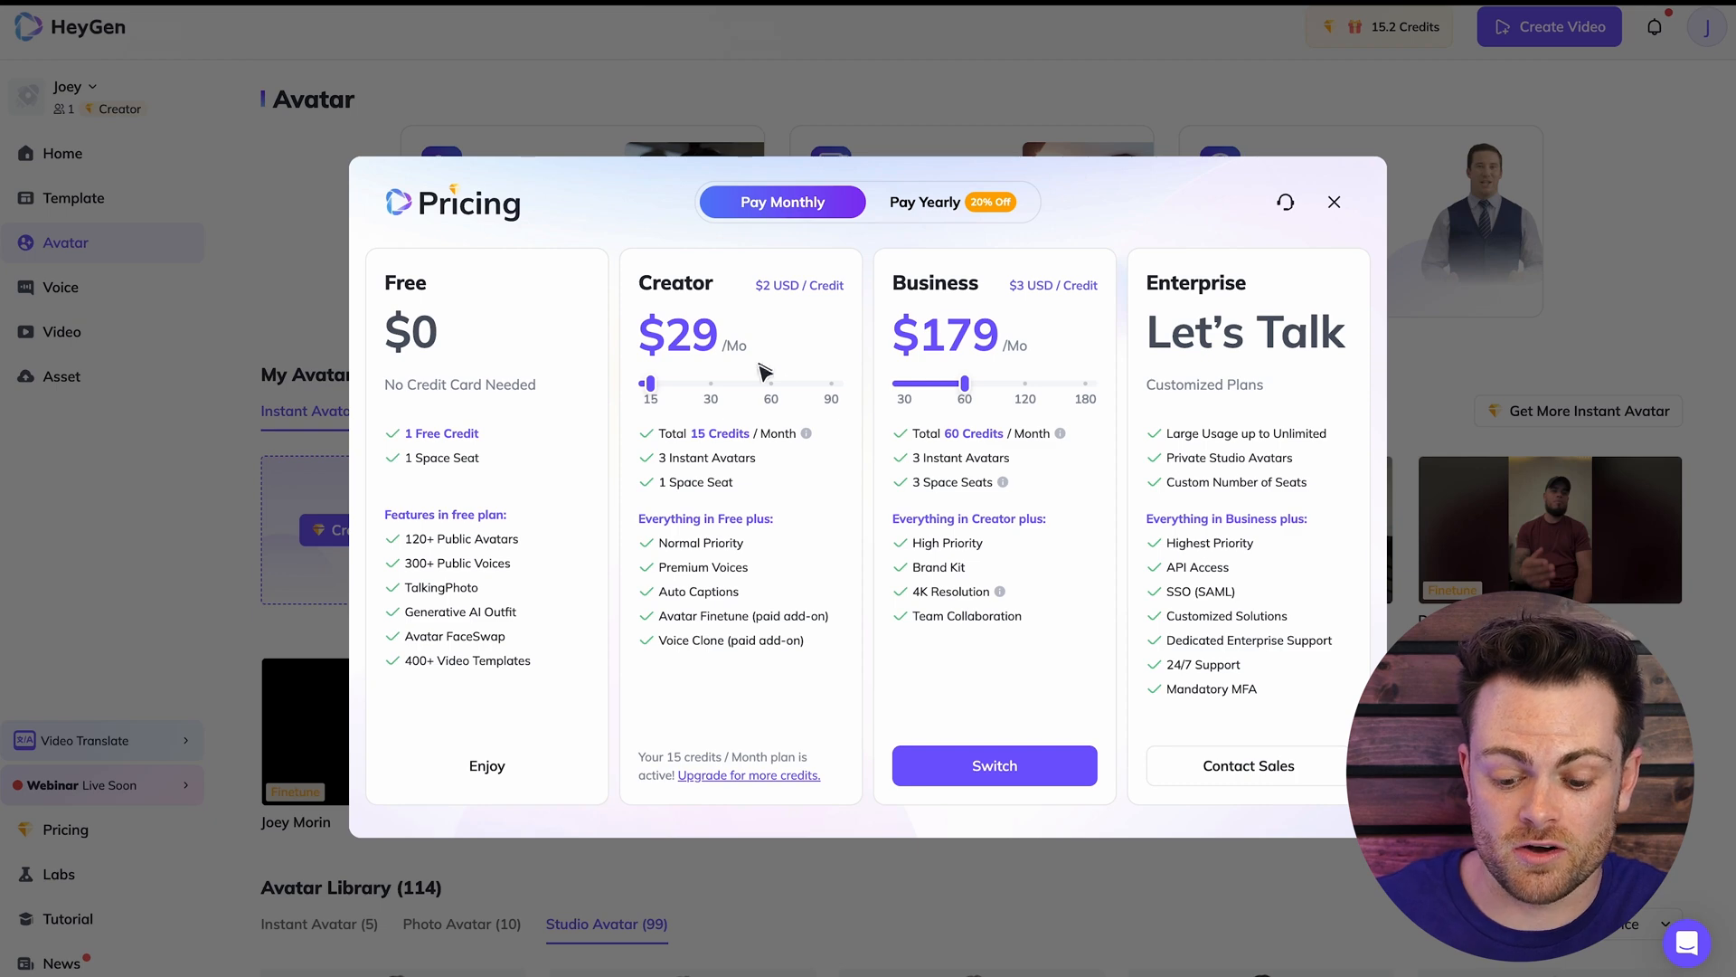
mouse_move(806, 433)
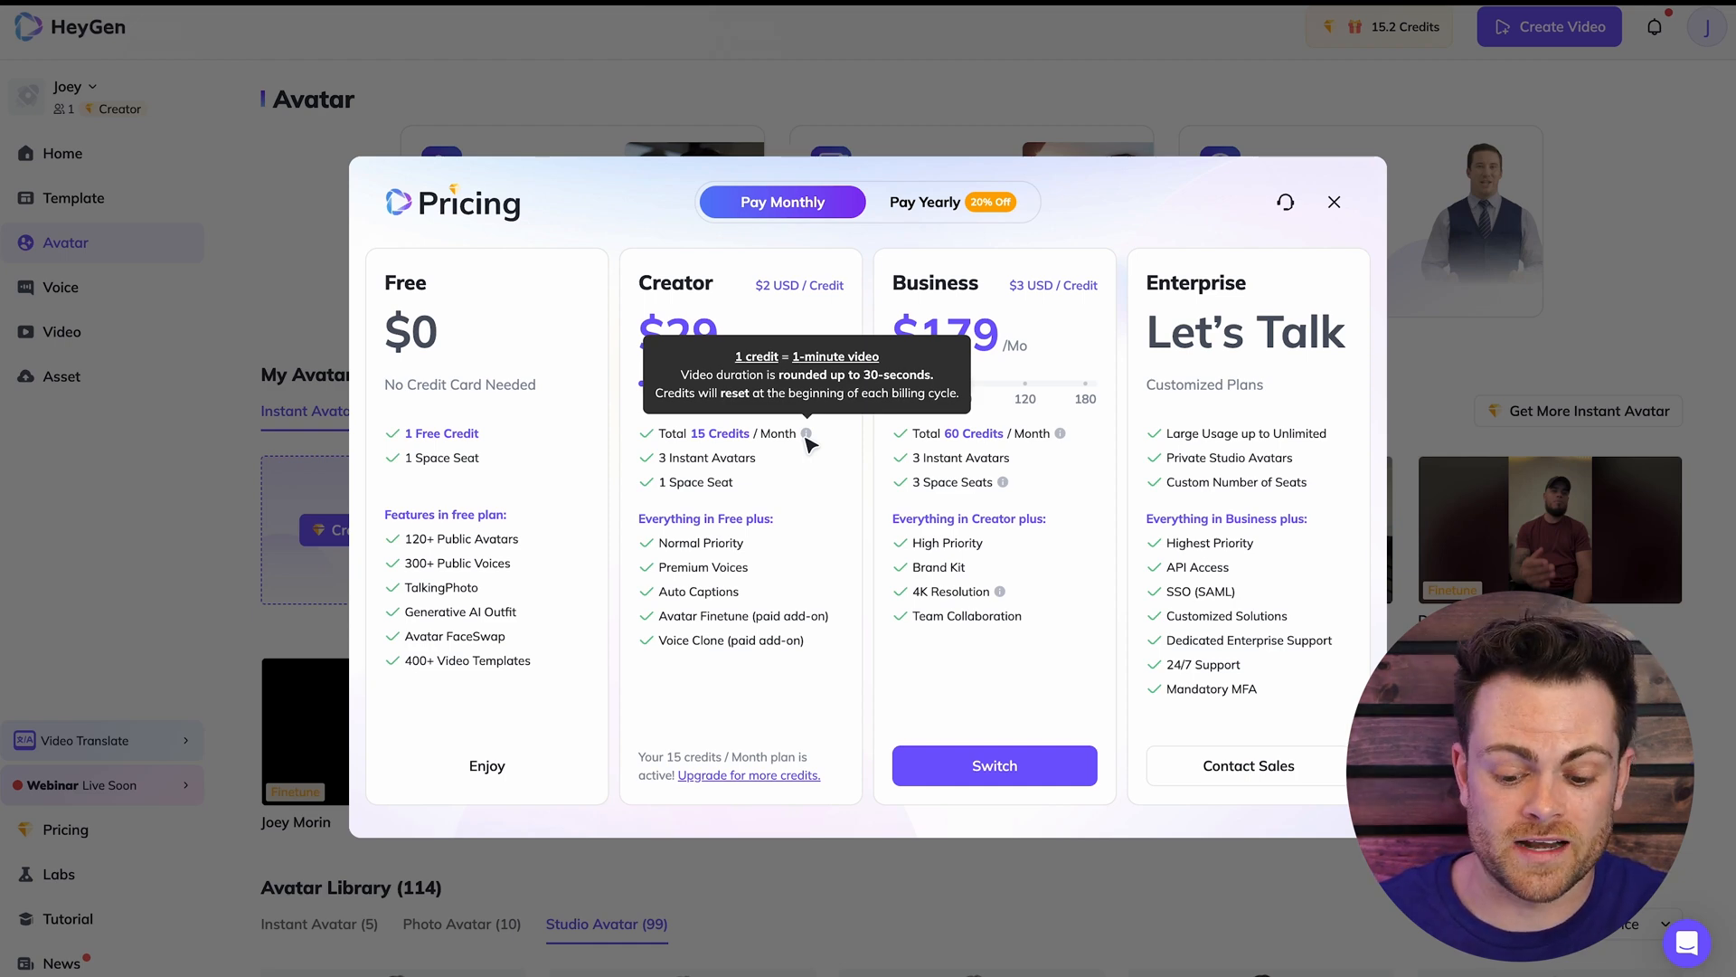
mouse_move(763, 368)
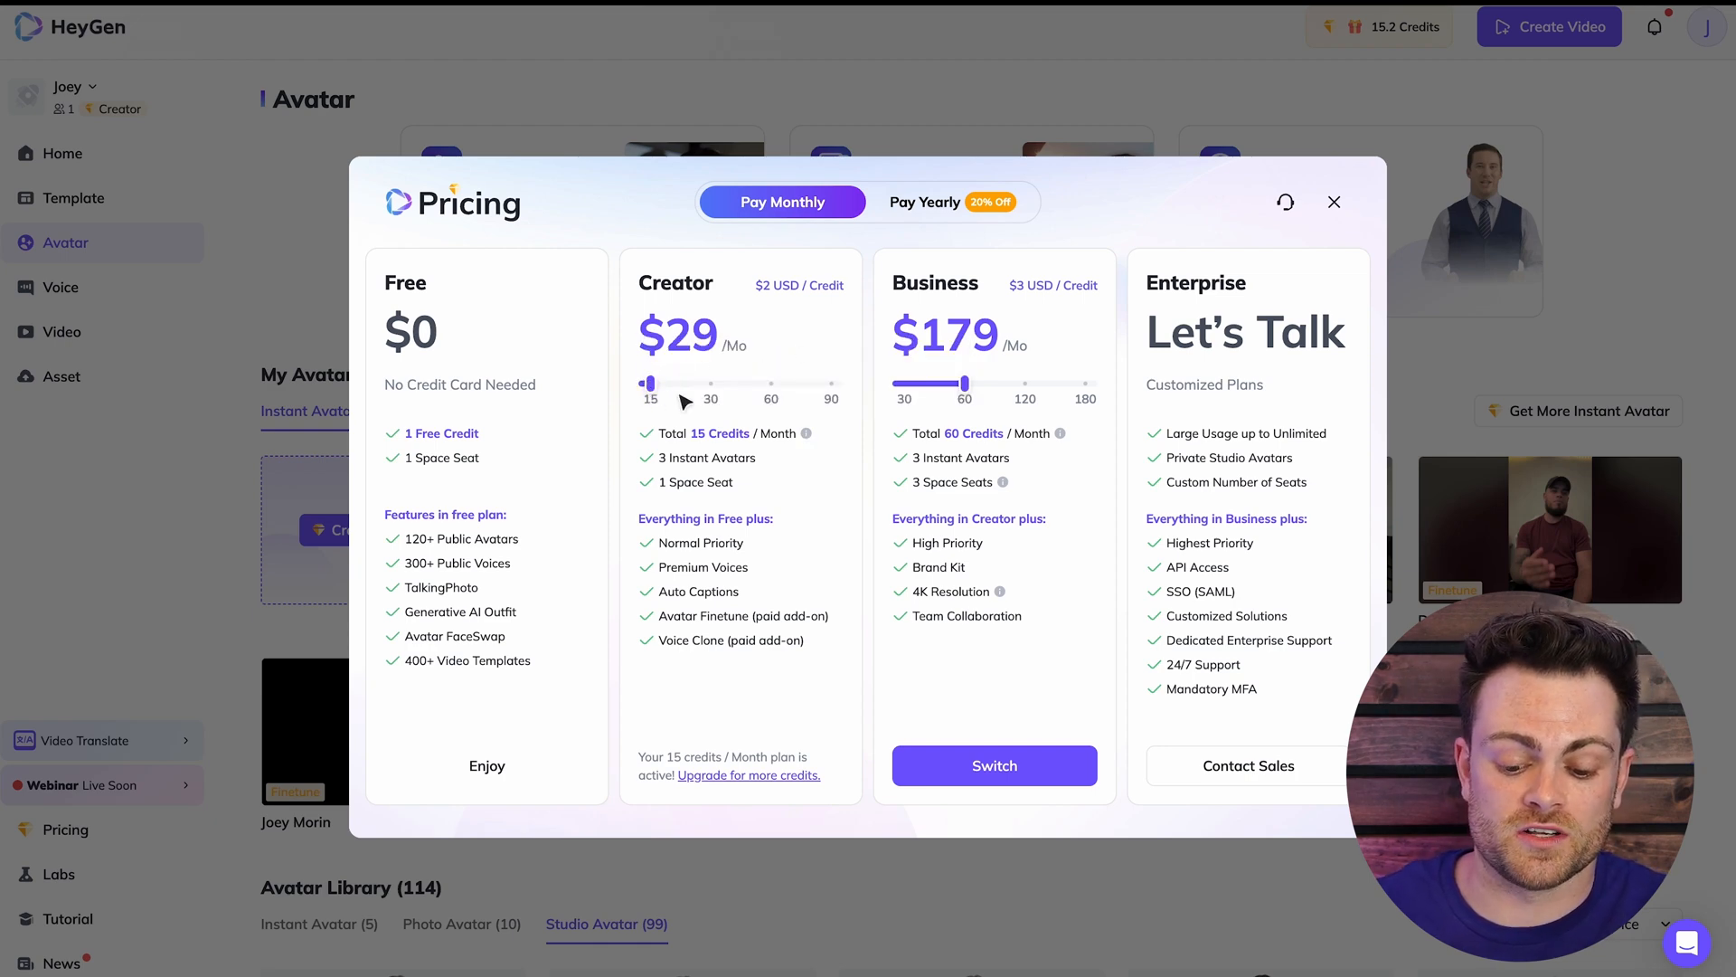
mouse_move(866, 262)
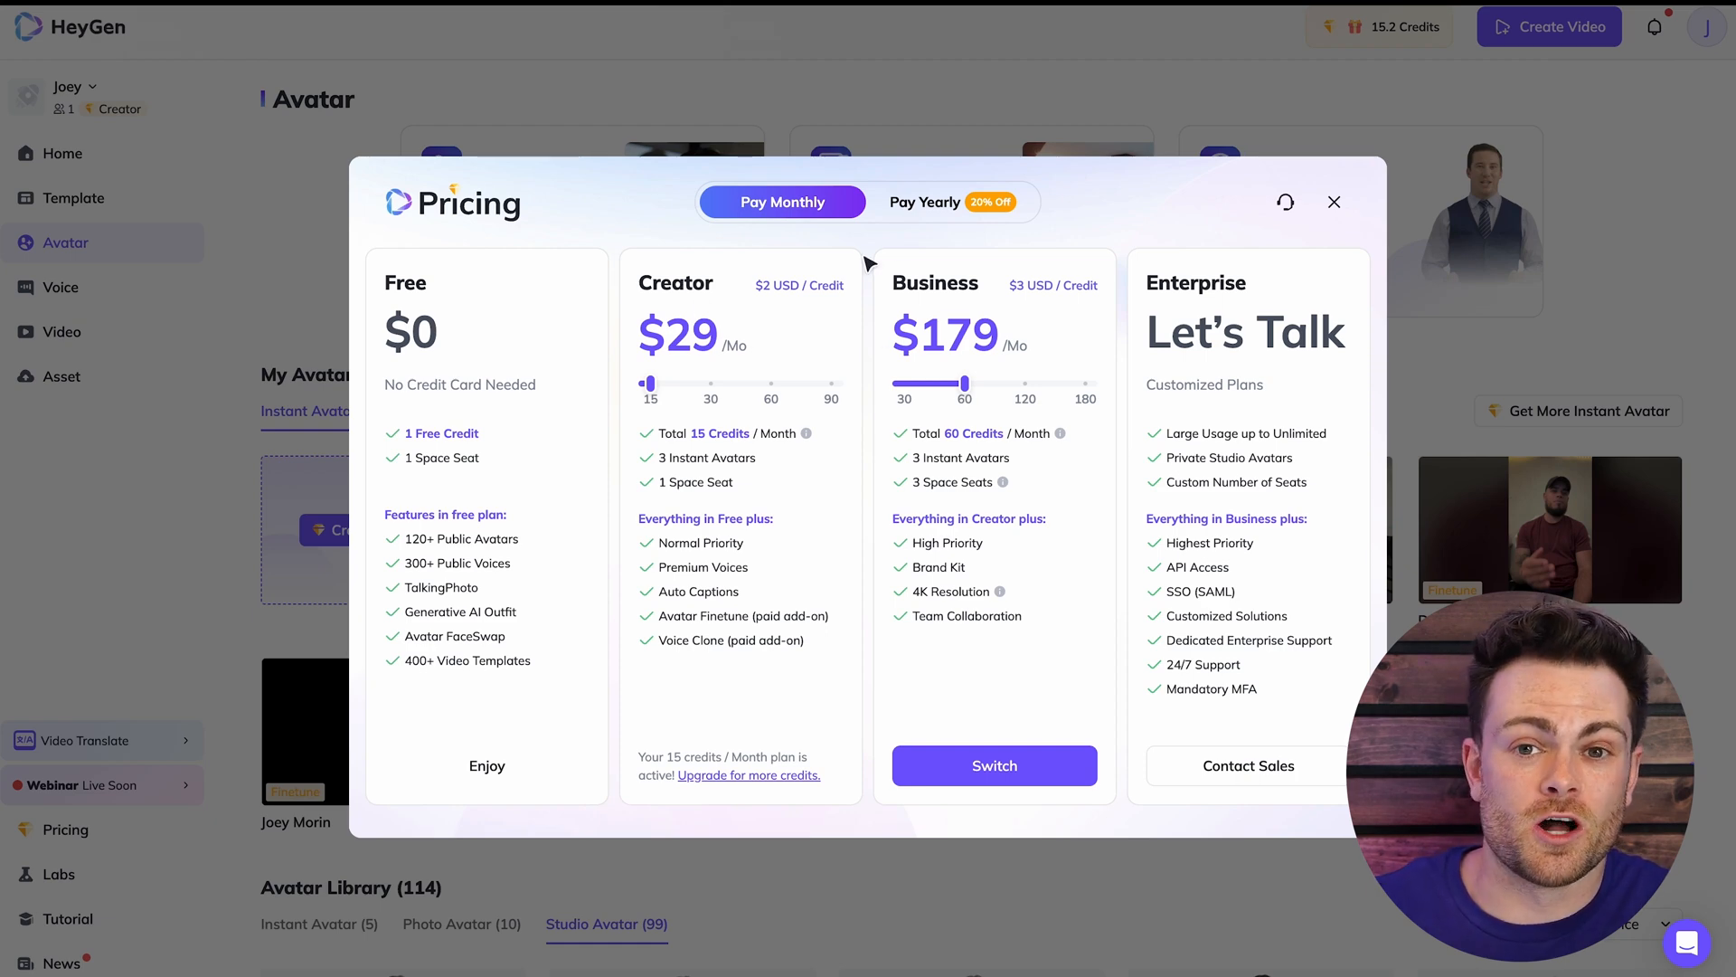
mouse_move(722, 596)
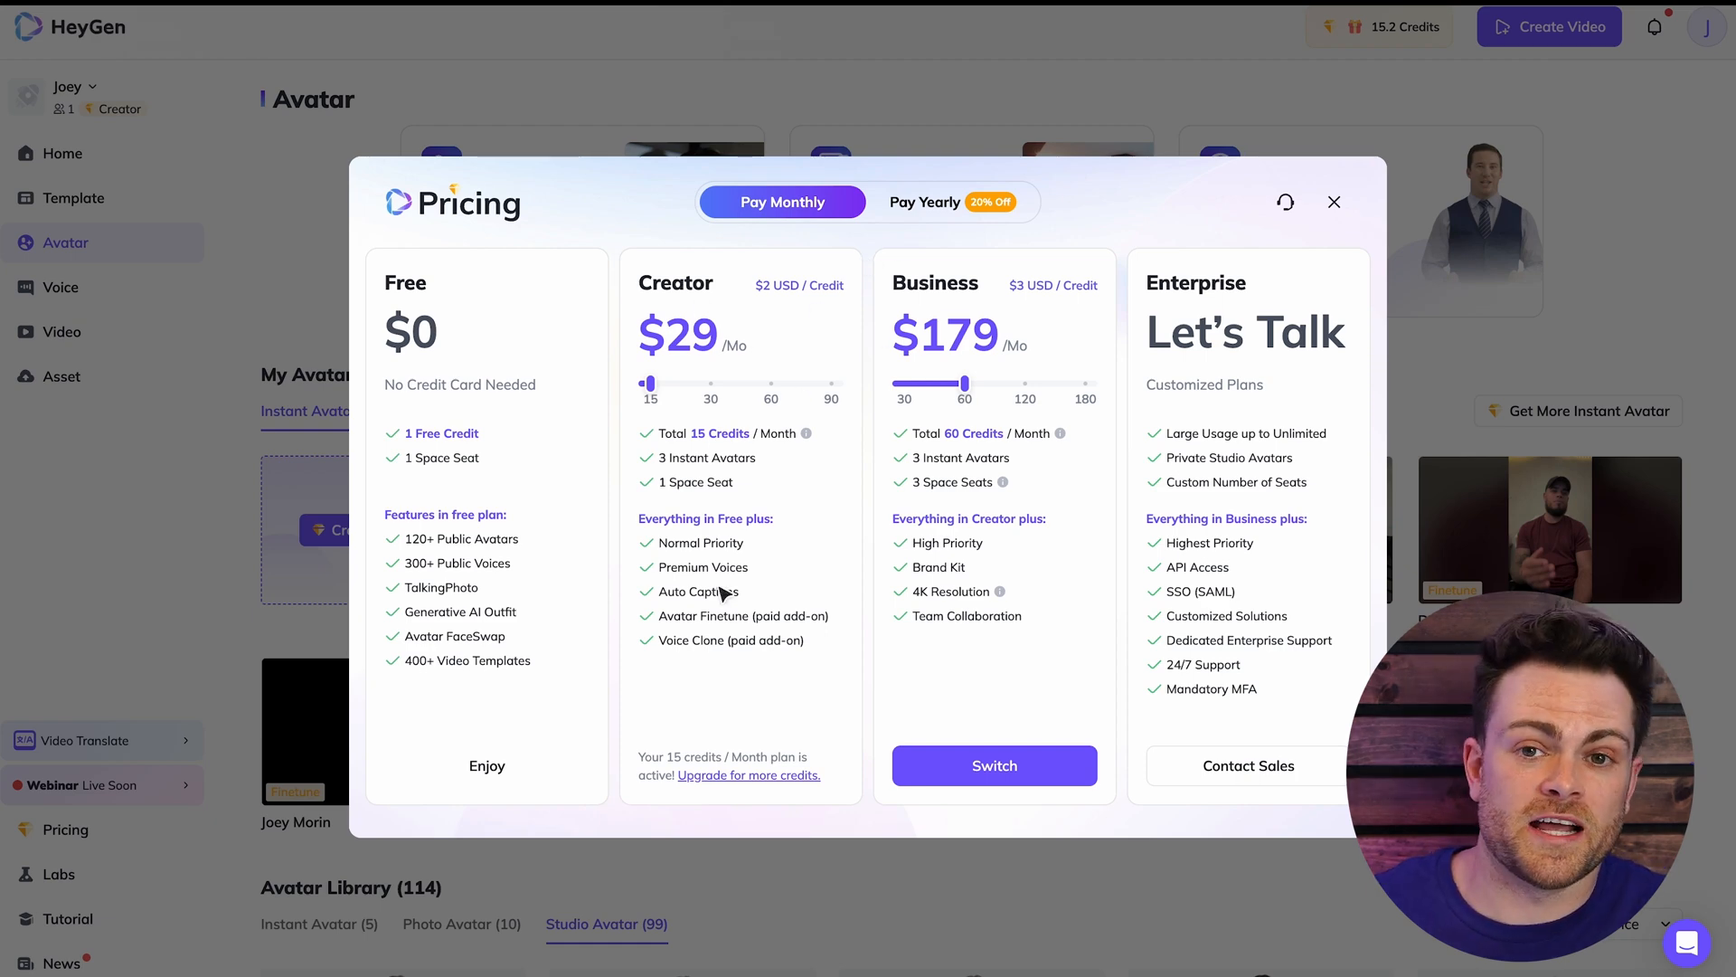
mouse_move(721, 393)
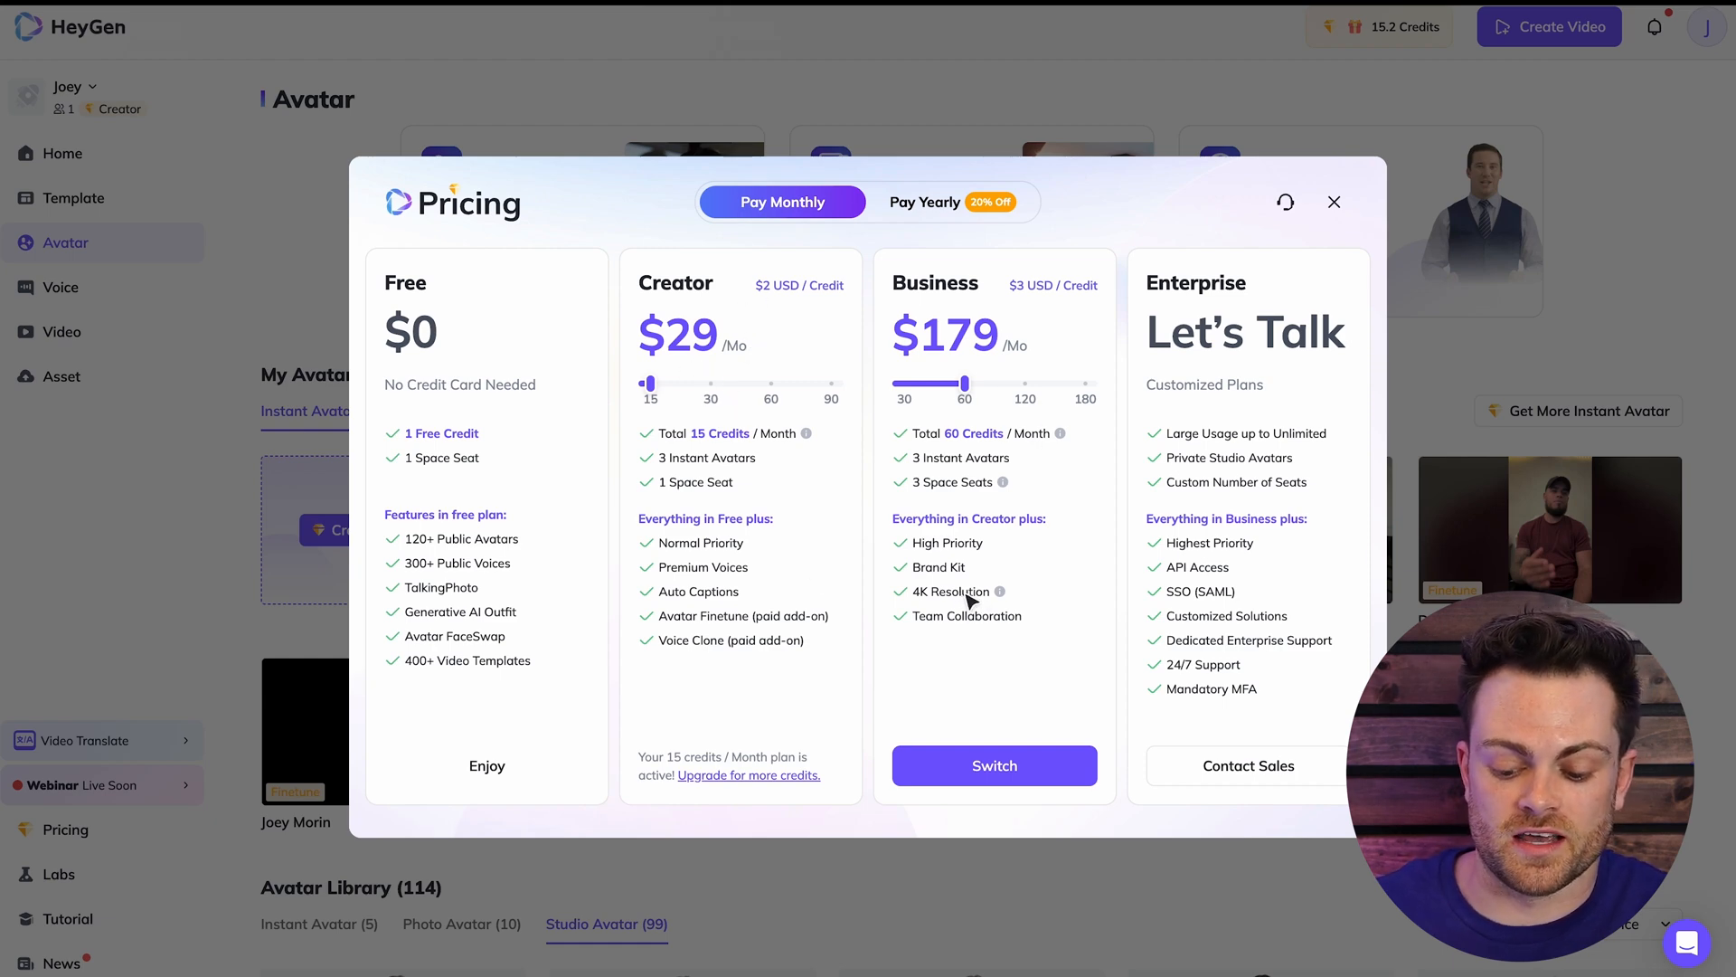
mouse_move(930, 509)
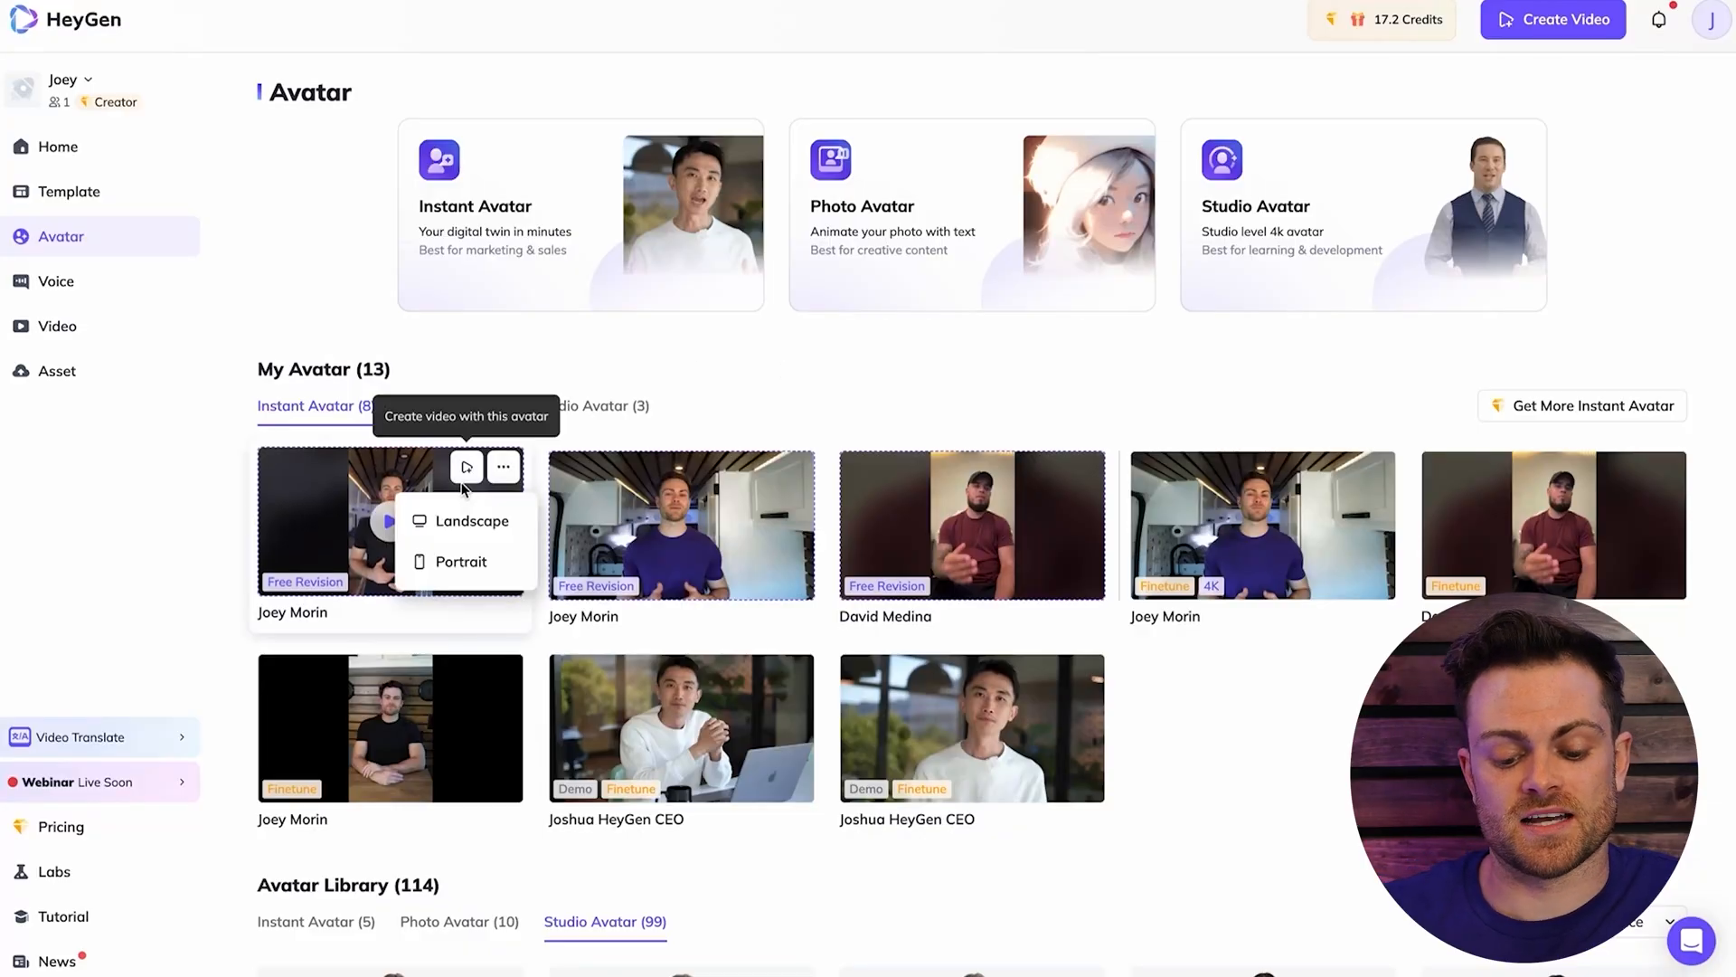
- Open Finetune for the first instant avatar and view its Pay Monthly price
left_click(504, 467)
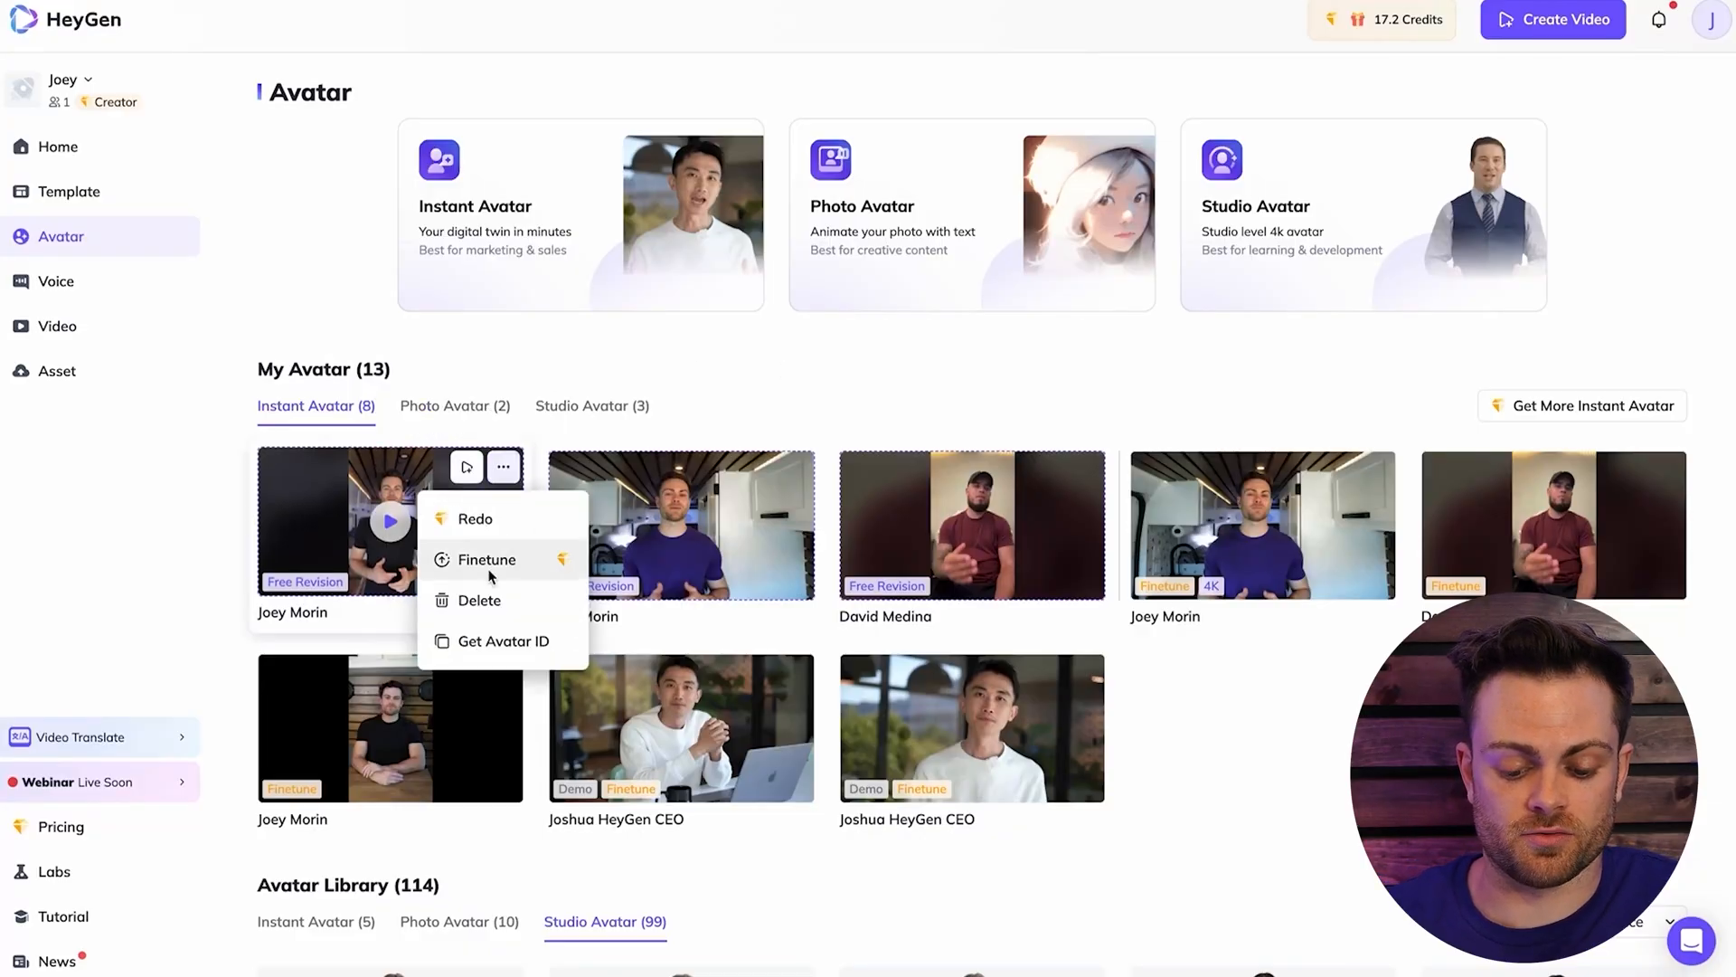
left_click(487, 560)
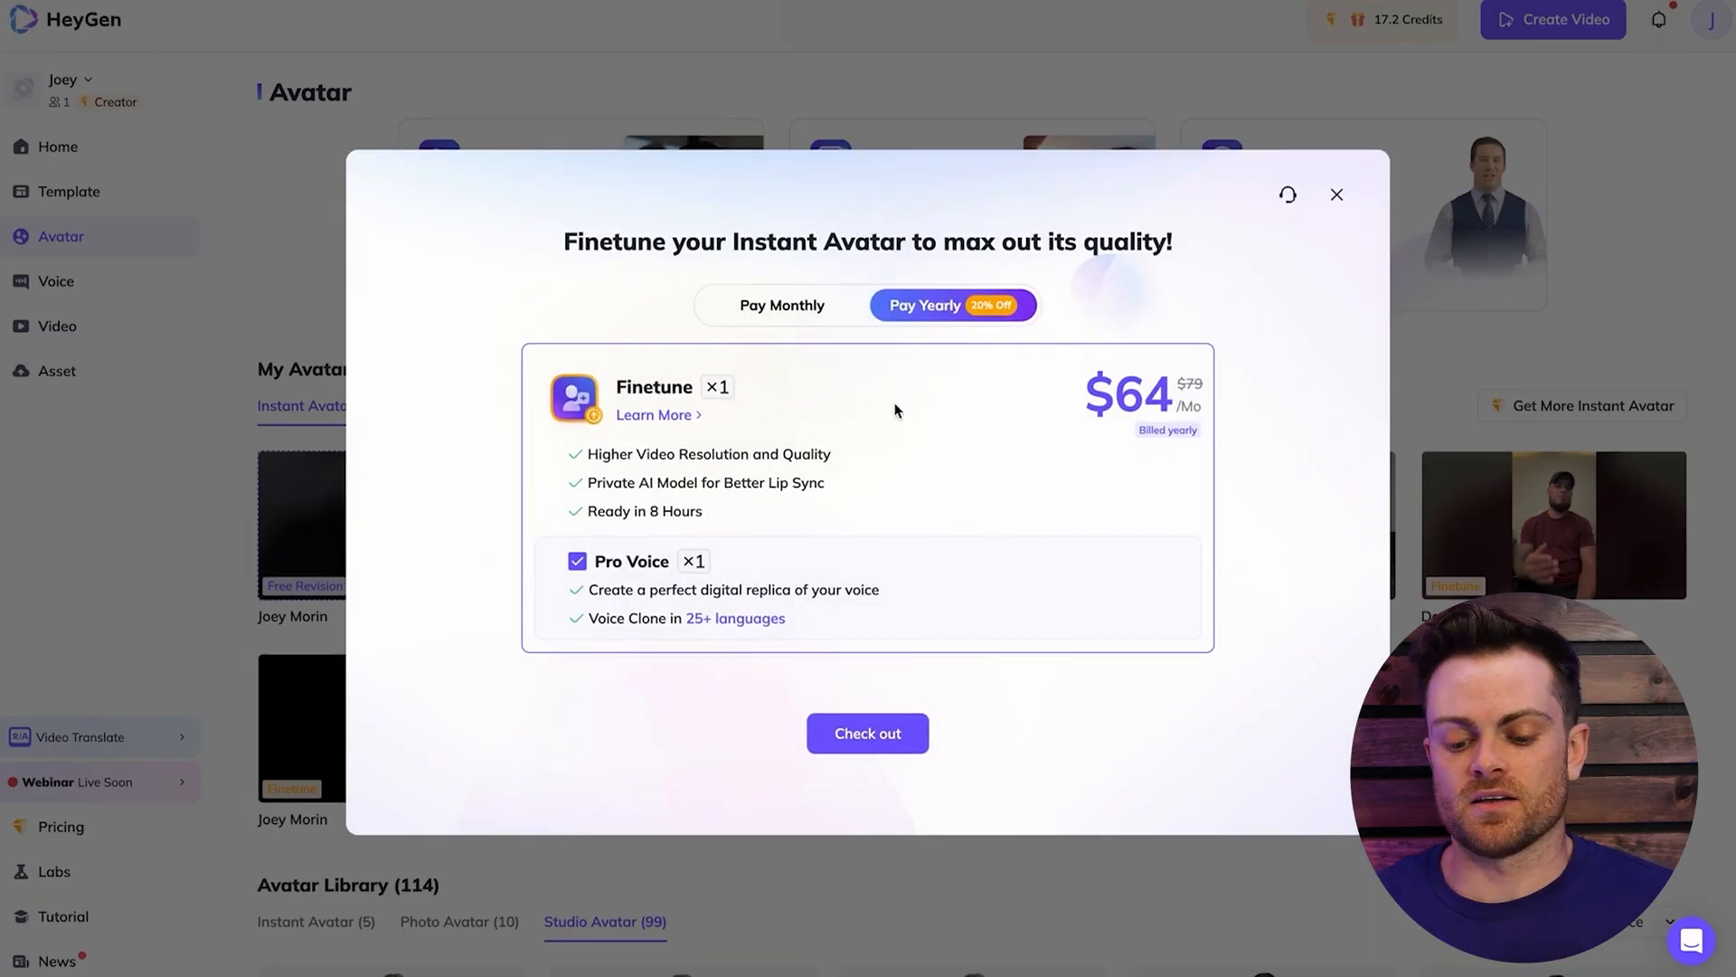
left_click(783, 305)
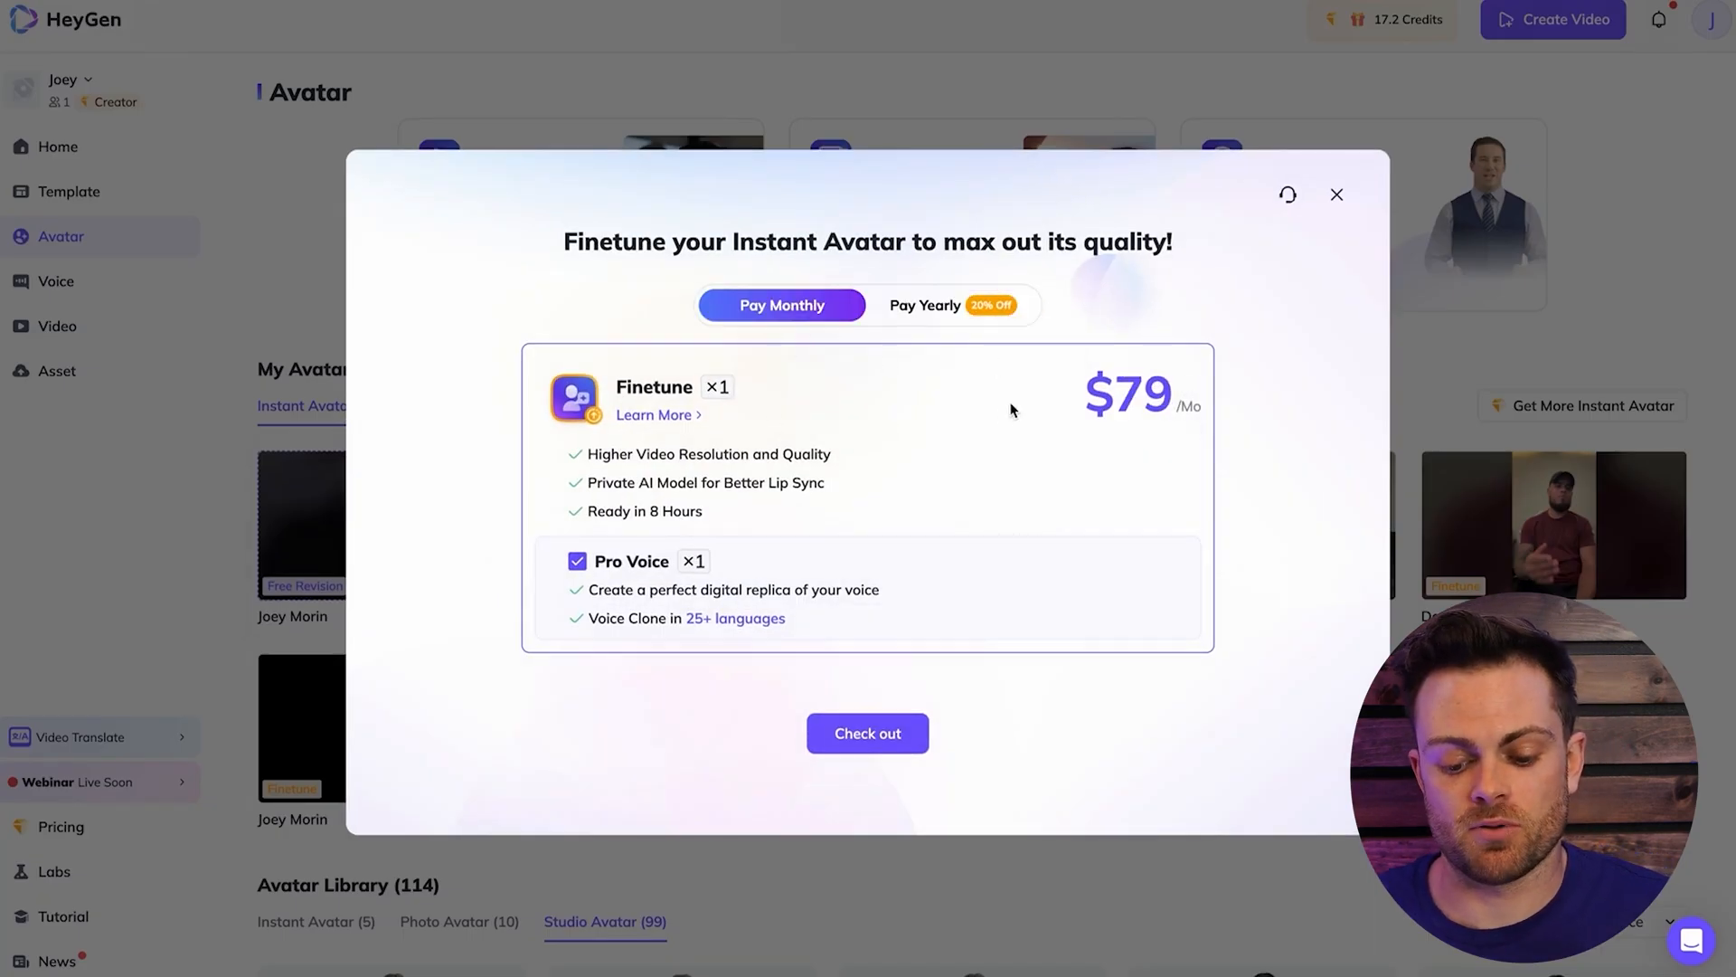
left_click(576, 561)
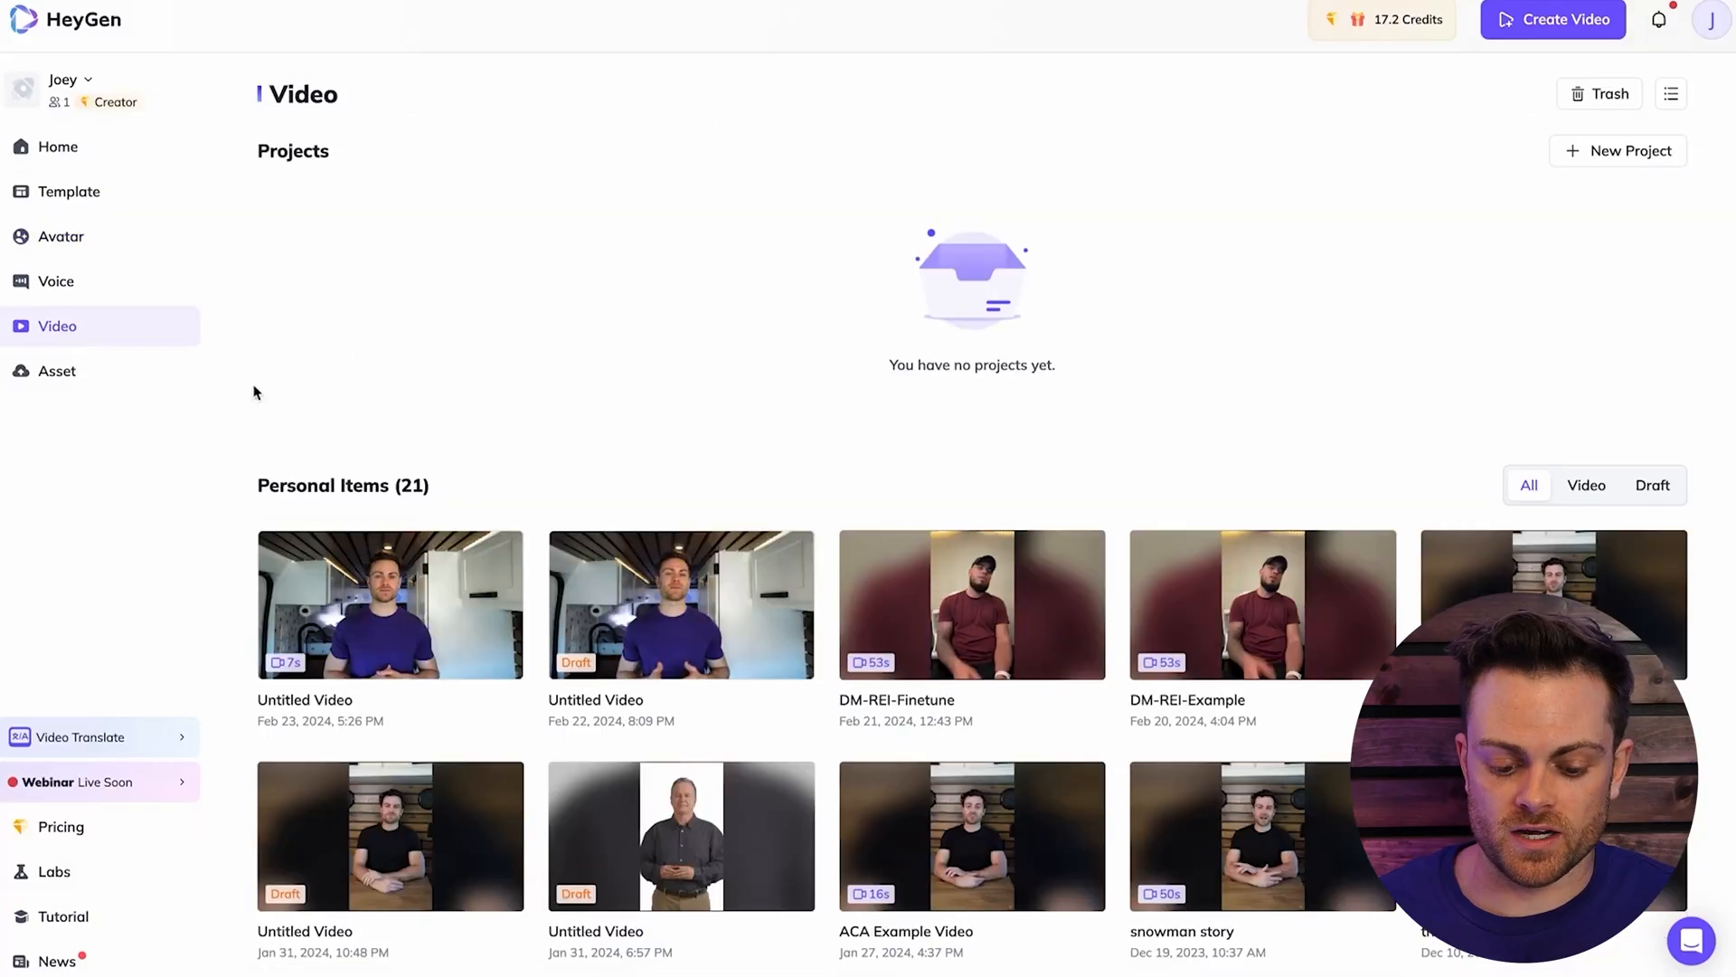
mouse_move(474, 633)
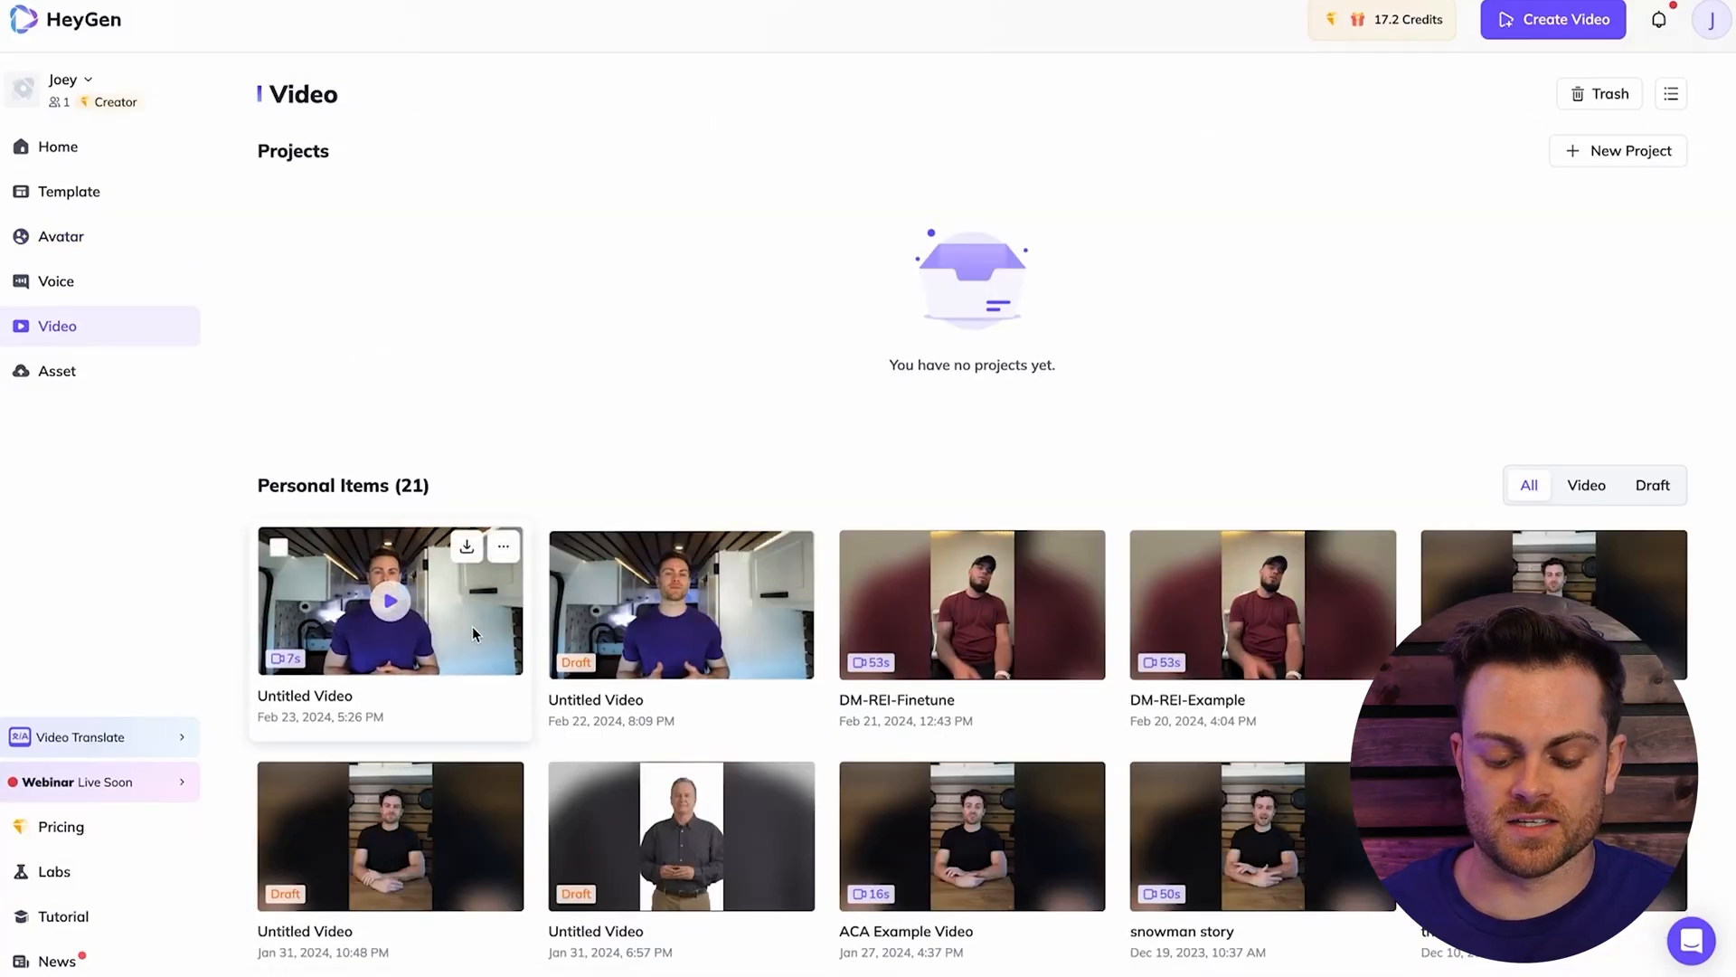